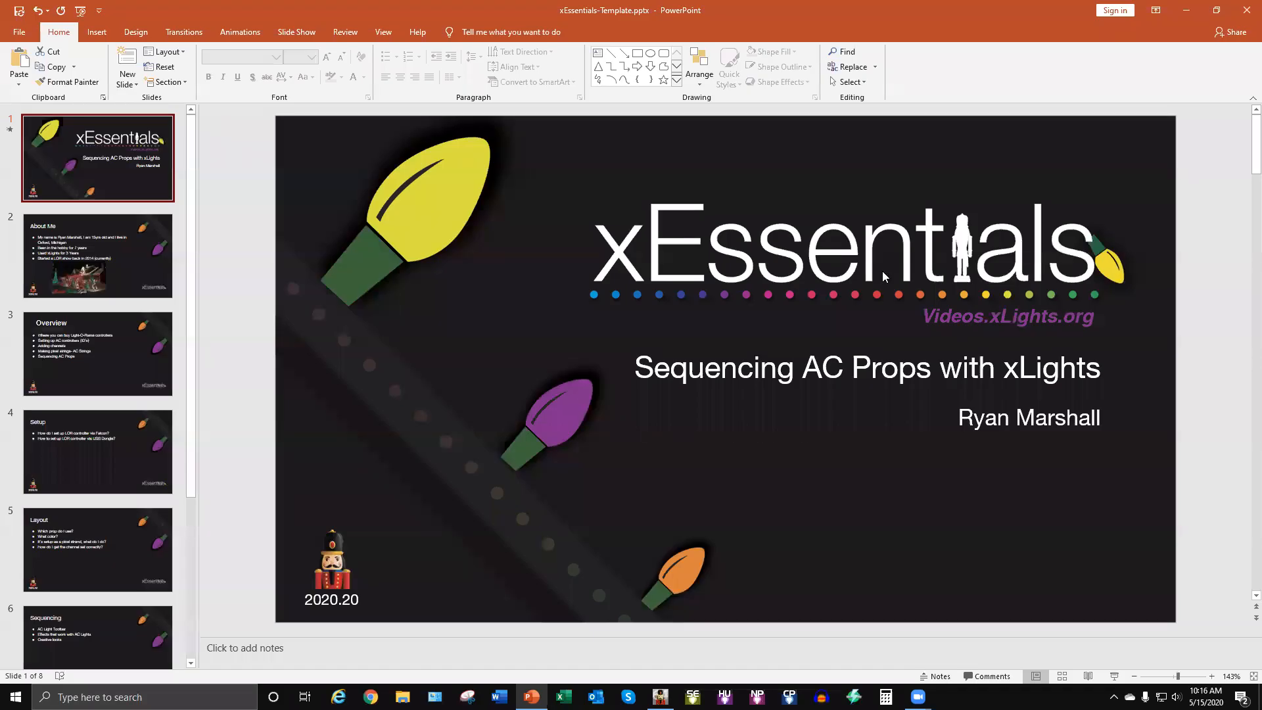
{"action": "mouse_move", "coordinate": [598, 317]}
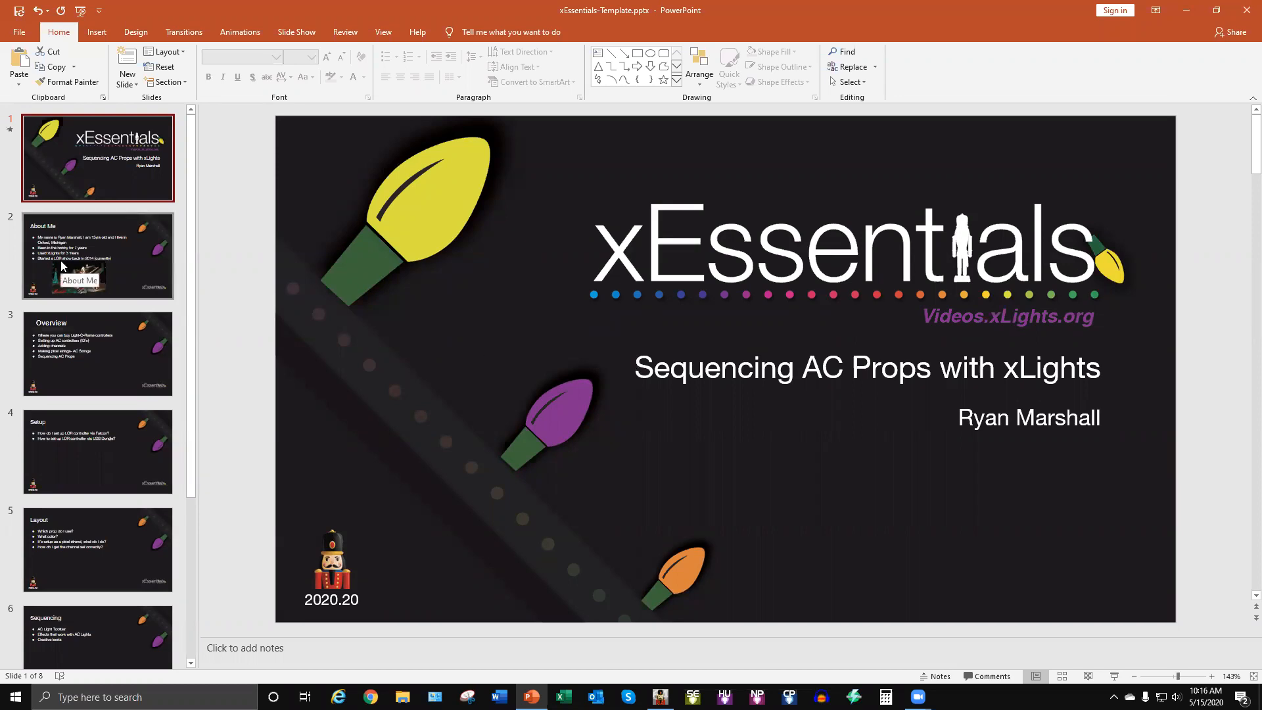
Open the 'About Me' slide with the house light-show photo.
{"action": "left_click", "coordinate": [97, 255]}
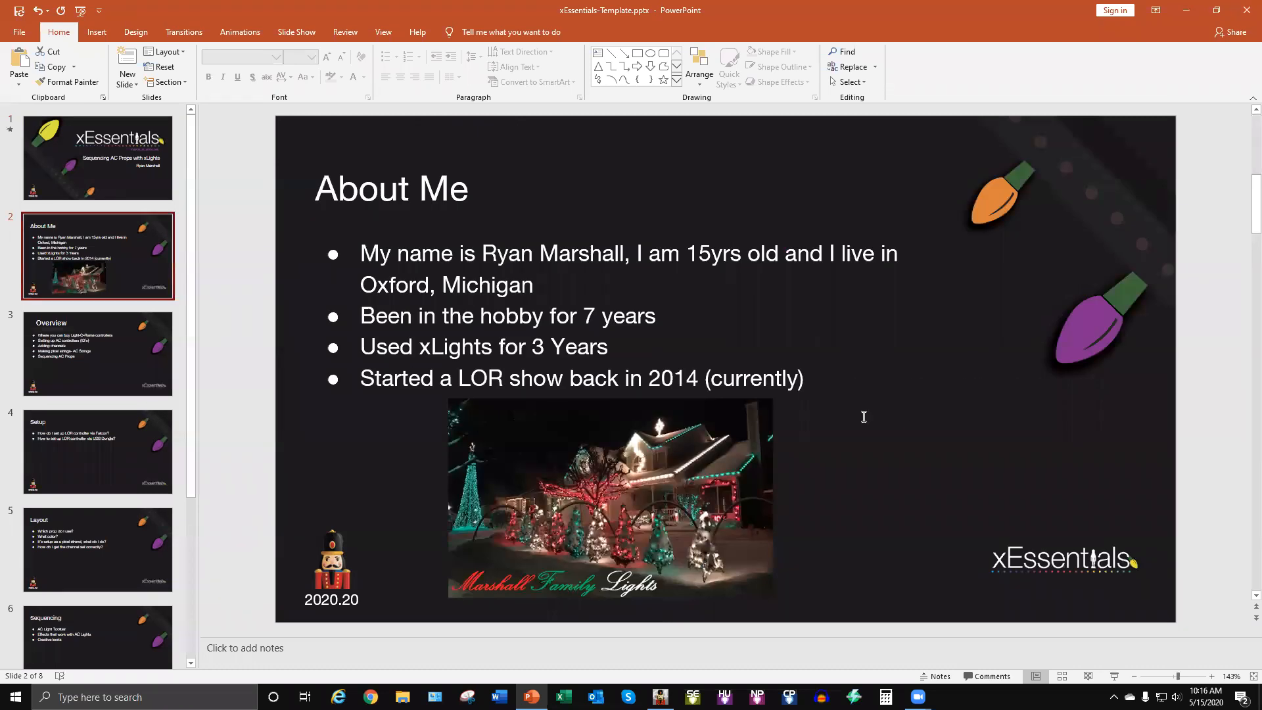
{"action": "mouse_move", "coordinate": [854, 416]}
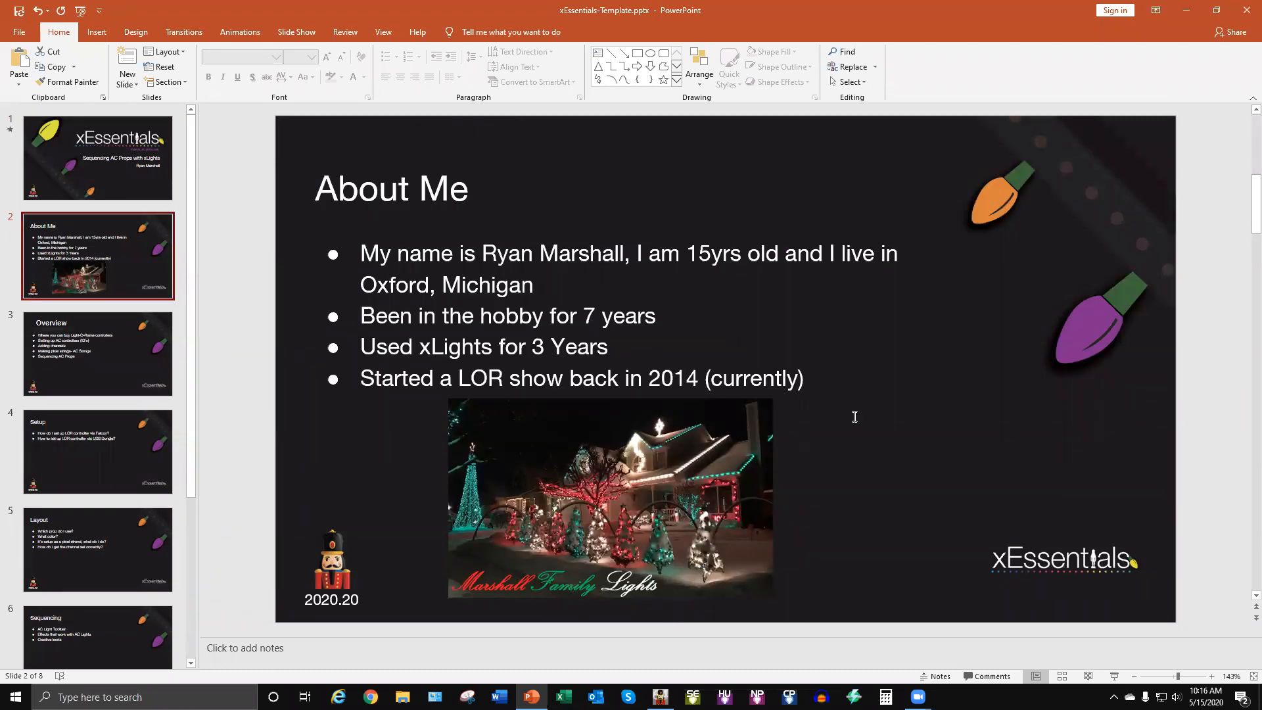
{"action": "mouse_move", "coordinate": [871, 415]}
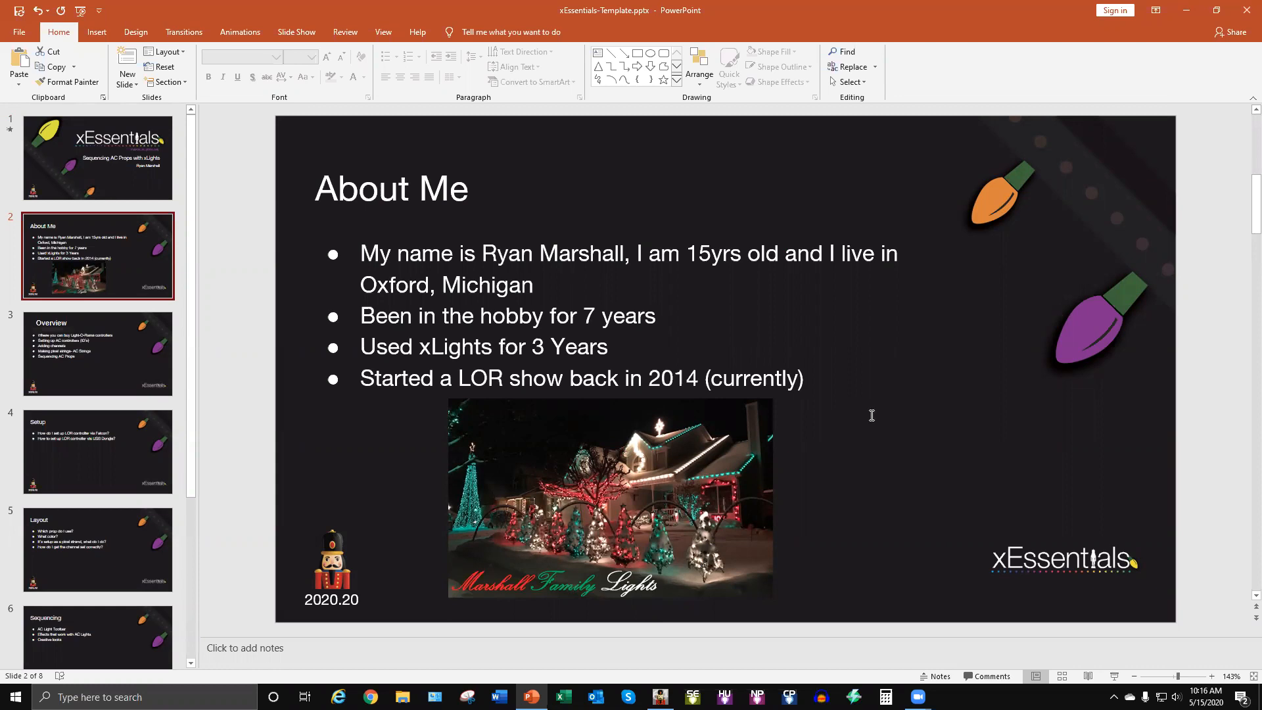
{"action": "mouse_move", "coordinate": [929, 444]}
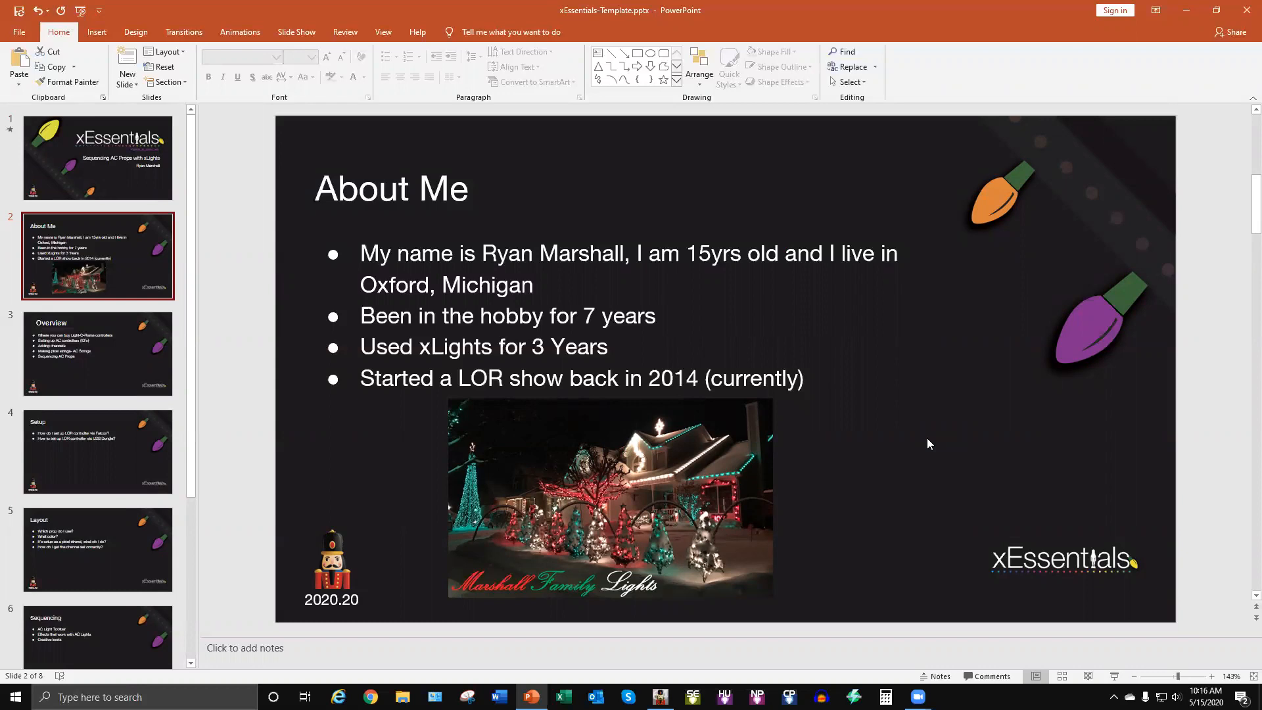
{"action": "mouse_move", "coordinate": [908, 449]}
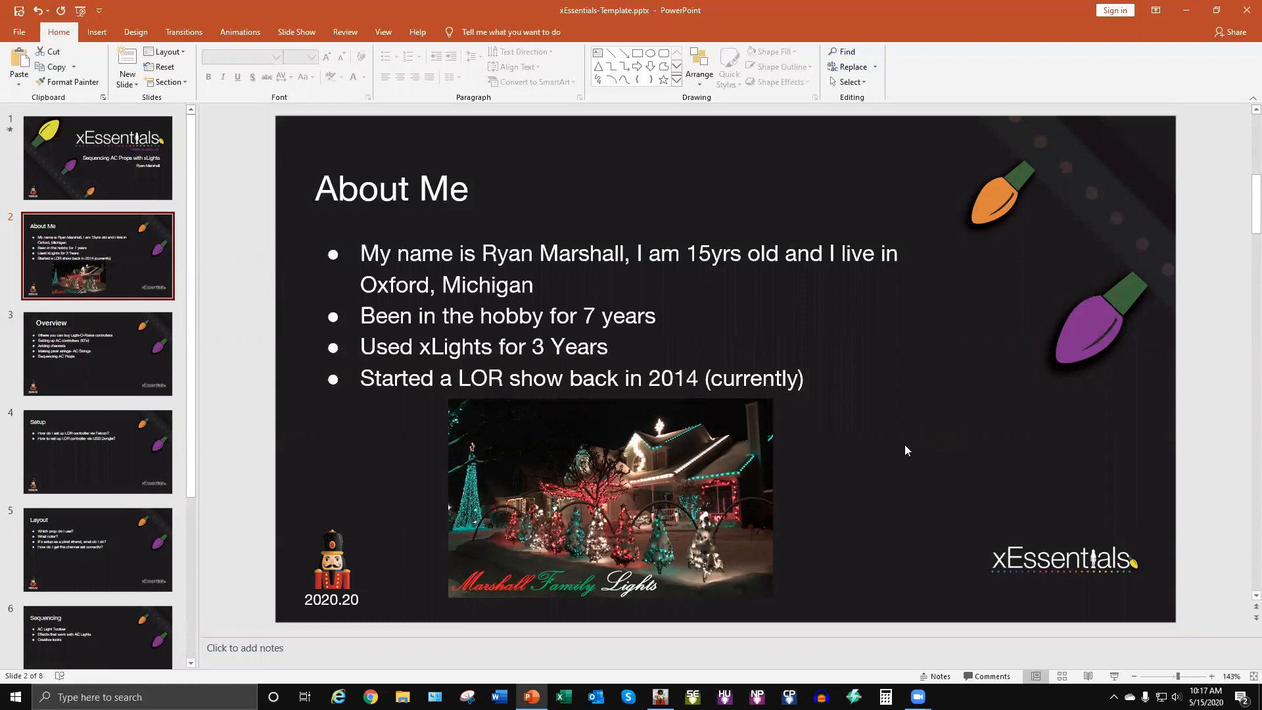
{"action": "mouse_move", "coordinate": [155, 352]}
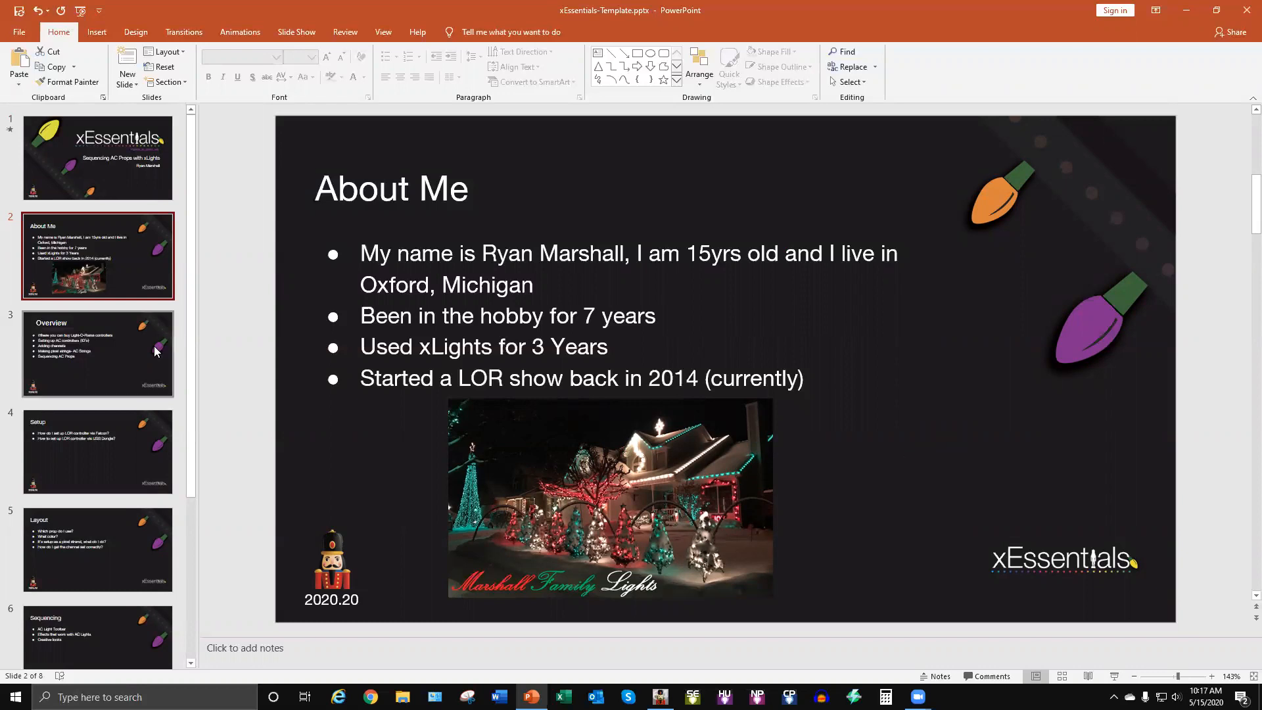
Advance to slide 3, 'Overview', listing the talk's five topics.
{"action": "left_click", "coordinate": [97, 354]}
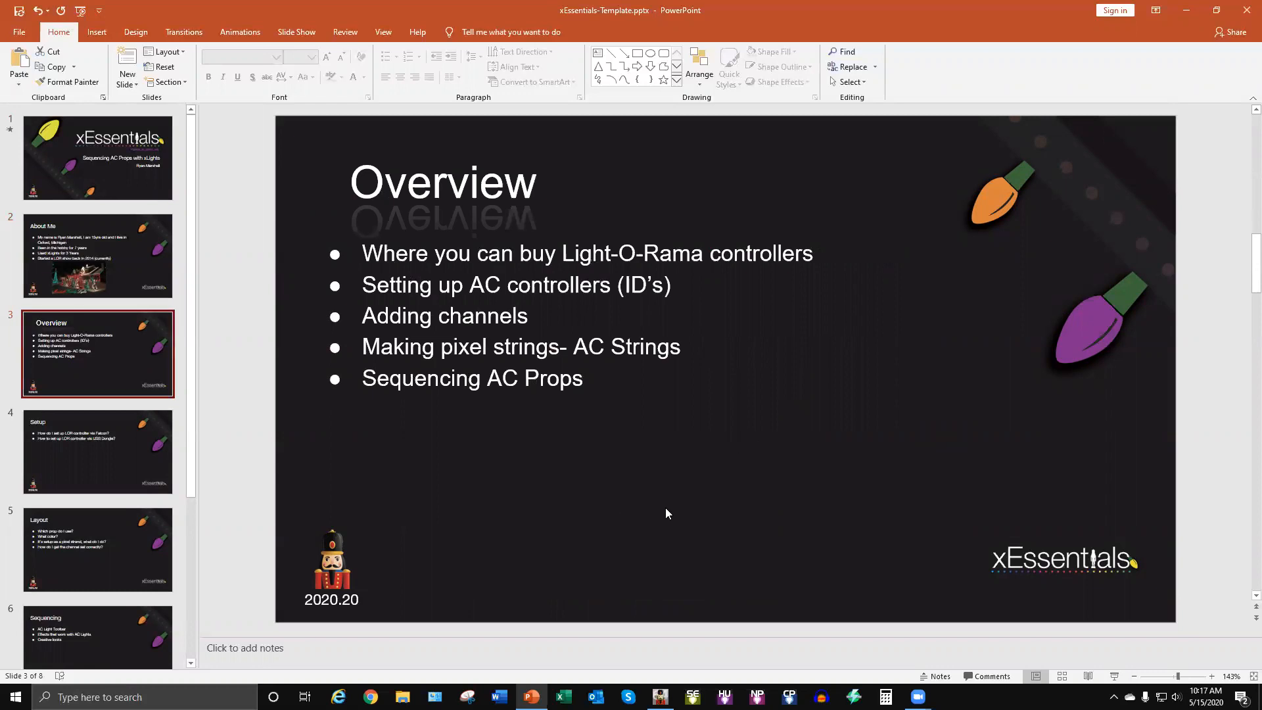
{"action": "mouse_move", "coordinate": [586, 509]}
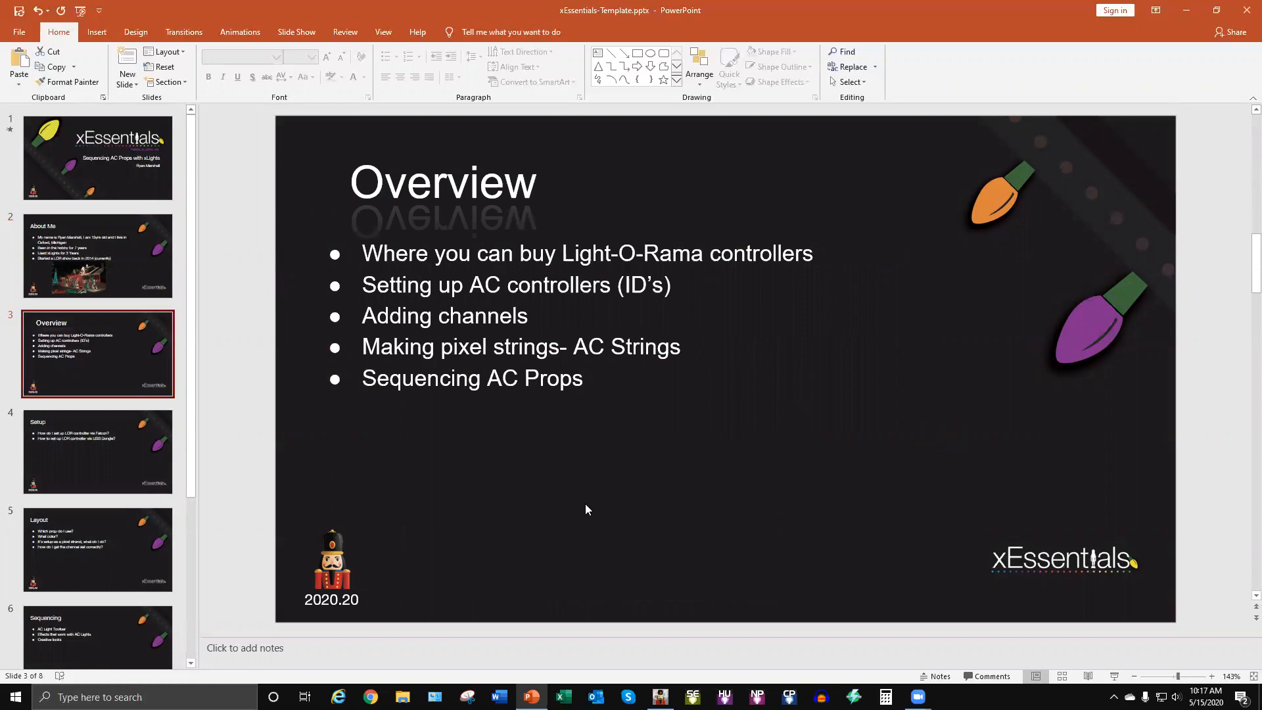
{"action": "mouse_move", "coordinate": [820, 350]}
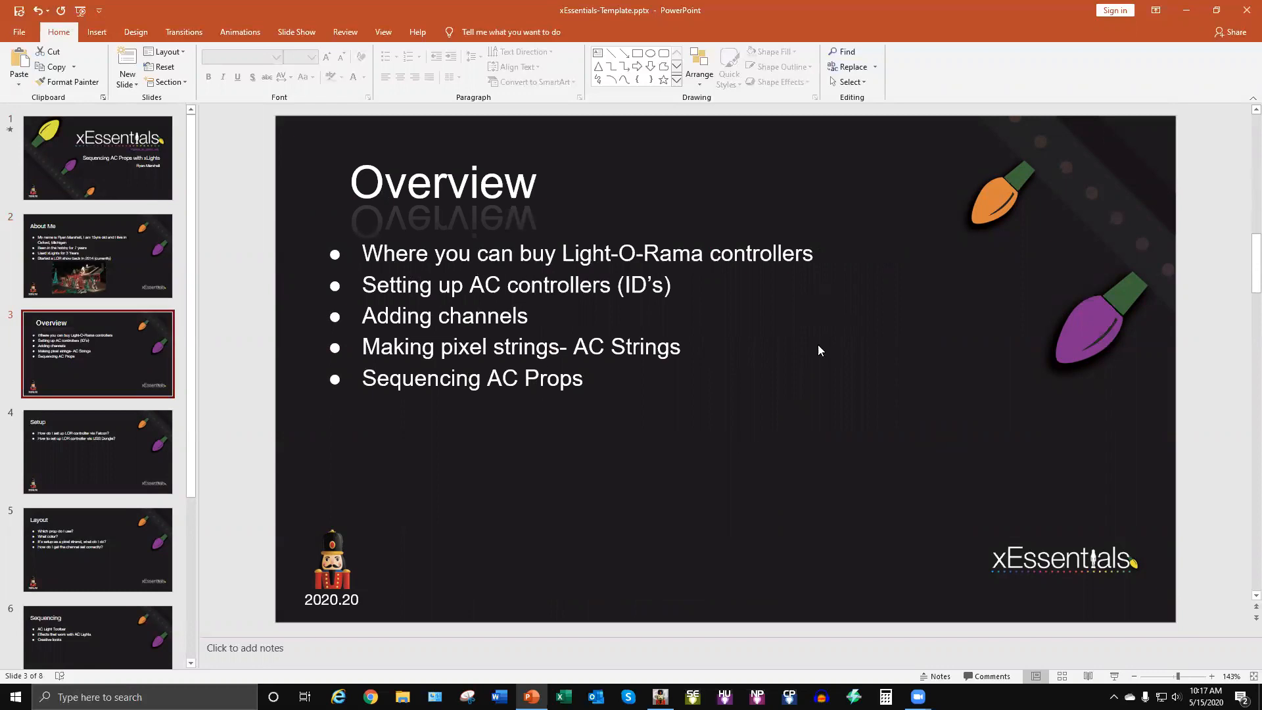
{"action": "mouse_move", "coordinate": [651, 564]}
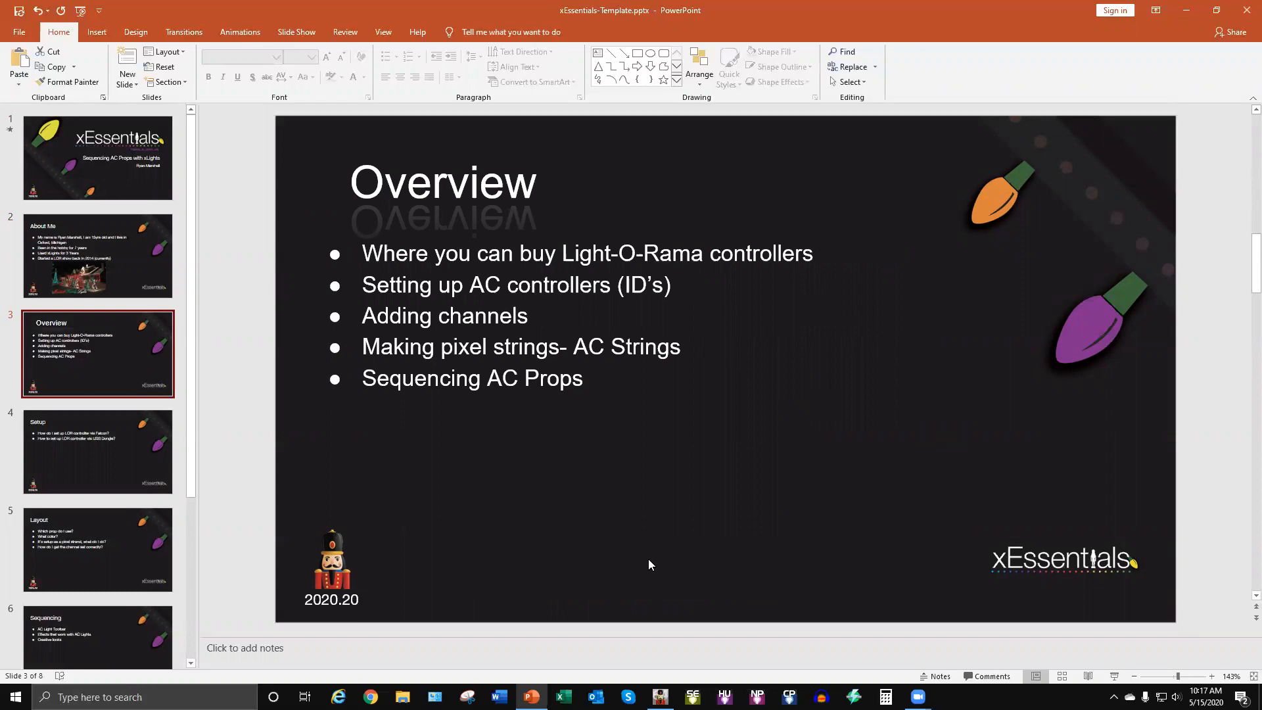
{"action": "mouse_move", "coordinate": [645, 568]}
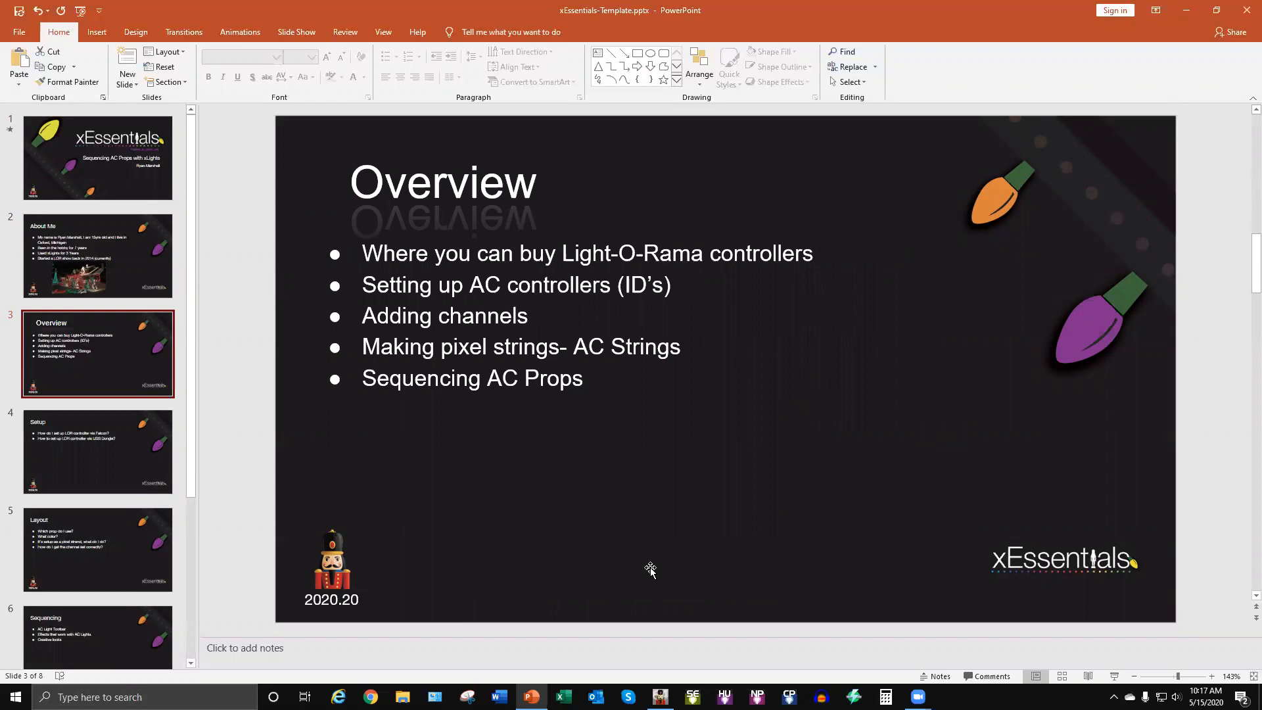
{"action": "mouse_move", "coordinate": [645, 570]}
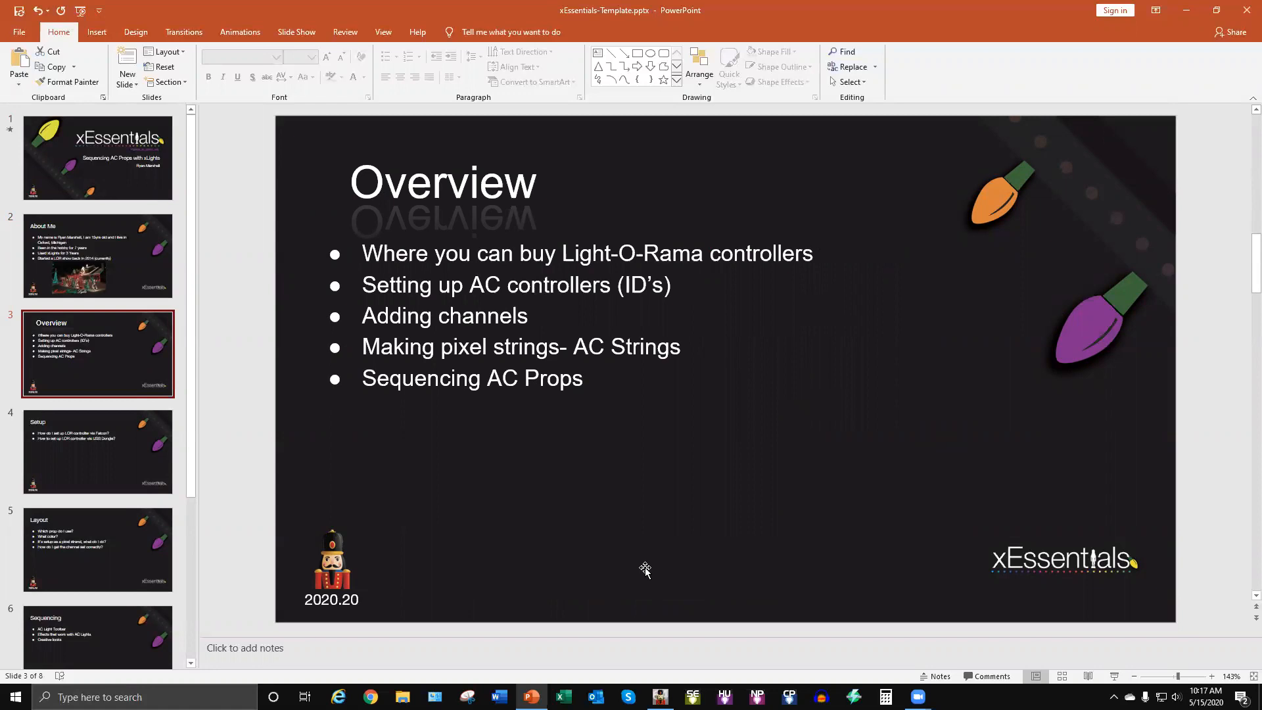
{"action": "mouse_move", "coordinate": [609, 545]}
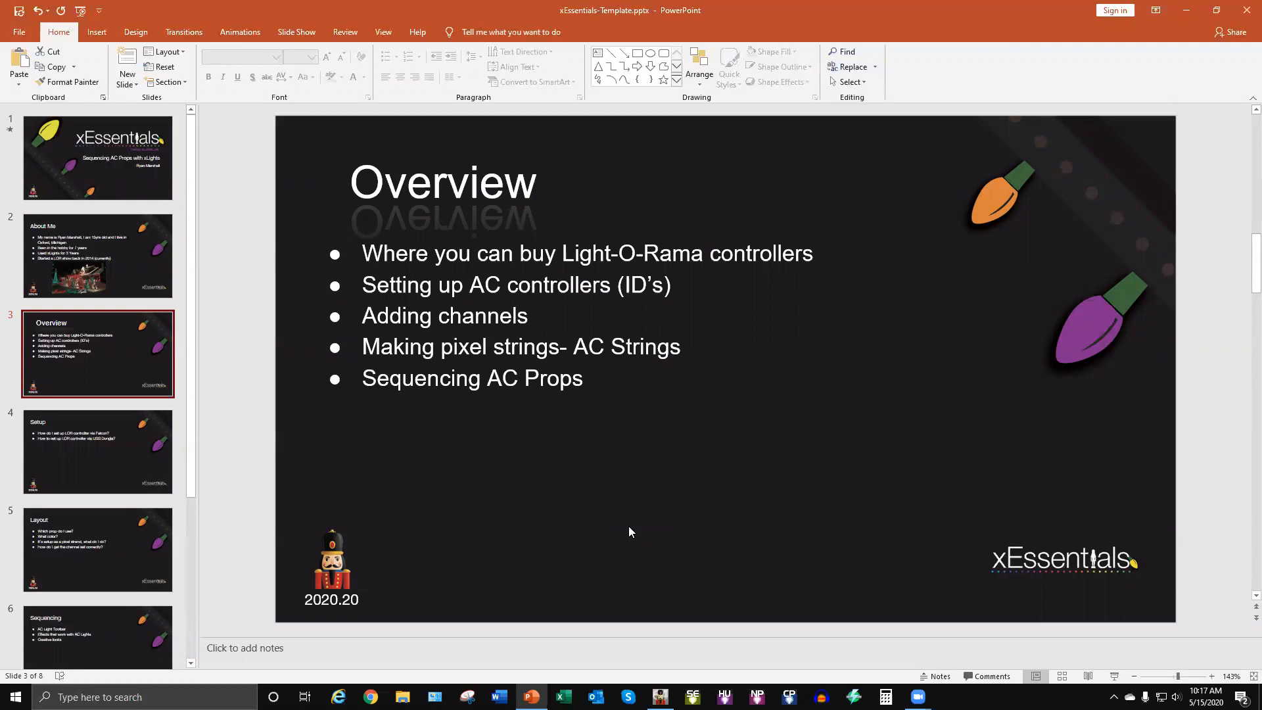
{"action": "left_click", "coordinate": [96, 451]}
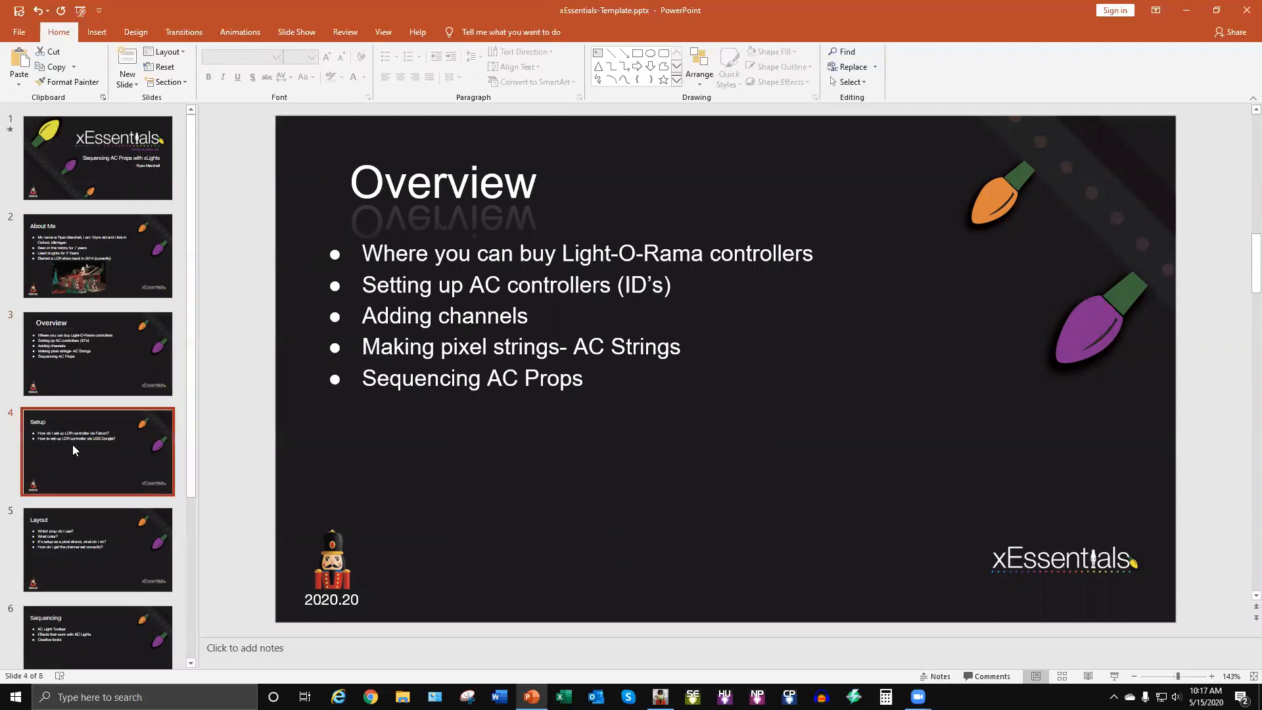
Show slide 4, 'Setup', with its two LOR controller setup questions.
{"action": "left_click", "coordinate": [97, 451]}
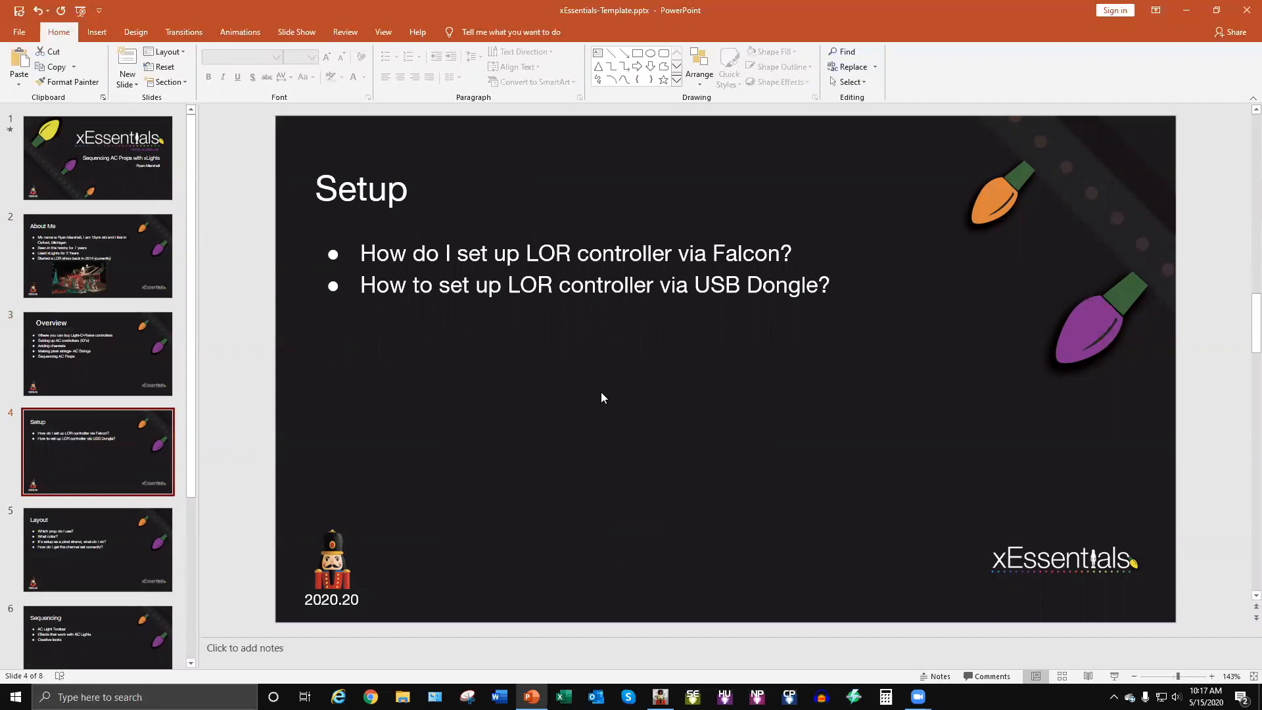
{"action": "mouse_move", "coordinate": [261, 476]}
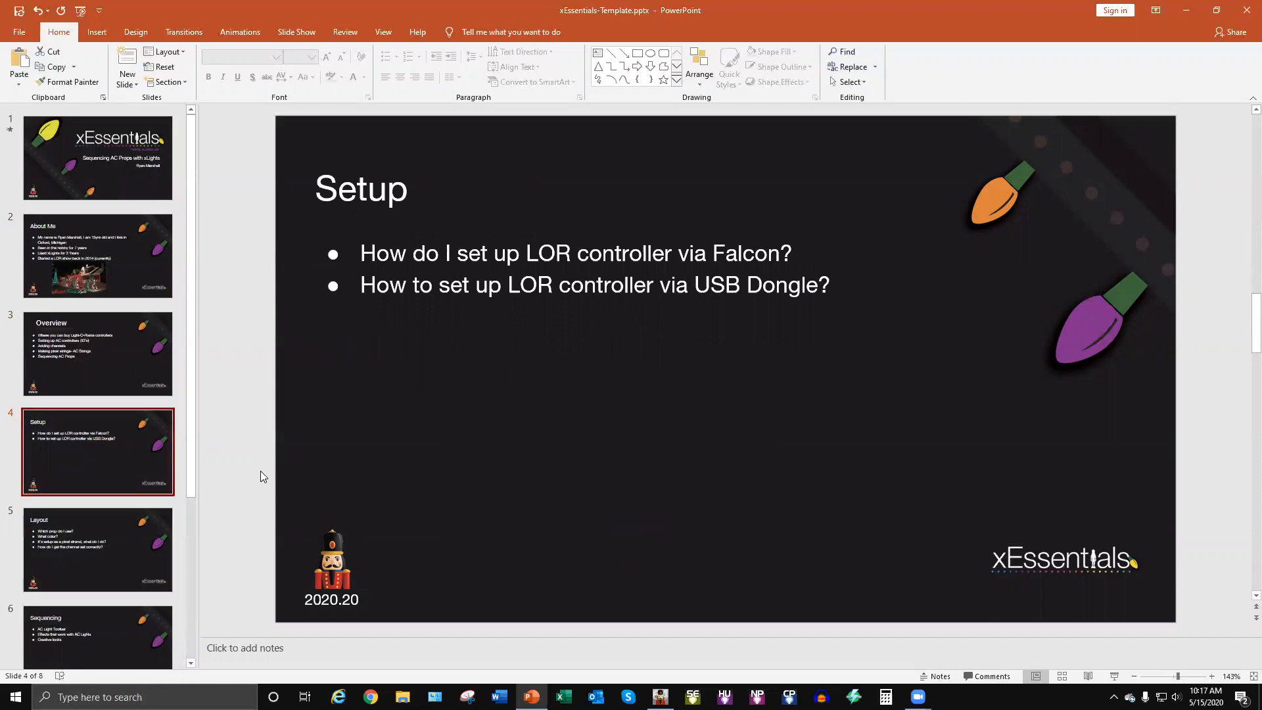
{"action": "mouse_move", "coordinate": [730, 435]}
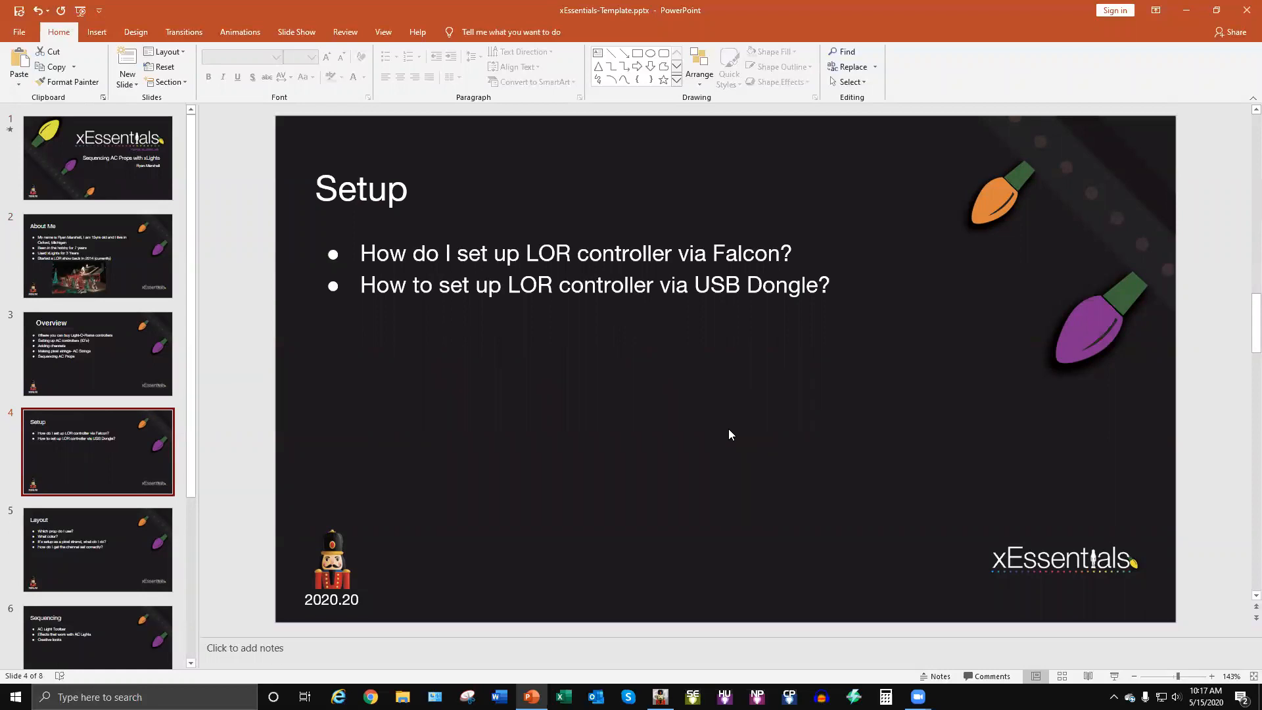
{"action": "mouse_move", "coordinate": [480, 322]}
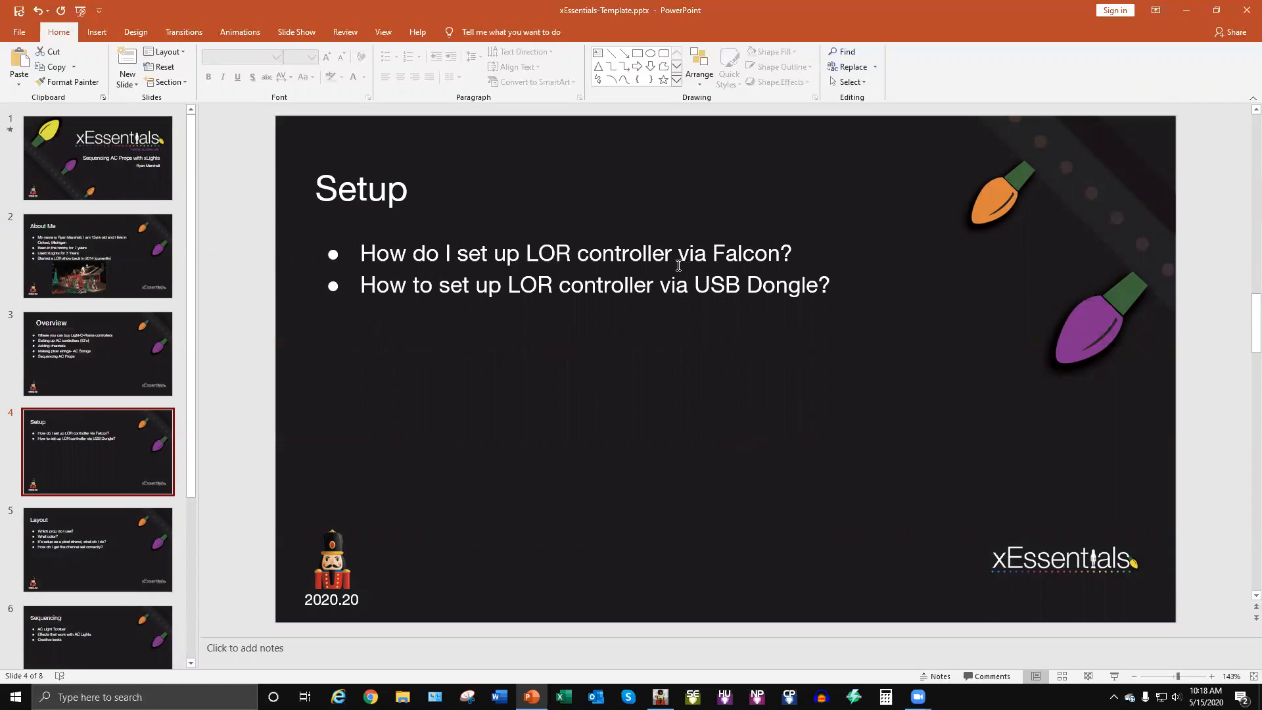
{"action": "mouse_move", "coordinate": [735, 260]}
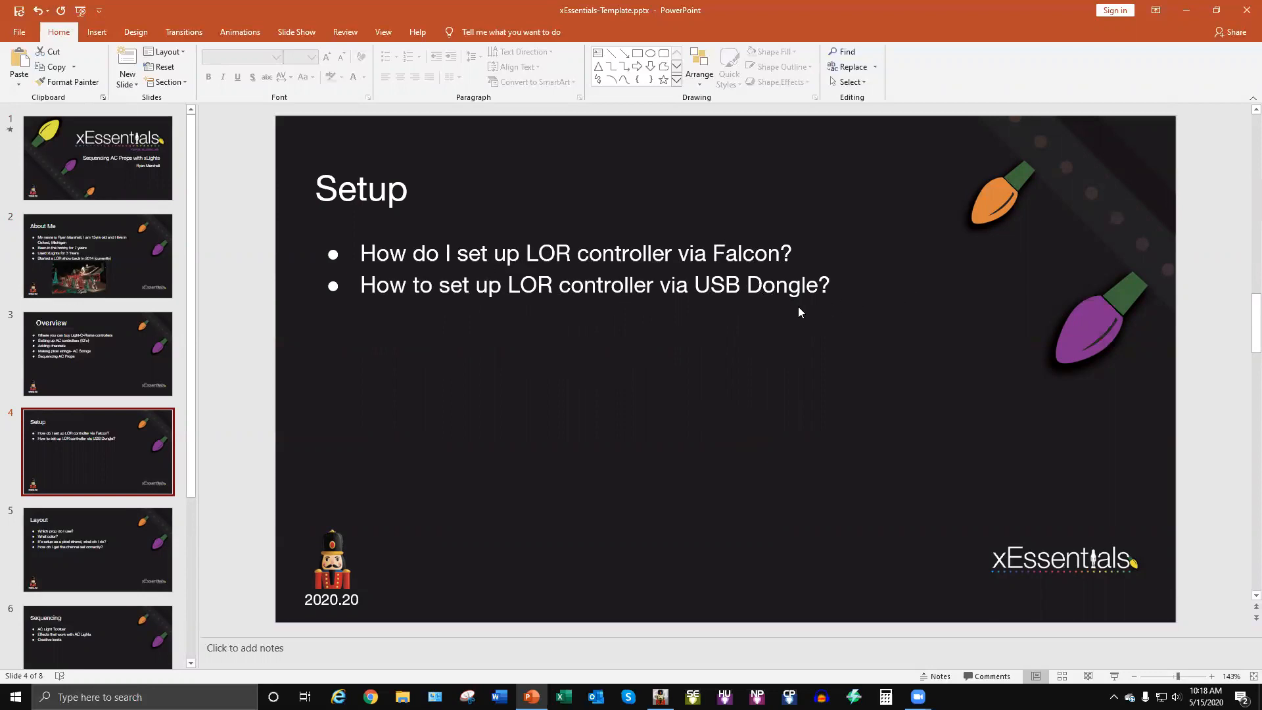
{"action": "mouse_move", "coordinate": [732, 314]}
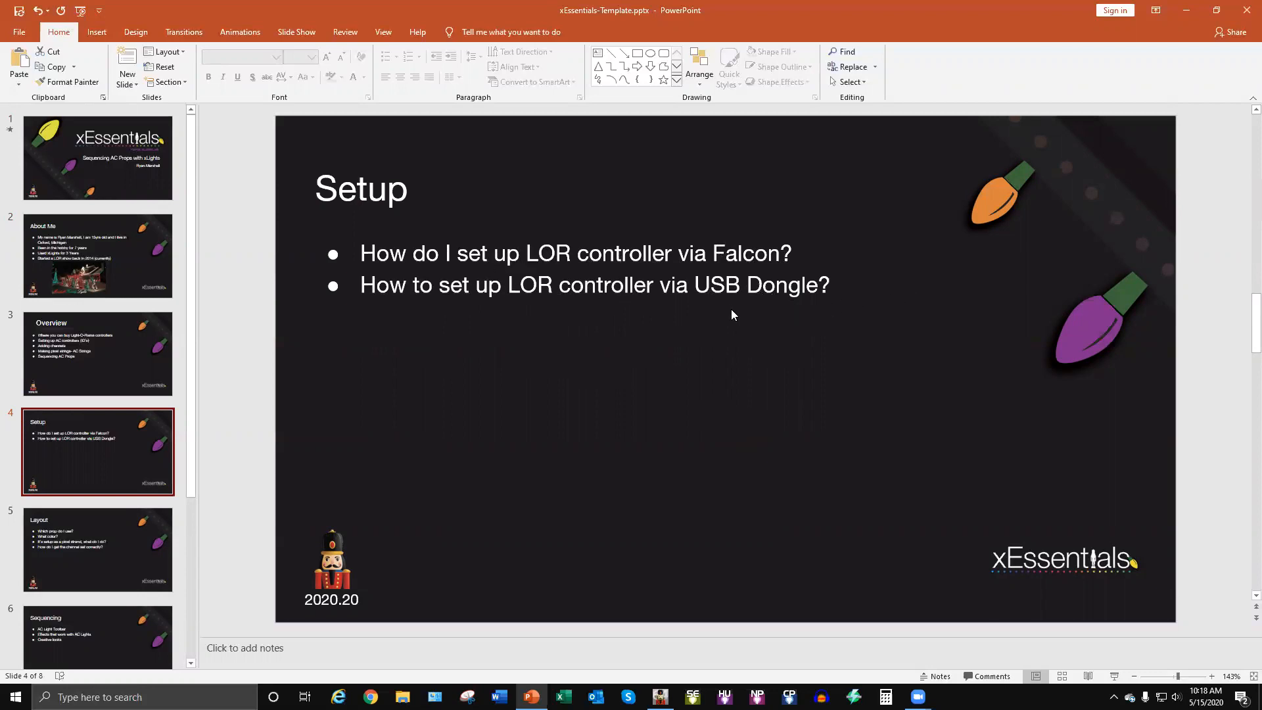
{"action": "mouse_move", "coordinate": [745, 321]}
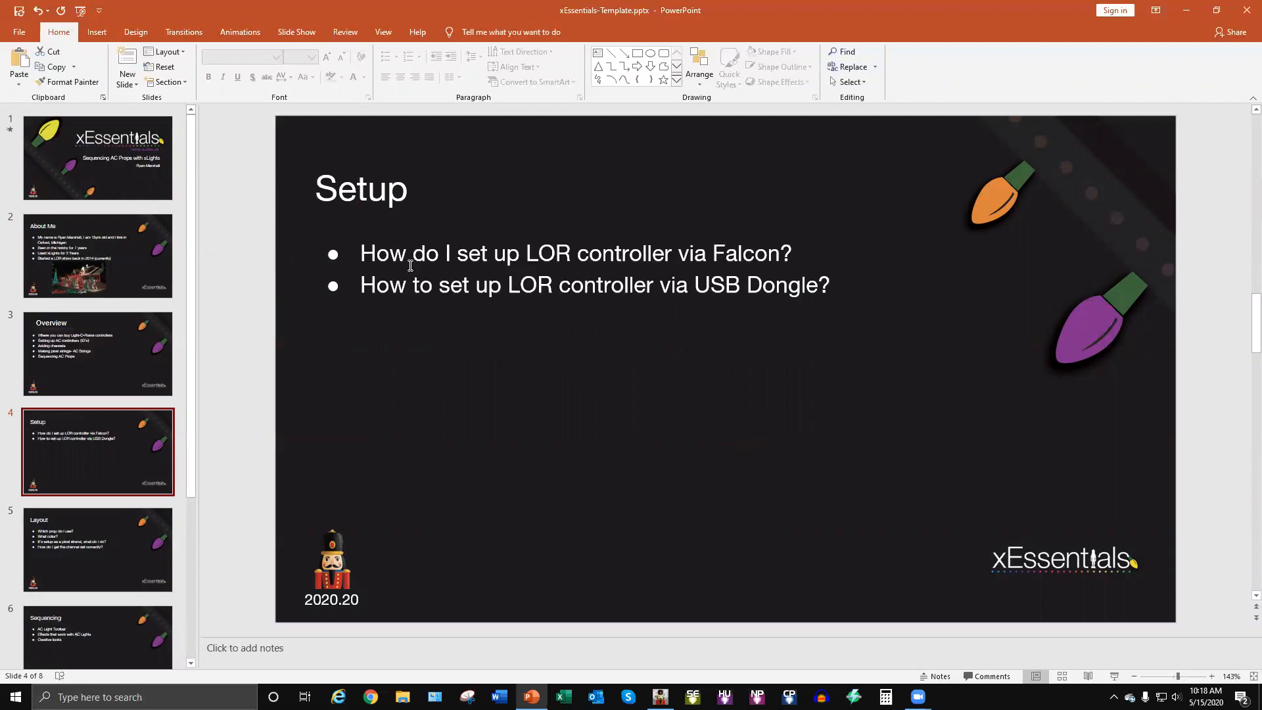
{"action": "scroll", "scroll_direction": "down", "scroll_amount": 3}
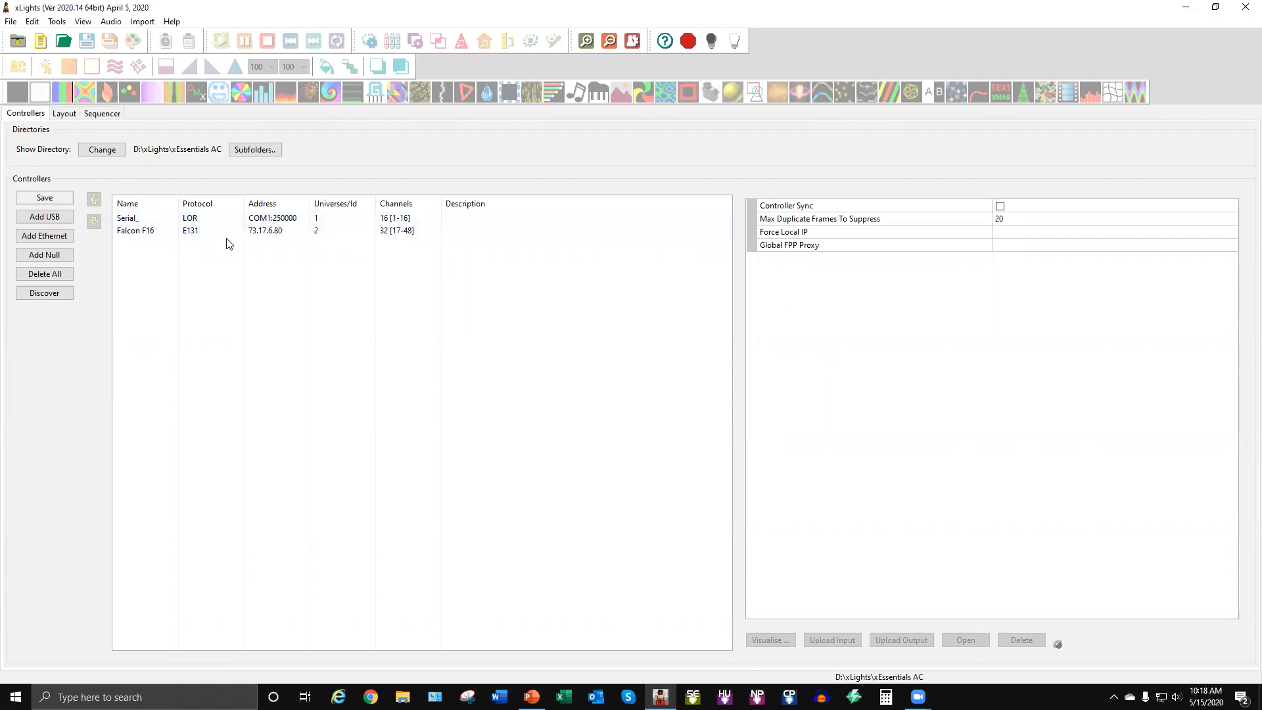
{"action": "mouse_move", "coordinate": [79, 277]}
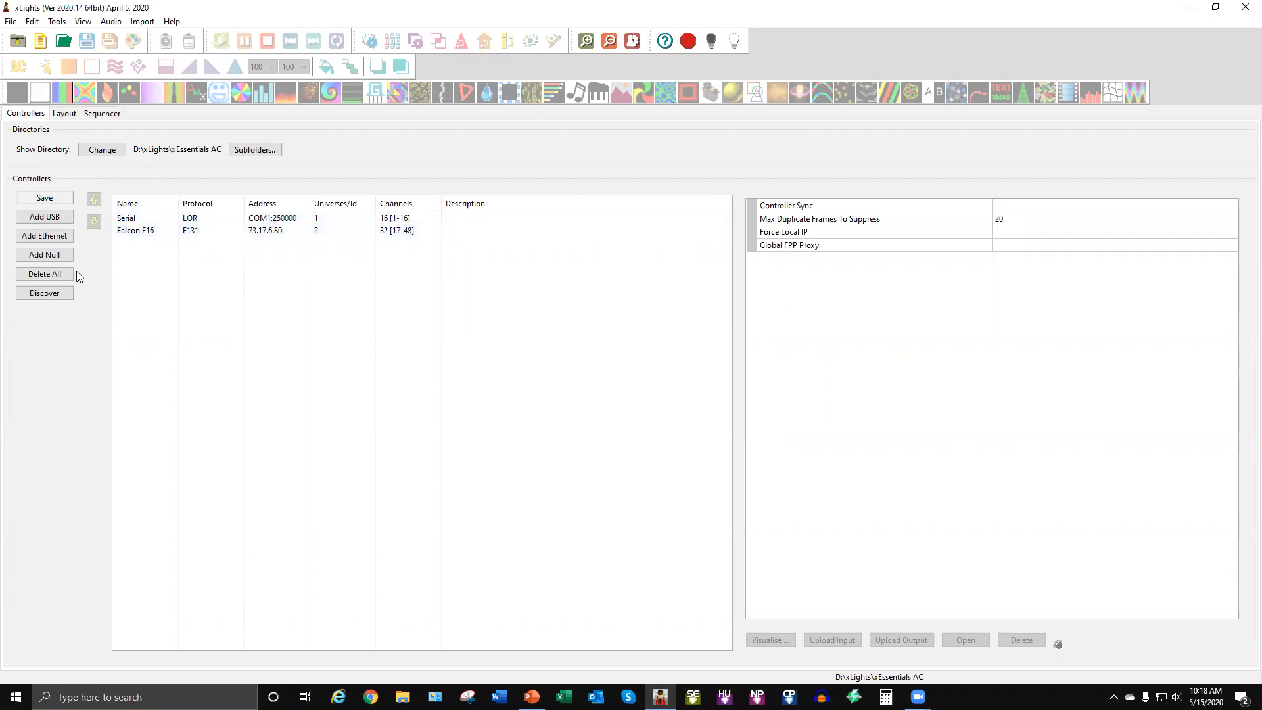
{"action": "mouse_move", "coordinate": [243, 252]}
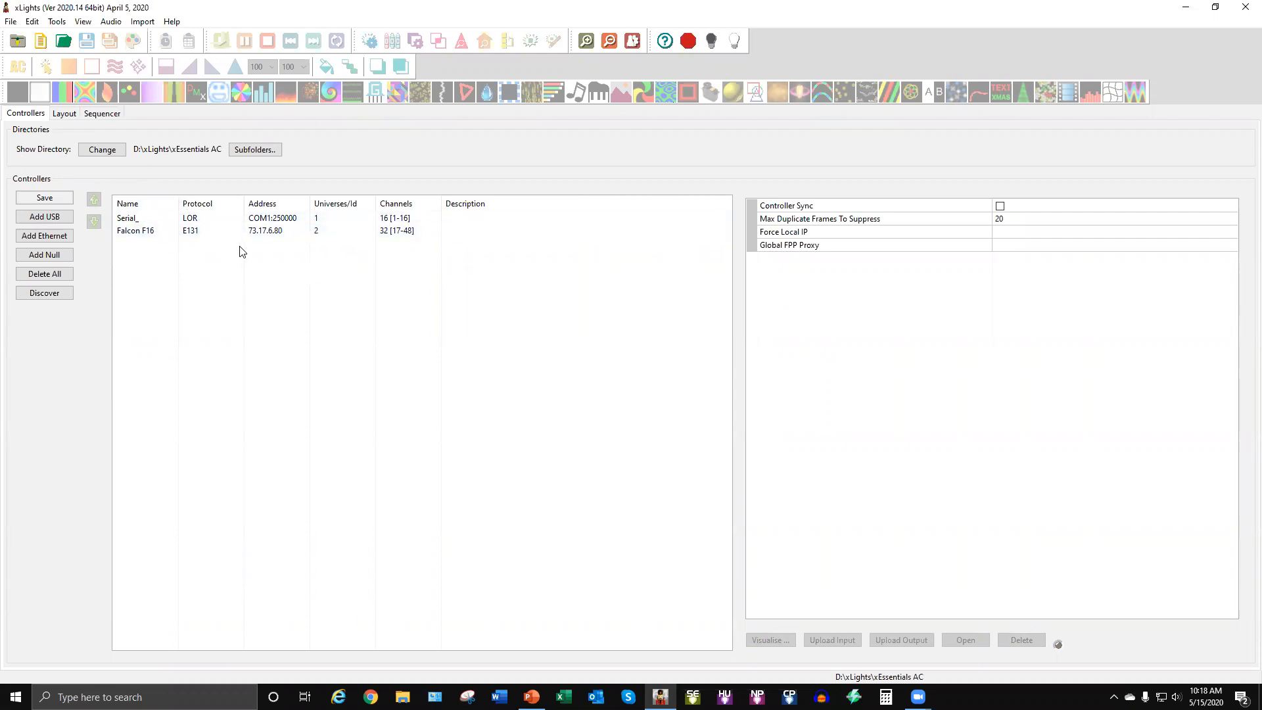
{"action": "left_click", "coordinate": [136, 231]}
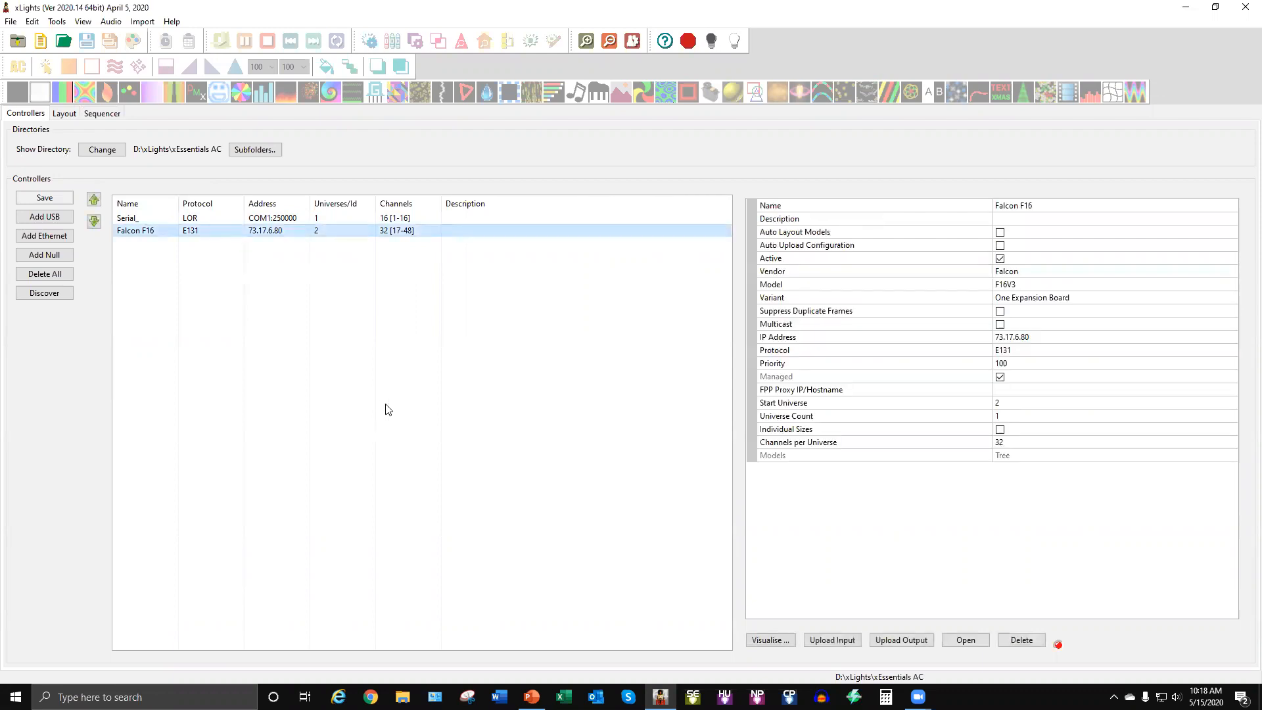
{"action": "mouse_move", "coordinate": [273, 290]}
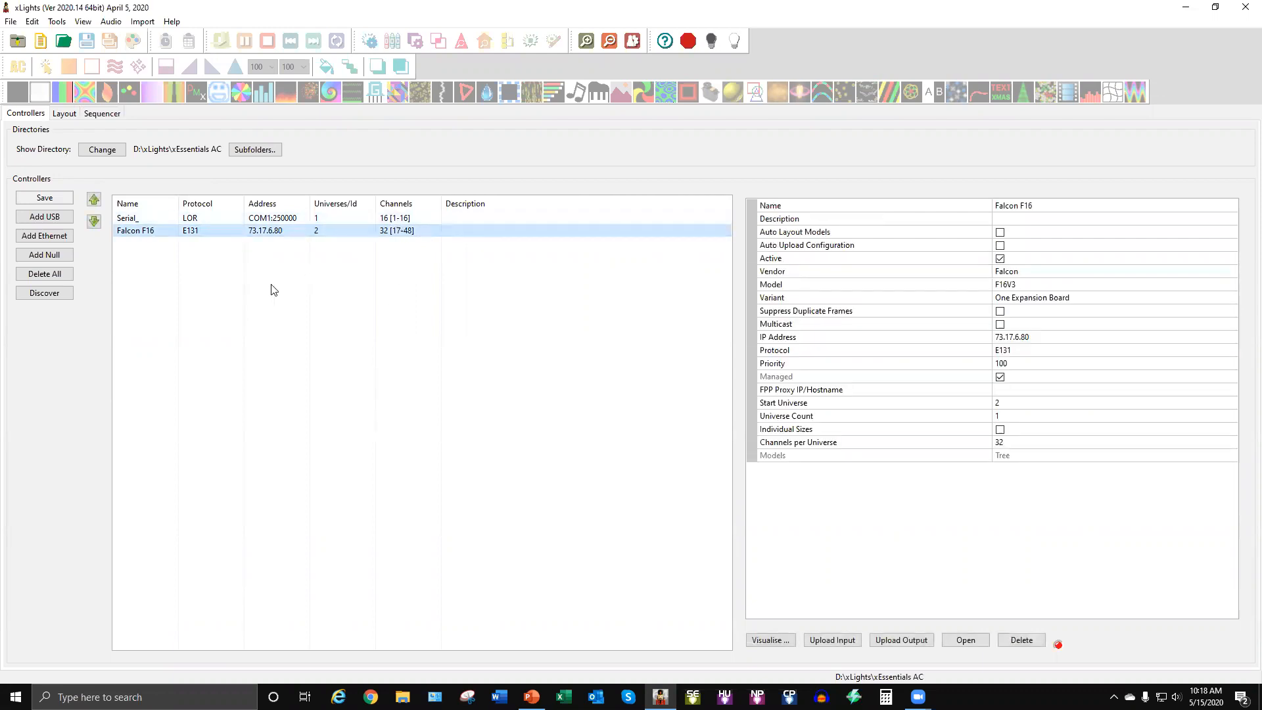
{"action": "mouse_move", "coordinate": [363, 314]}
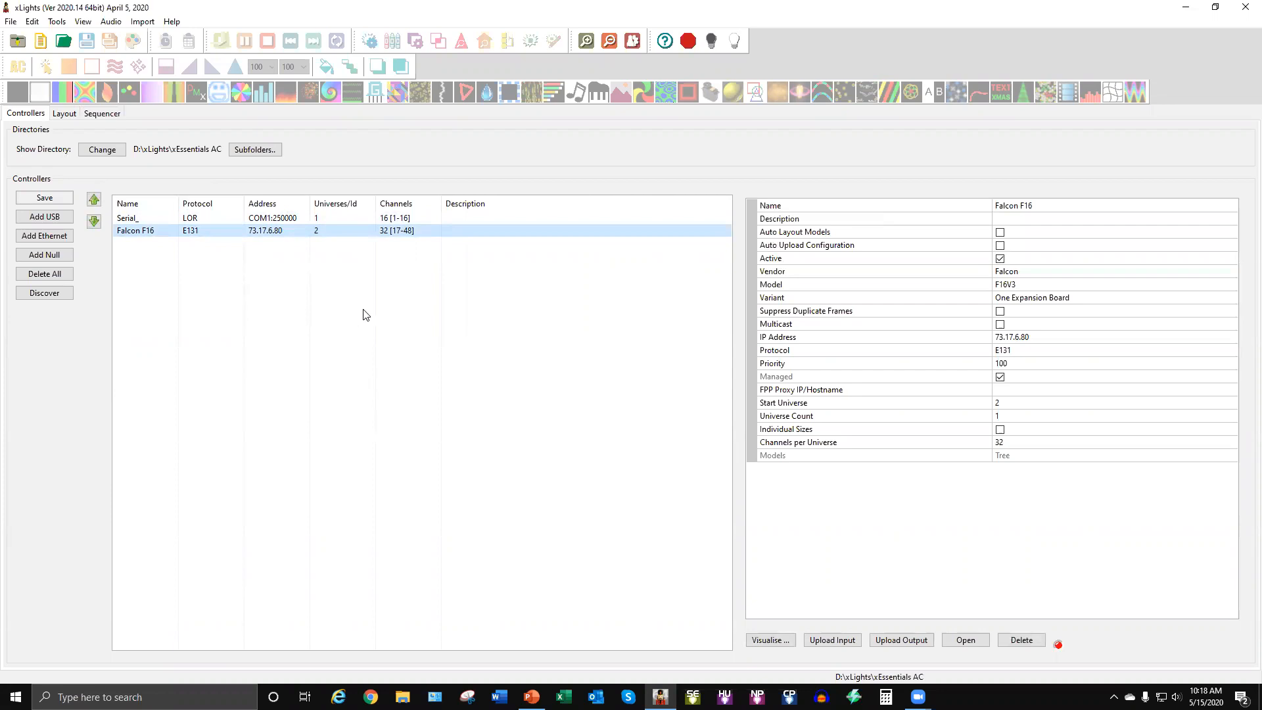
{"action": "mouse_move", "coordinate": [881, 315]}
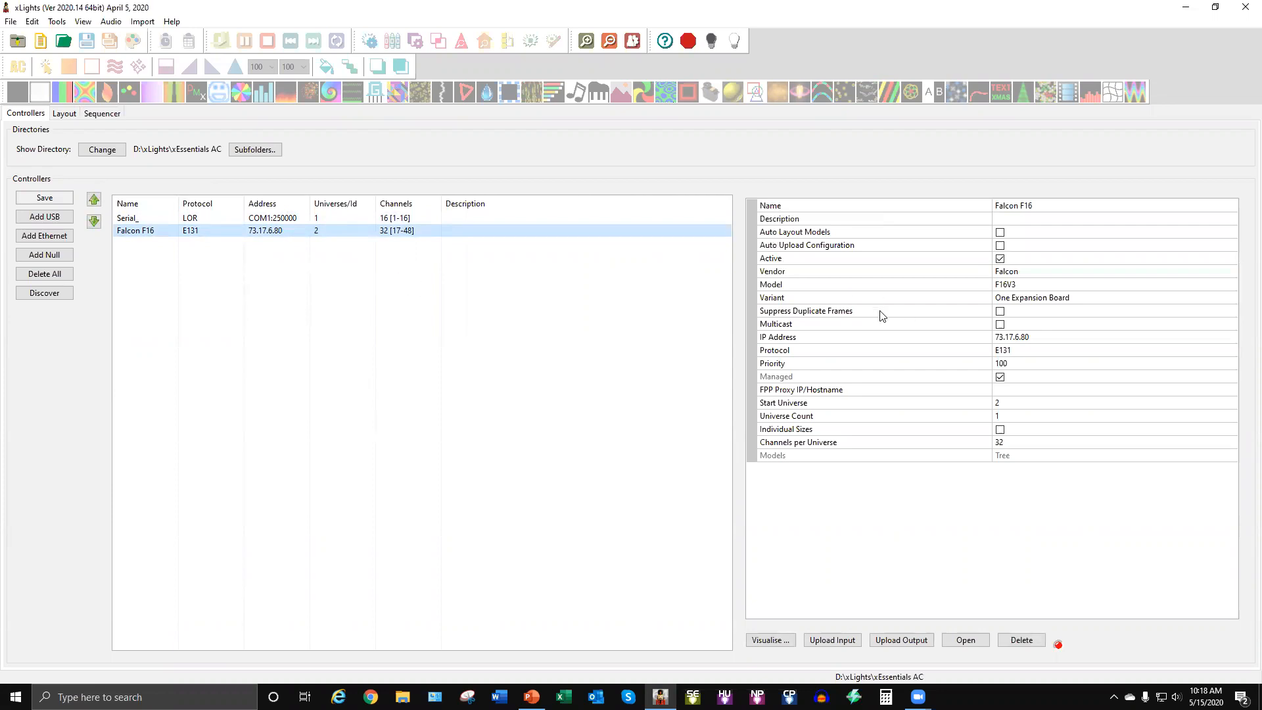
{"action": "mouse_move", "coordinate": [1041, 345]}
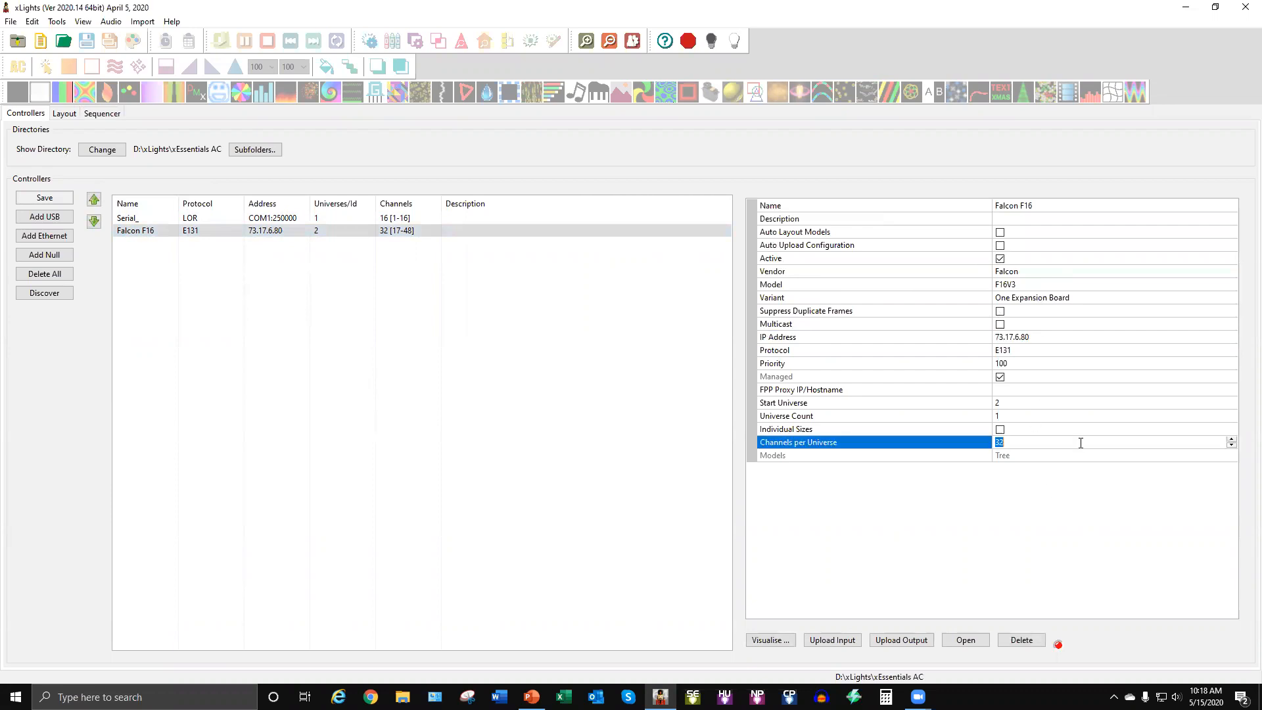
{"action": "mouse_move", "coordinate": [1044, 337]}
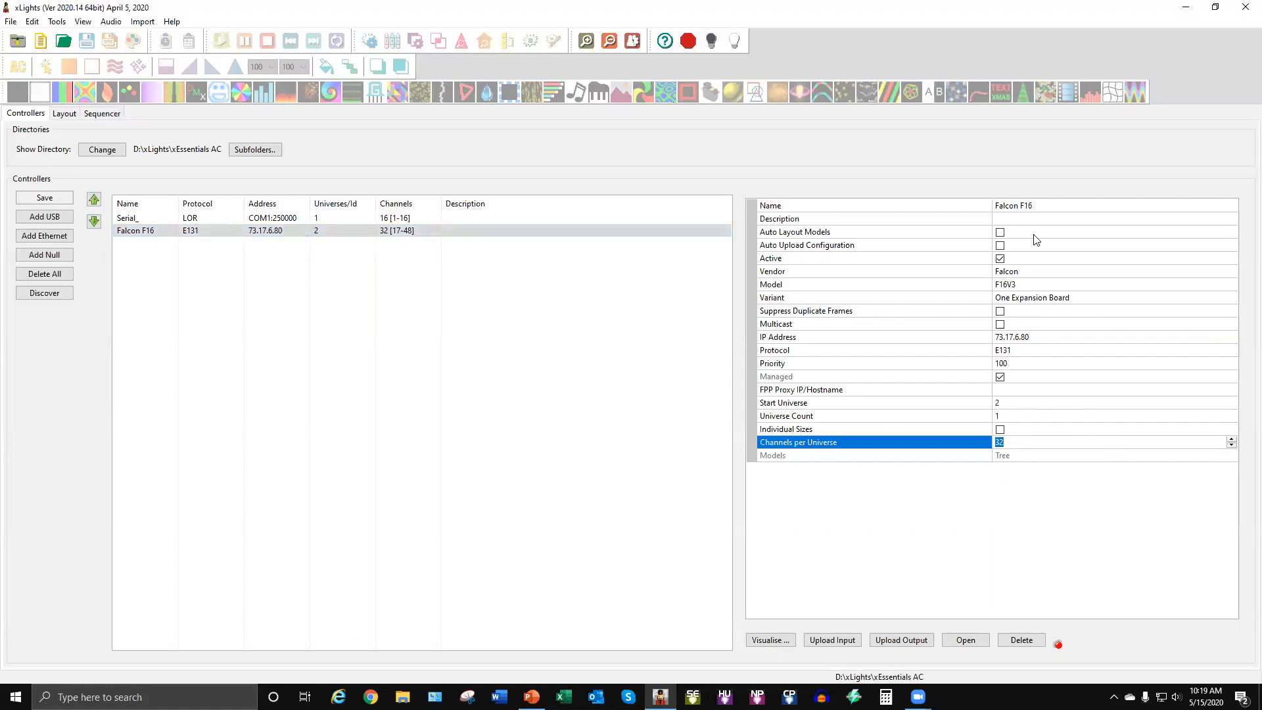
{"action": "mouse_move", "coordinate": [991, 262]}
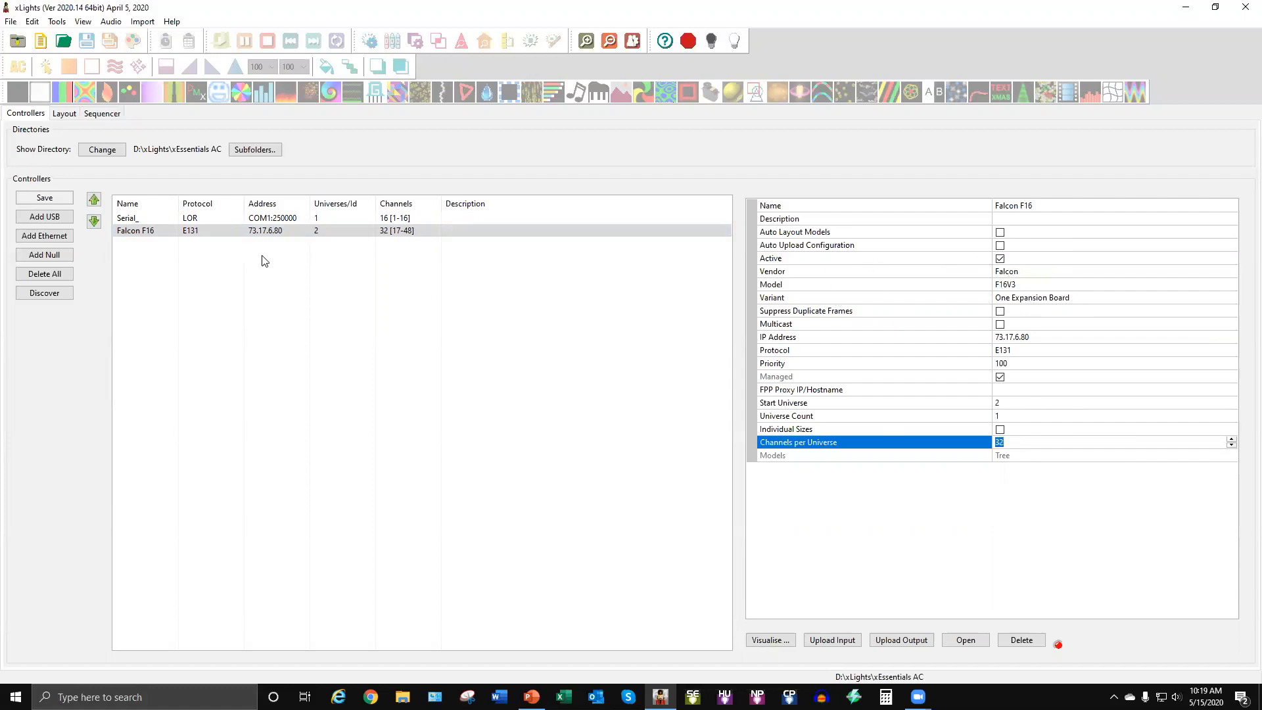
Show the Serial LOR controller's settings: ID 1, COM1, 250000 baud, 16 channels.
{"action": "left_click", "coordinate": [129, 219]}
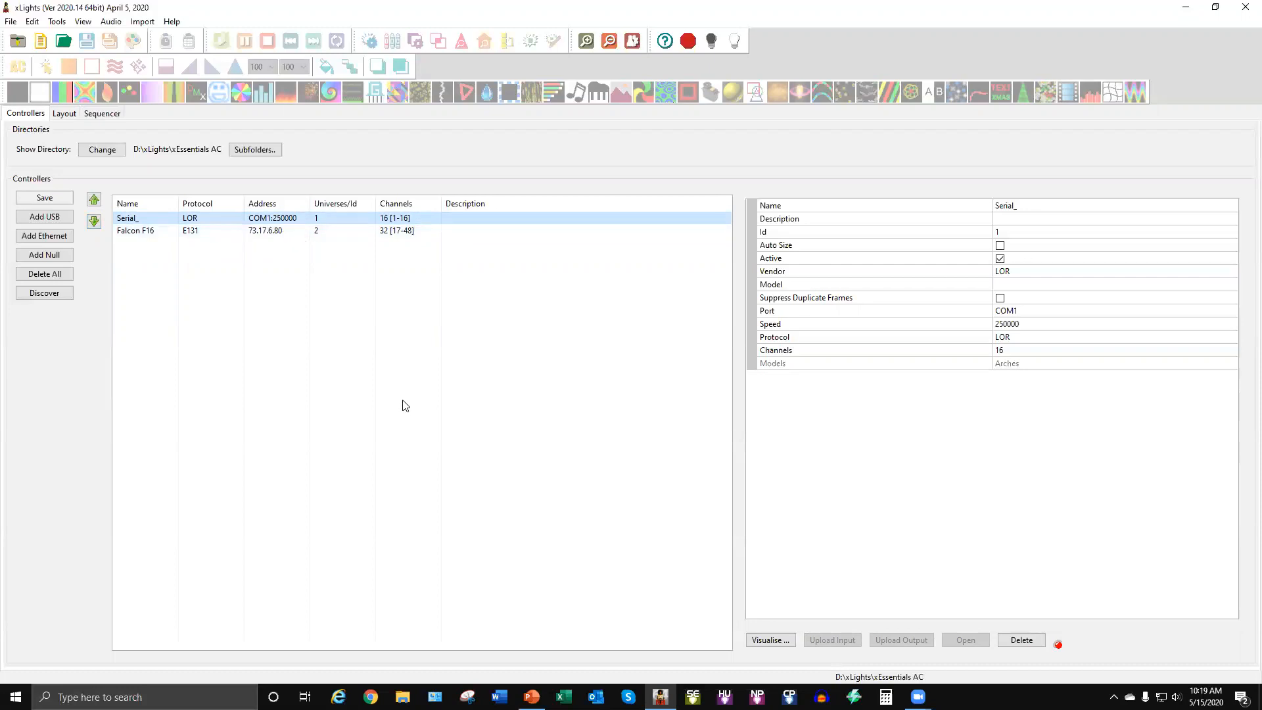
{"action": "mouse_move", "coordinate": [463, 402]}
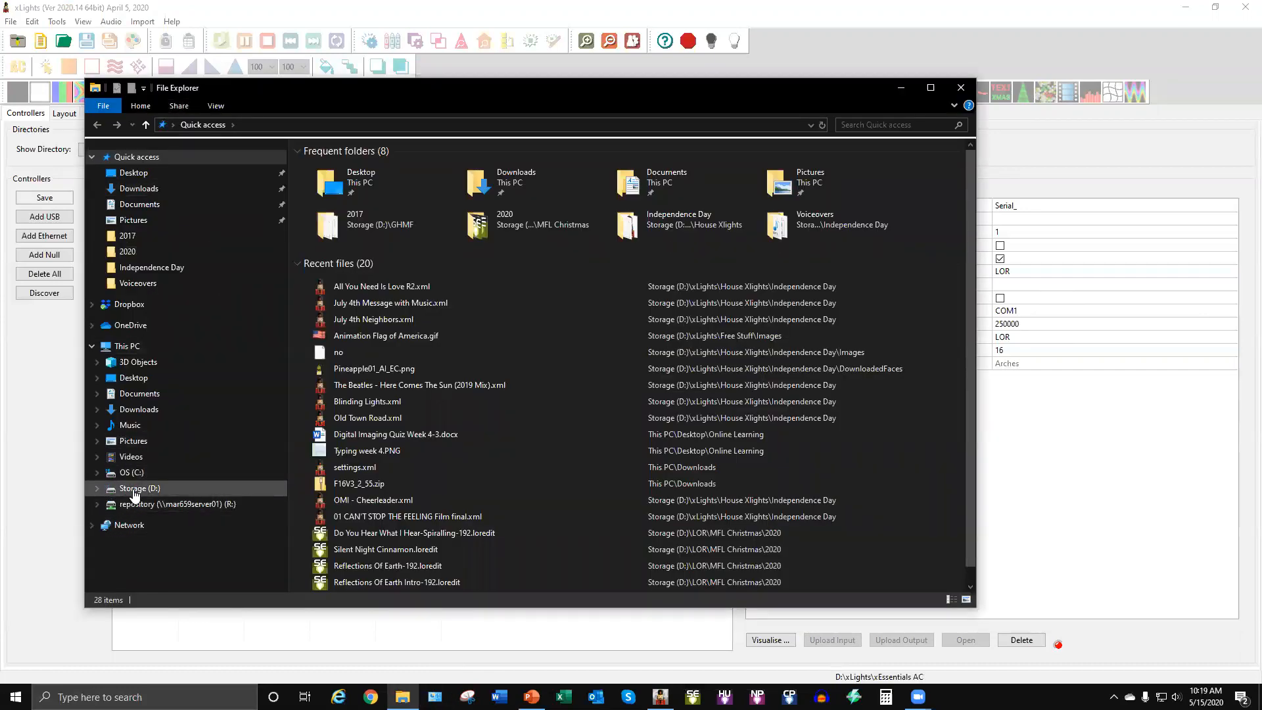
Launch Computer Management from This PC's context menu in File Explorer.
{"action": "right_click", "coordinate": [138, 489]}
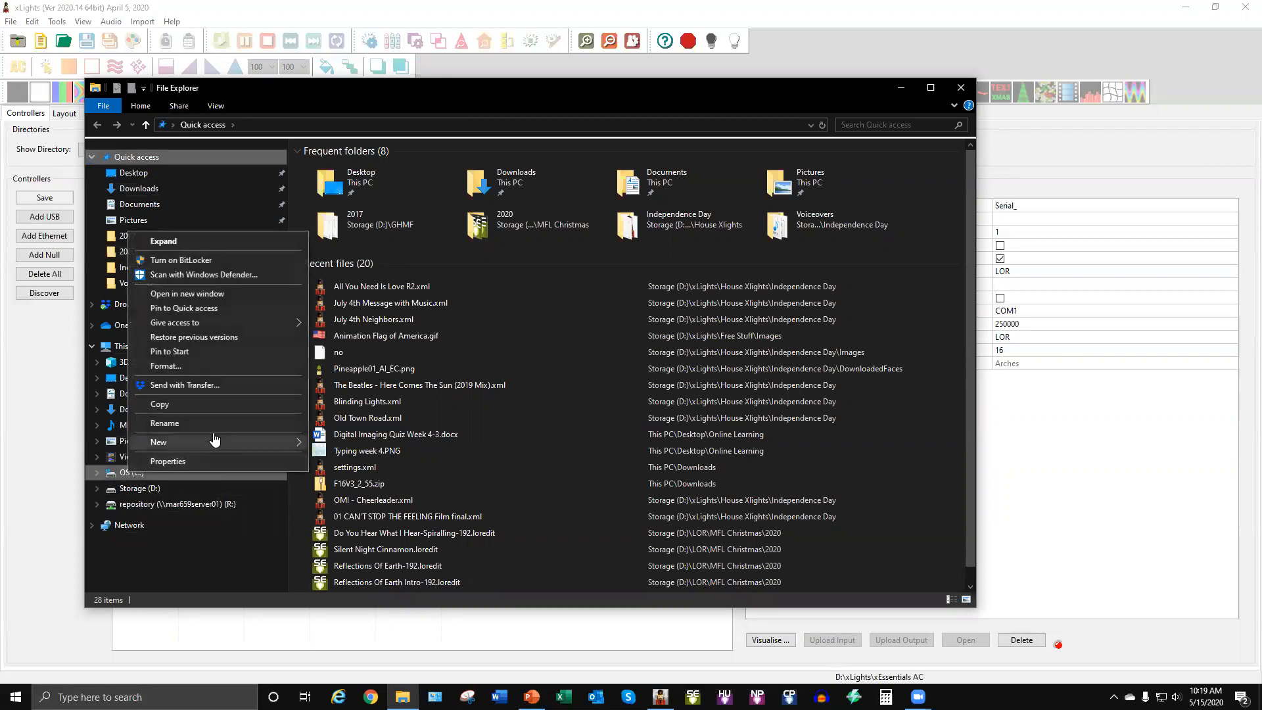
{"action": "mouse_move", "coordinate": [212, 395]}
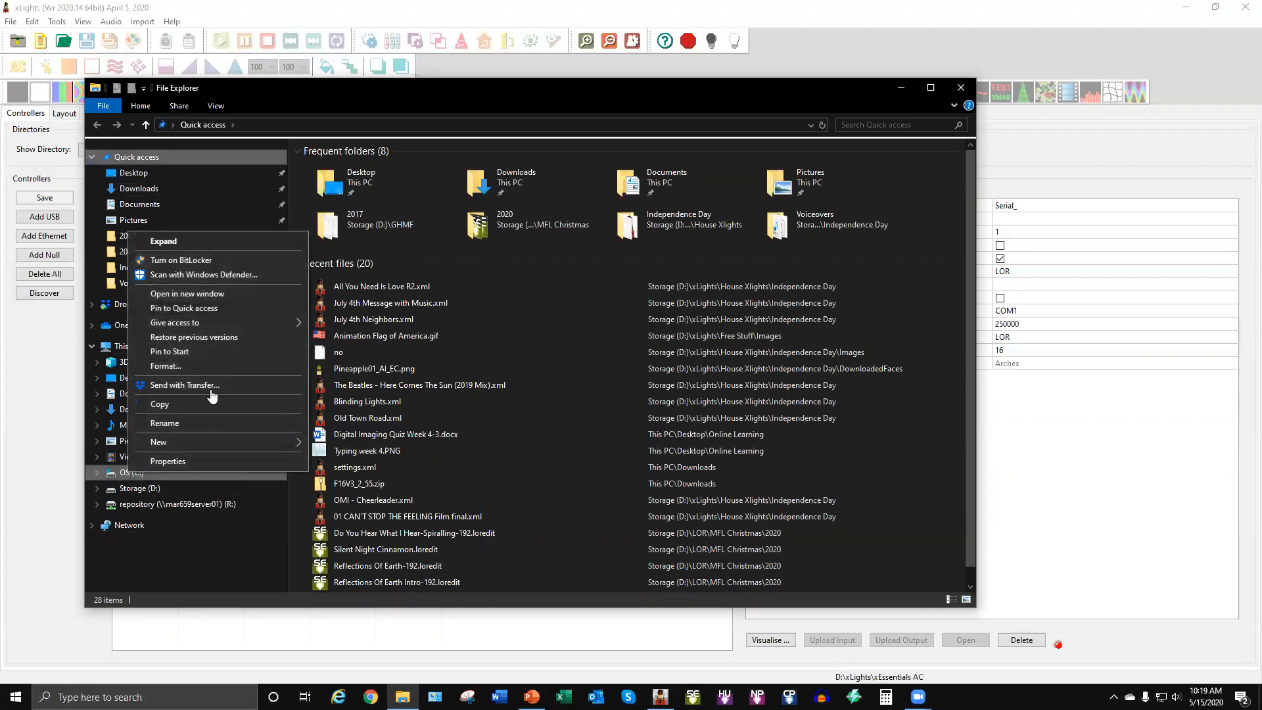
{"action": "left_click", "coordinate": [127, 345]}
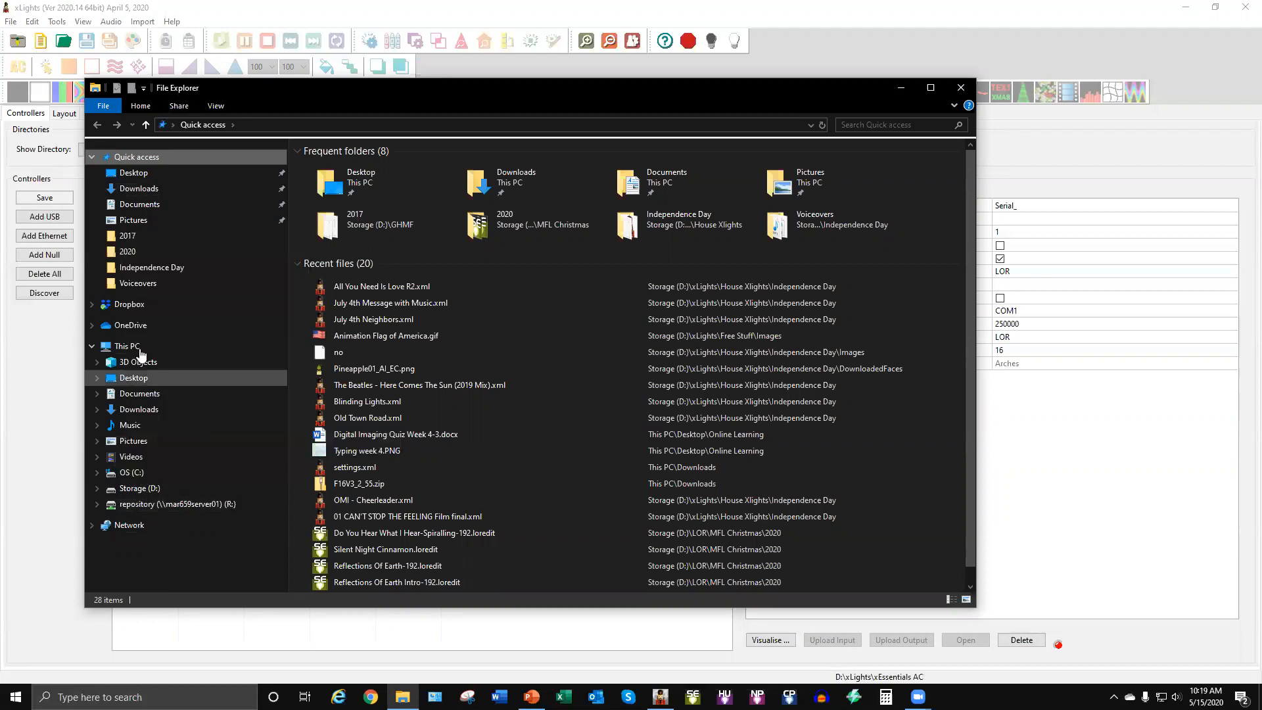
{"action": "right_click", "coordinate": [126, 346]}
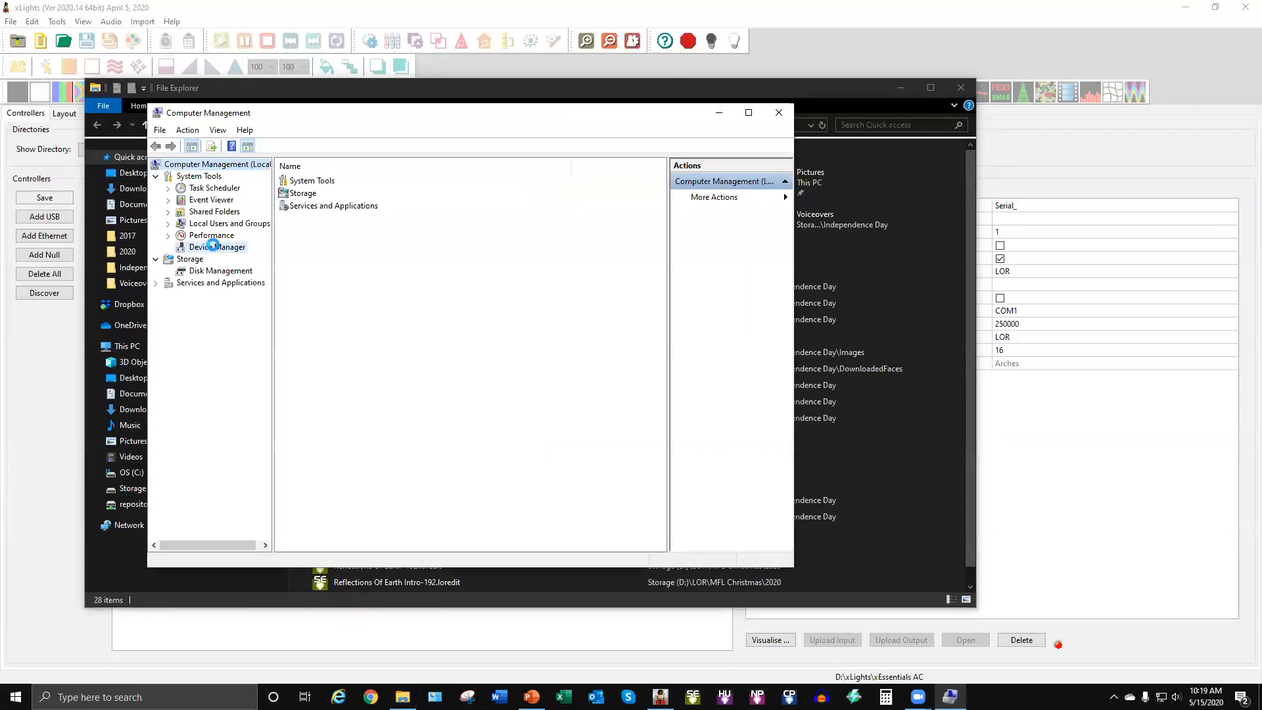
Find the COM1 communications port under Device Manager's Ports, then close Computer Management.
{"action": "left_click", "coordinate": [218, 247]}
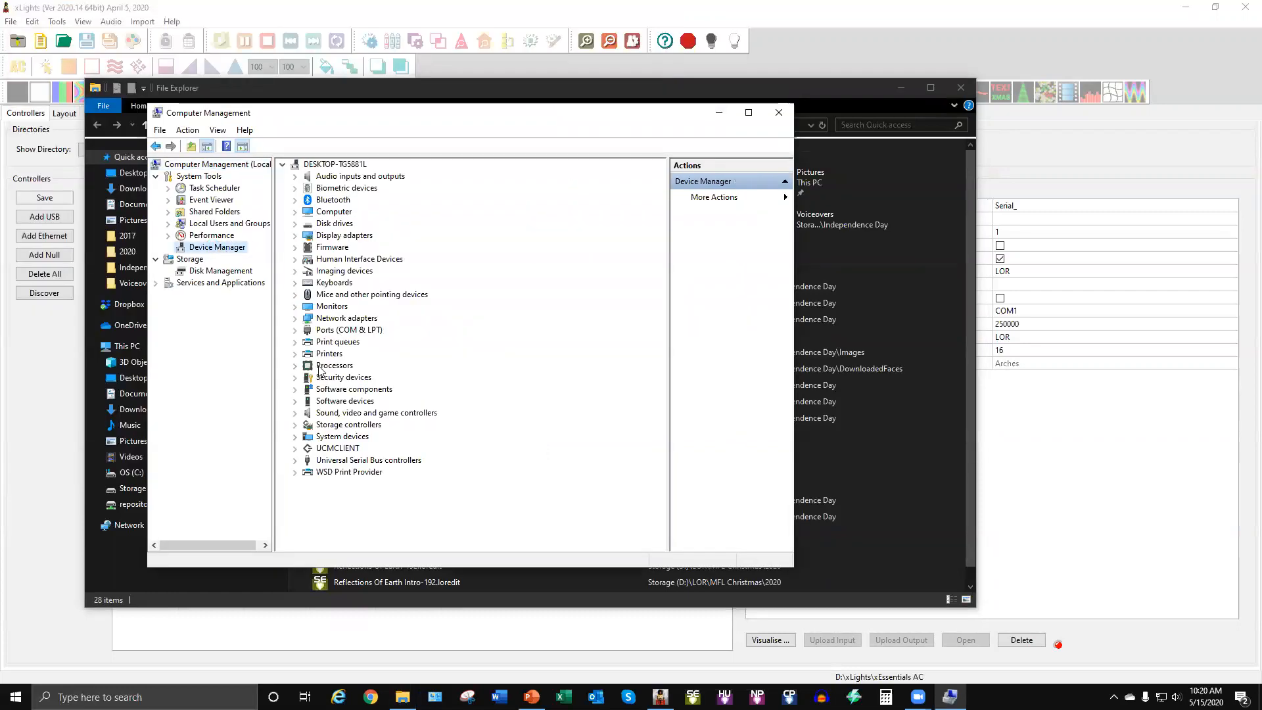
{"action": "left_click", "coordinate": [294, 330]}
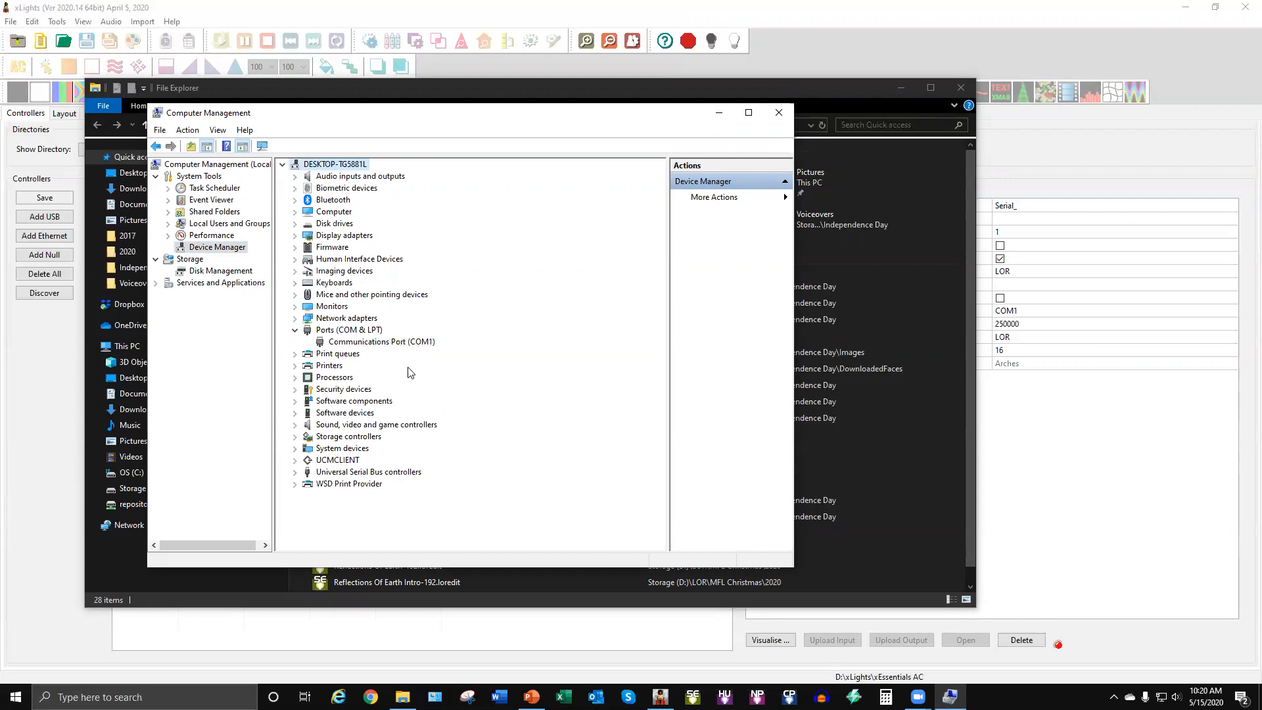
{"action": "mouse_move", "coordinate": [420, 348]}
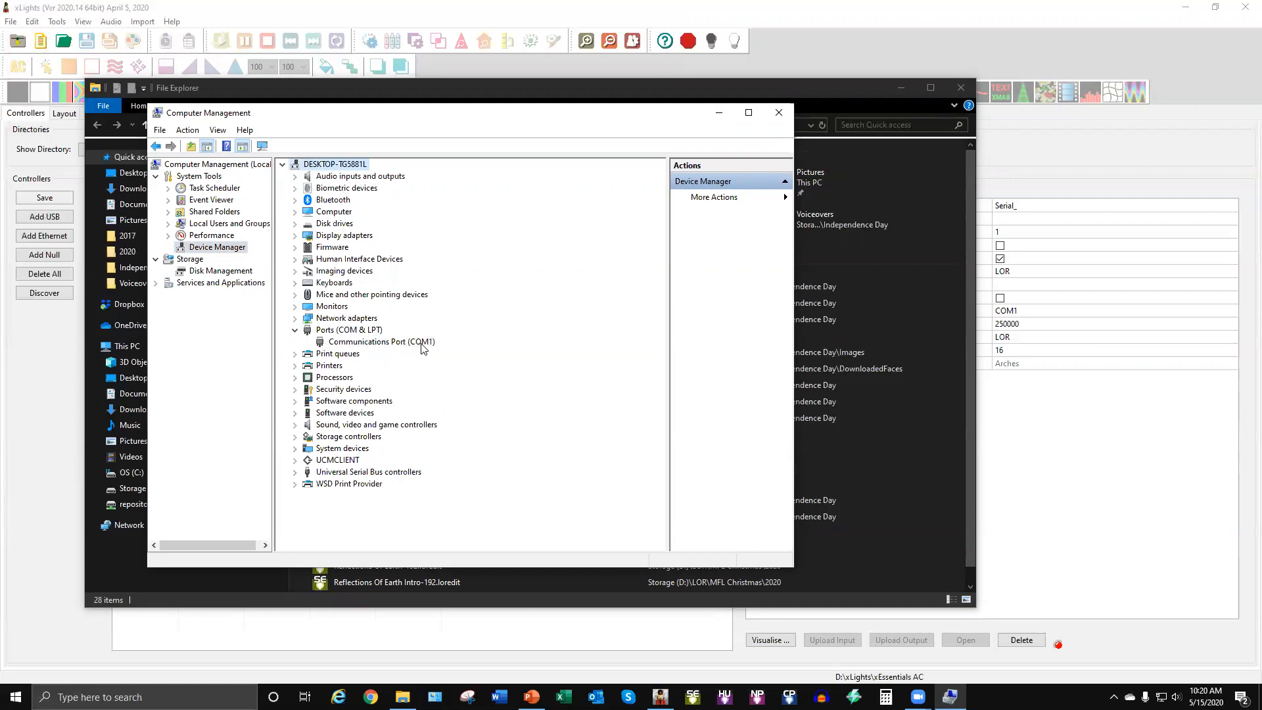
{"action": "left_click", "coordinate": [382, 341]}
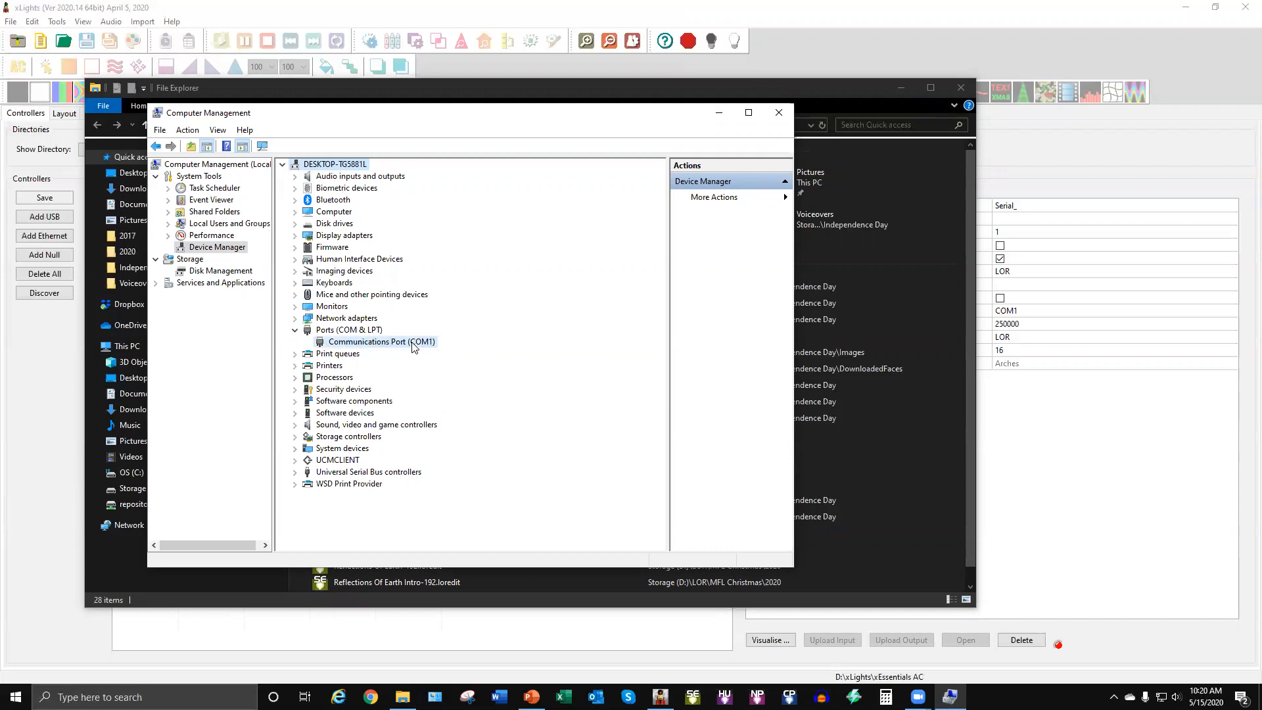
{"action": "left_click", "coordinate": [778, 111]}
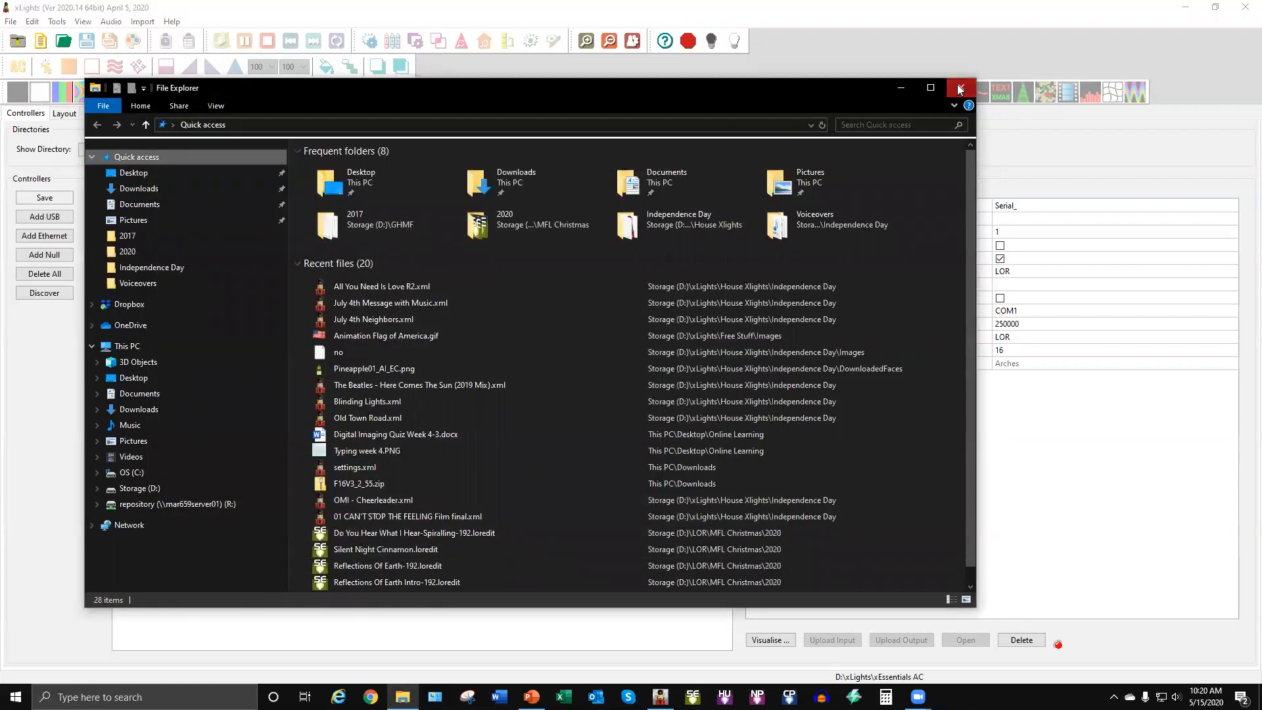
Close File Explorer, save the Serial controller on COM3, and return to PowerPoint.
{"action": "left_click", "coordinate": [959, 88]}
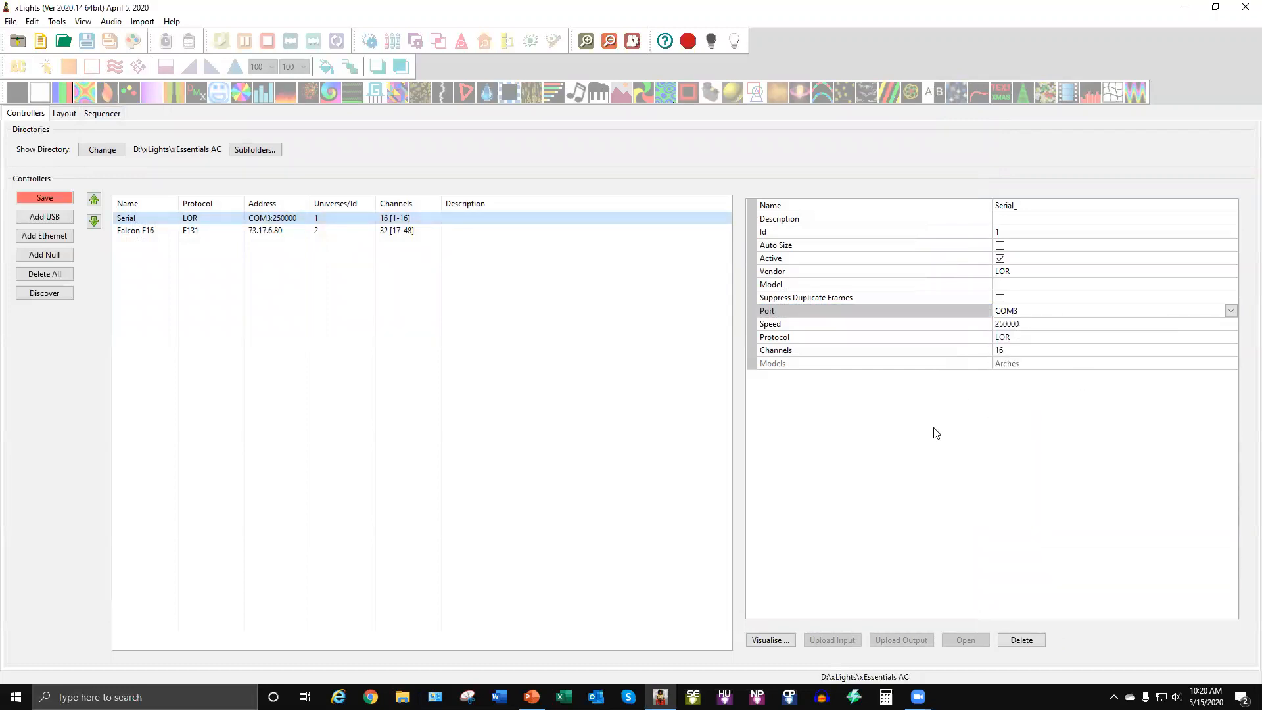
{"action": "mouse_move", "coordinate": [678, 386]}
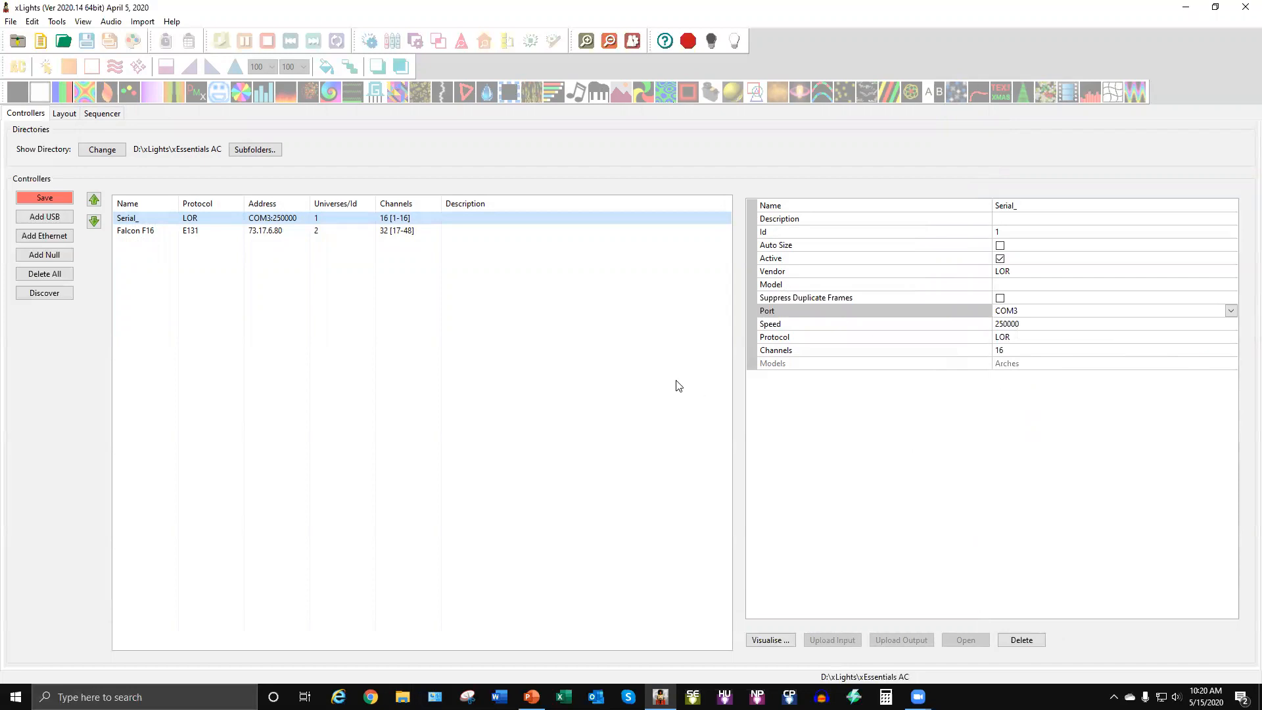
{"action": "left_click", "coordinate": [44, 197]}
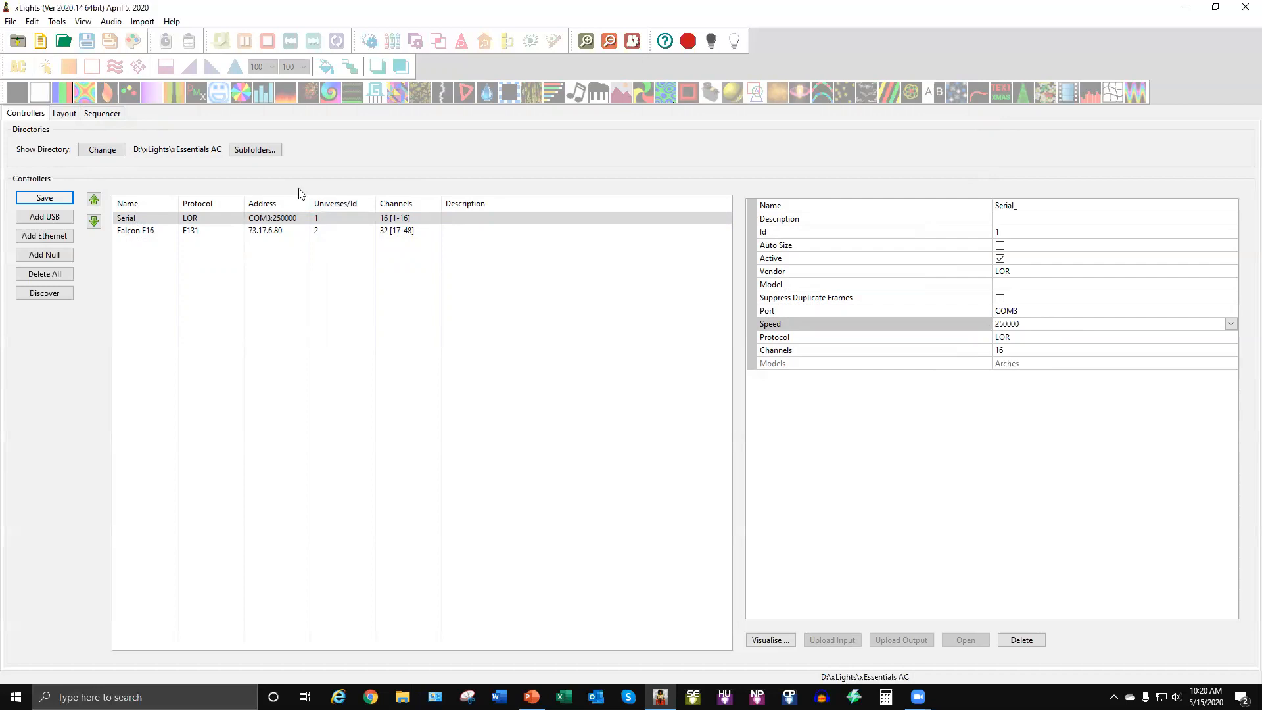
{"action": "left_click", "coordinate": [530, 697]}
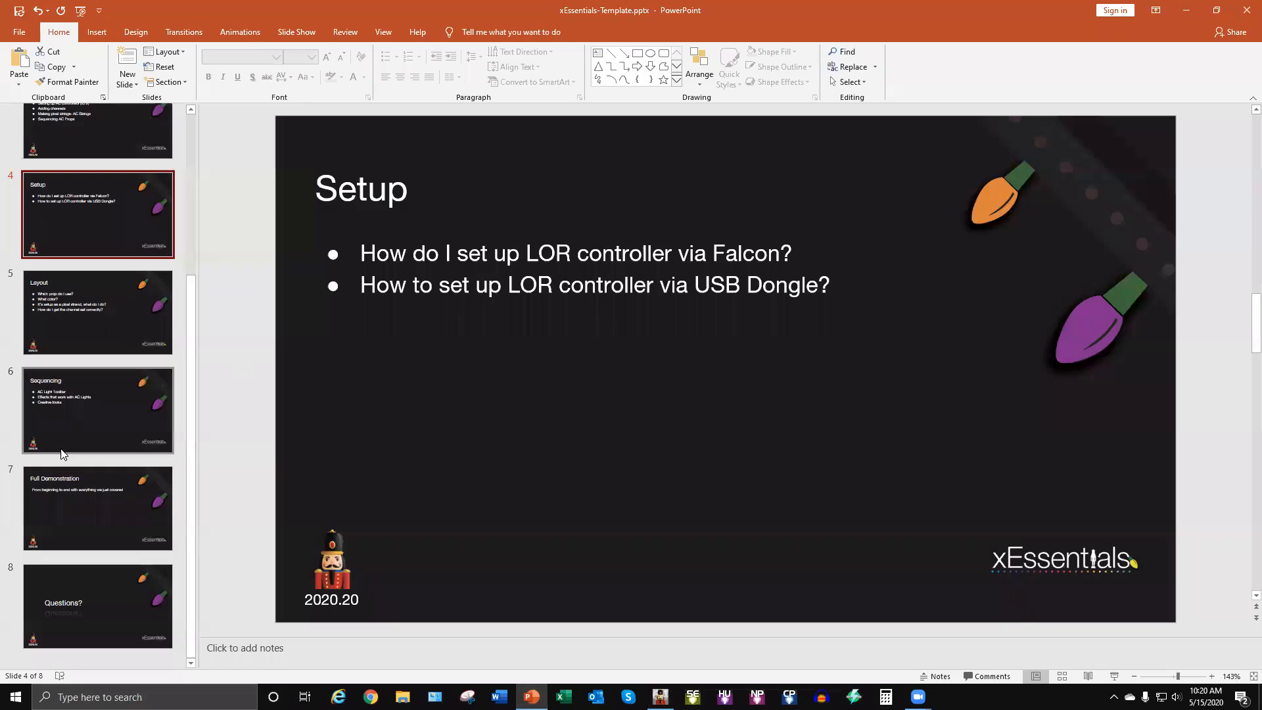
Advance to slide 5, 'Layout', asking about props, colour, strands and channels.
{"action": "left_click", "coordinate": [97, 312]}
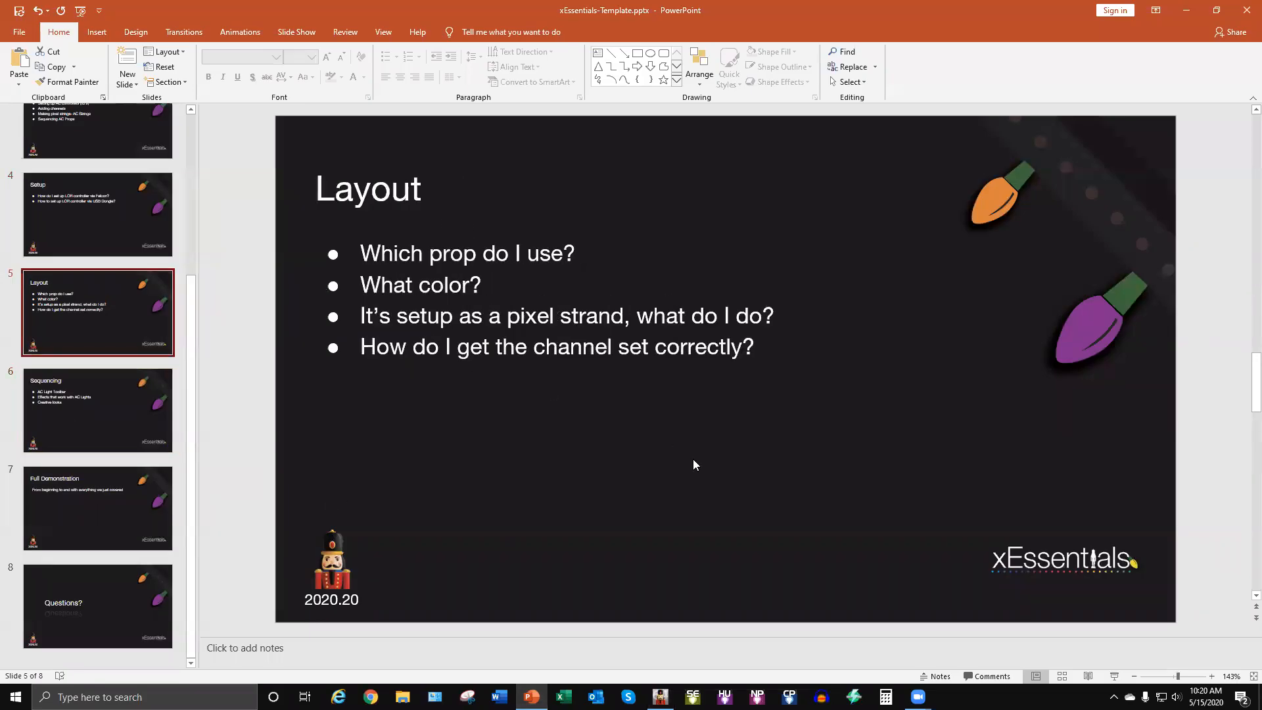
{"action": "mouse_move", "coordinate": [589, 276]}
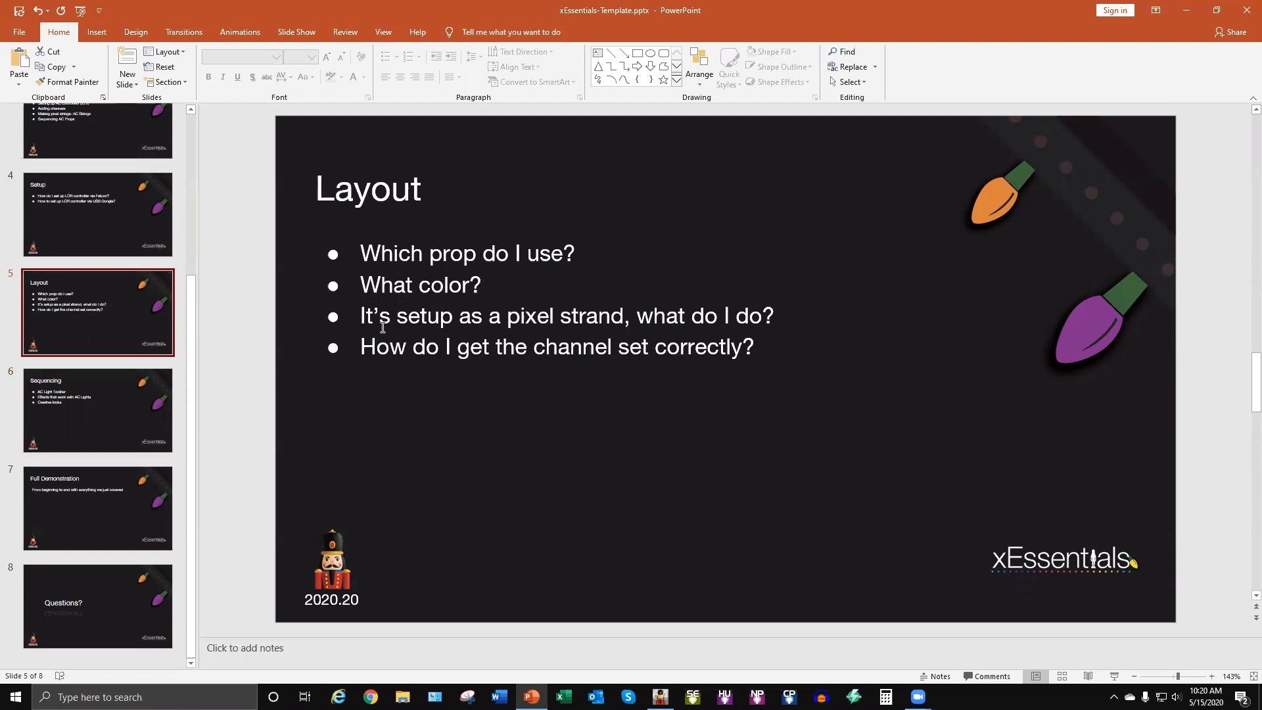
{"action": "mouse_move", "coordinate": [518, 342]}
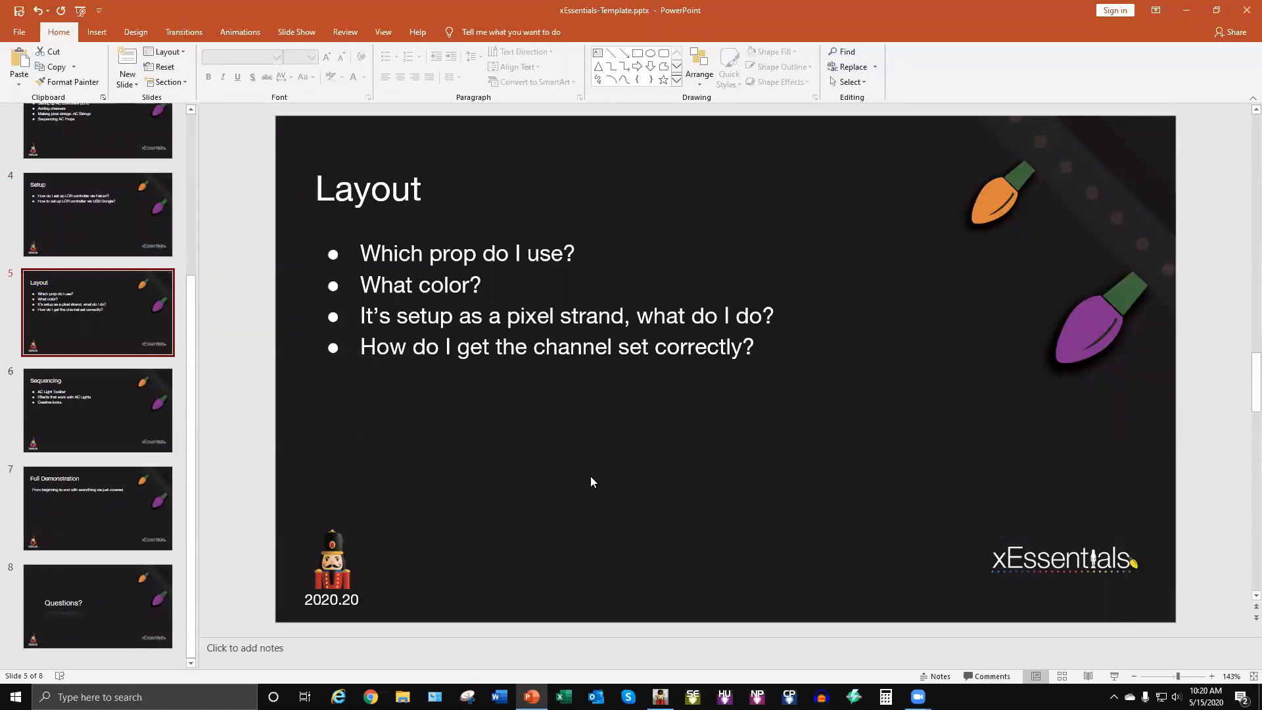
{"action": "mouse_move", "coordinate": [449, 342]}
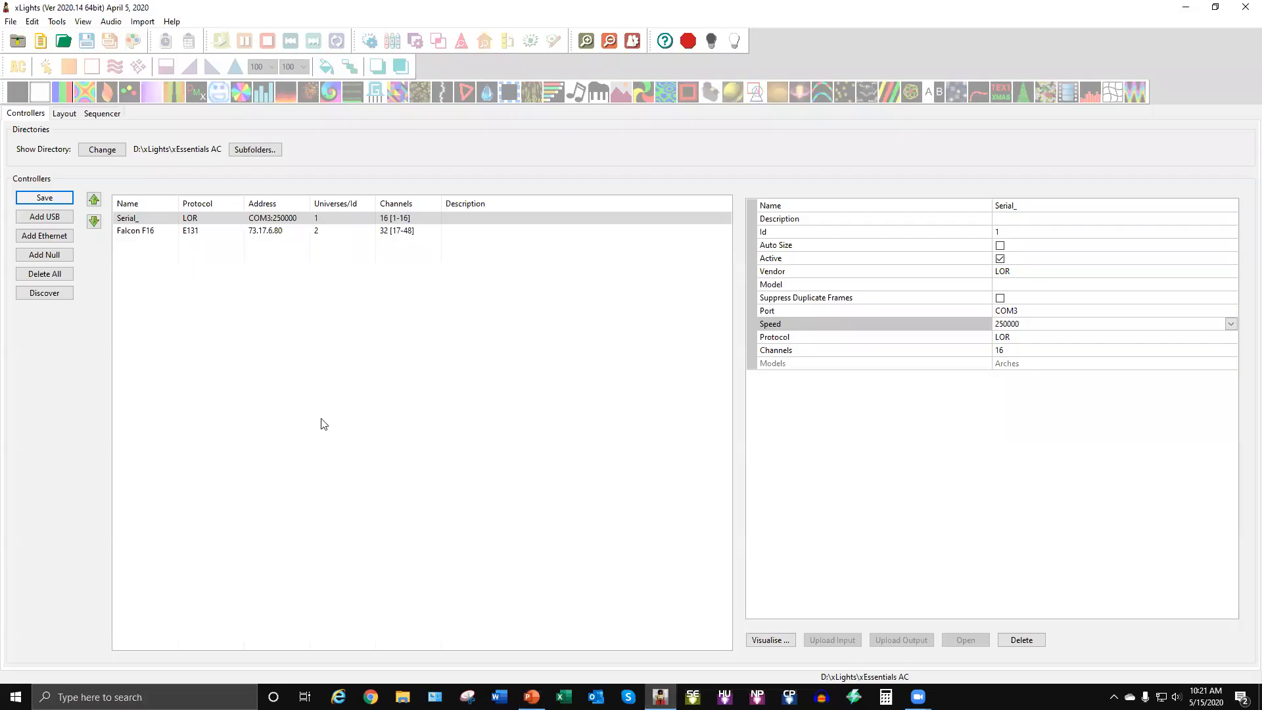
View the Arches model (two arches, 8 nodes, channel 1) and recheck the Falcon F16 controller.
{"action": "left_click", "coordinate": [64, 112]}
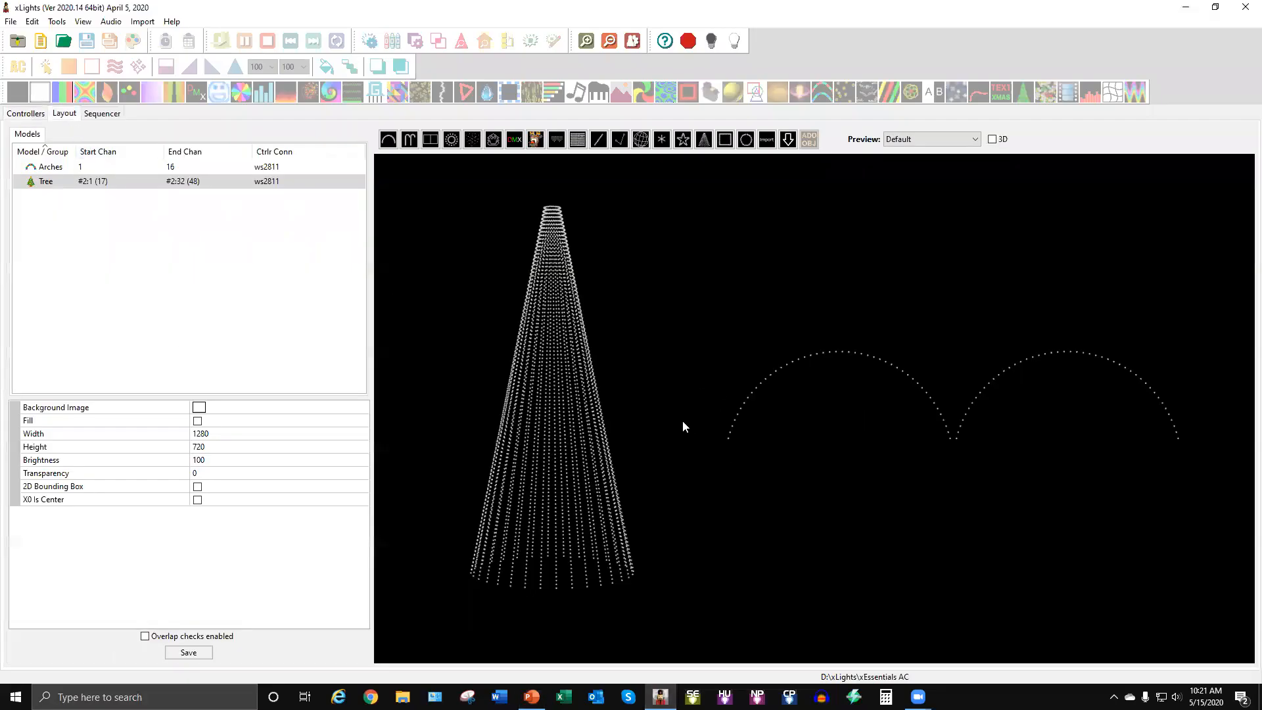
{"action": "mouse_move", "coordinate": [1035, 482]}
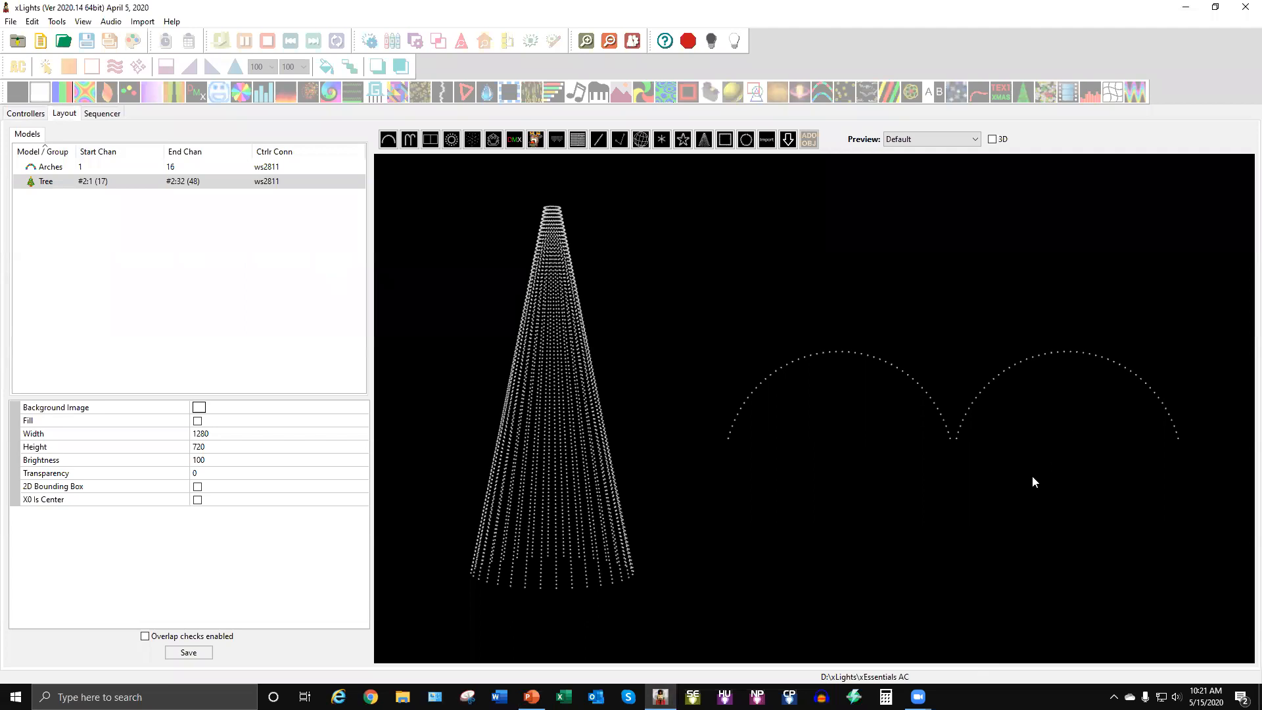
{"action": "mouse_move", "coordinate": [785, 300]}
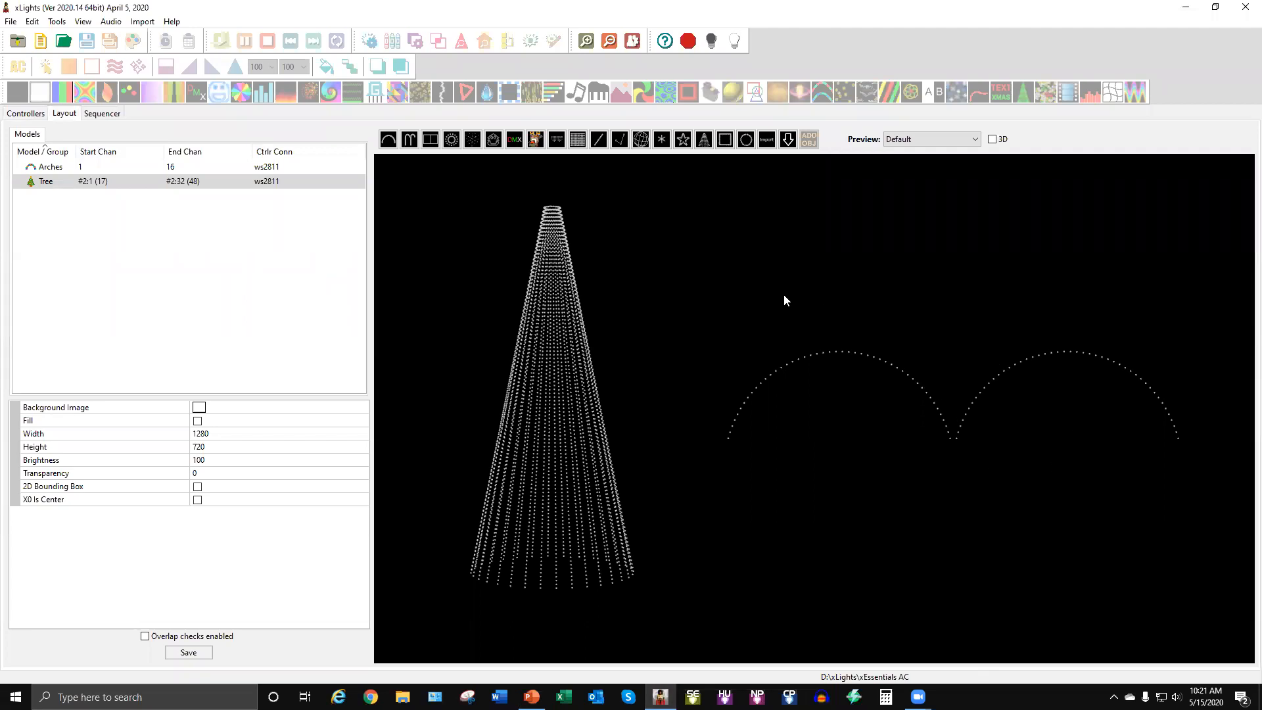
{"action": "mouse_move", "coordinate": [775, 288]}
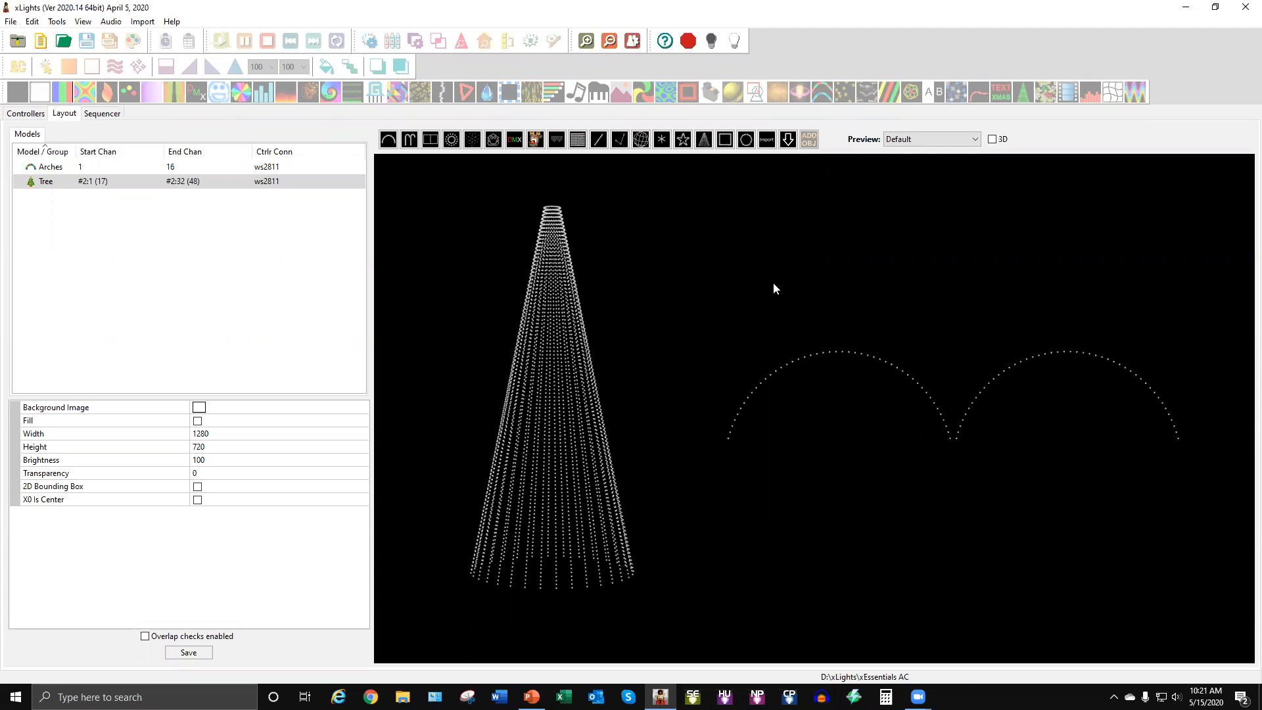
{"action": "mouse_move", "coordinate": [326, 313]}
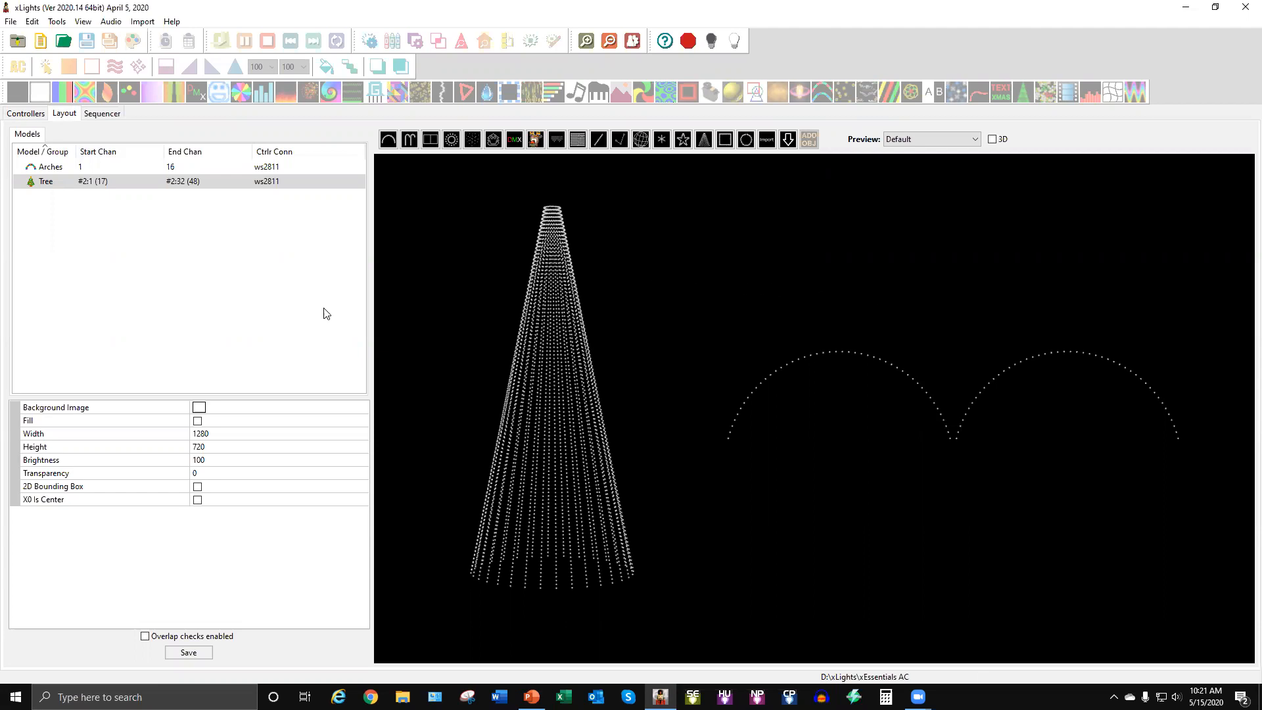
{"action": "left_click", "coordinate": [50, 167]}
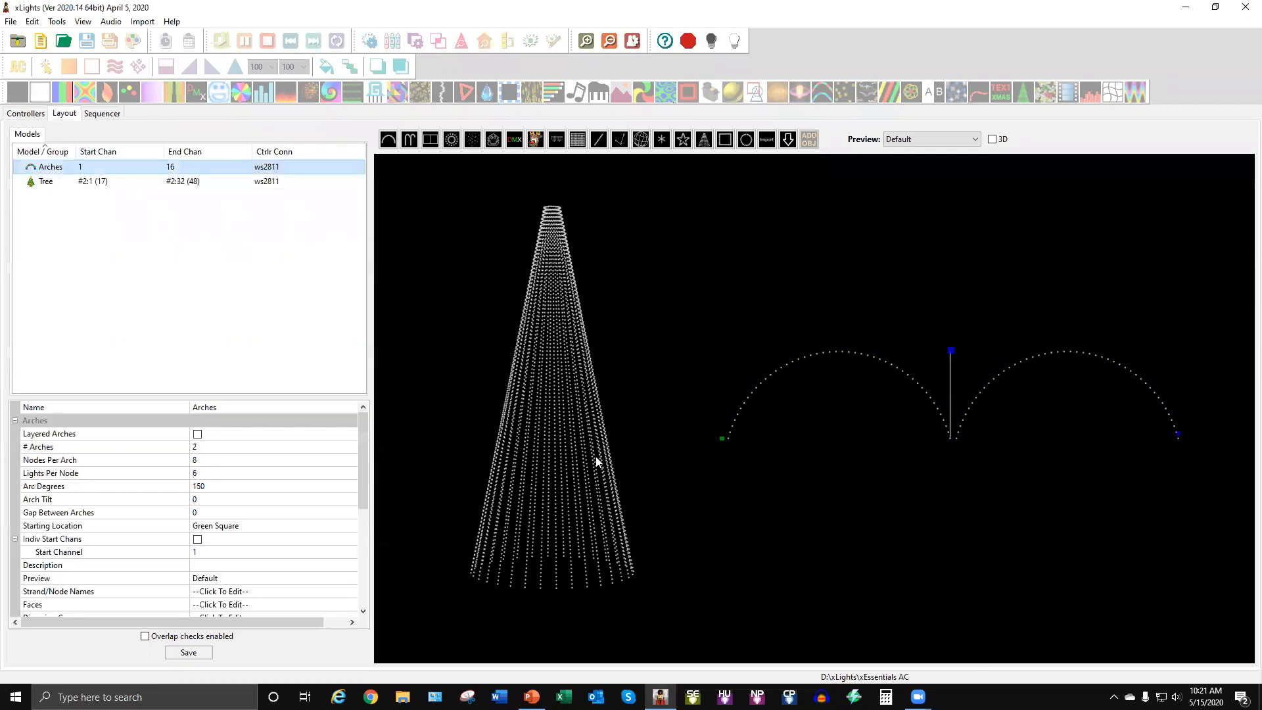
{"action": "mouse_move", "coordinate": [266, 166]}
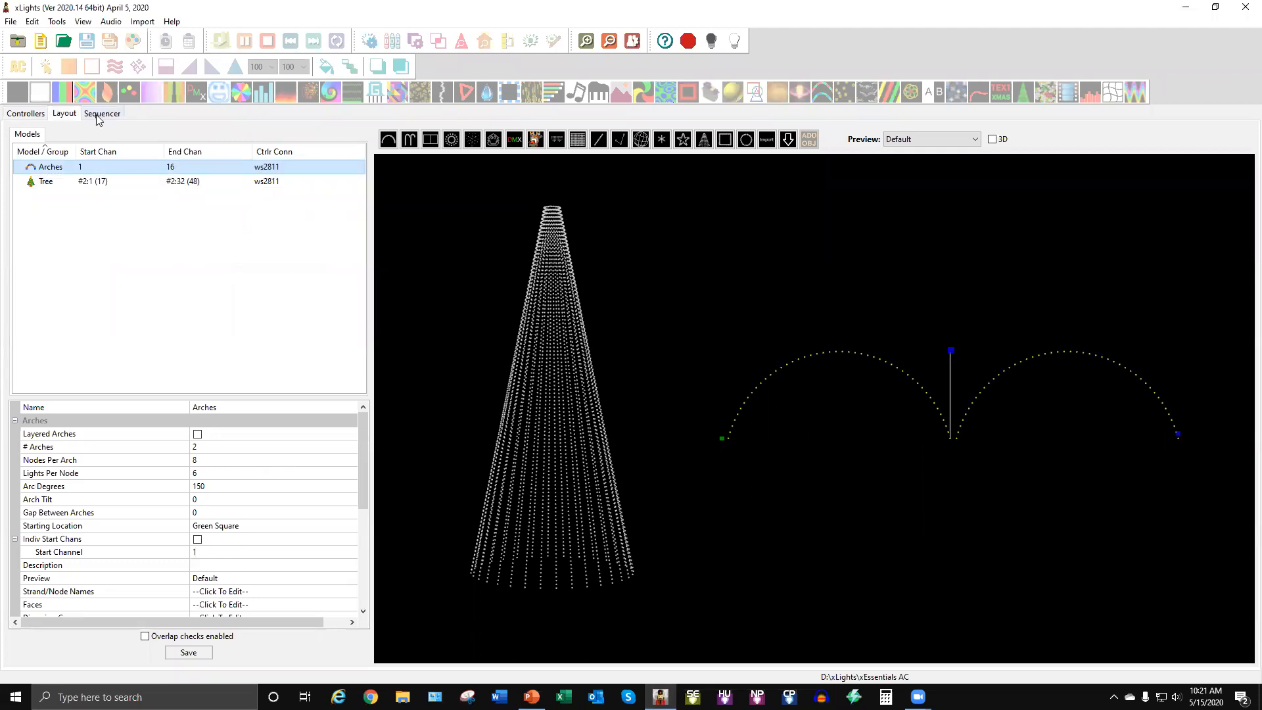
{"action": "left_click", "coordinate": [25, 113]}
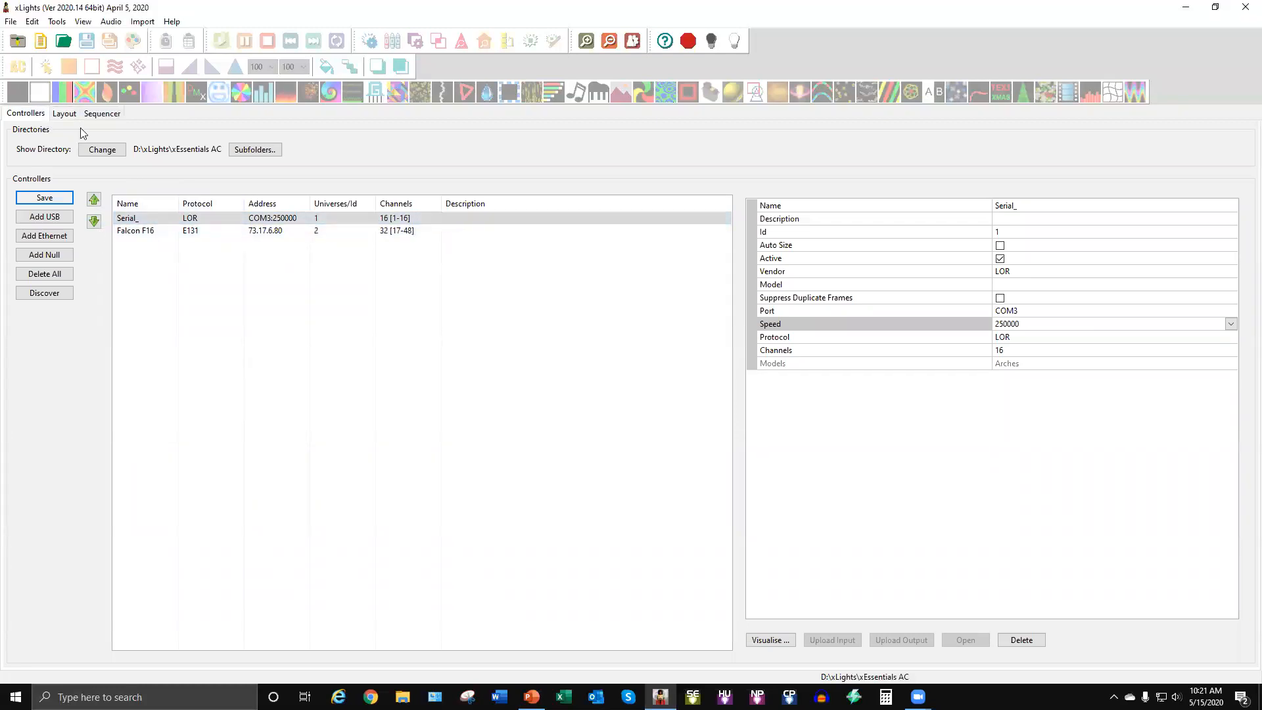
{"action": "left_click", "coordinate": [136, 231]}
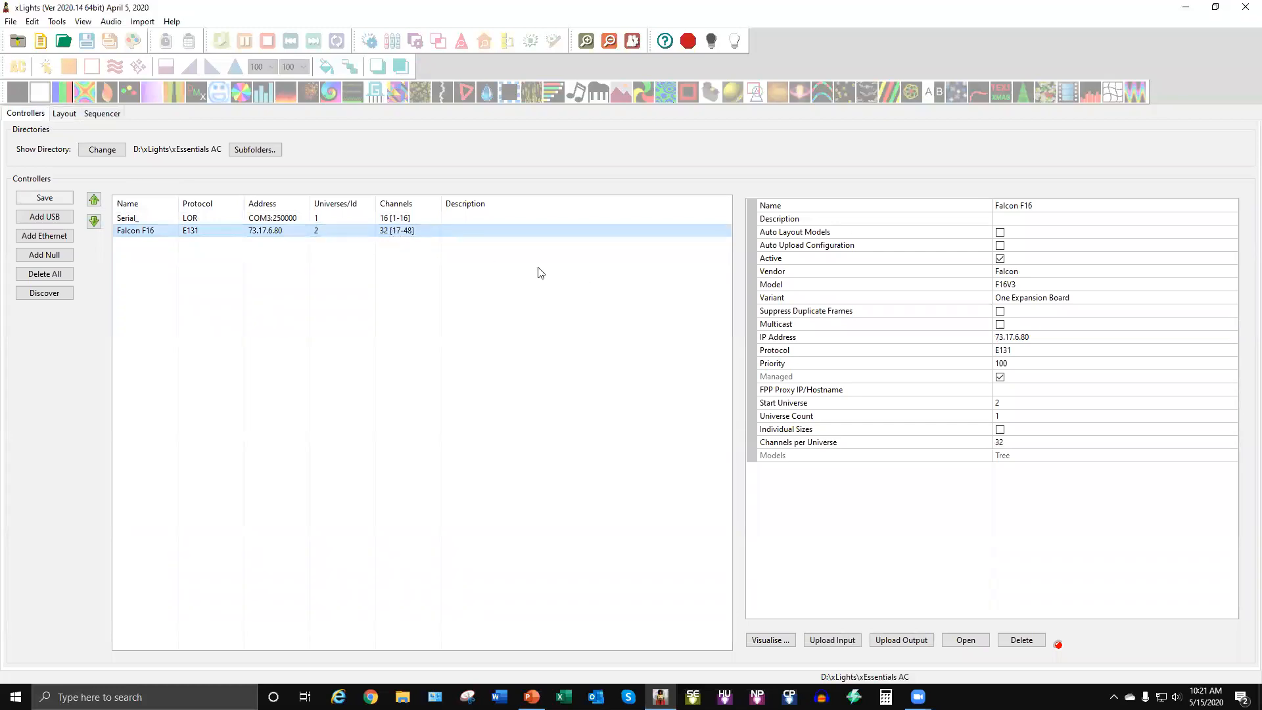
{"action": "mouse_move", "coordinate": [34, 134]}
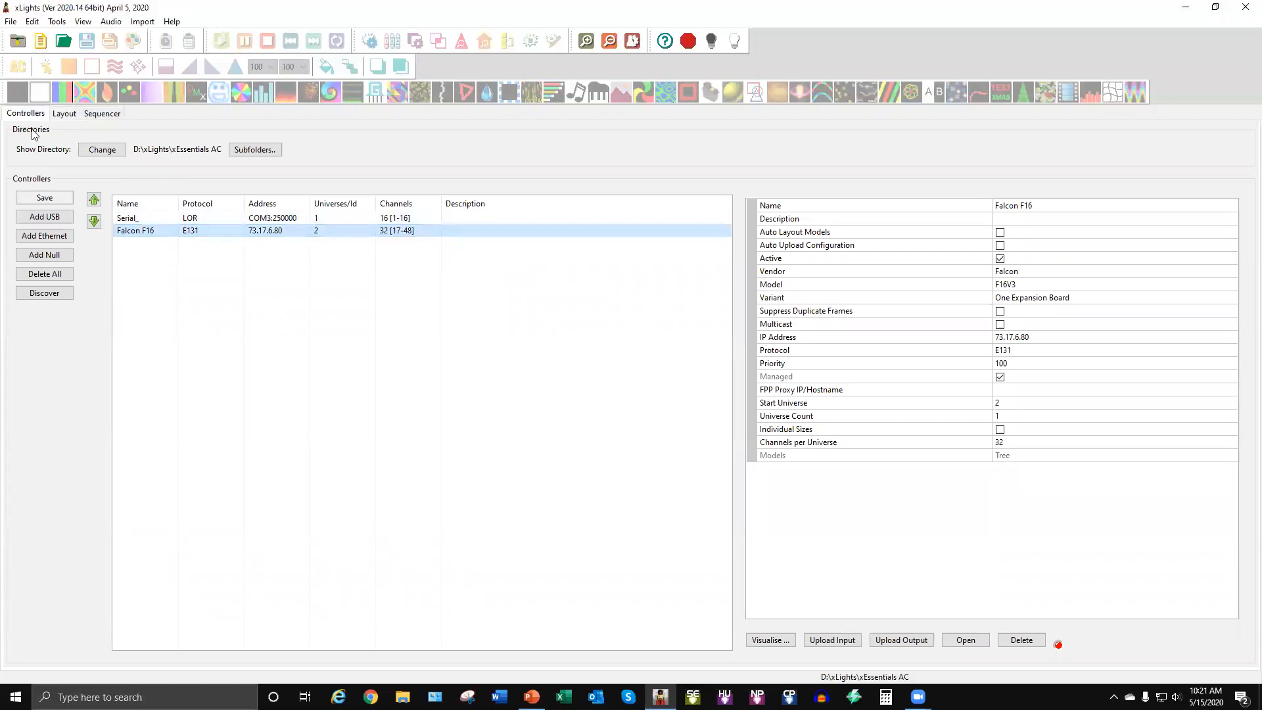
{"action": "left_click", "coordinate": [64, 112]}
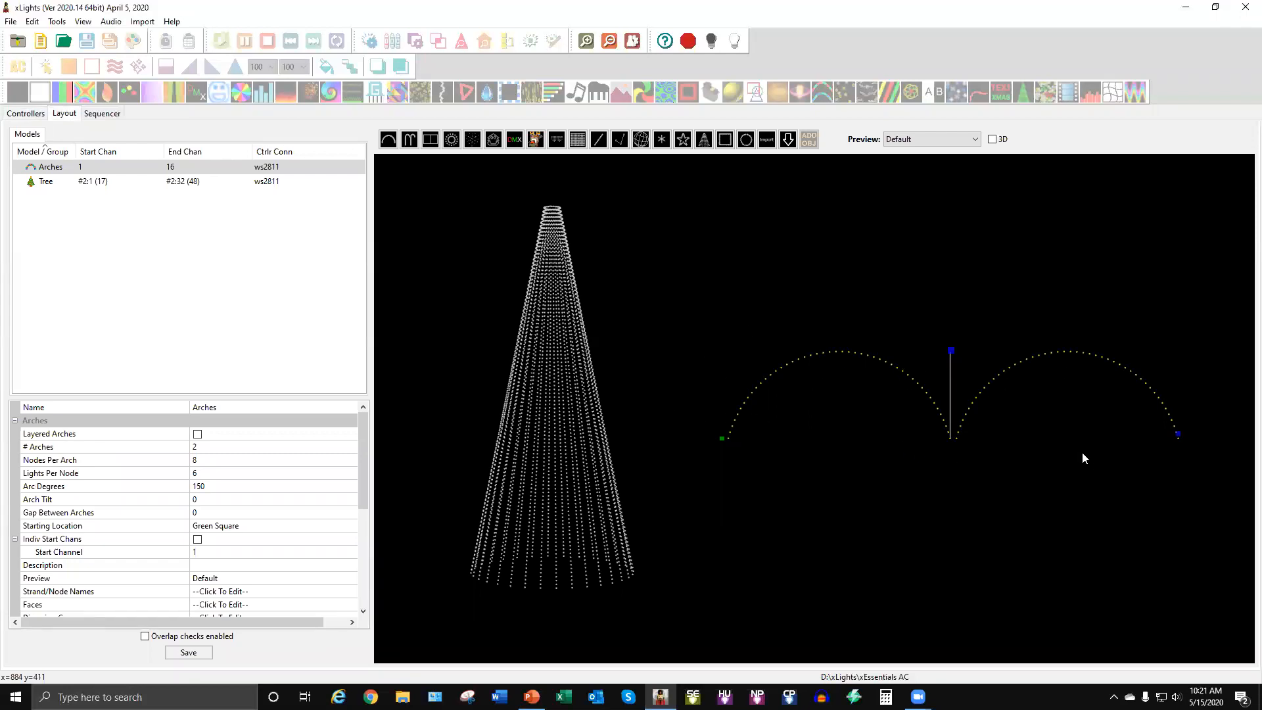
{"action": "mouse_move", "coordinate": [993, 415]}
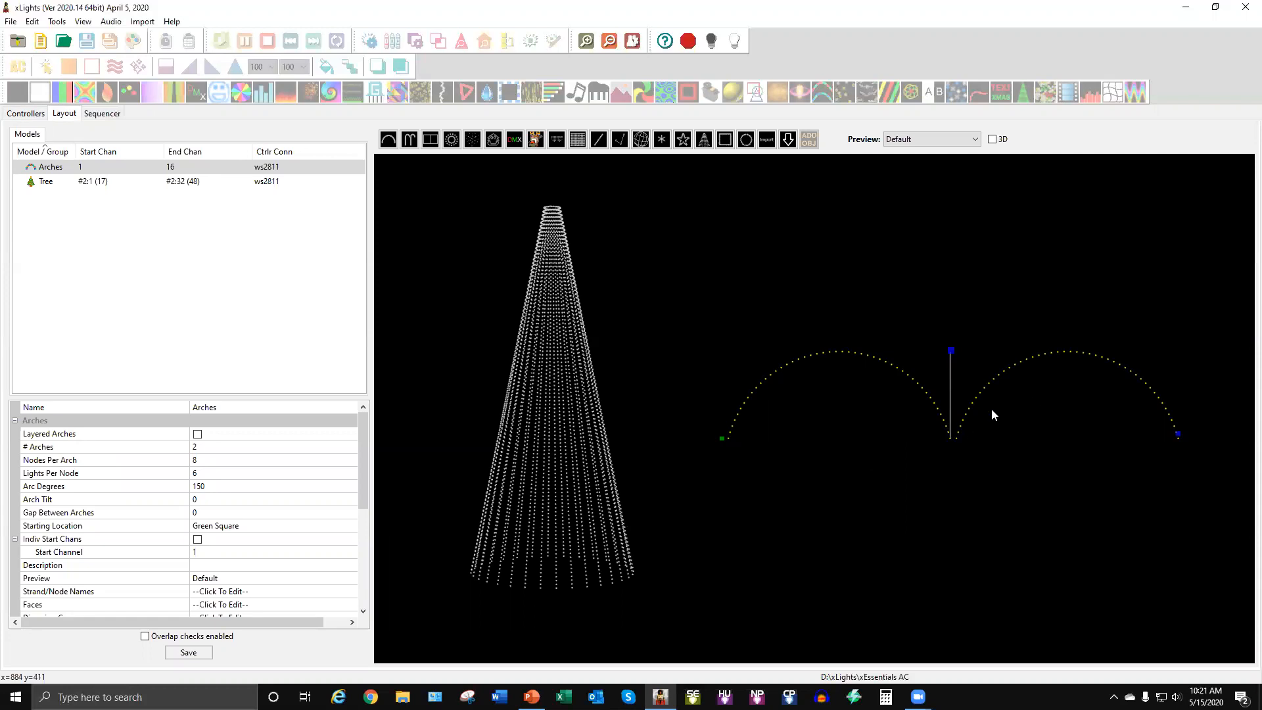
{"action": "mouse_move", "coordinate": [664, 446]}
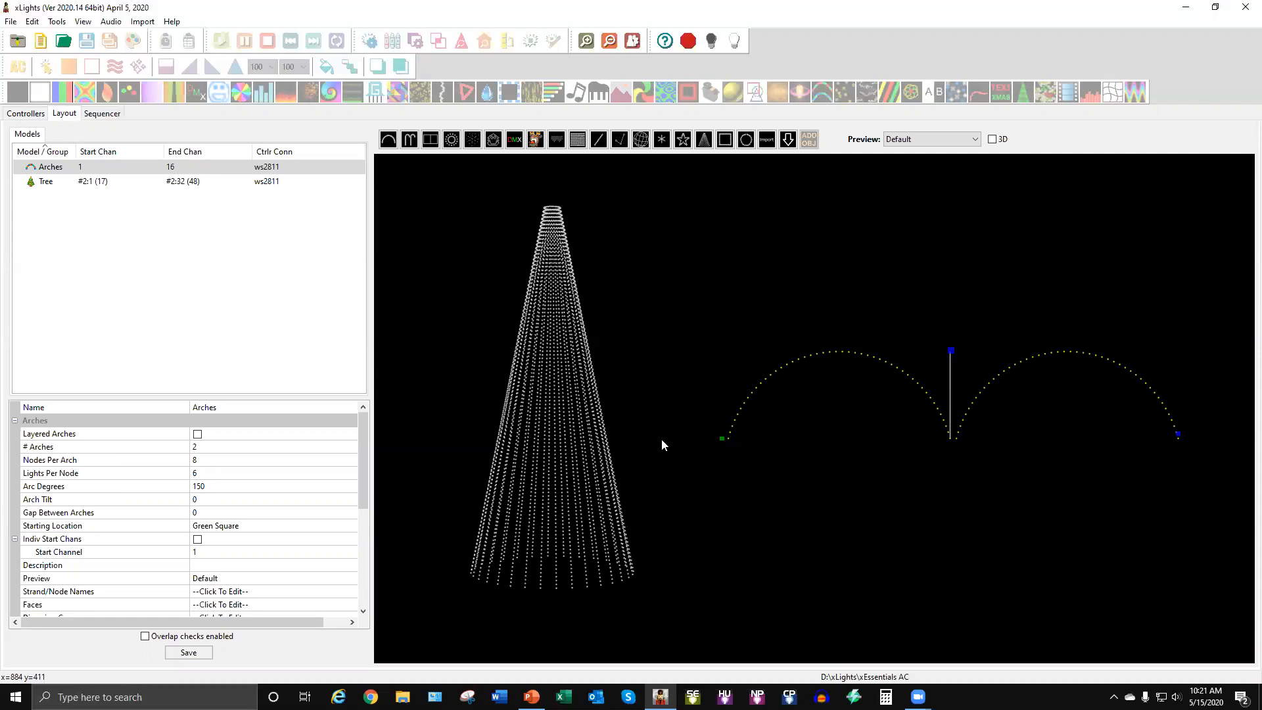
Set the Tree model's String Type to Single Color, keeping the colour White.
{"action": "left_click", "coordinate": [46, 181]}
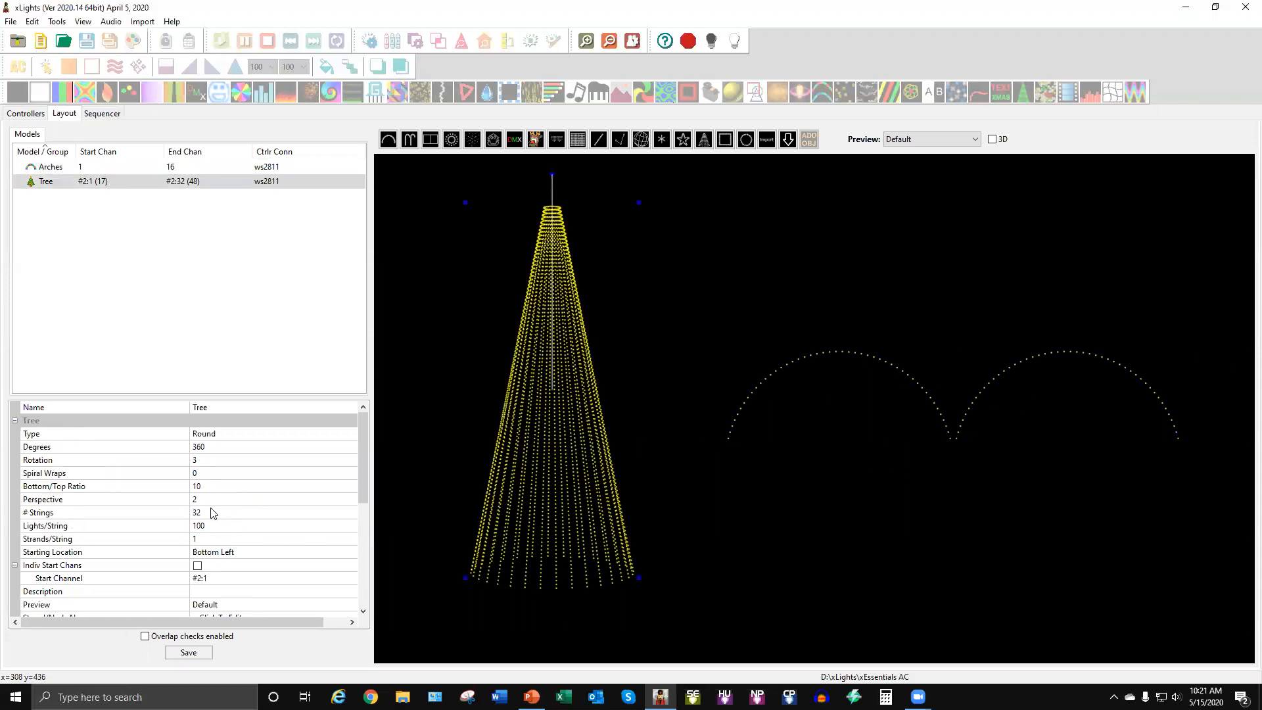
{"action": "mouse_move", "coordinate": [574, 608]}
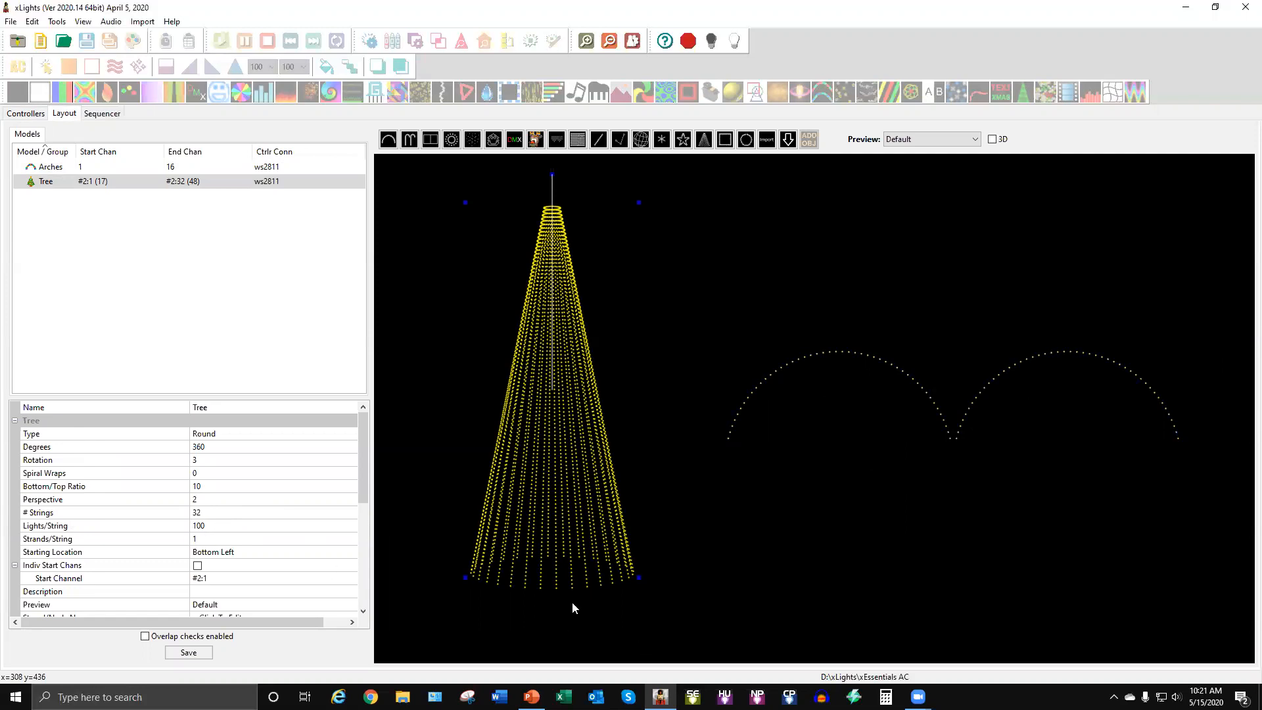
{"action": "mouse_move", "coordinate": [570, 483]}
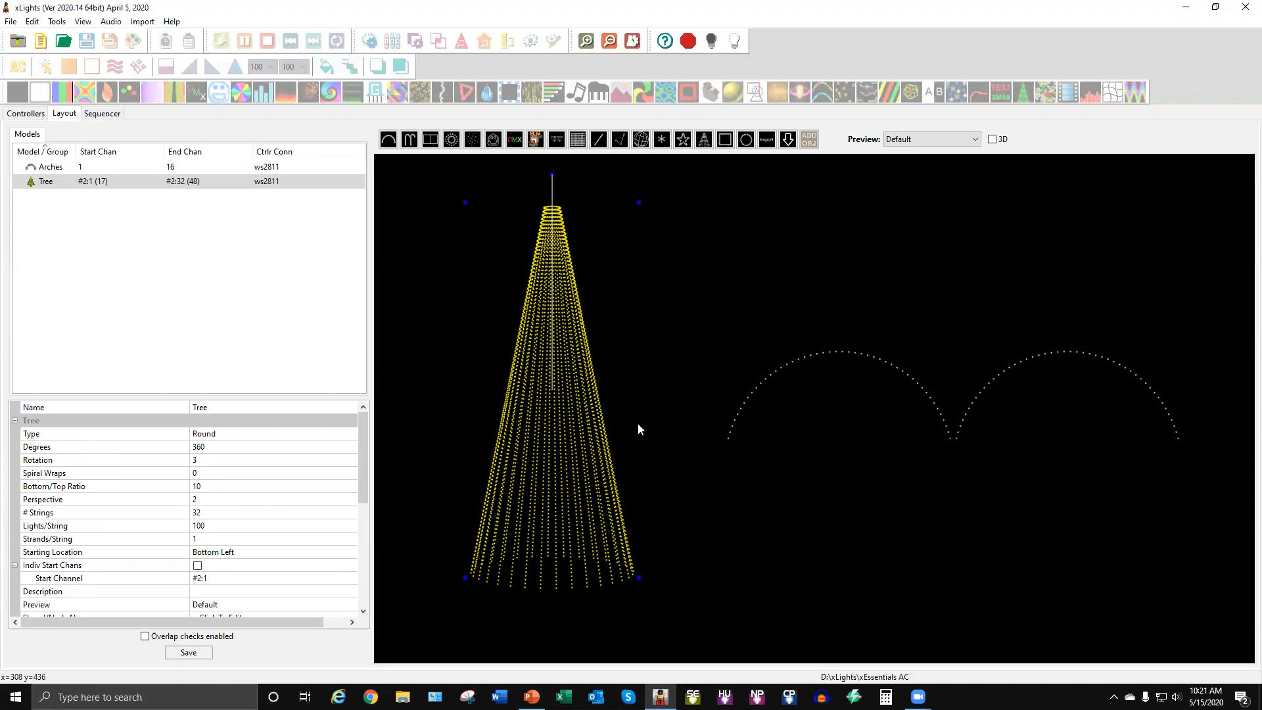
{"action": "mouse_move", "coordinate": [576, 587]}
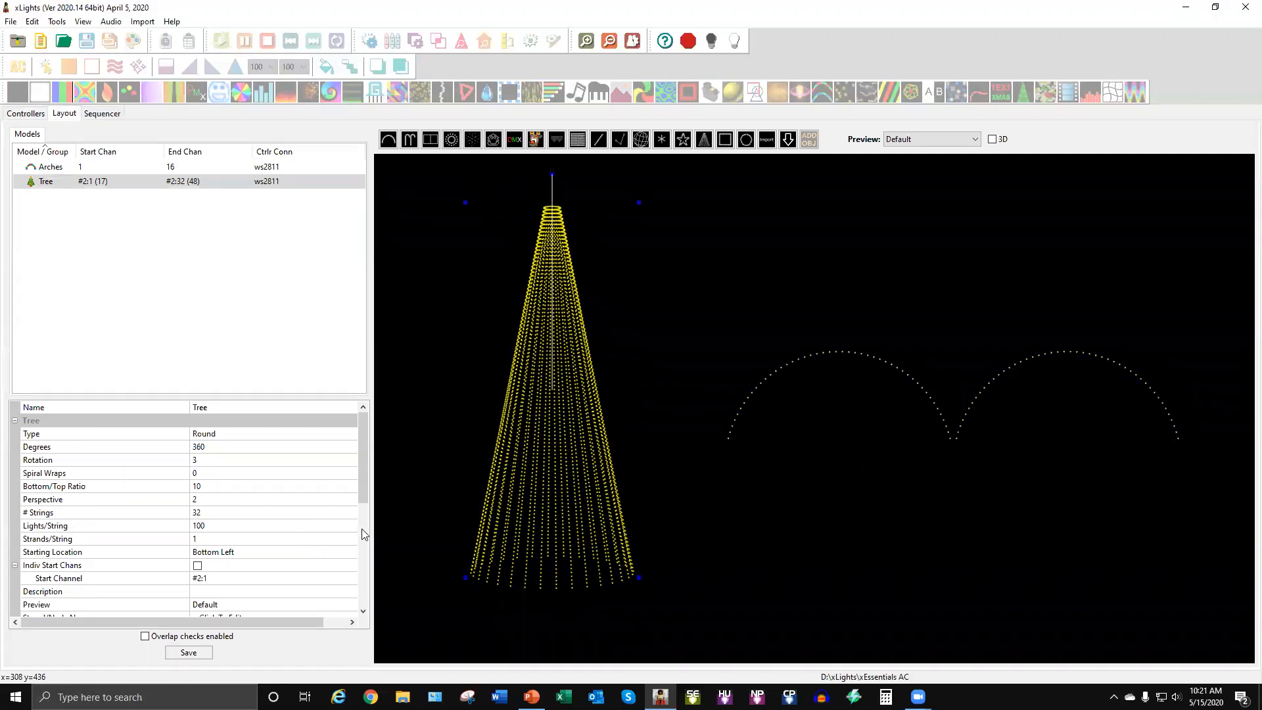
{"action": "mouse_move", "coordinate": [528, 566]}
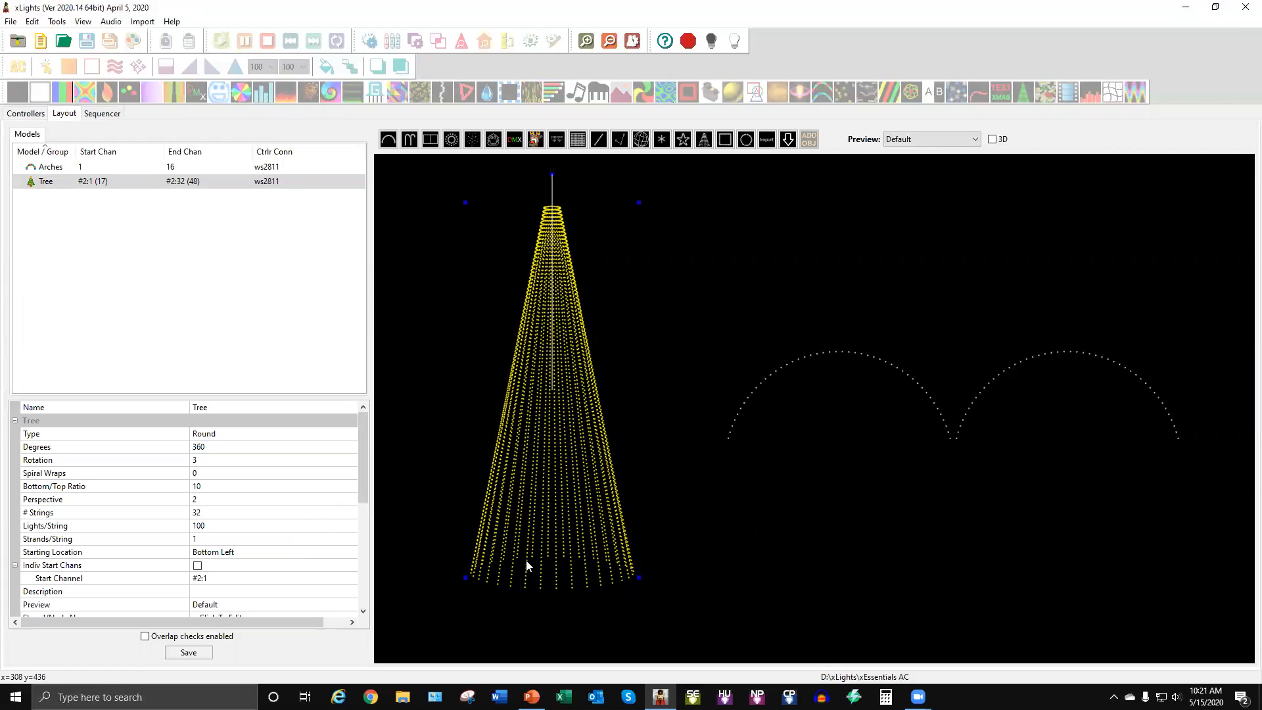
{"action": "mouse_move", "coordinate": [598, 594]}
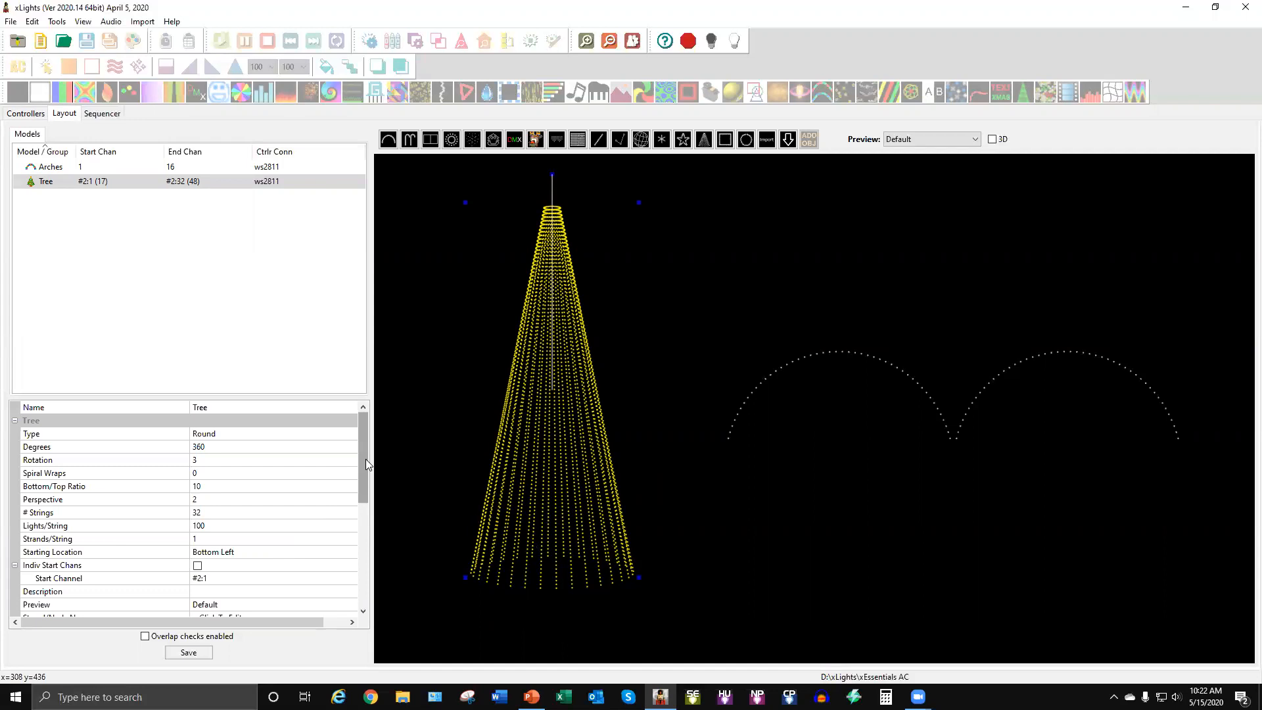
{"action": "scroll", "scroll_direction": "down", "scroll_amount": 3}
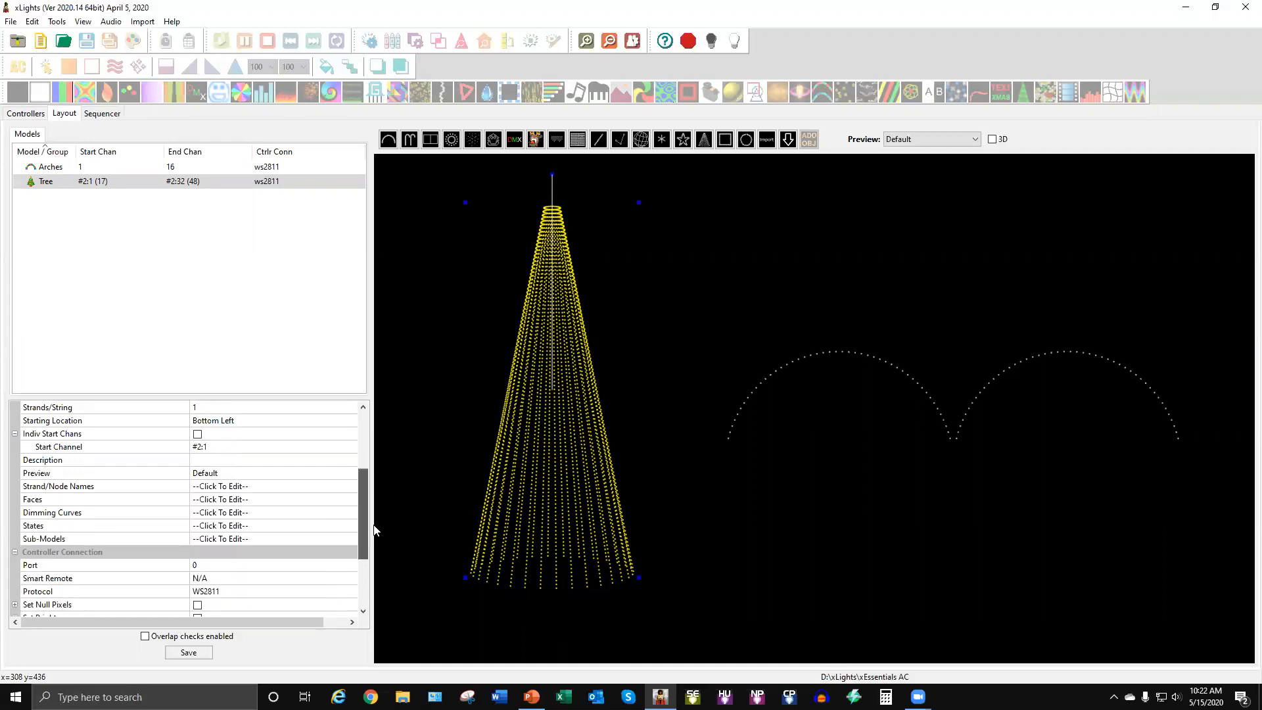
{"action": "scroll", "scroll_direction": "down", "scroll_amount": 3}
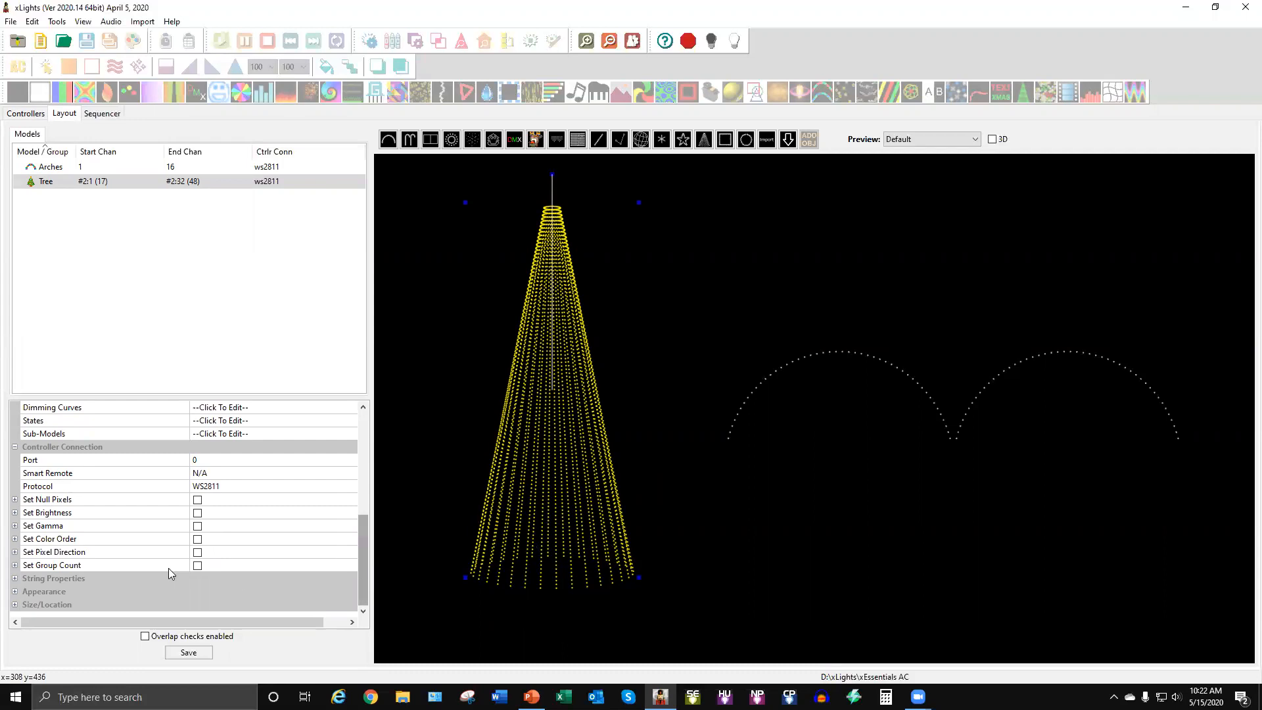
{"action": "left_click", "coordinate": [54, 578]}
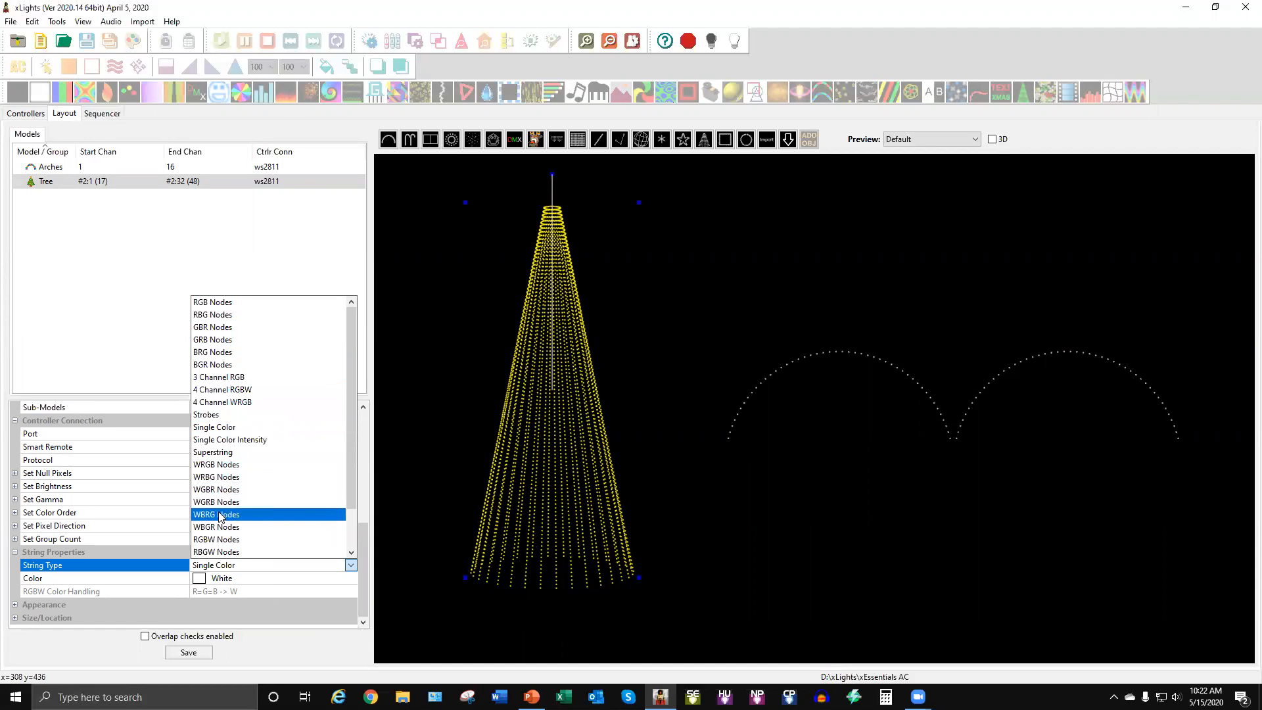
{"action": "mouse_move", "coordinate": [244, 339]}
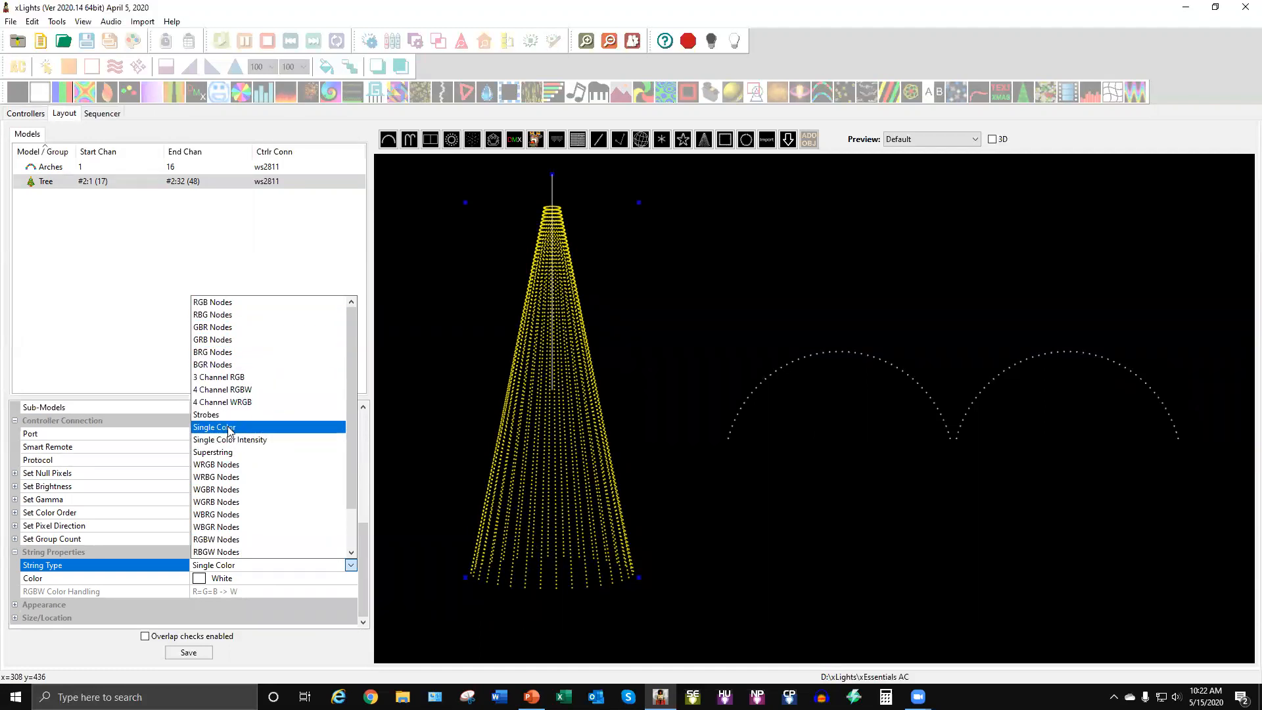
{"action": "left_click", "coordinate": [214, 426]}
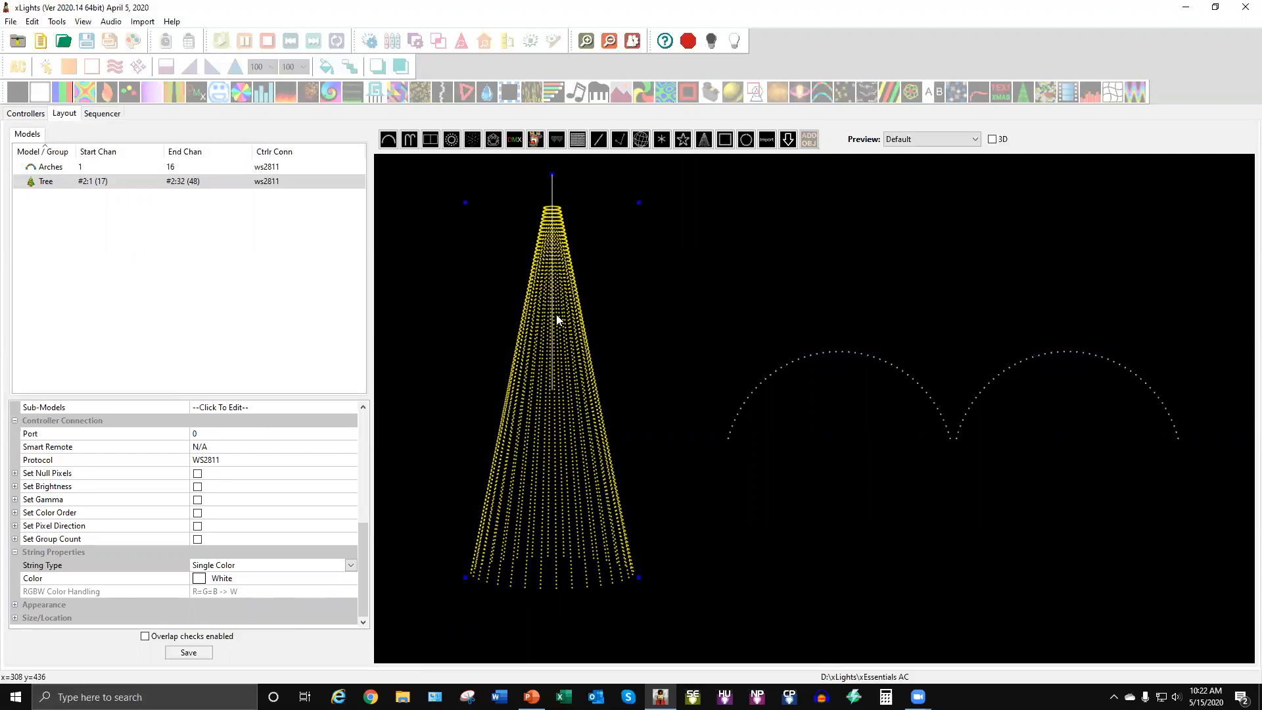
{"action": "mouse_move", "coordinate": [244, 586]}
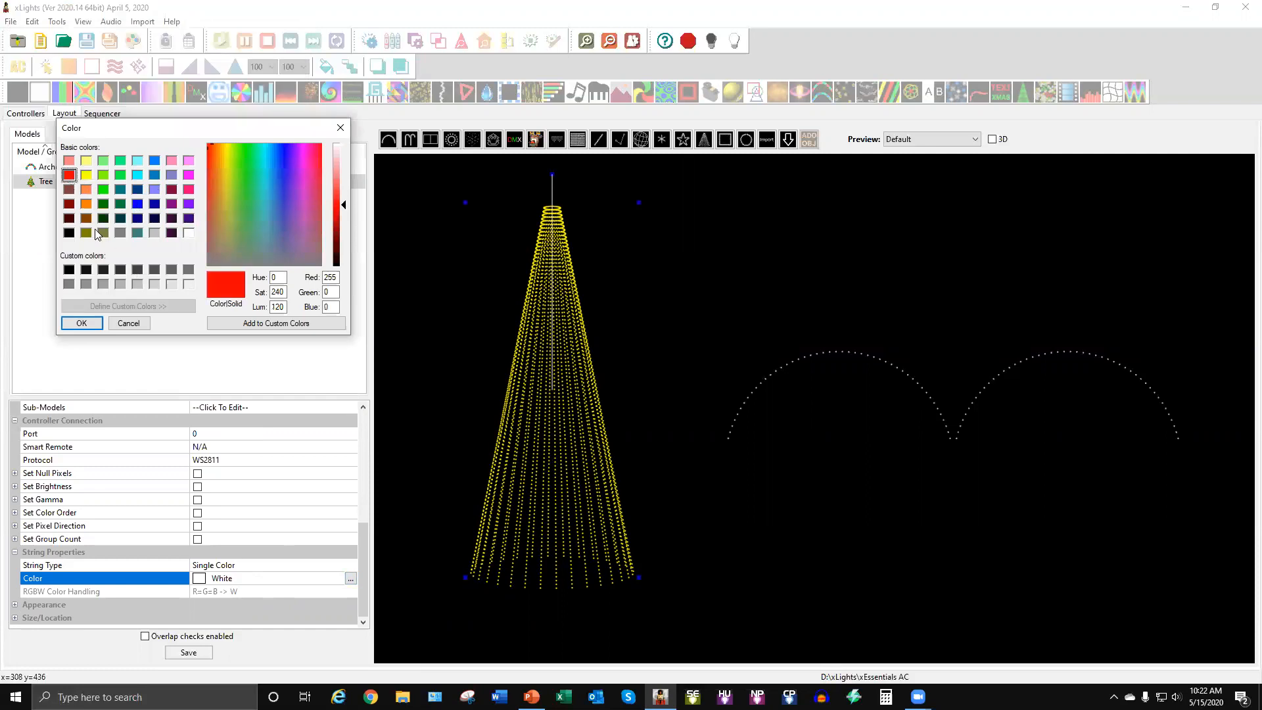
{"action": "left_click", "coordinate": [104, 190]}
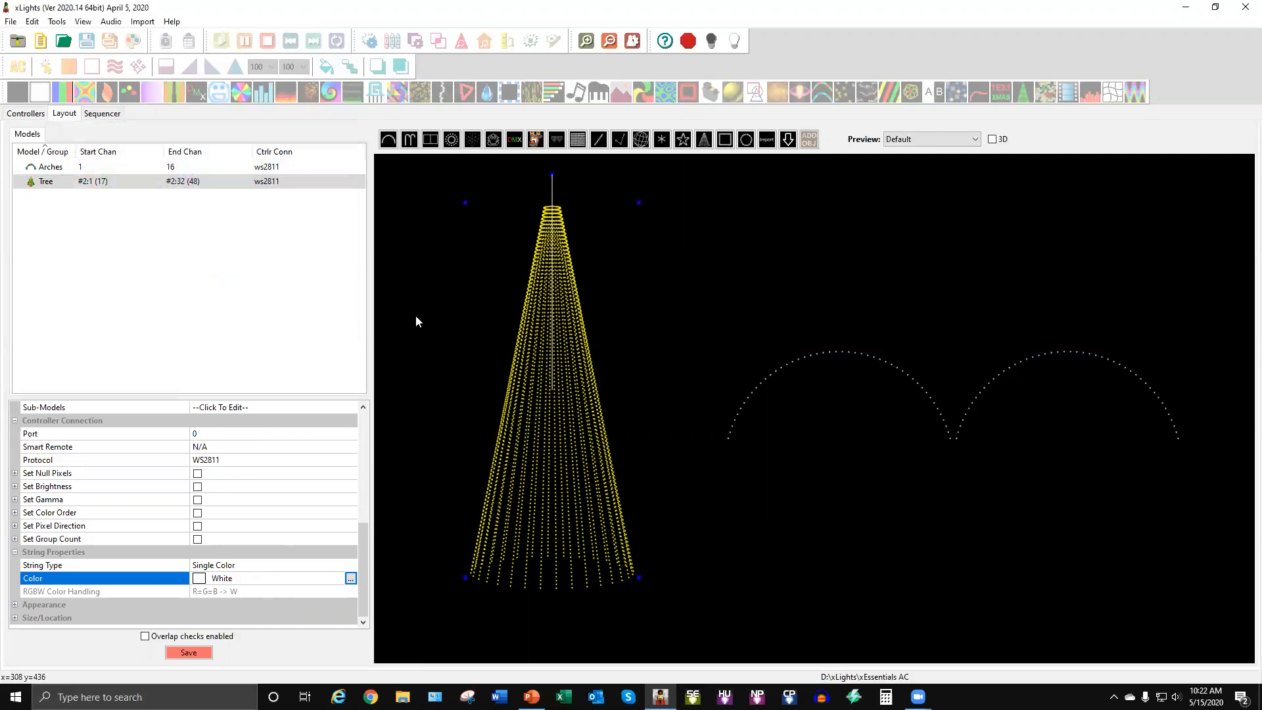
{"action": "left_click", "coordinate": [50, 167]}
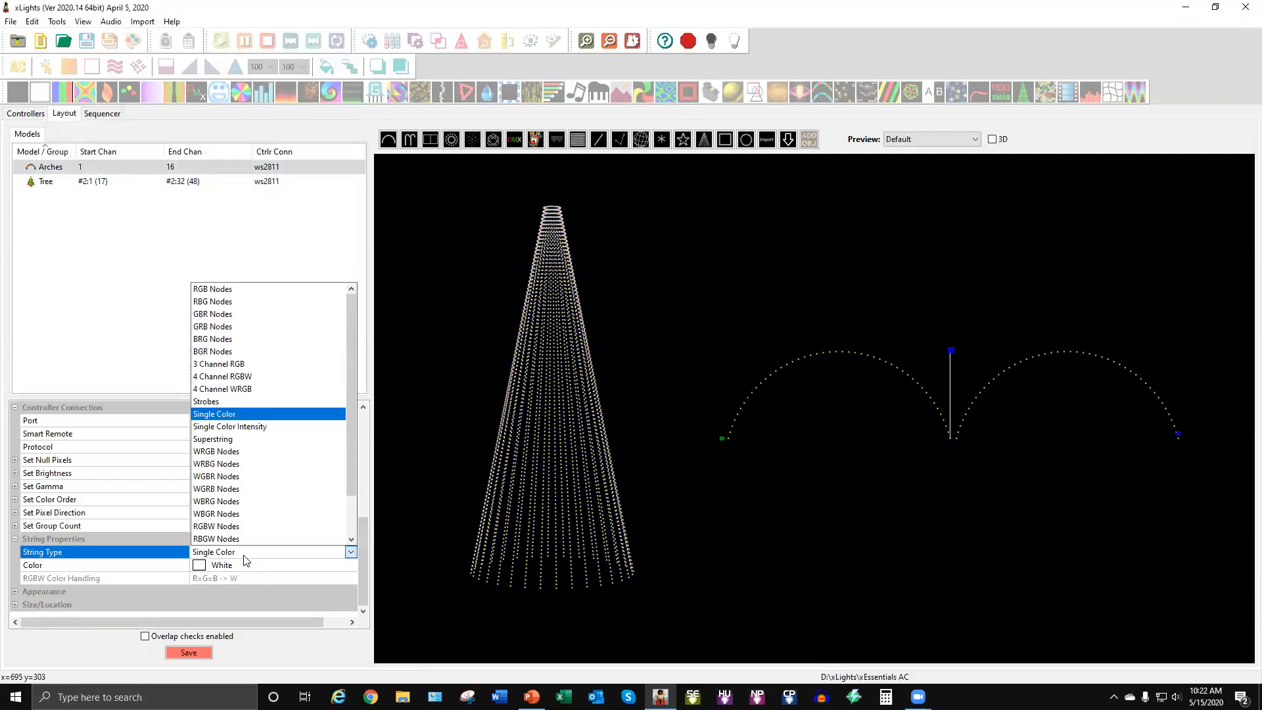
Make the Arches a Single Color string and save the preview layout.
{"action": "left_click", "coordinate": [215, 414]}
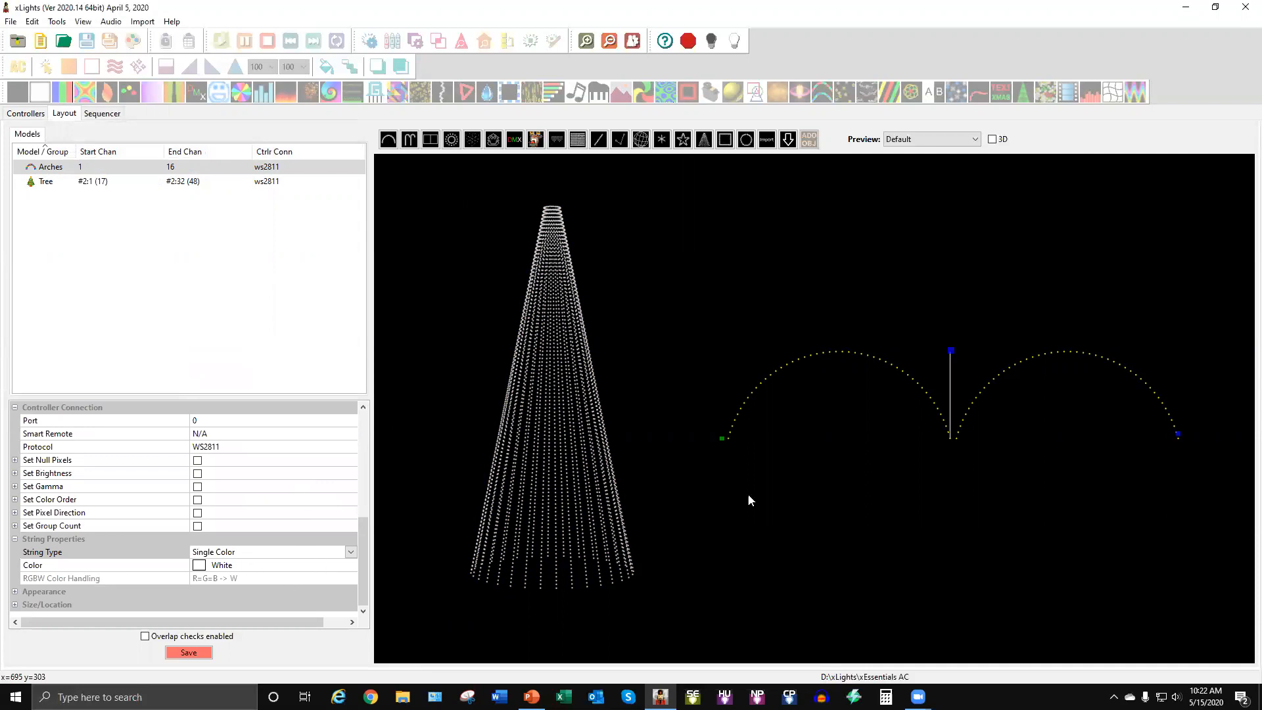
{"action": "mouse_move", "coordinate": [891, 538]}
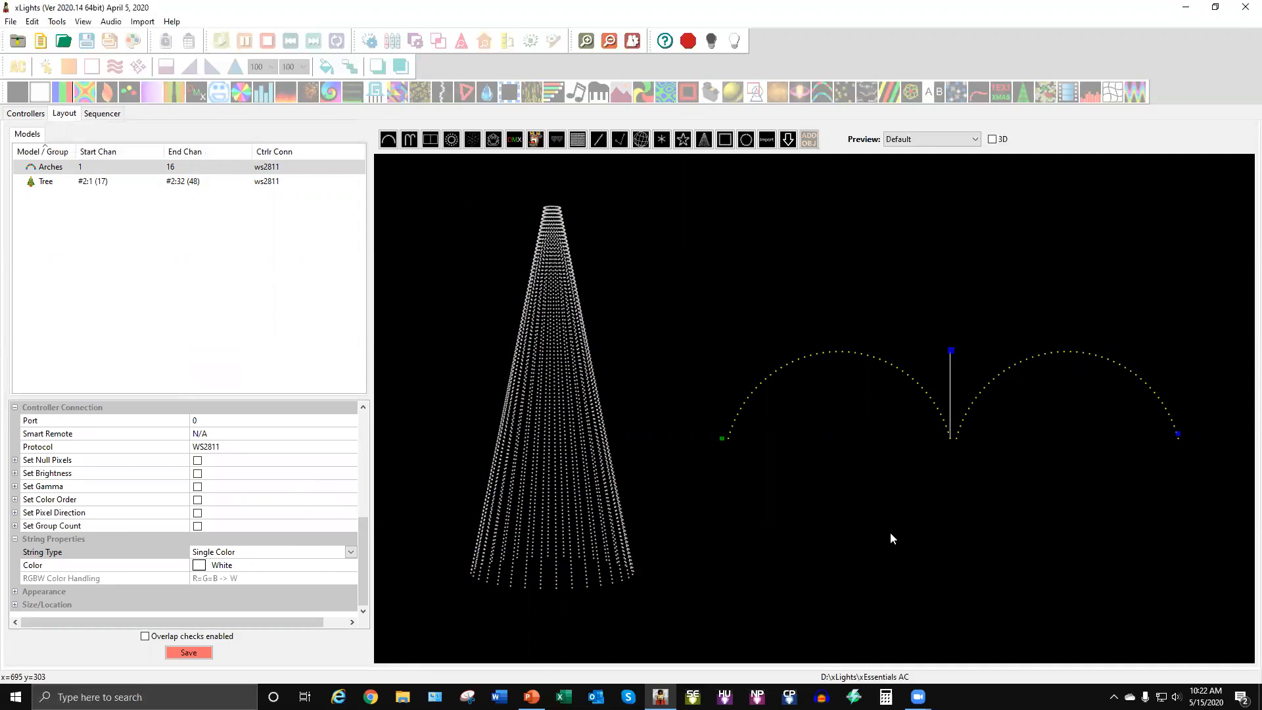
{"action": "mouse_move", "coordinate": [993, 383]}
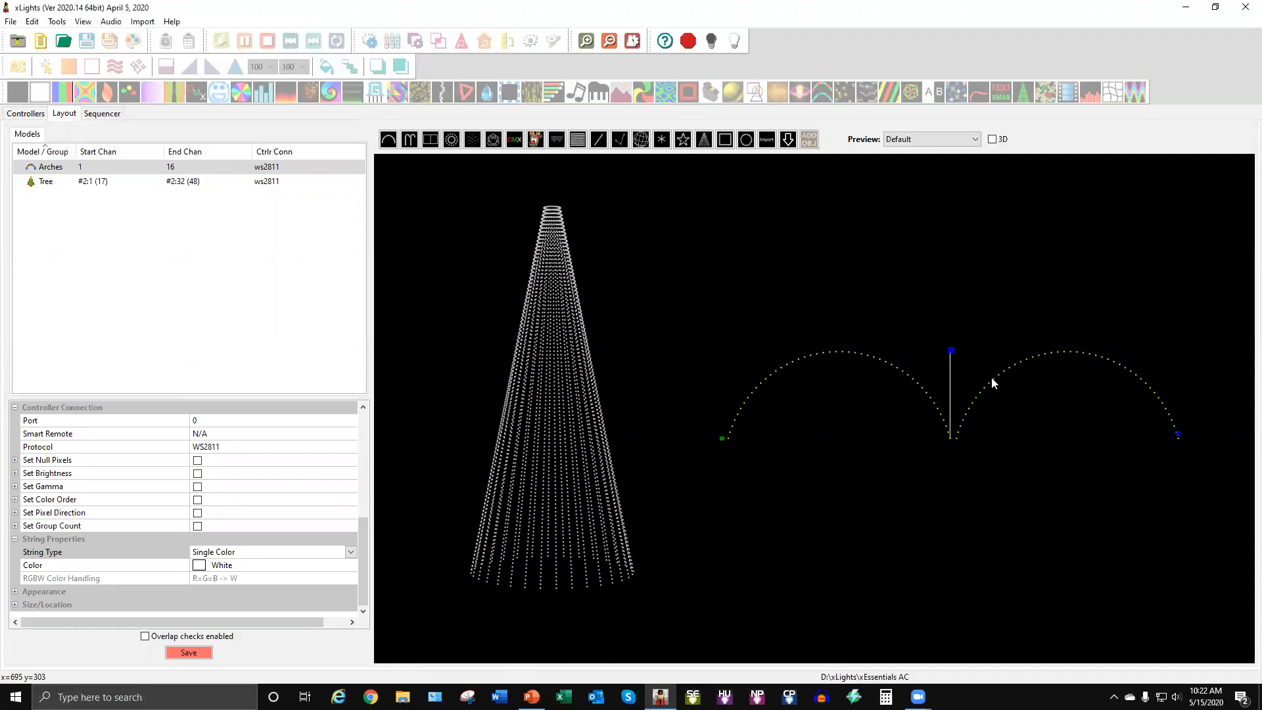
{"action": "mouse_move", "coordinate": [1041, 422]}
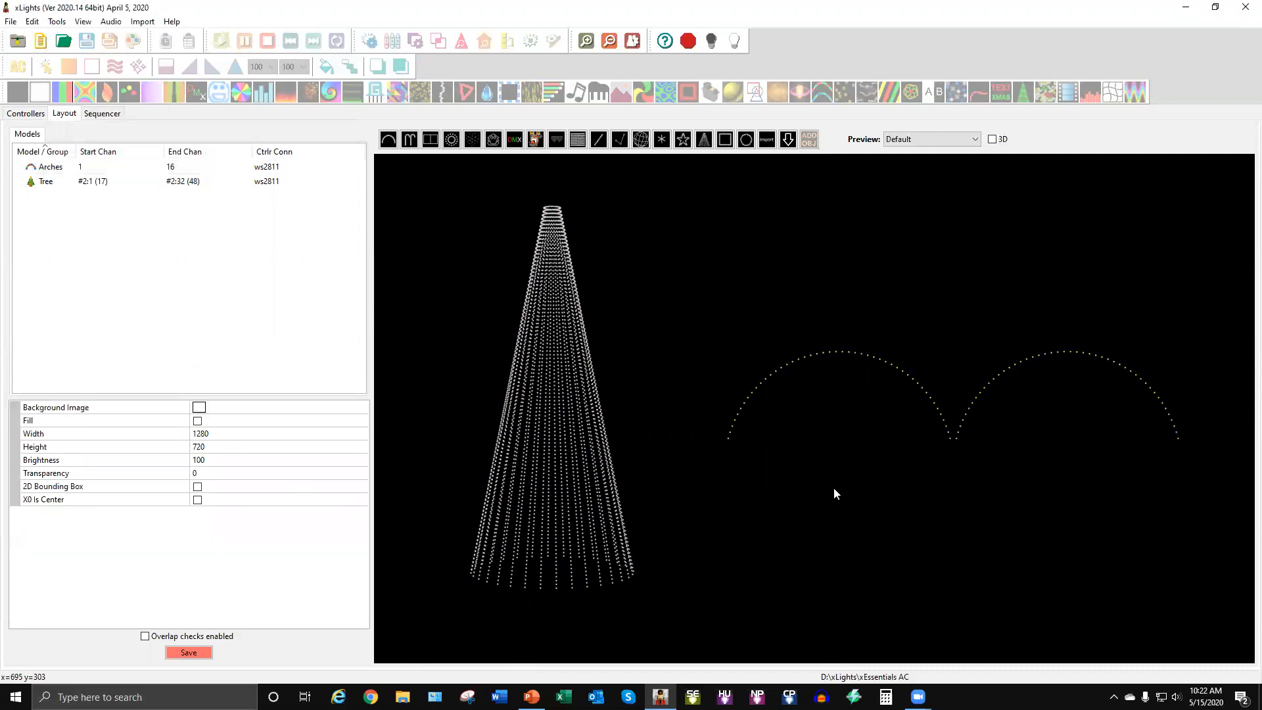
{"action": "mouse_move", "coordinate": [321, 415]}
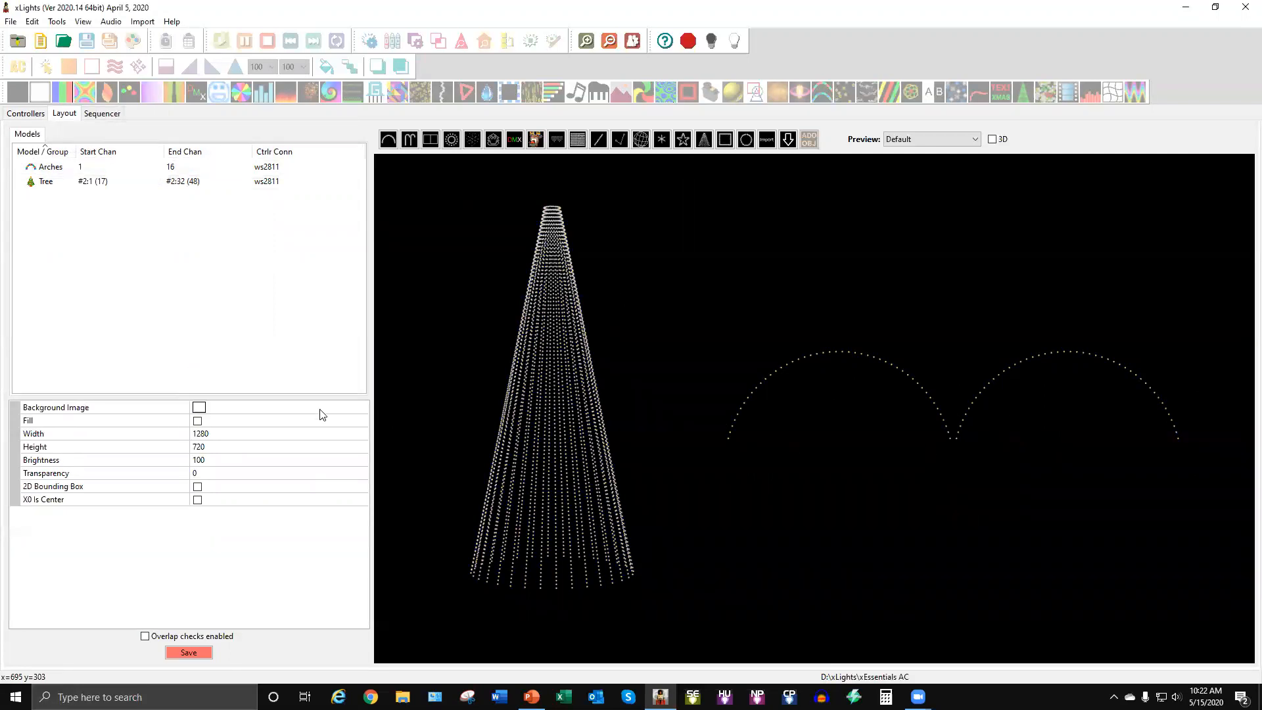
{"action": "mouse_move", "coordinate": [815, 393]}
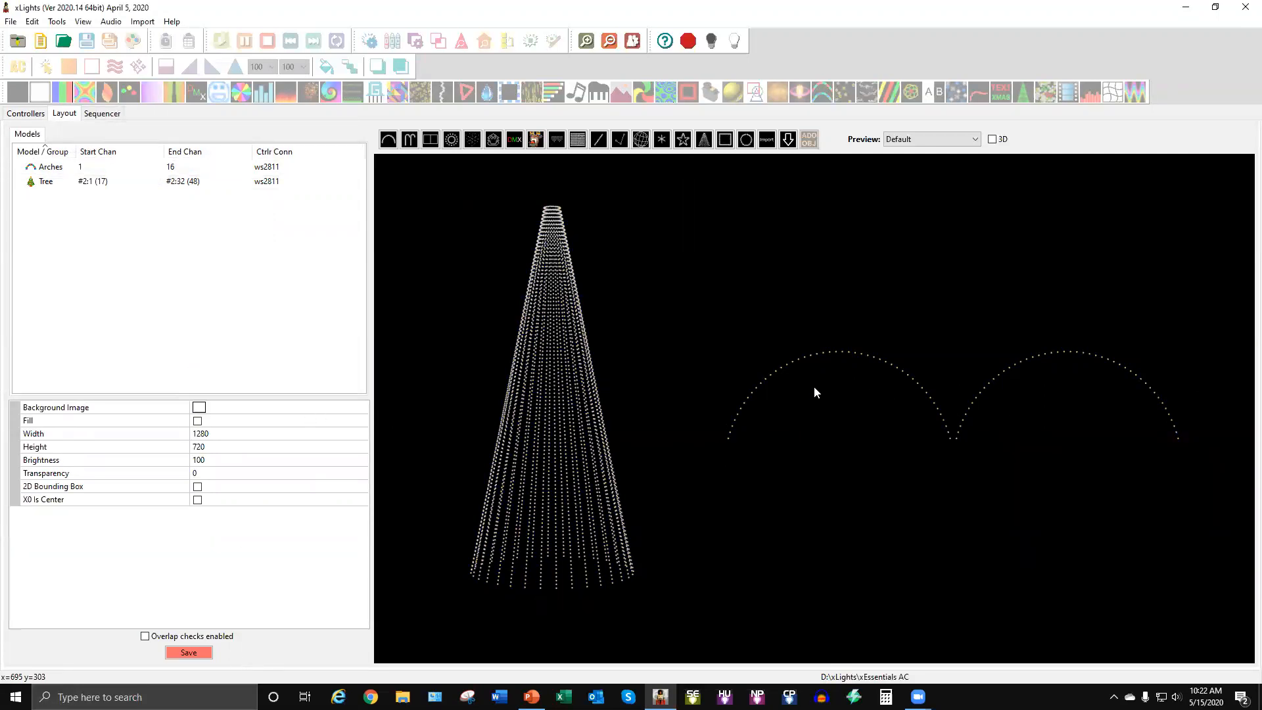
{"action": "mouse_move", "coordinate": [1021, 362]}
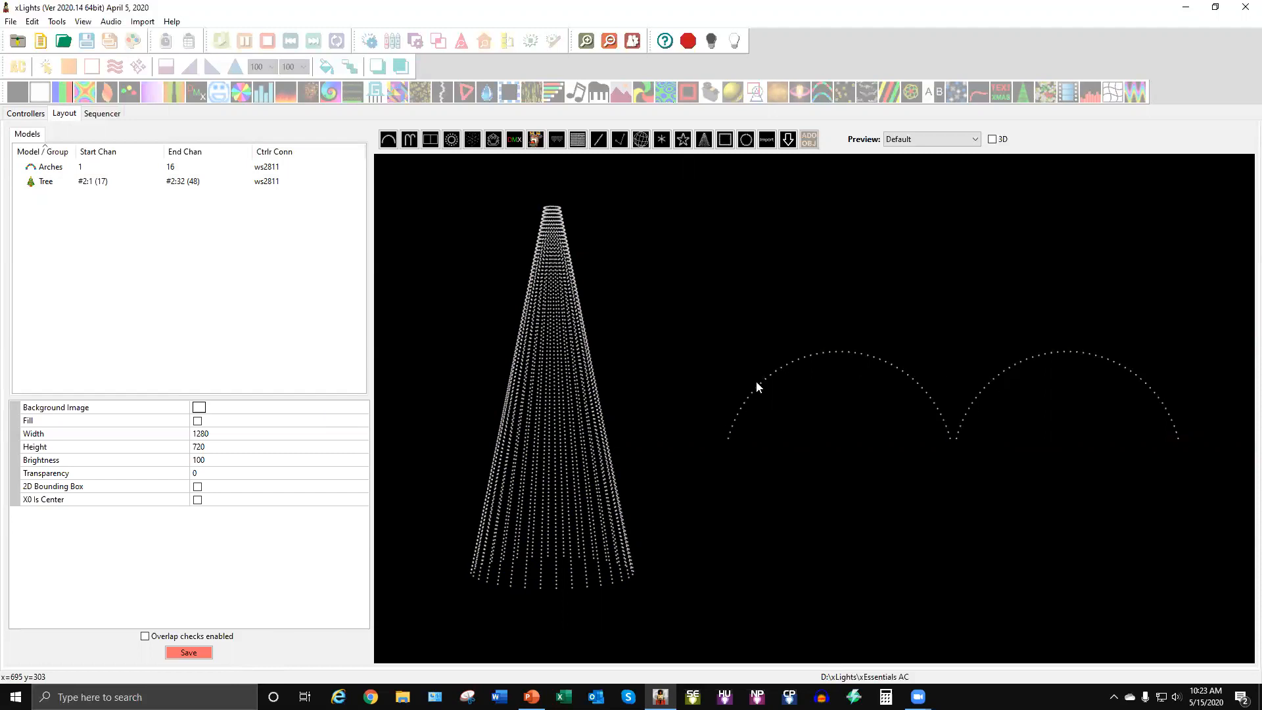
{"action": "mouse_move", "coordinate": [338, 566]}
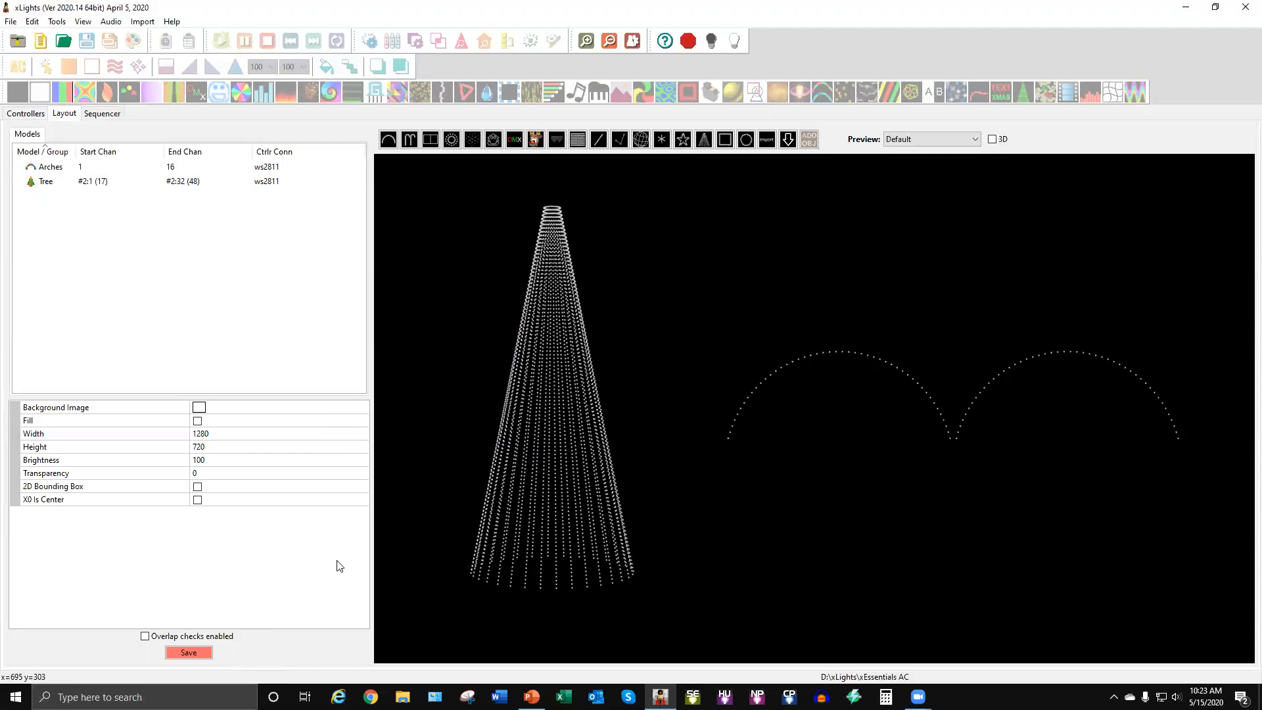
{"action": "left_click", "coordinate": [187, 653]}
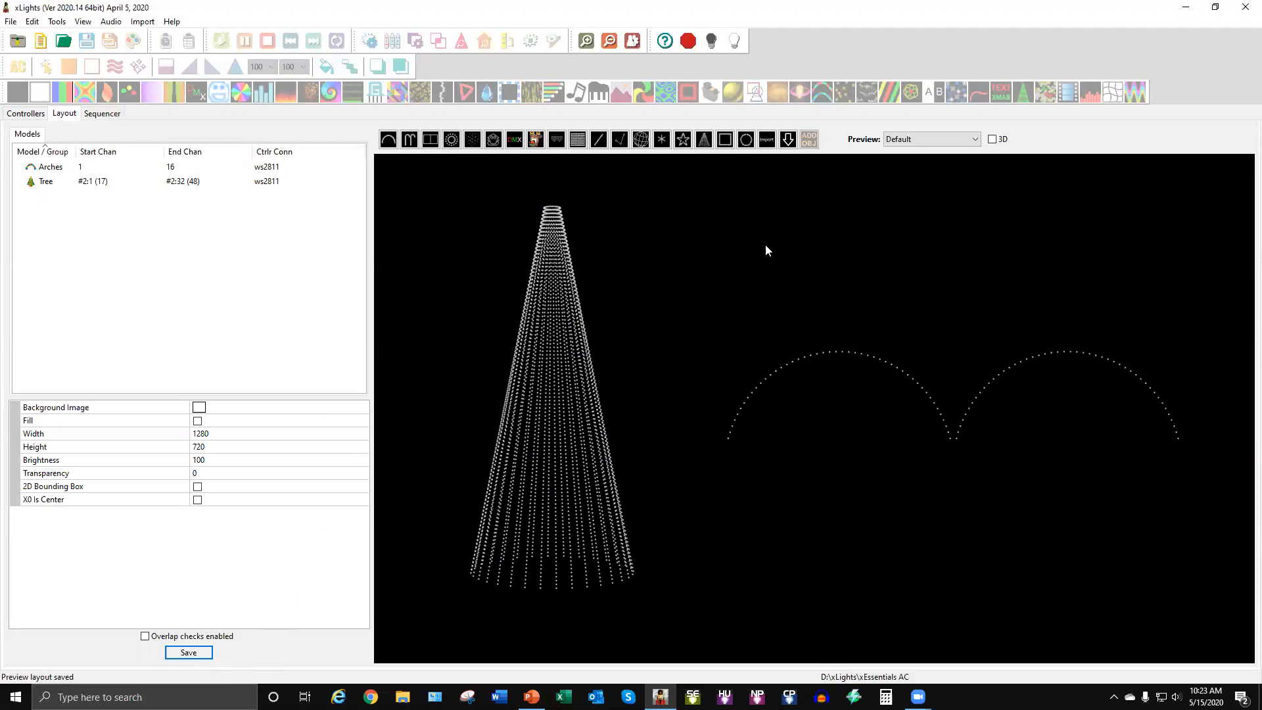
{"action": "mouse_move", "coordinate": [289, 211]}
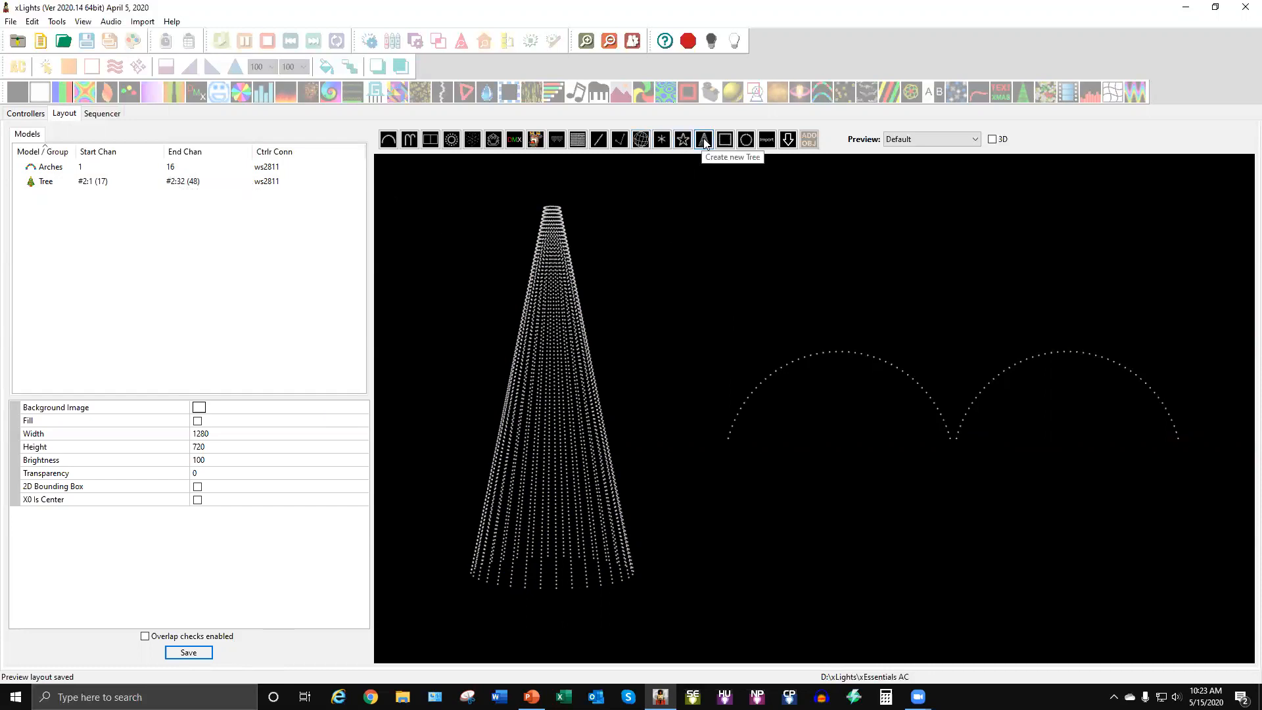
Place a new tree, Tree-2, starting at channel #2:1 with a green single-colour string.
{"action": "left_click", "coordinate": [703, 139]}
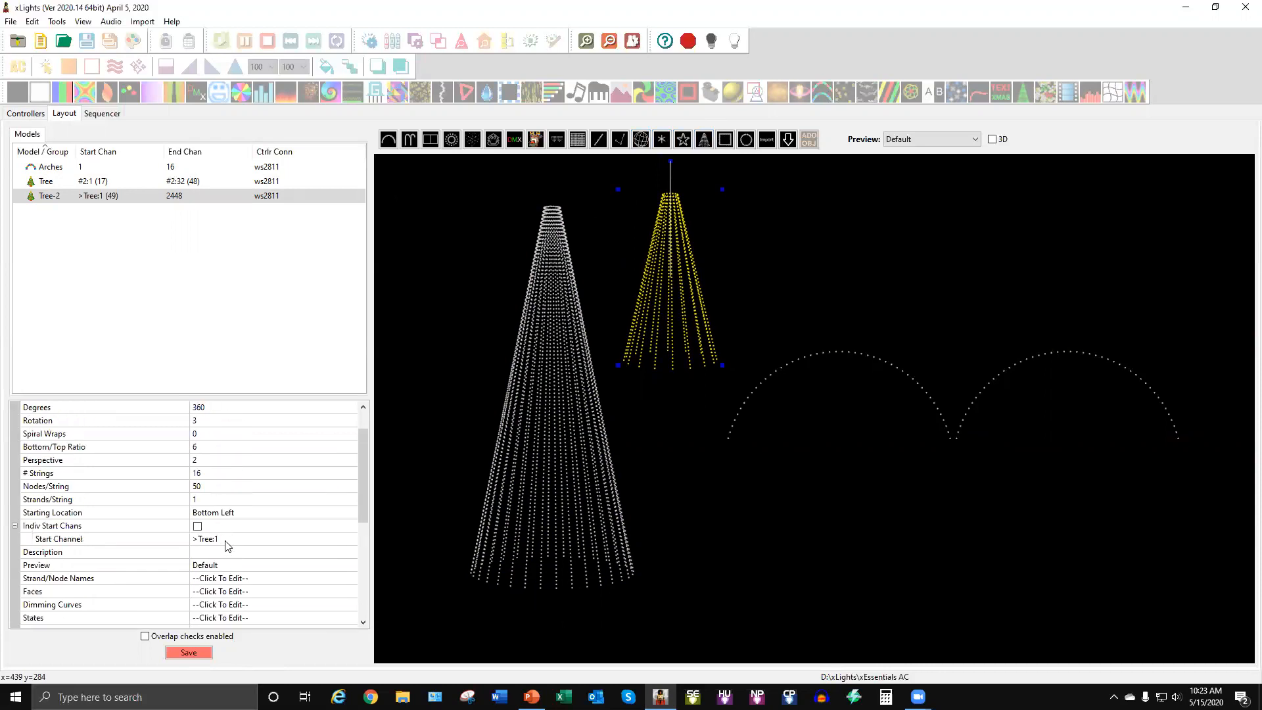
{"action": "left_click", "coordinate": [205, 539]}
{"action": "type", "text": "#"}
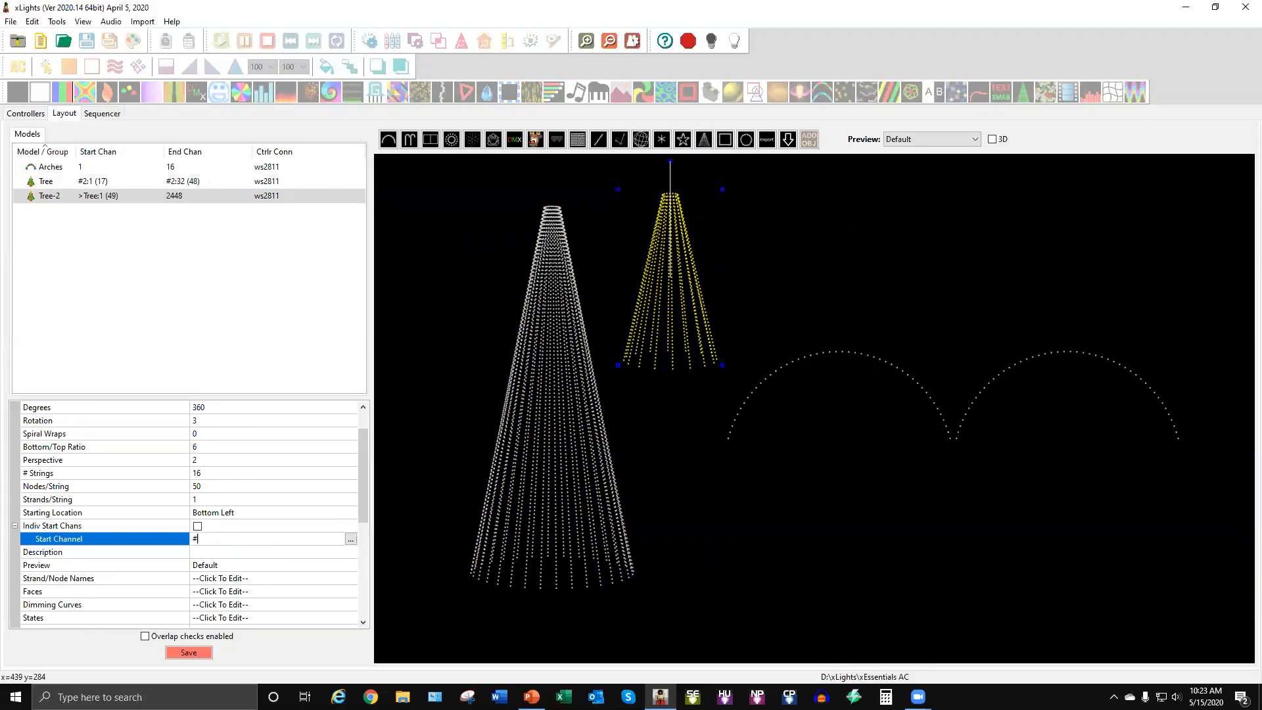
{"action": "type", "text": "2:"}
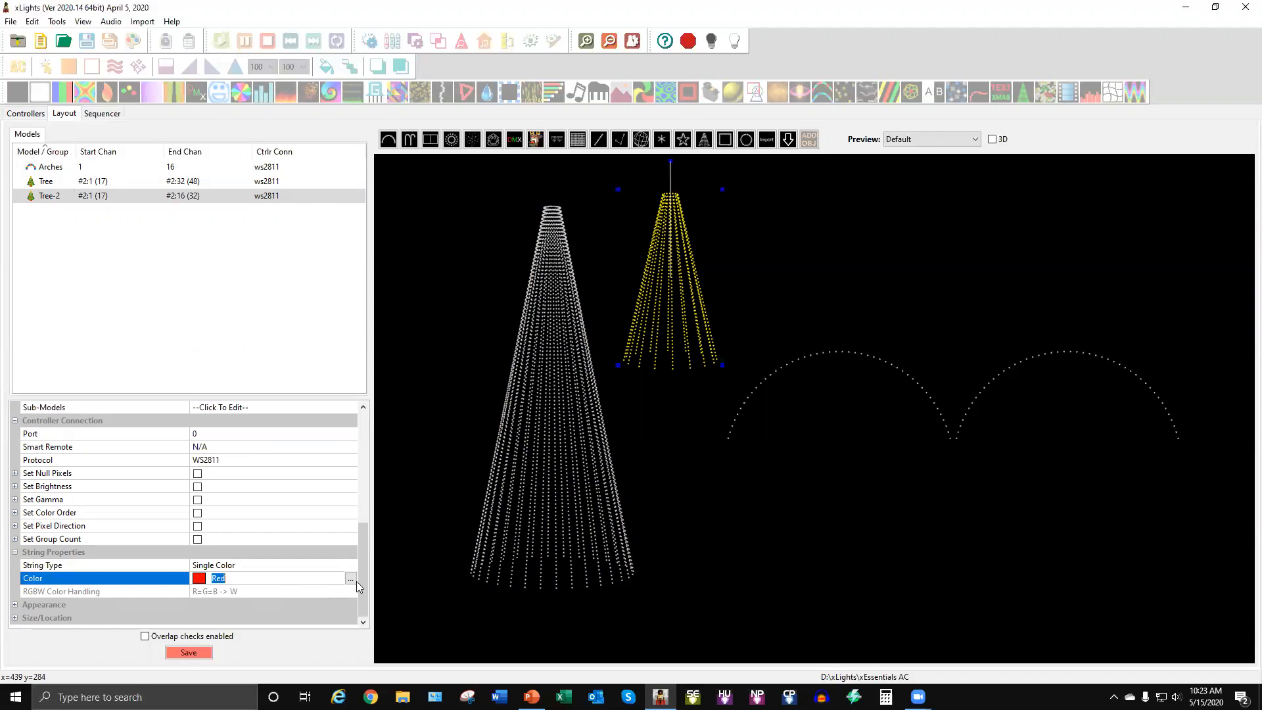
{"action": "left_click", "coordinate": [351, 578]}
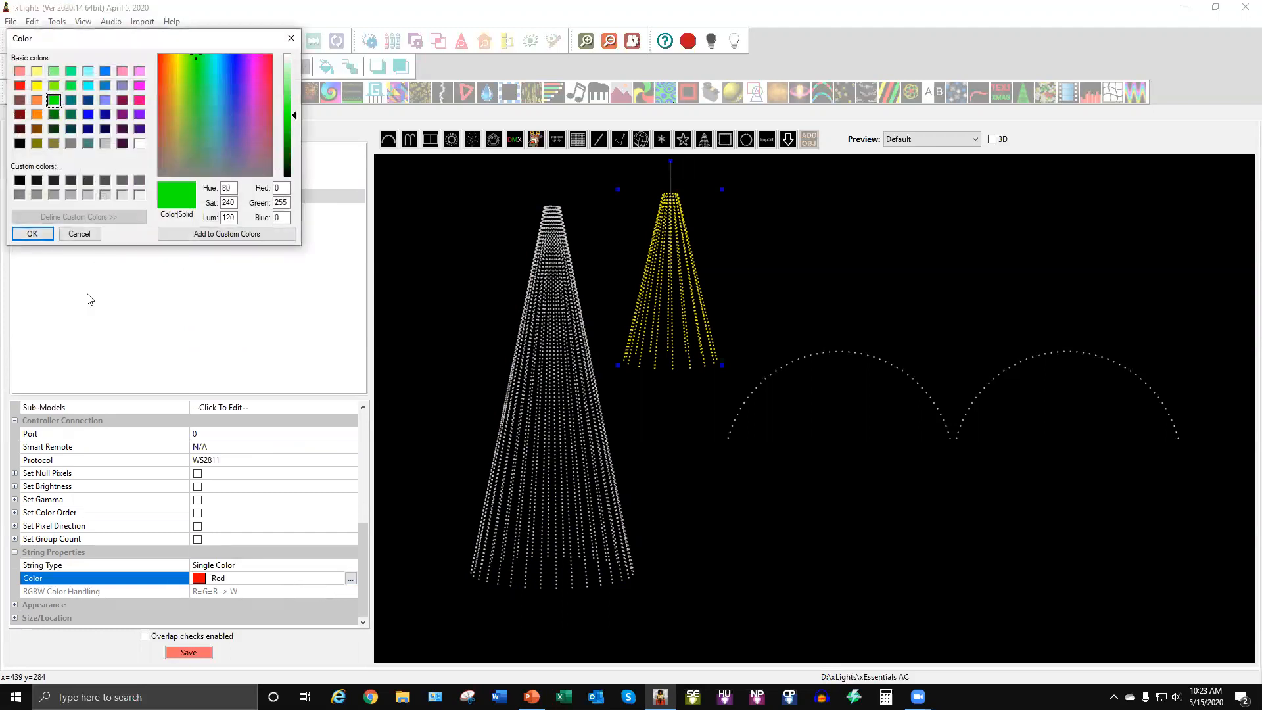
{"action": "left_click", "coordinate": [31, 234]}
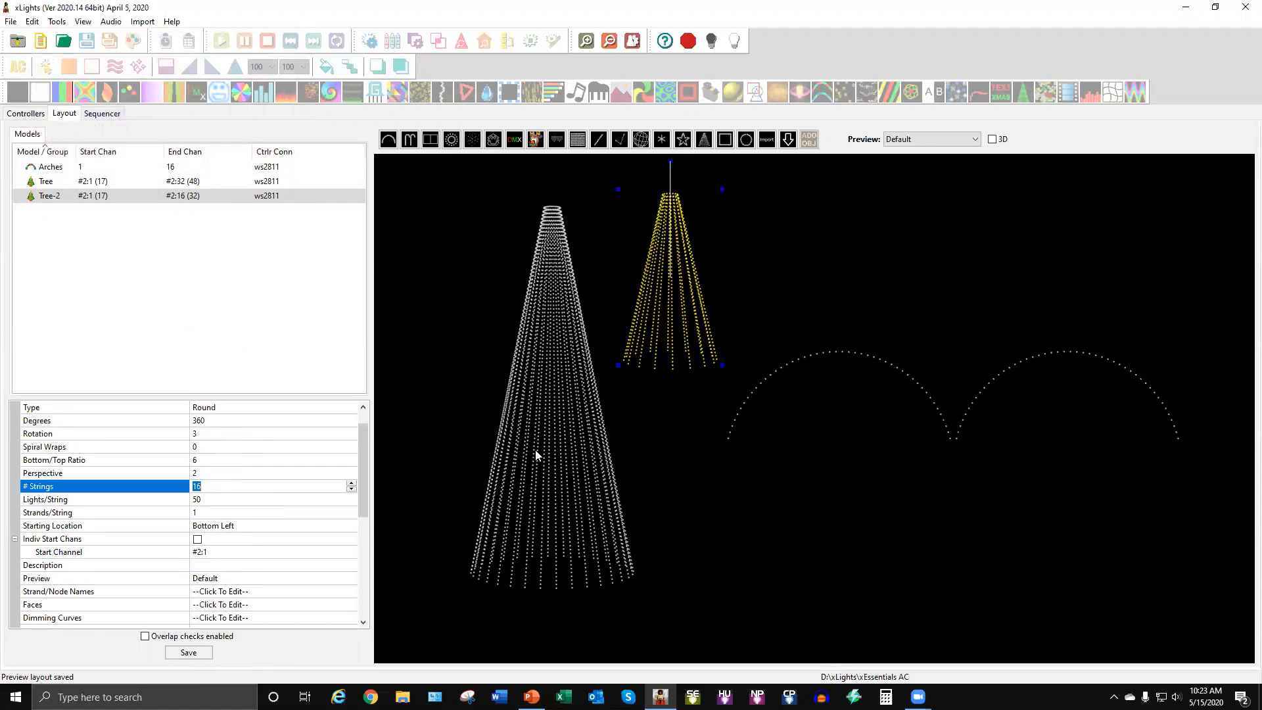
Set Tree-2's lights per string to 25, adjust its spiral wraps, and save.
{"action": "left_click", "coordinate": [351, 483]}
{"action": "type", "text": "20"}
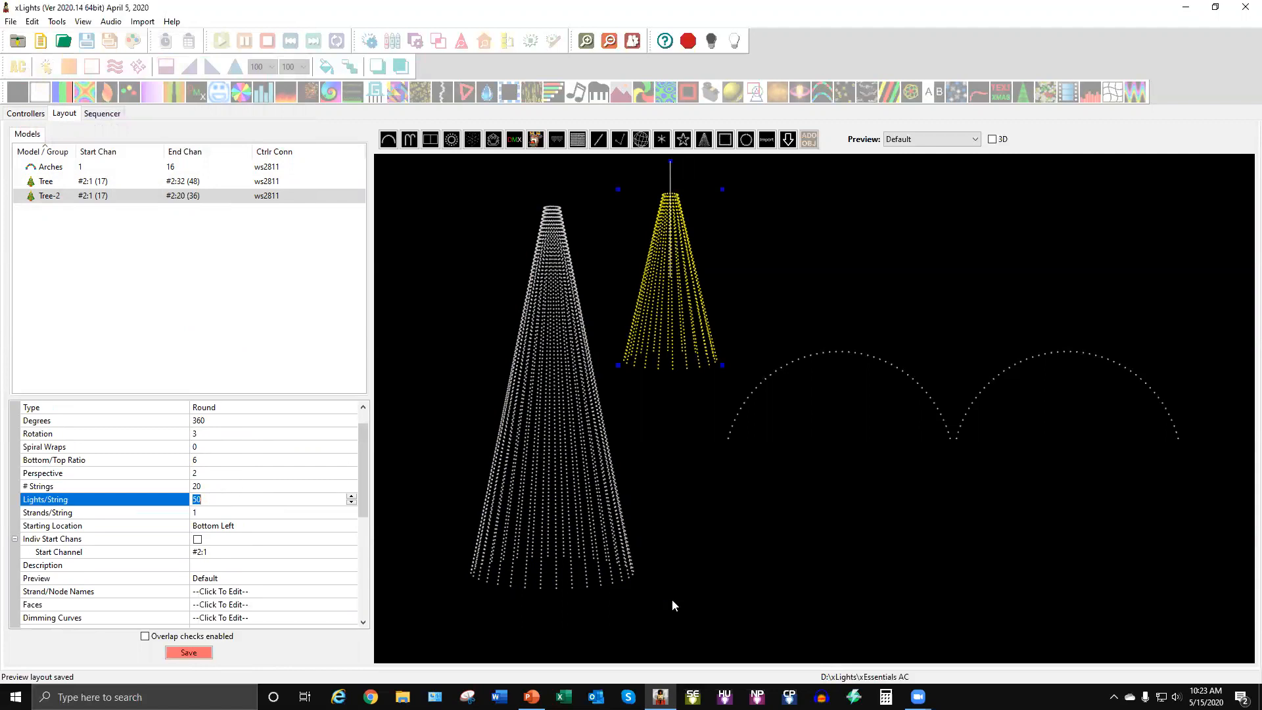
{"action": "type", "text": "25"}
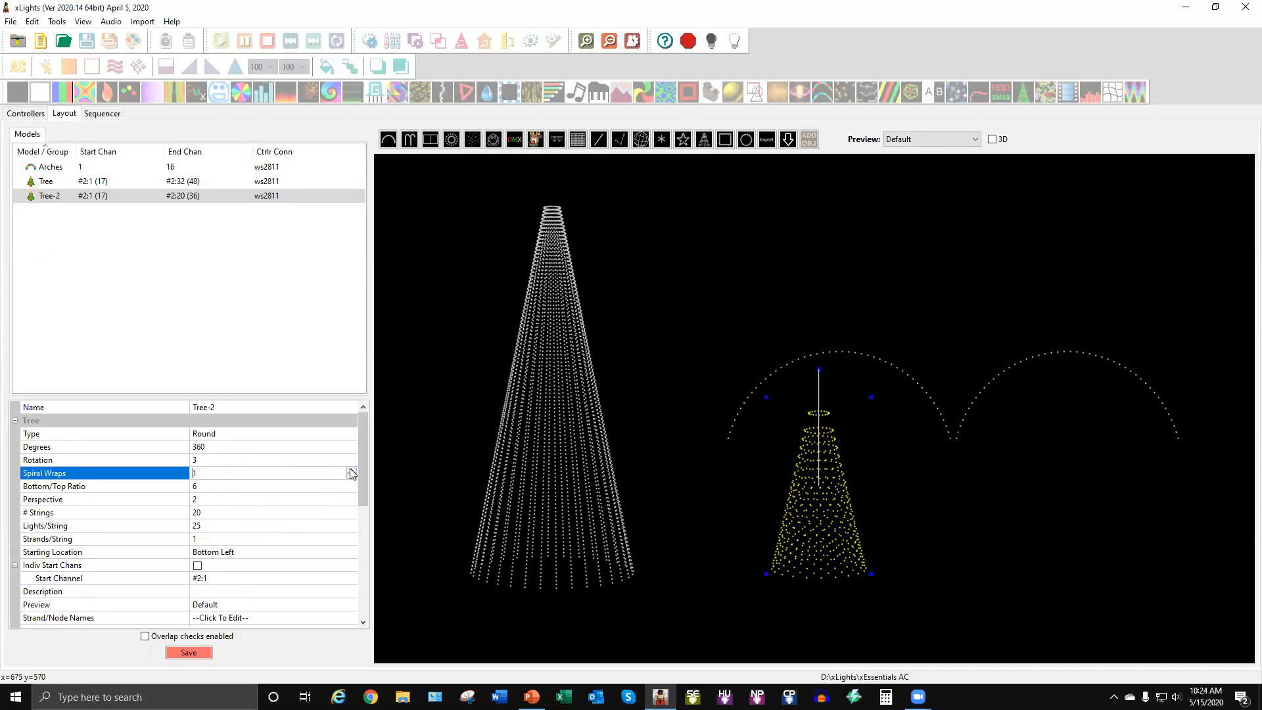
{"action": "left_click", "coordinate": [351, 470]}
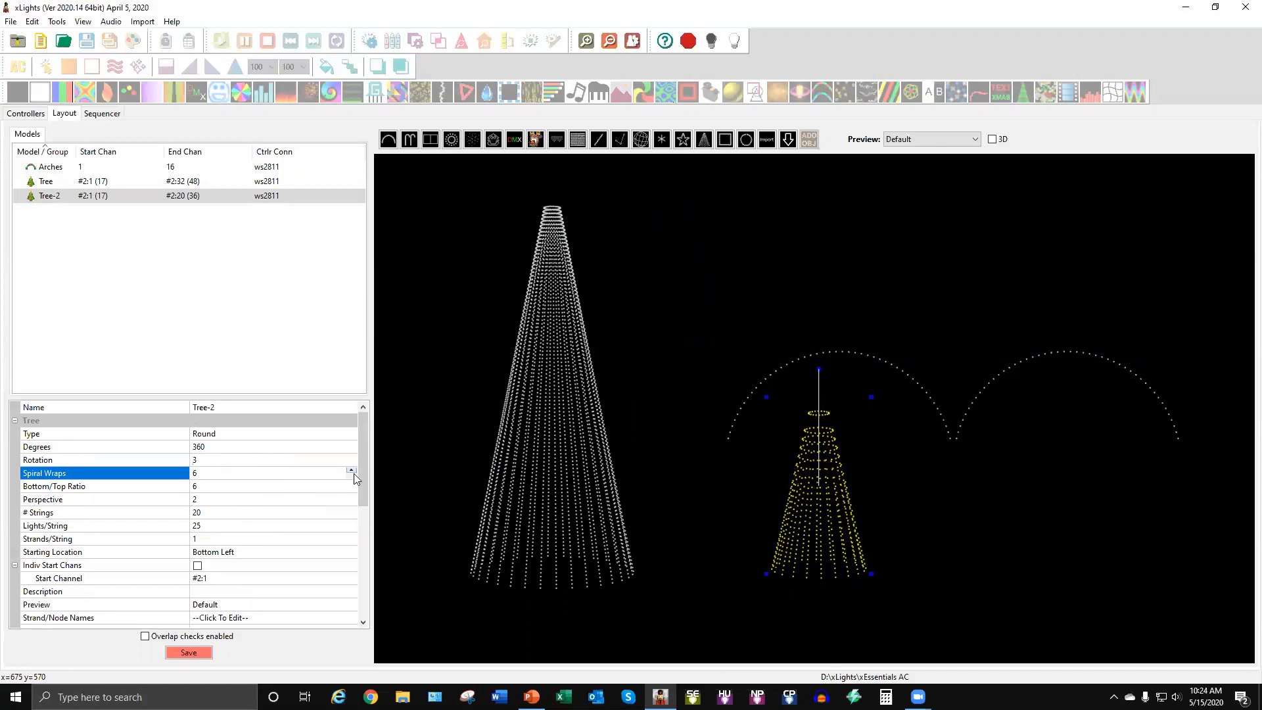
{"action": "left_click", "coordinate": [351, 477]}
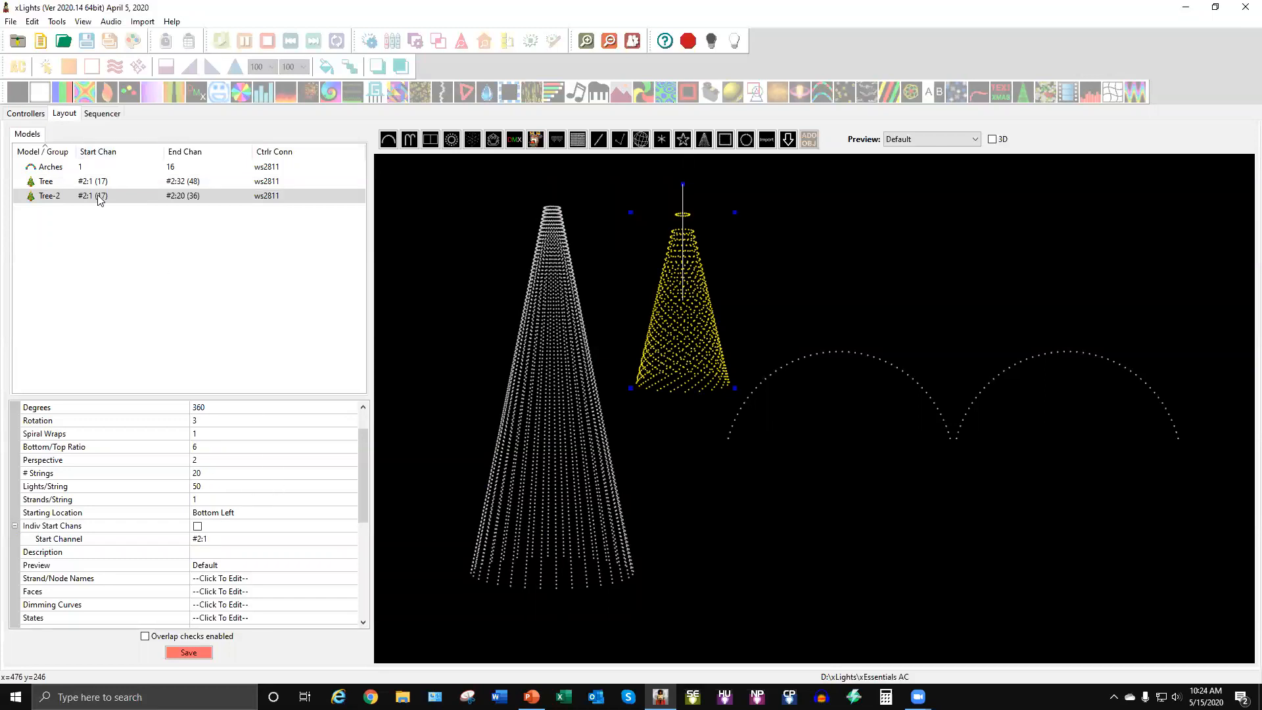
{"action": "mouse_move", "coordinate": [92, 196]}
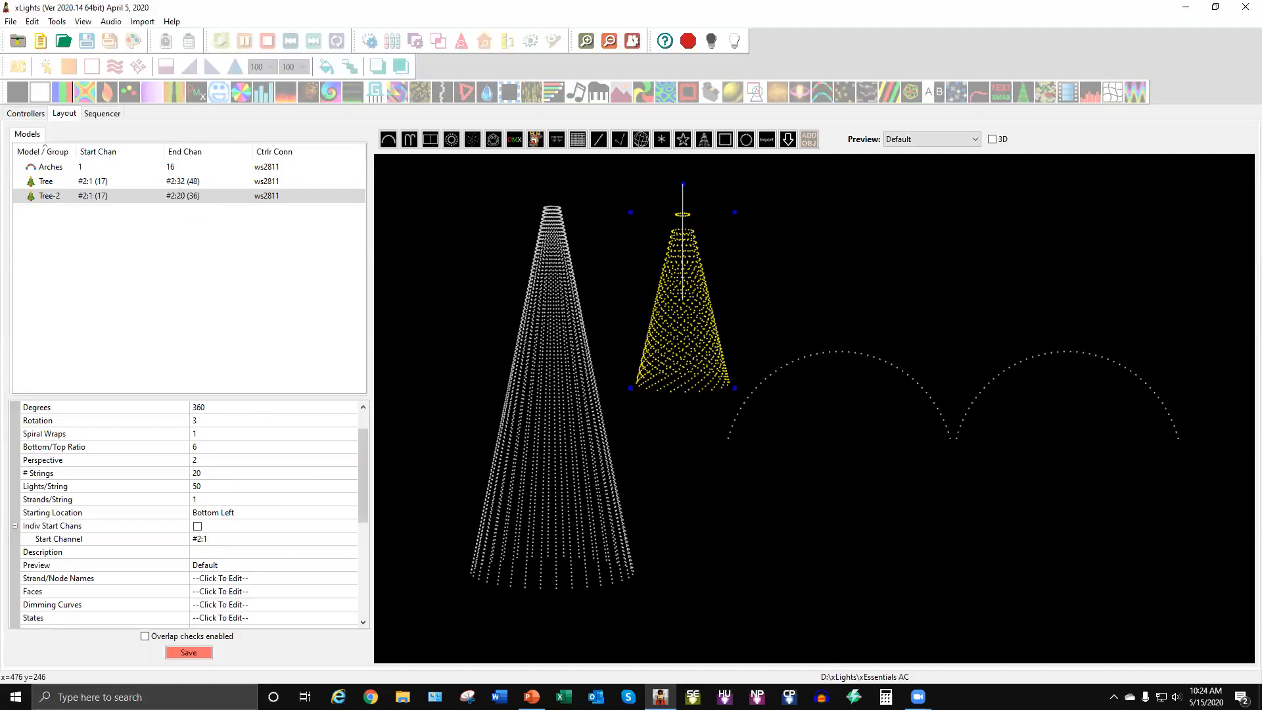
{"action": "left_click", "coordinate": [188, 652]}
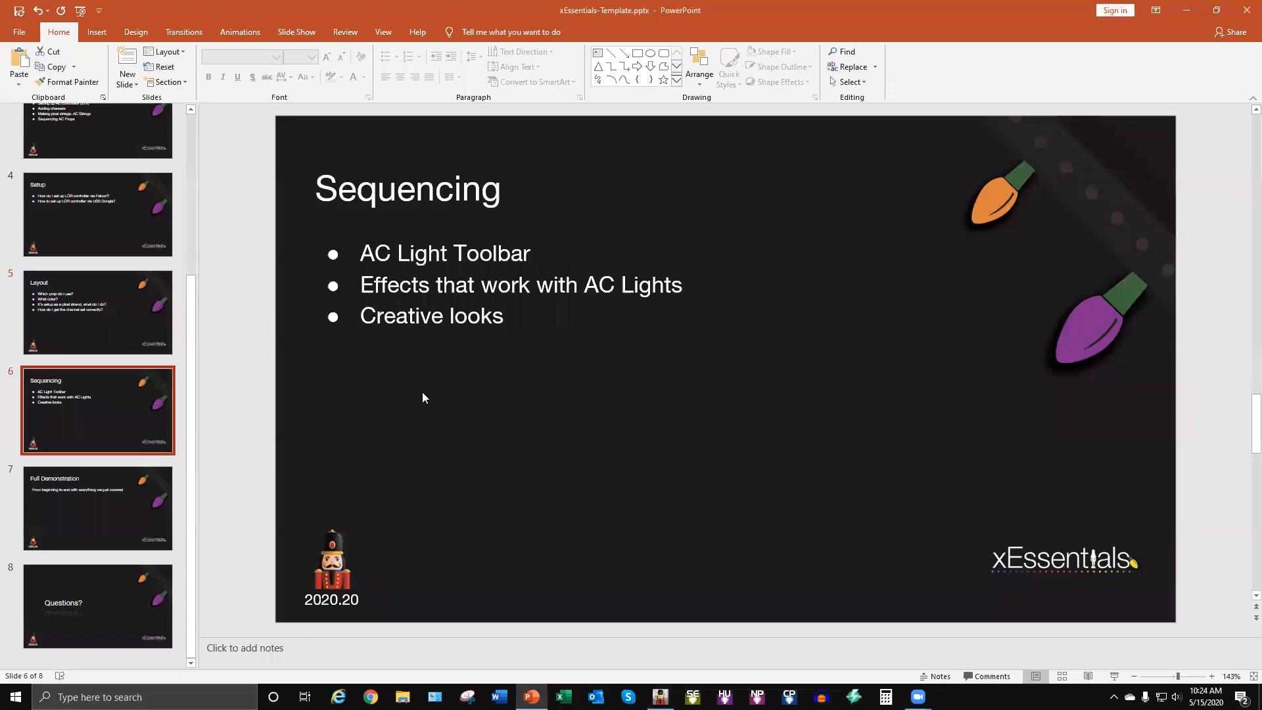
{"action": "mouse_move", "coordinate": [540, 370]}
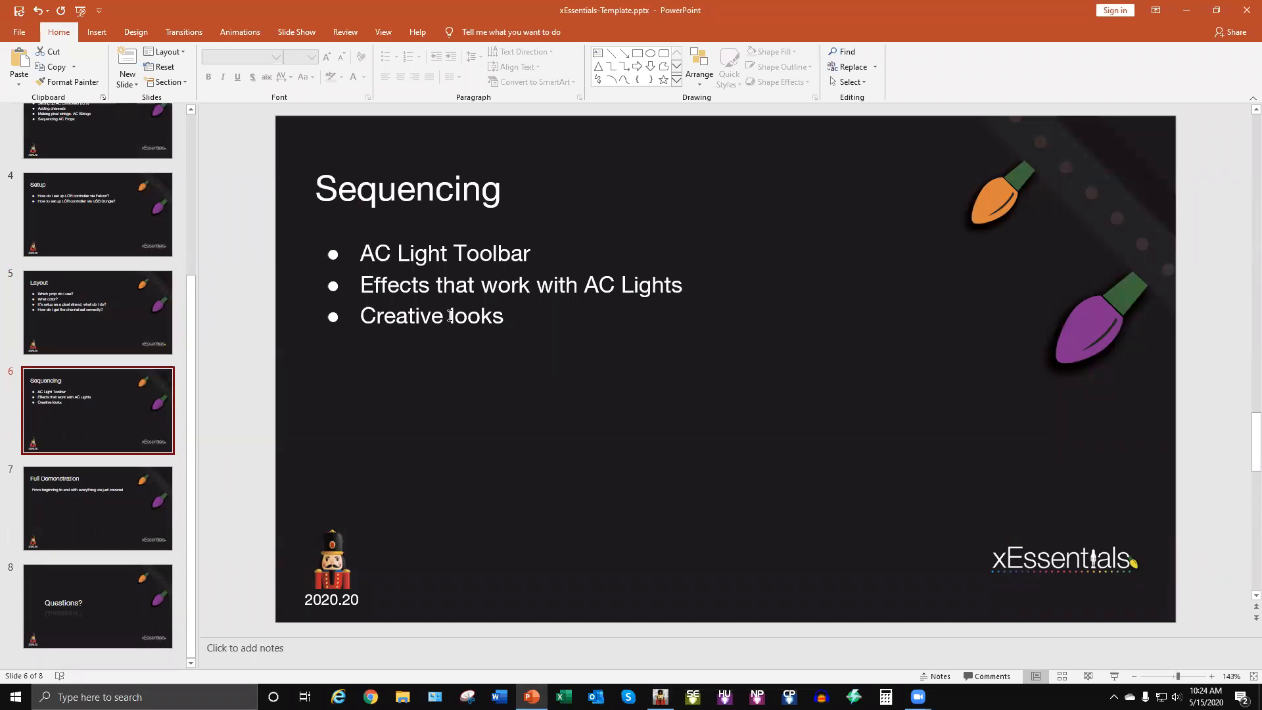
{"action": "mouse_move", "coordinate": [552, 340]}
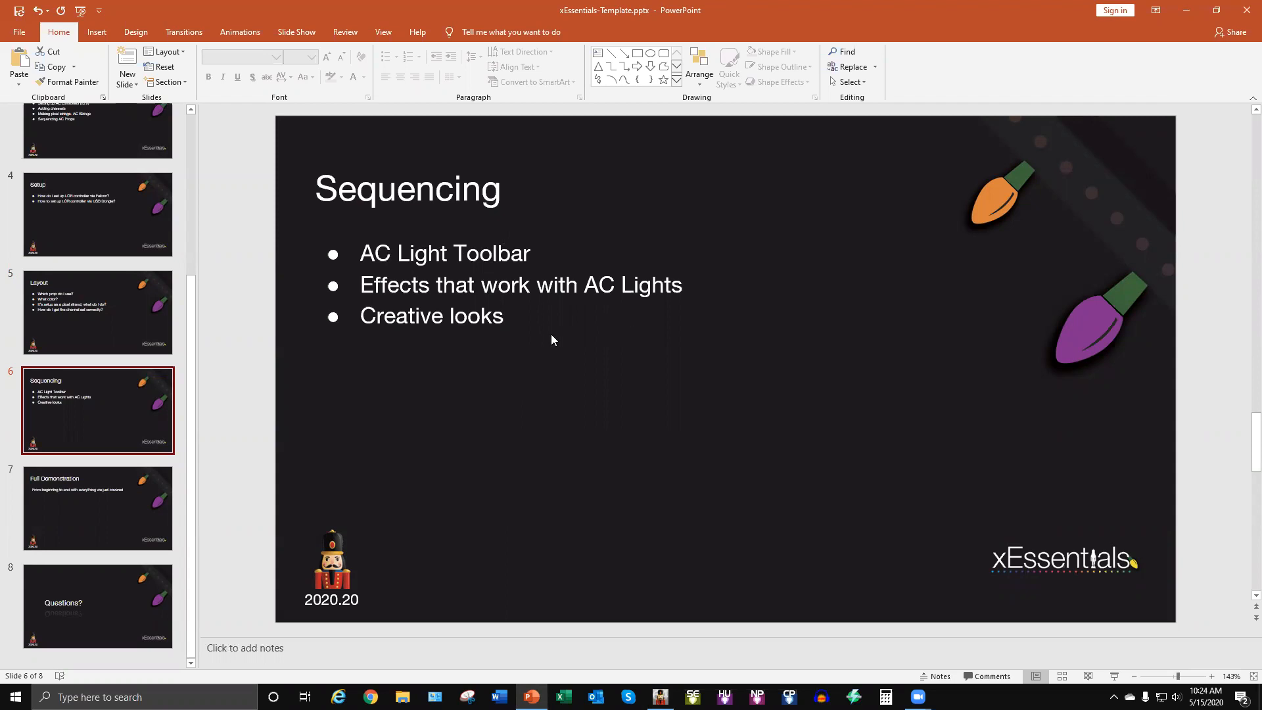
{"action": "mouse_move", "coordinate": [562, 348]}
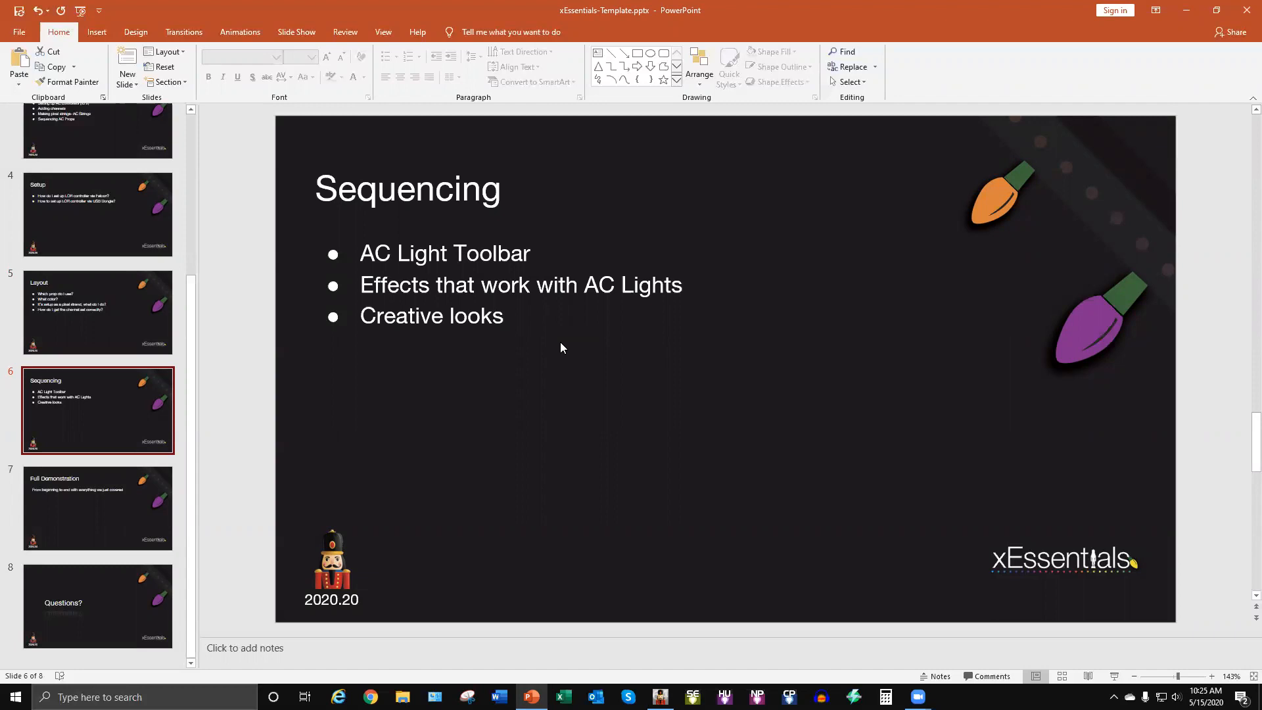
{"action": "mouse_move", "coordinate": [509, 441]}
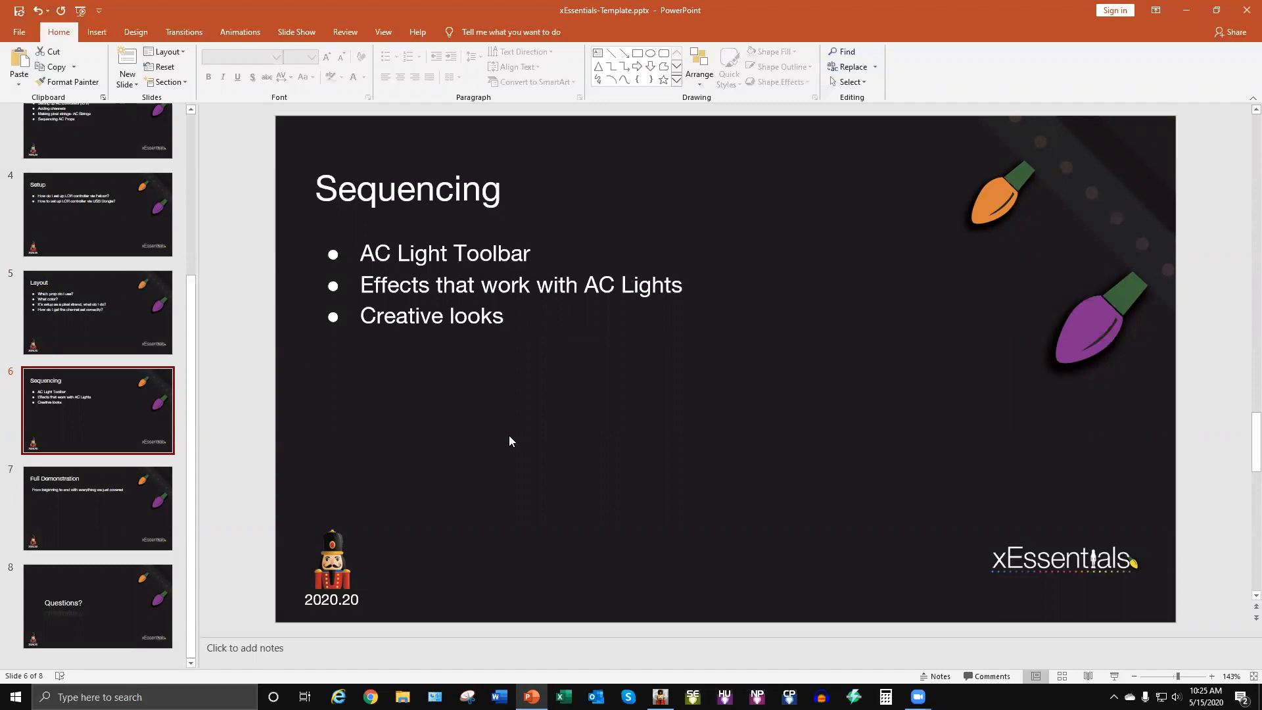
{"action": "mouse_move", "coordinate": [568, 448]}
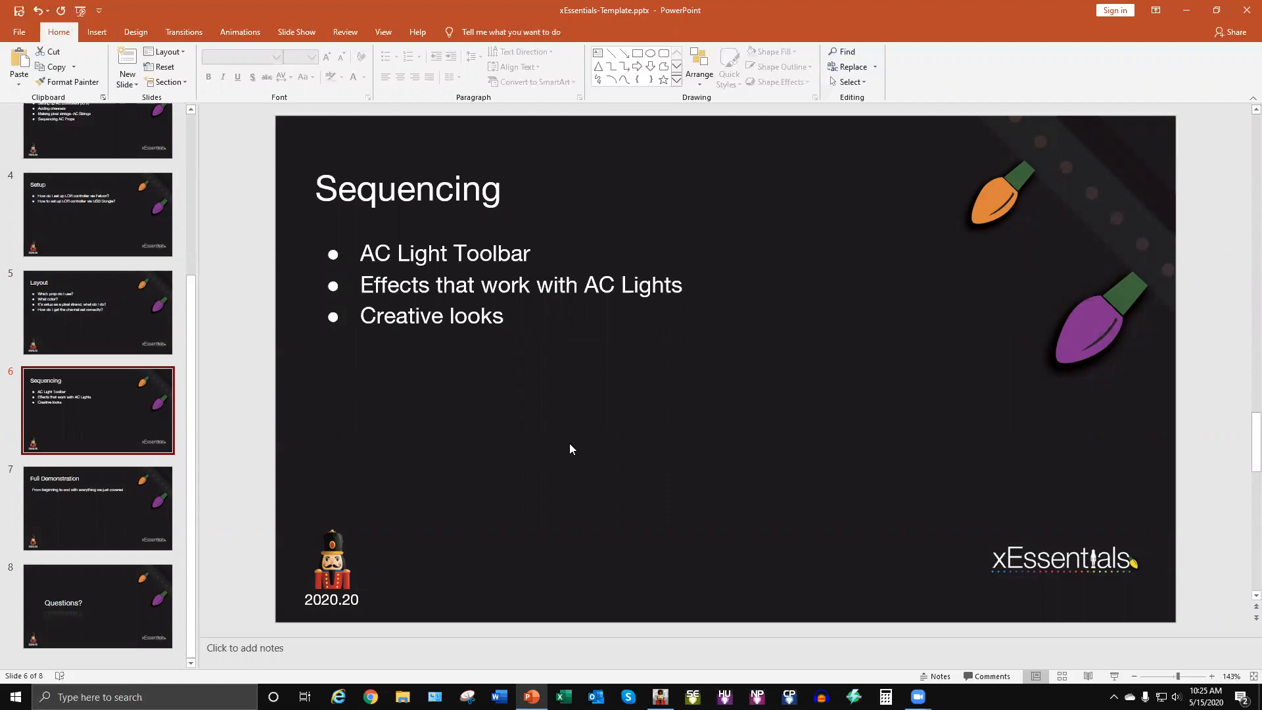
{"action": "mouse_move", "coordinate": [548, 544]}
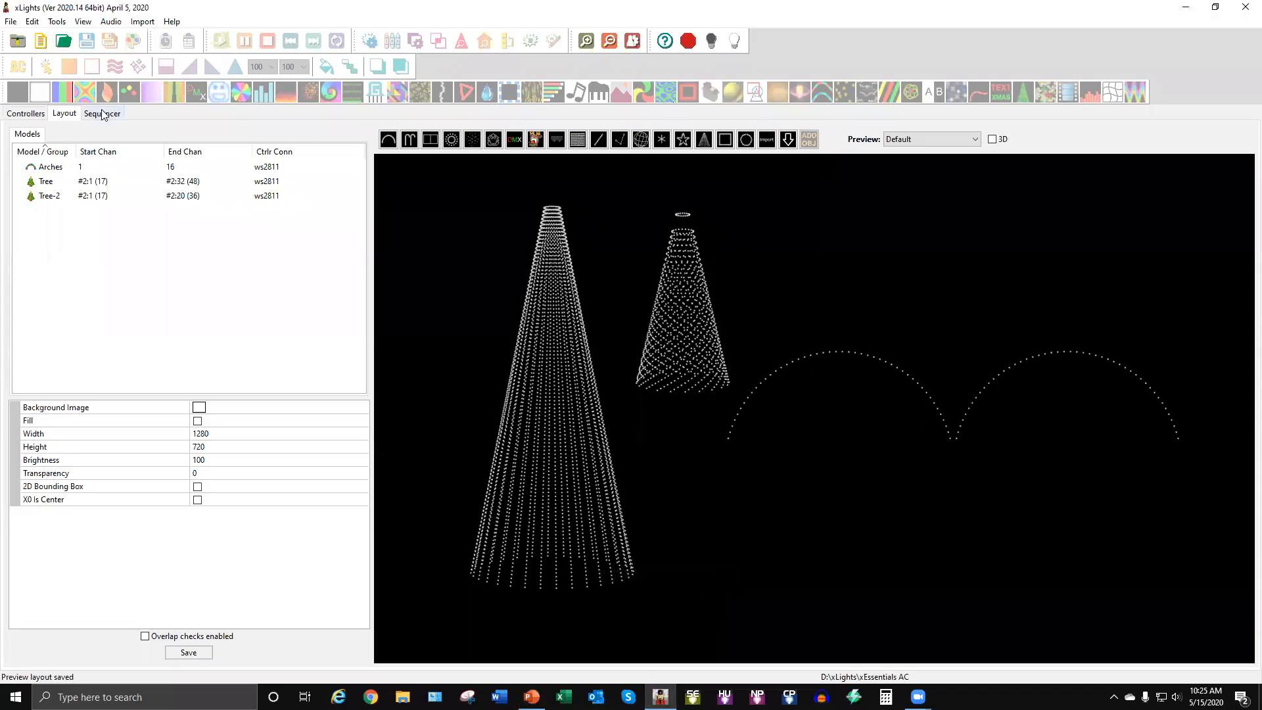
Create a new Animation sequence from the Sequencer tab's wizard.
{"action": "left_click", "coordinate": [101, 112]}
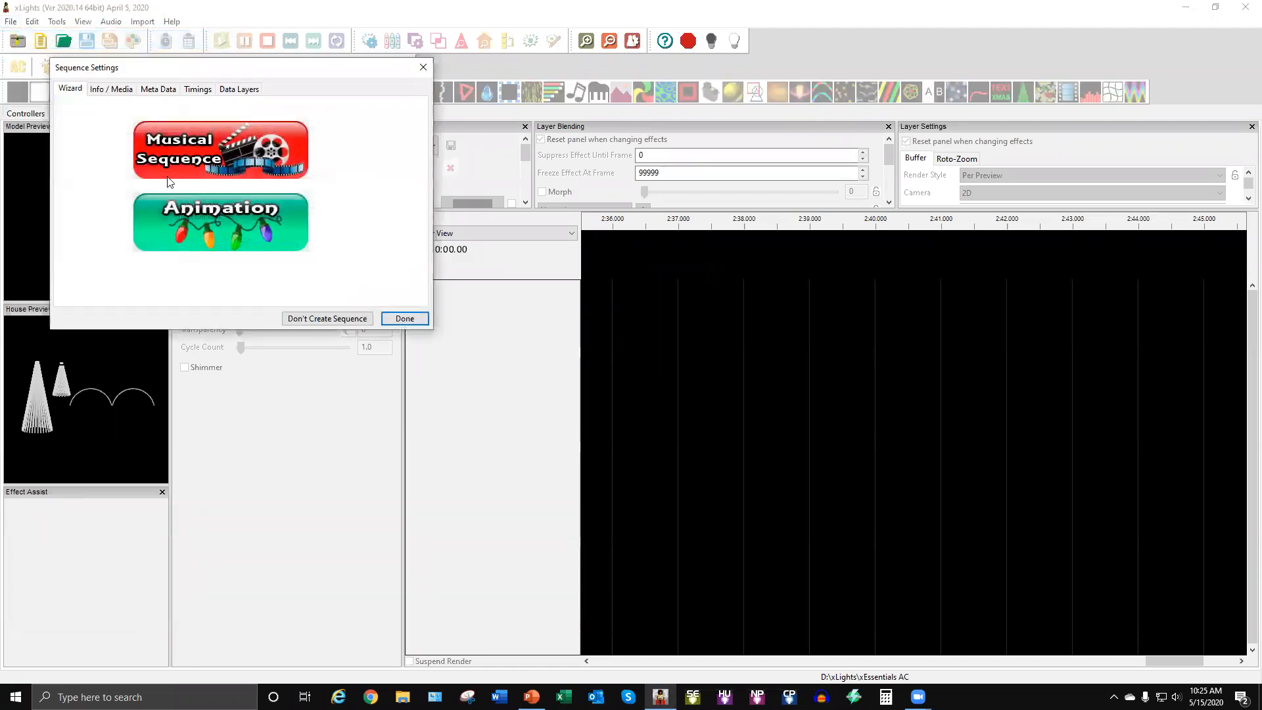
{"action": "left_click", "coordinate": [220, 149]}
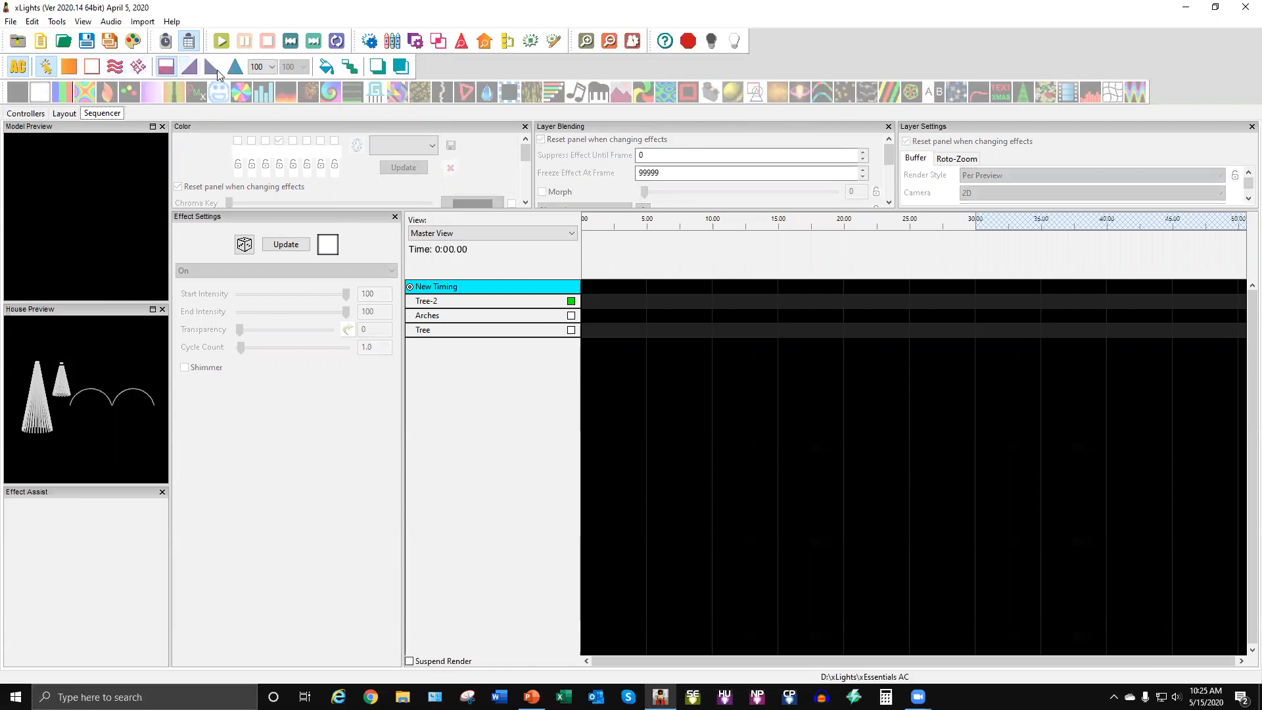
{"action": "mouse_move", "coordinate": [69, 67]}
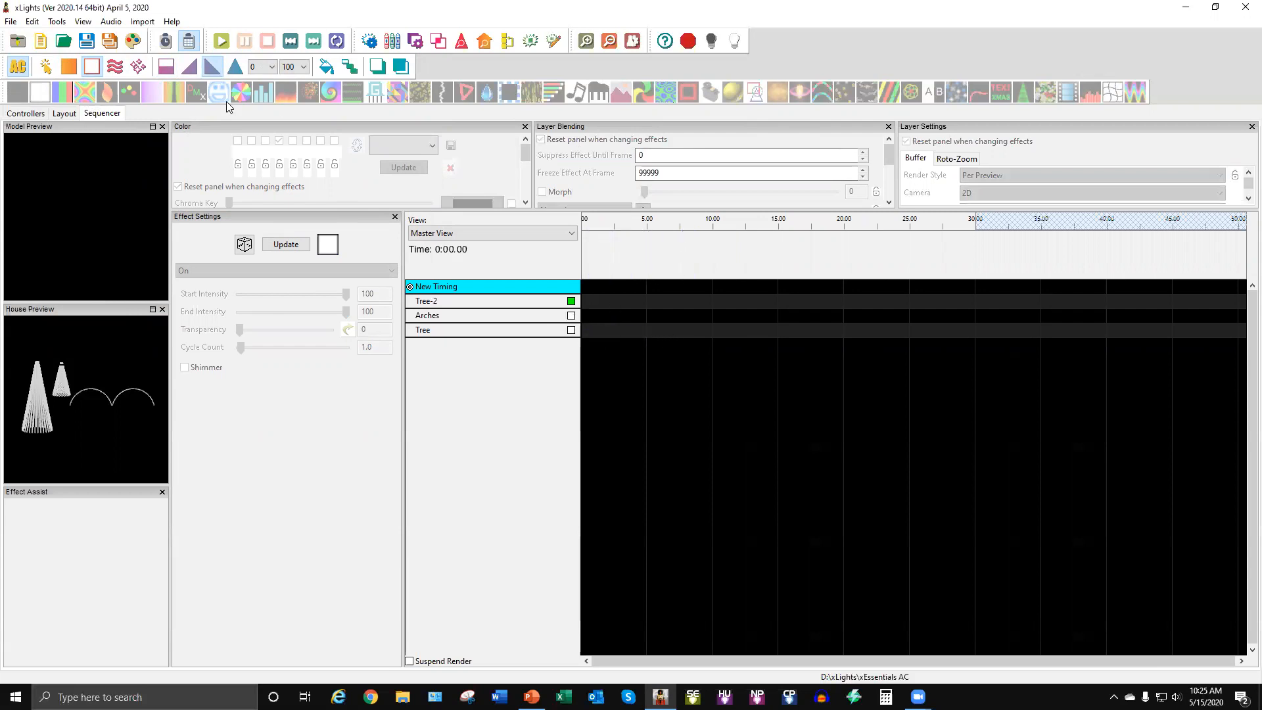
Set the ramp's starting intensity to 100 and select the first seconds of the Tree row.
{"action": "left_click", "coordinate": [272, 67]}
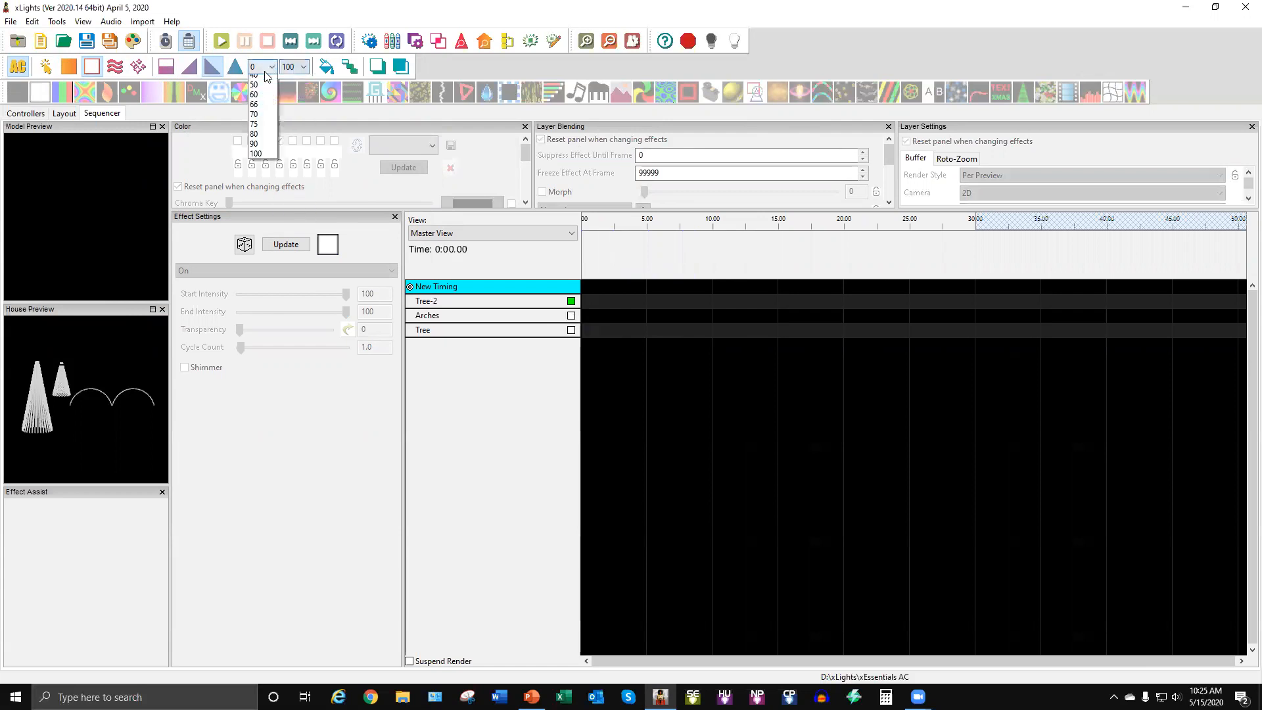
{"action": "left_click", "coordinate": [256, 153]}
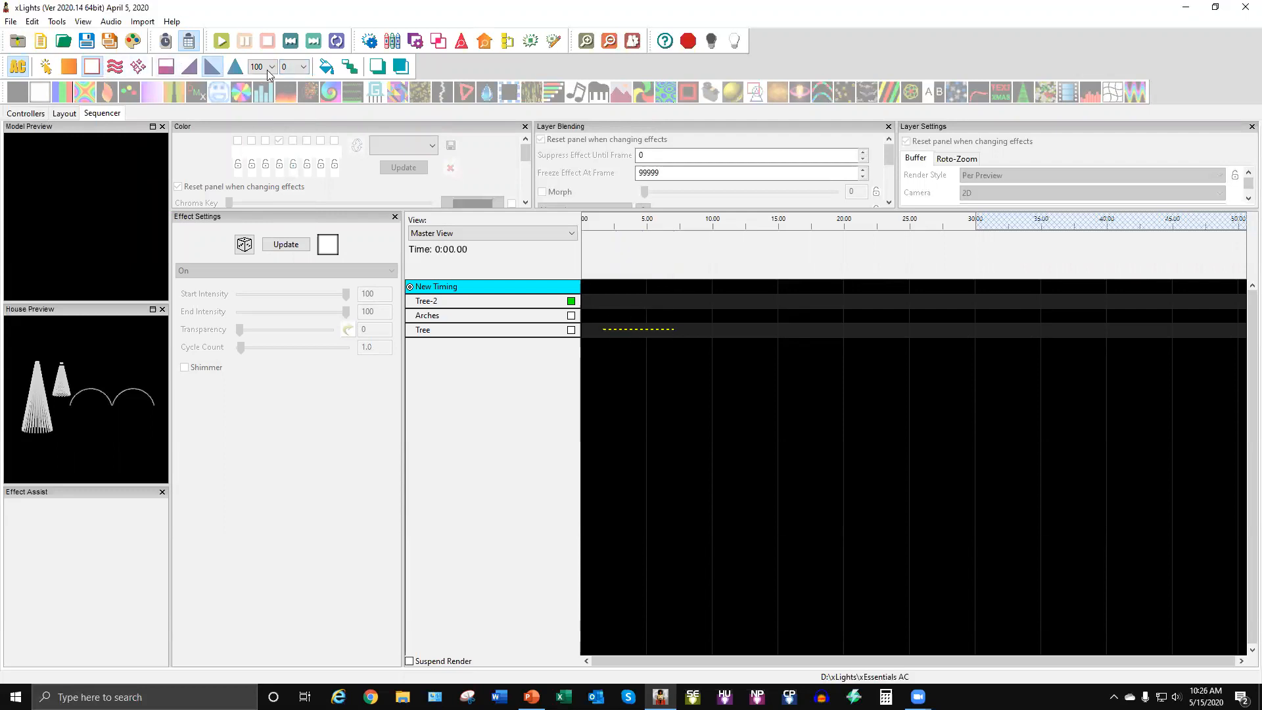
{"action": "mouse_move", "coordinate": [400, 67]}
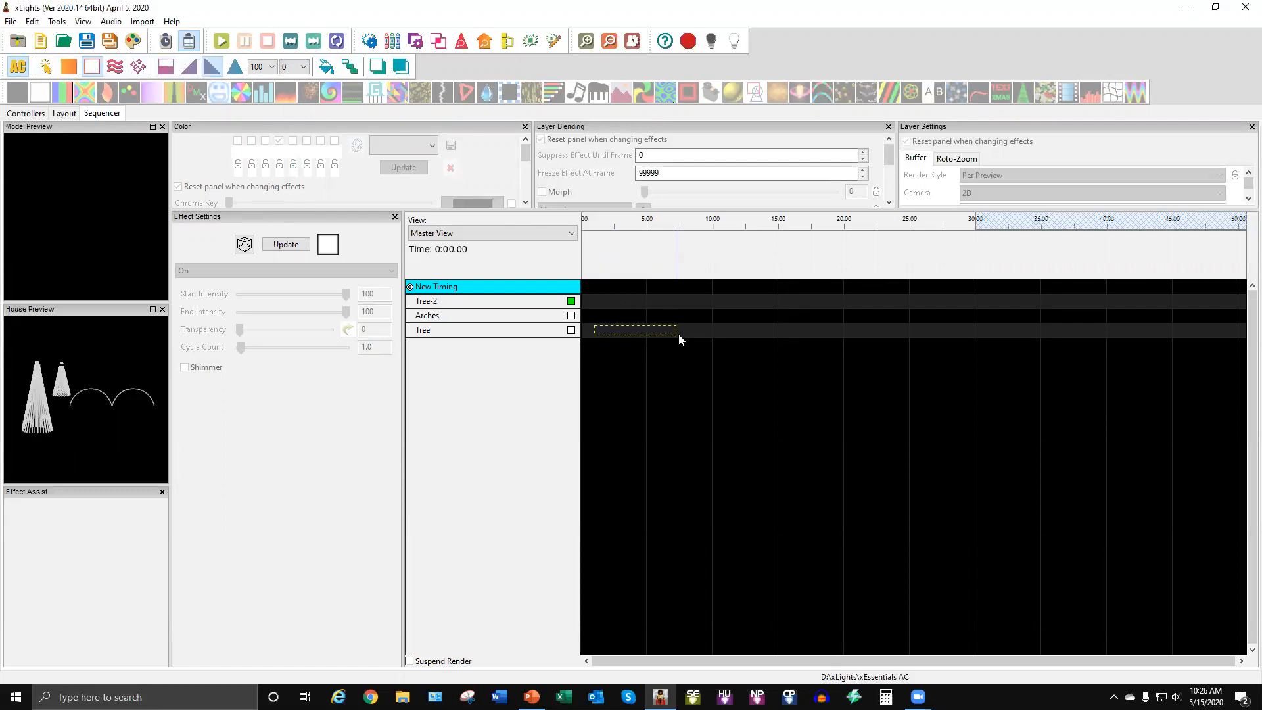
{"action": "left_click", "coordinate": [410, 330]}
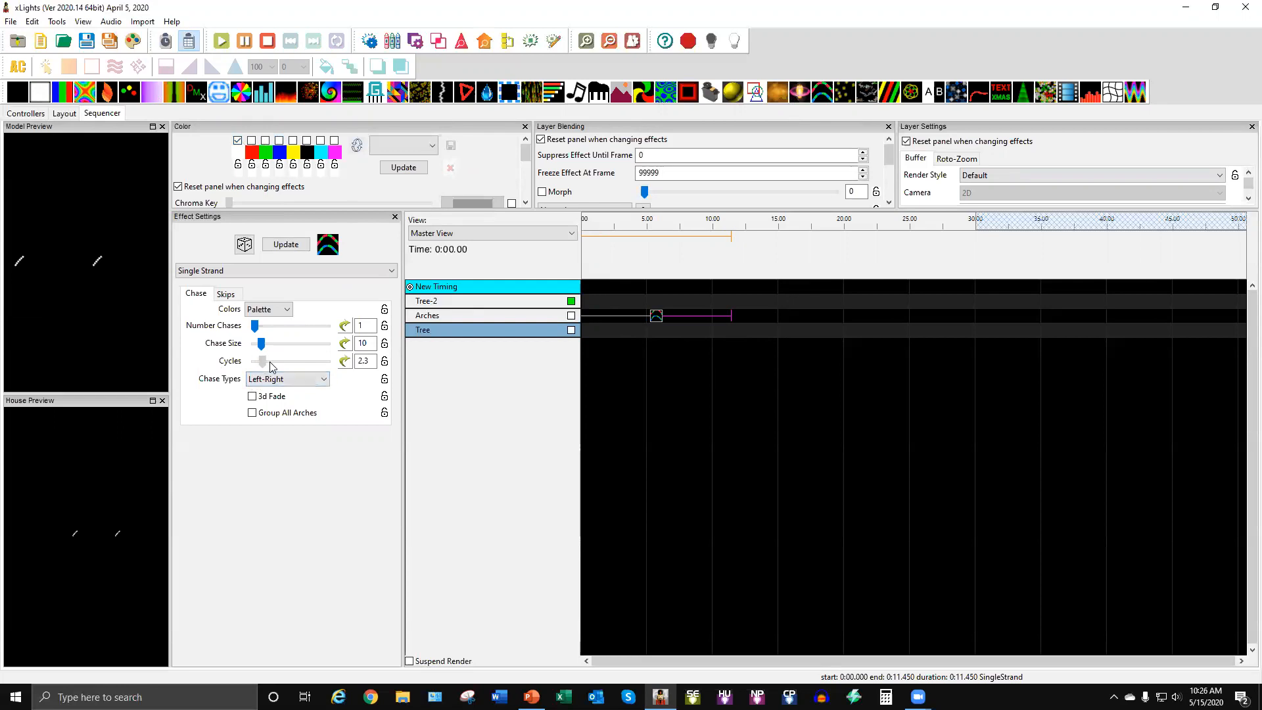
Set the Arches chase to 14.6 cycles, size 60, 2 chases, 3D fade, grouped arches, bounce-from-left.
{"action": "left_click_drag", "start_coordinate": [262, 361], "coordinate": [288, 361]}
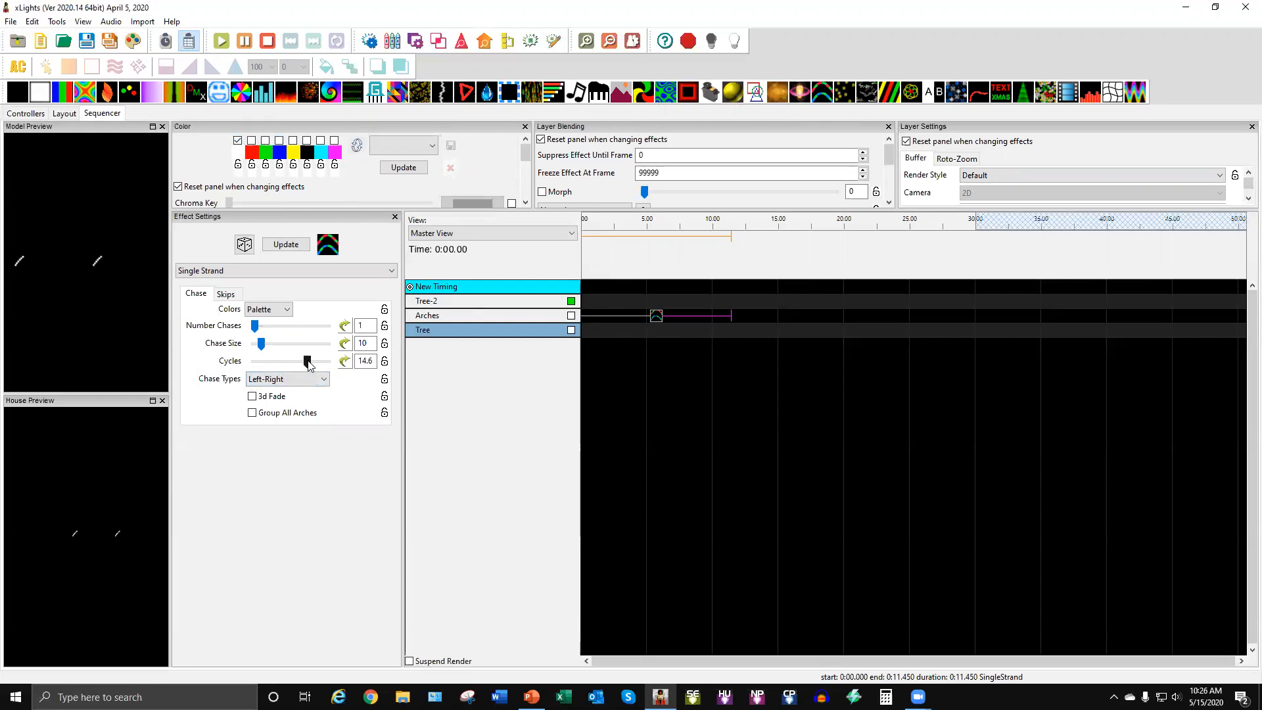
{"action": "left_click_drag", "start_coordinate": [260, 343], "coordinate": [279, 343]}
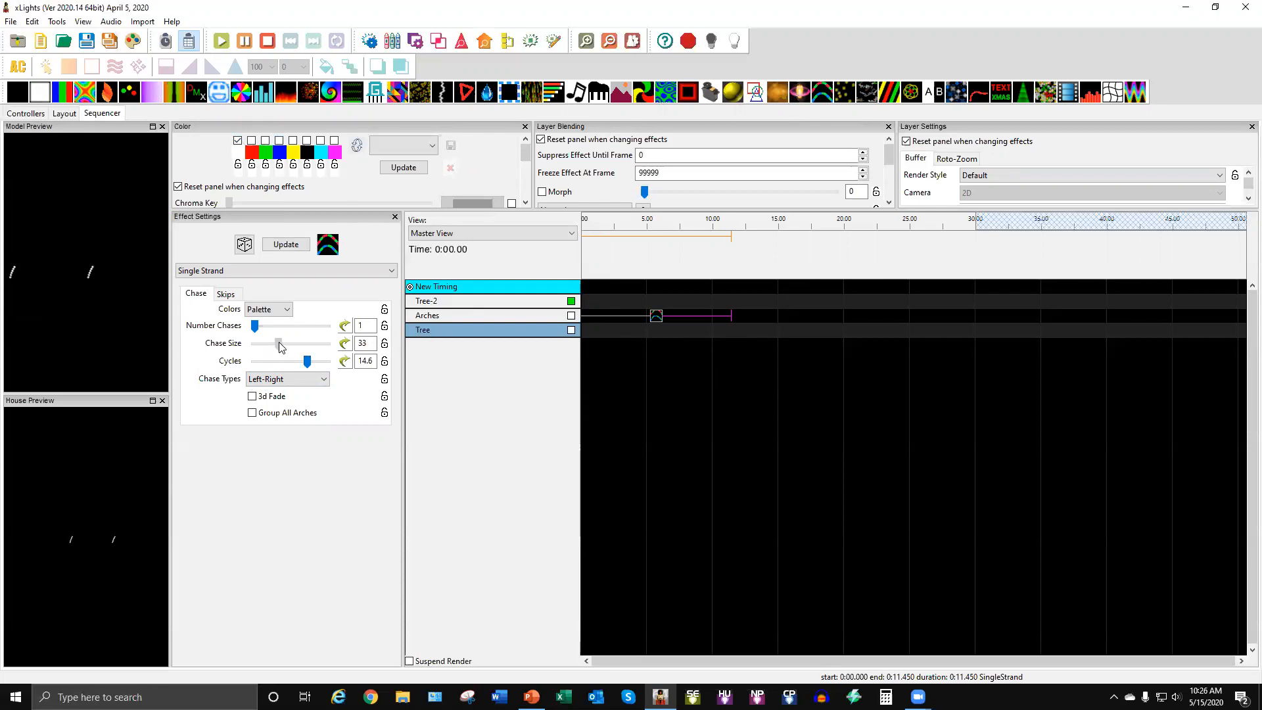
{"action": "left_click", "coordinate": [252, 396]}
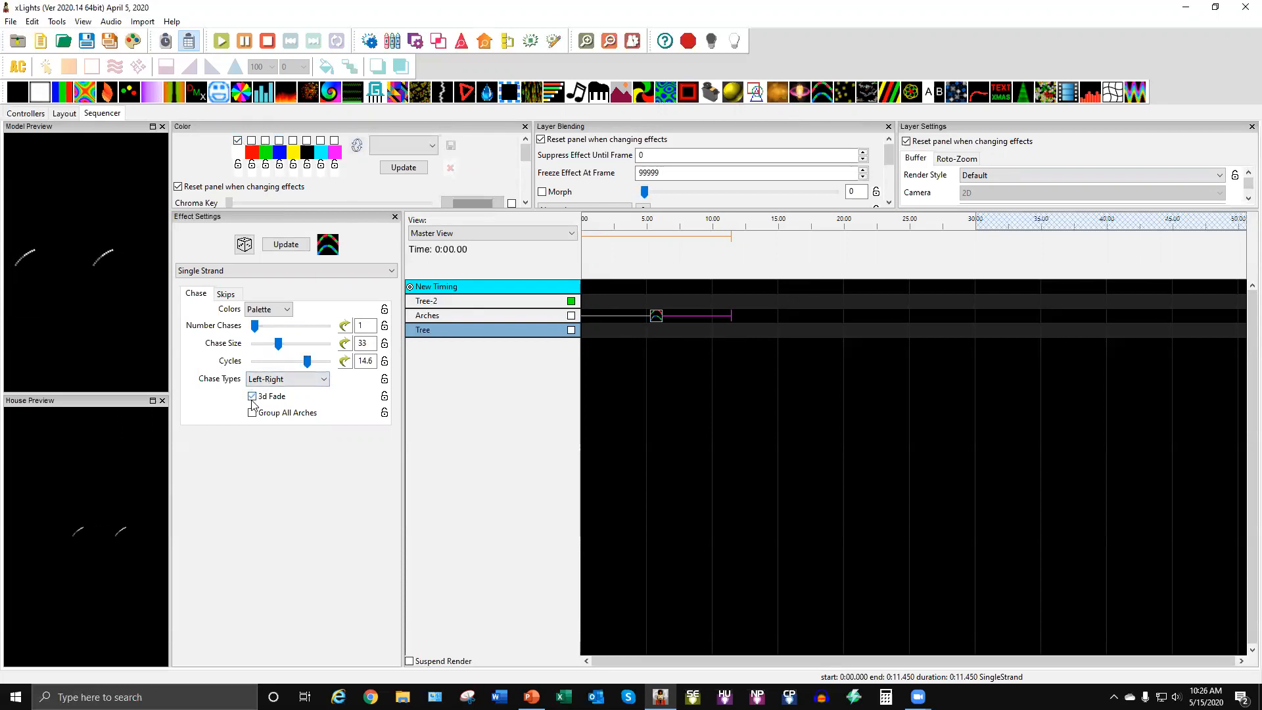
{"action": "left_click_drag", "start_coordinate": [279, 343], "coordinate": [308, 361]}
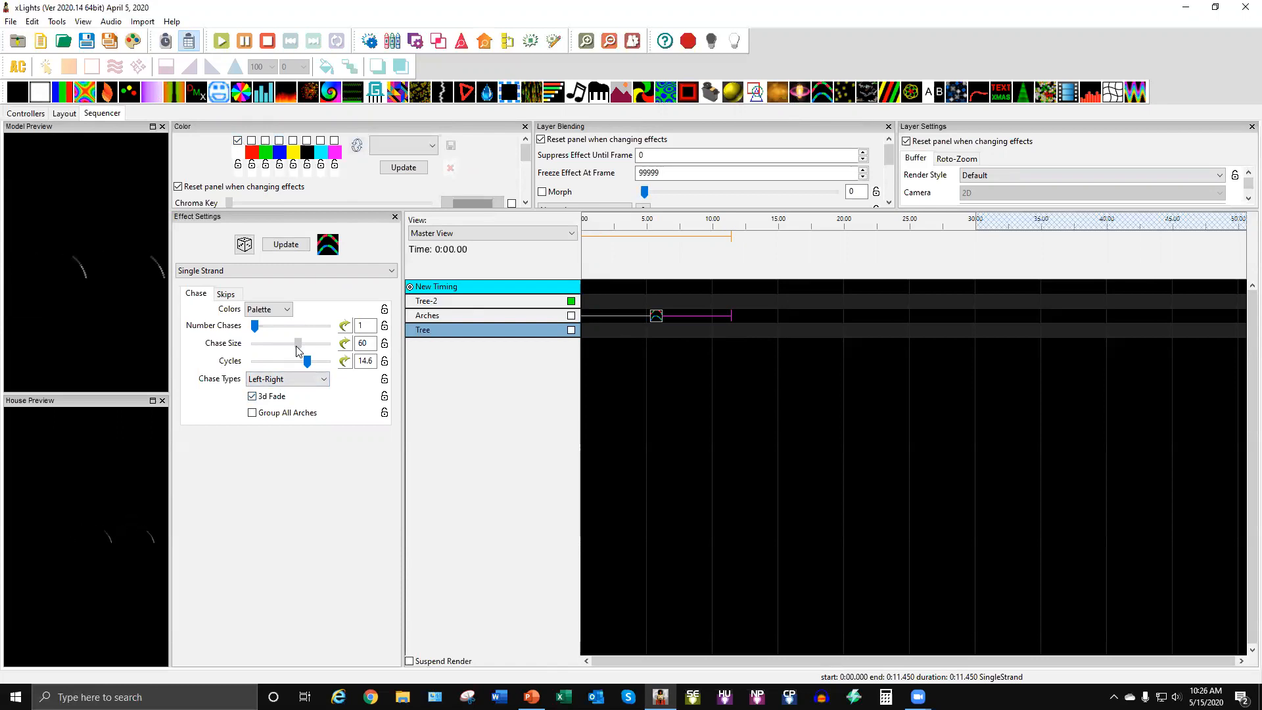
{"action": "left_click_drag", "start_coordinate": [255, 326], "coordinate": [258, 325]}
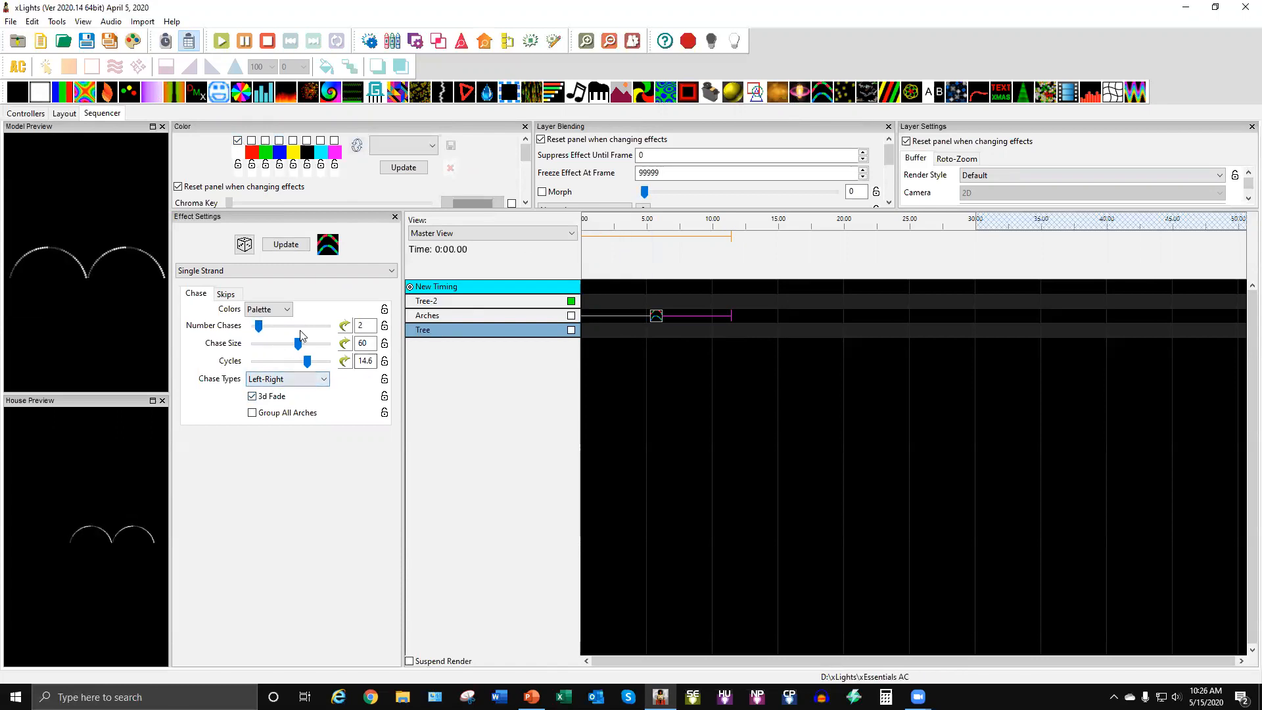
{"action": "left_click", "coordinate": [252, 412]}
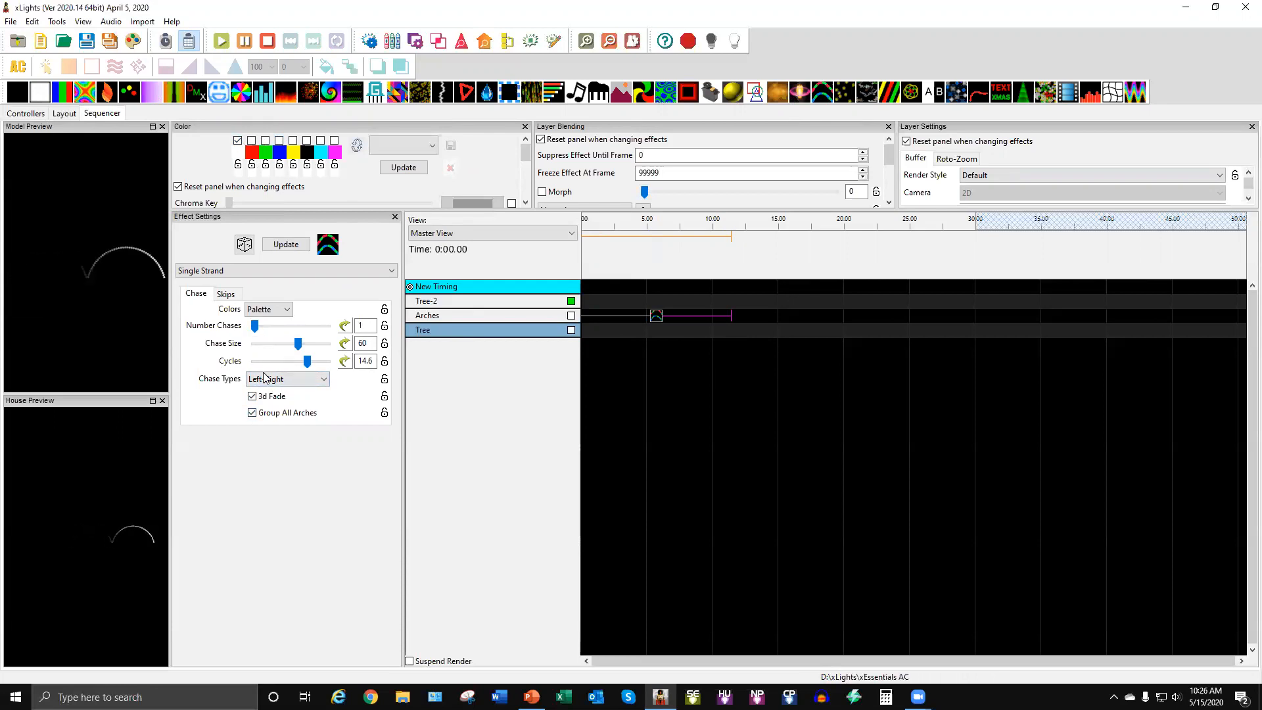
{"action": "left_click", "coordinate": [287, 379]}
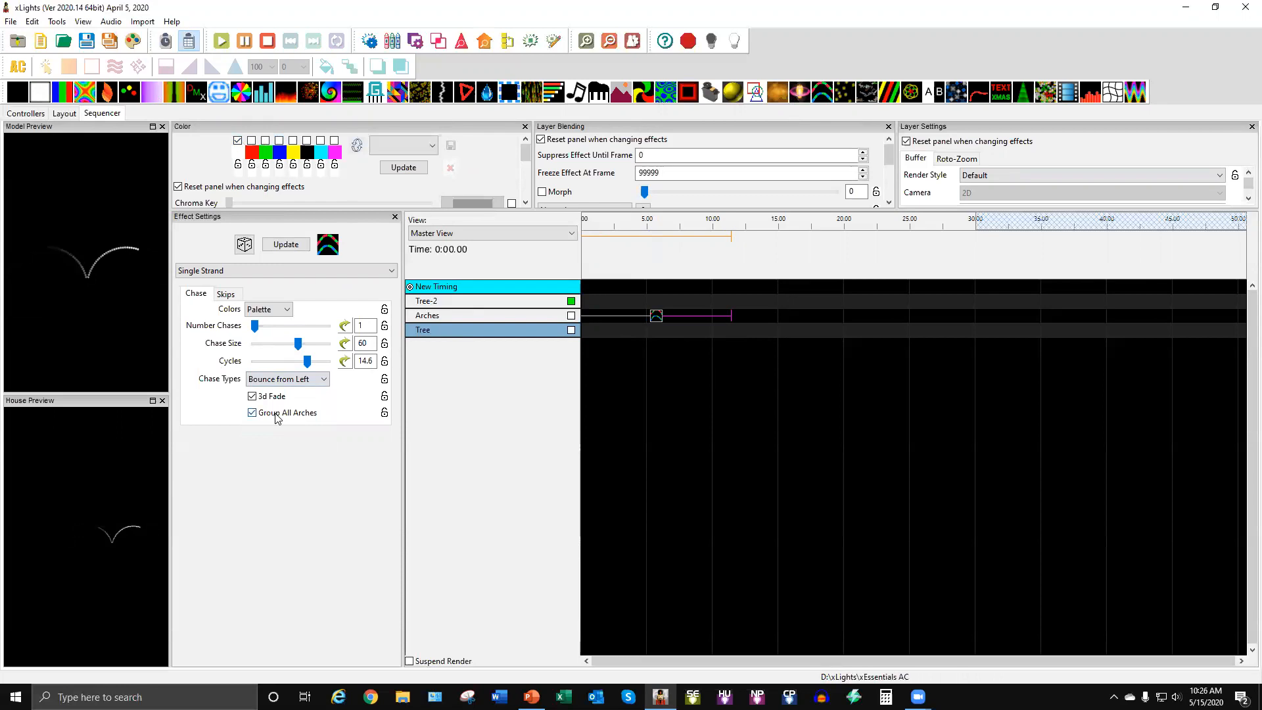
{"action": "left_click", "coordinate": [286, 379]}
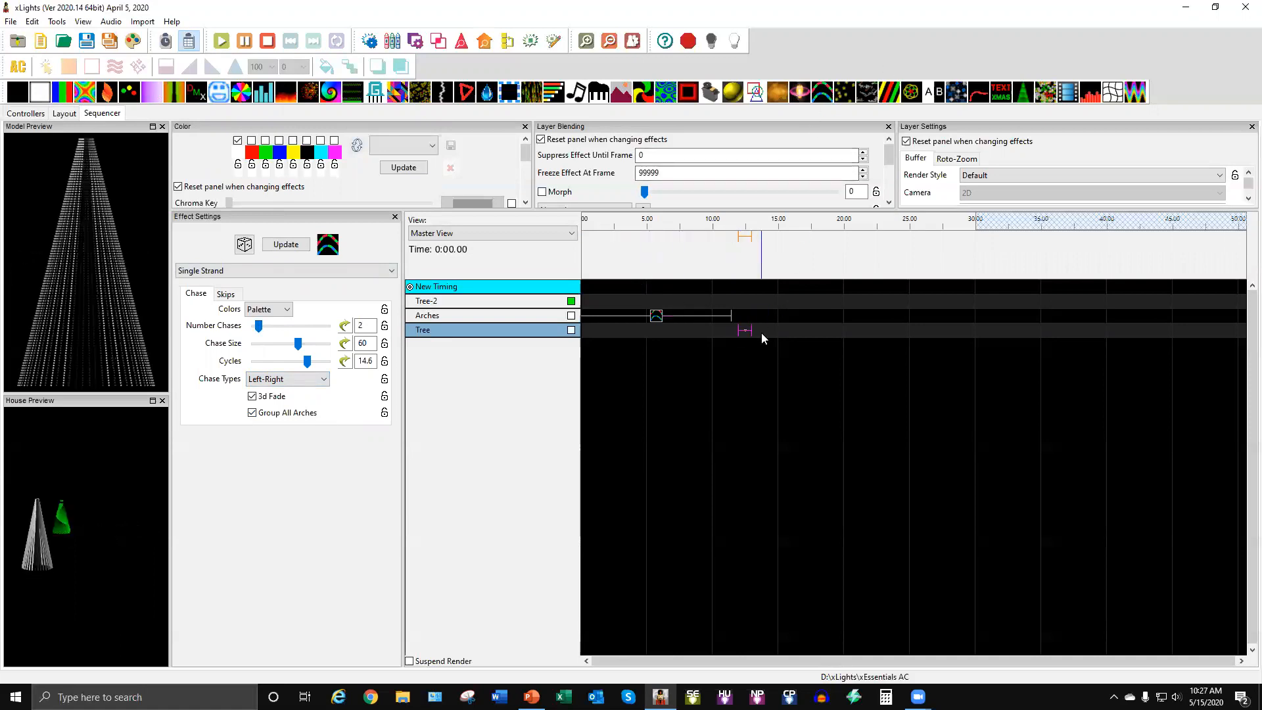
Extend the Tree chase to about 21 seconds and add a Bars effect after it.
{"action": "left_click_drag", "start_coordinate": [745, 330], "coordinate": [797, 330]}
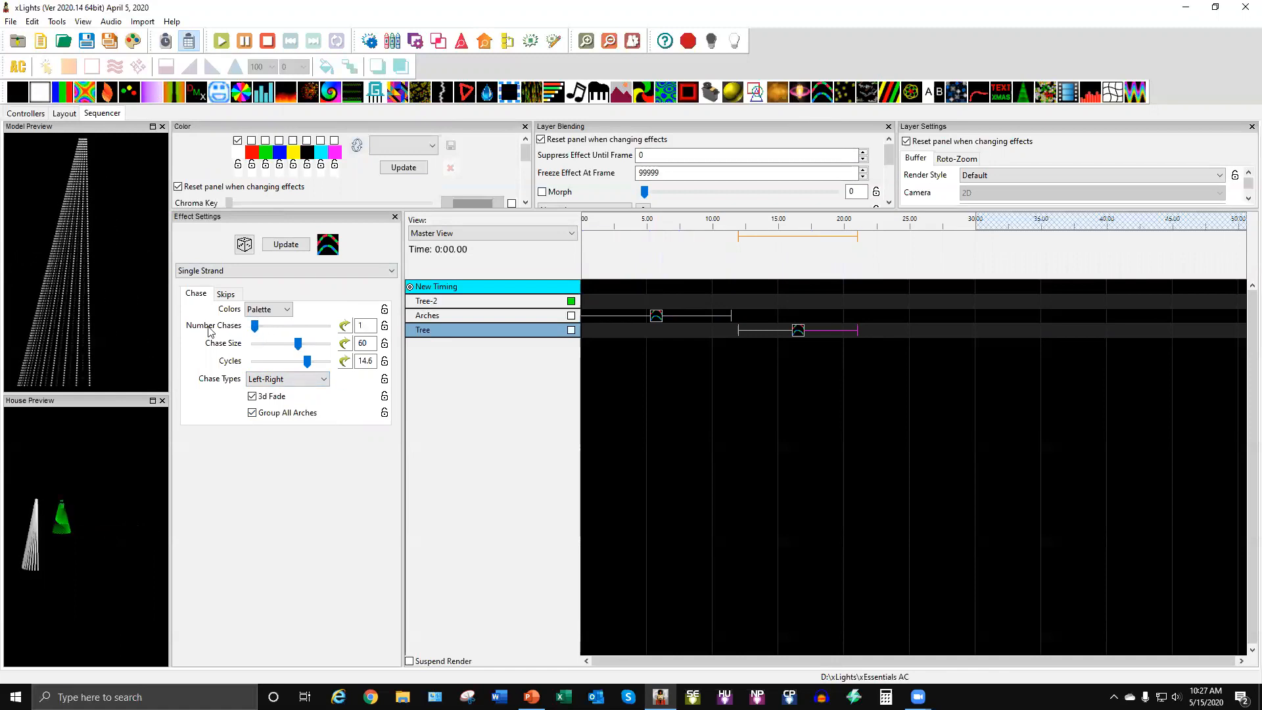
{"action": "left_click_drag", "start_coordinate": [307, 361], "coordinate": [288, 361]}
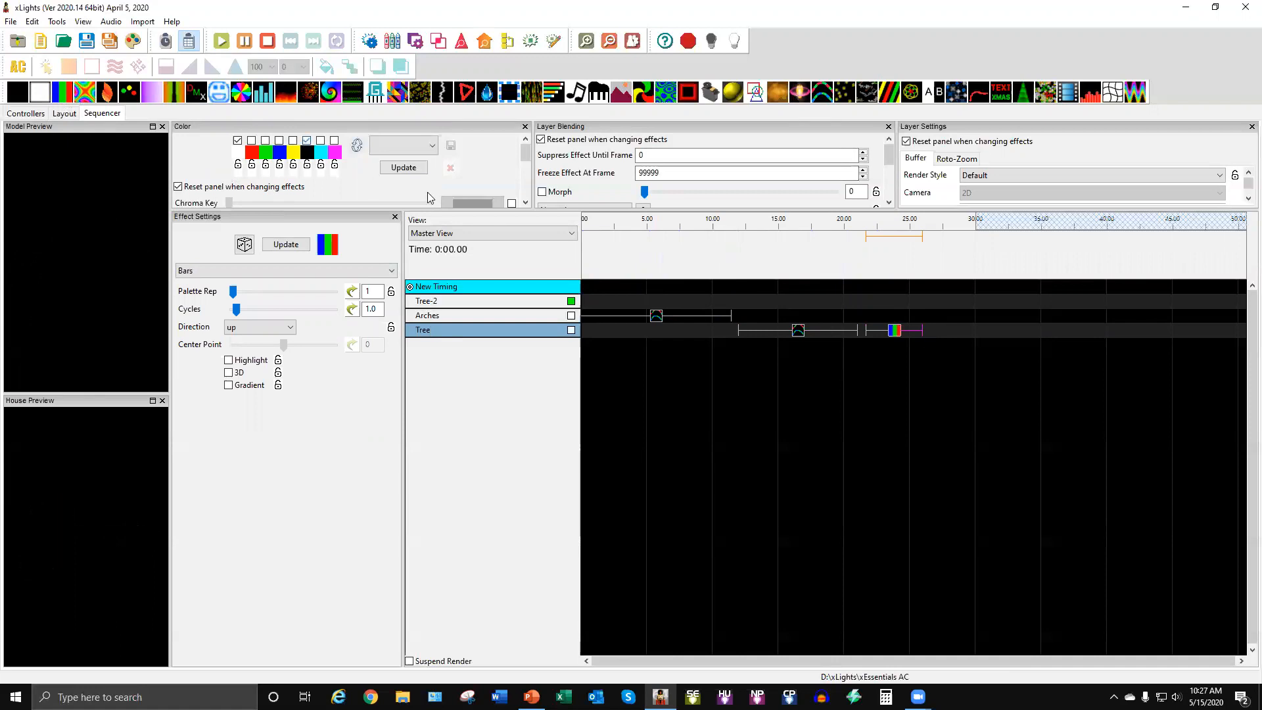
Set the Bars effect to 2 palette reps, 11.7 cycles and direction Left.
{"action": "left_click", "coordinate": [257, 326]}
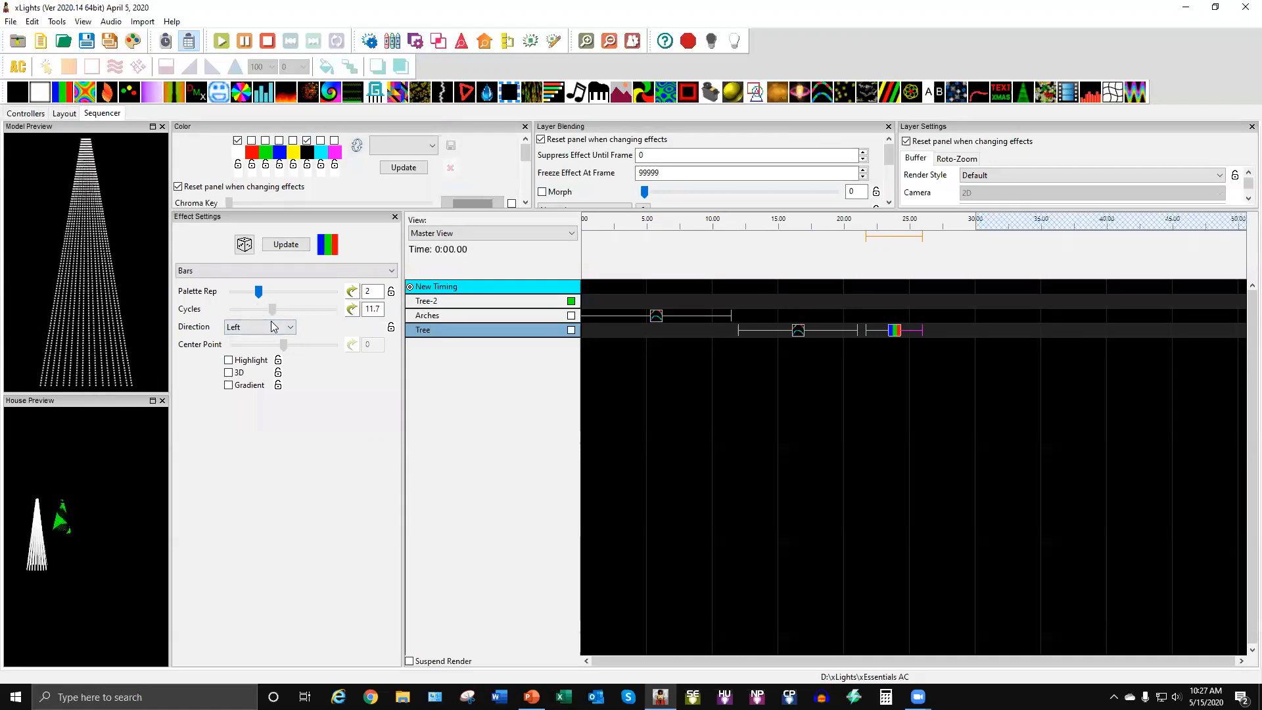
{"action": "left_click_drag", "start_coordinate": [272, 309], "coordinate": [266, 309]}
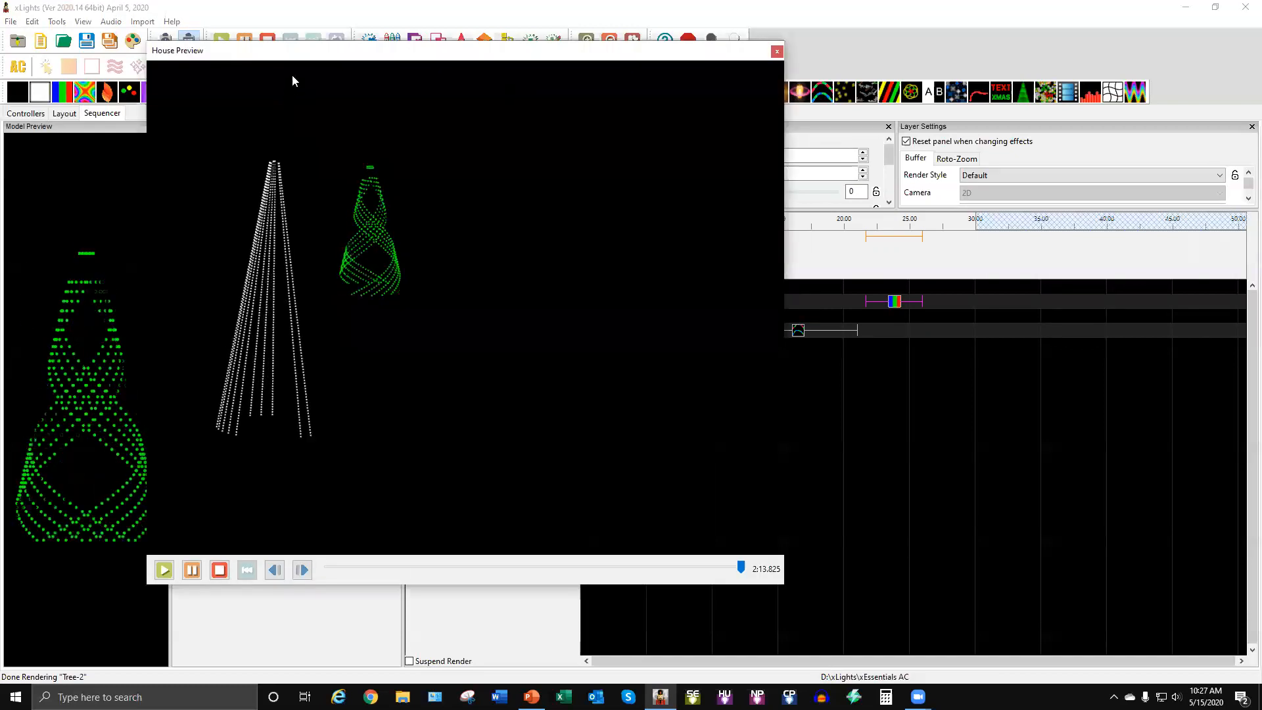
Close House Preview and lay fade-down effects across Tree-2's first 18 seconds.
{"action": "left_click", "coordinate": [775, 51]}
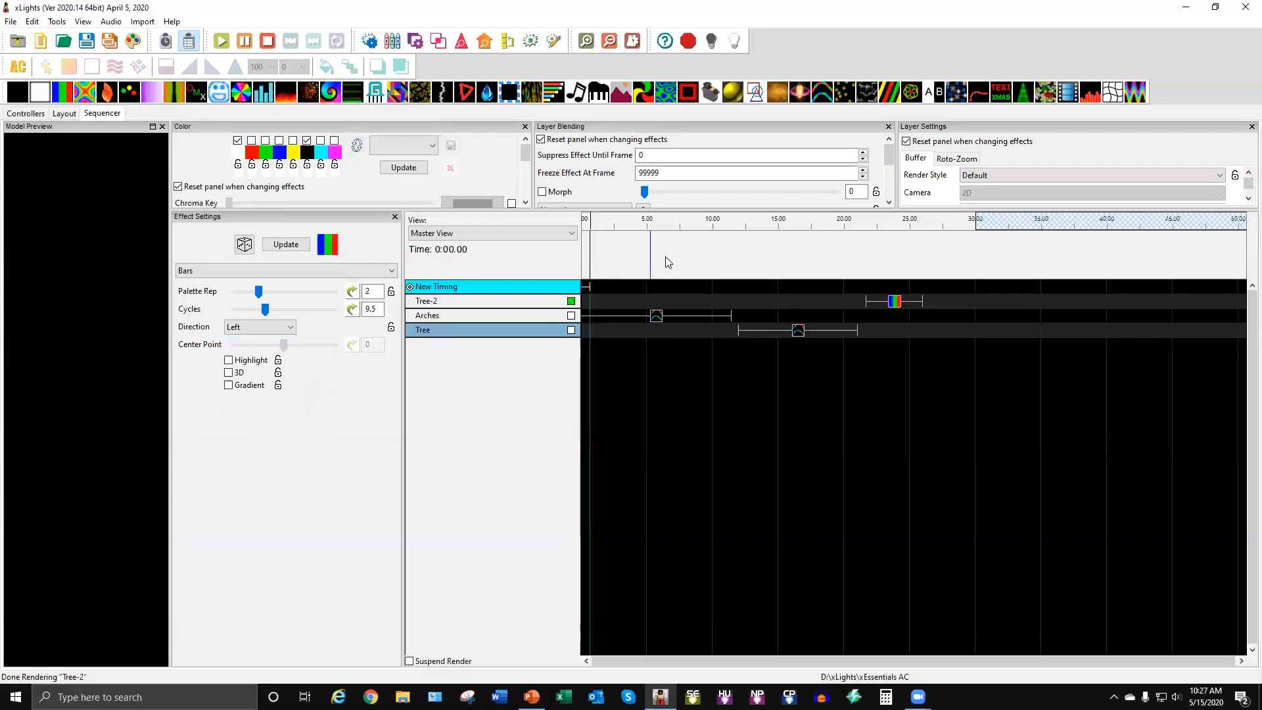
{"action": "left_click_drag", "start_coordinate": [588, 287], "coordinate": [666, 286]}
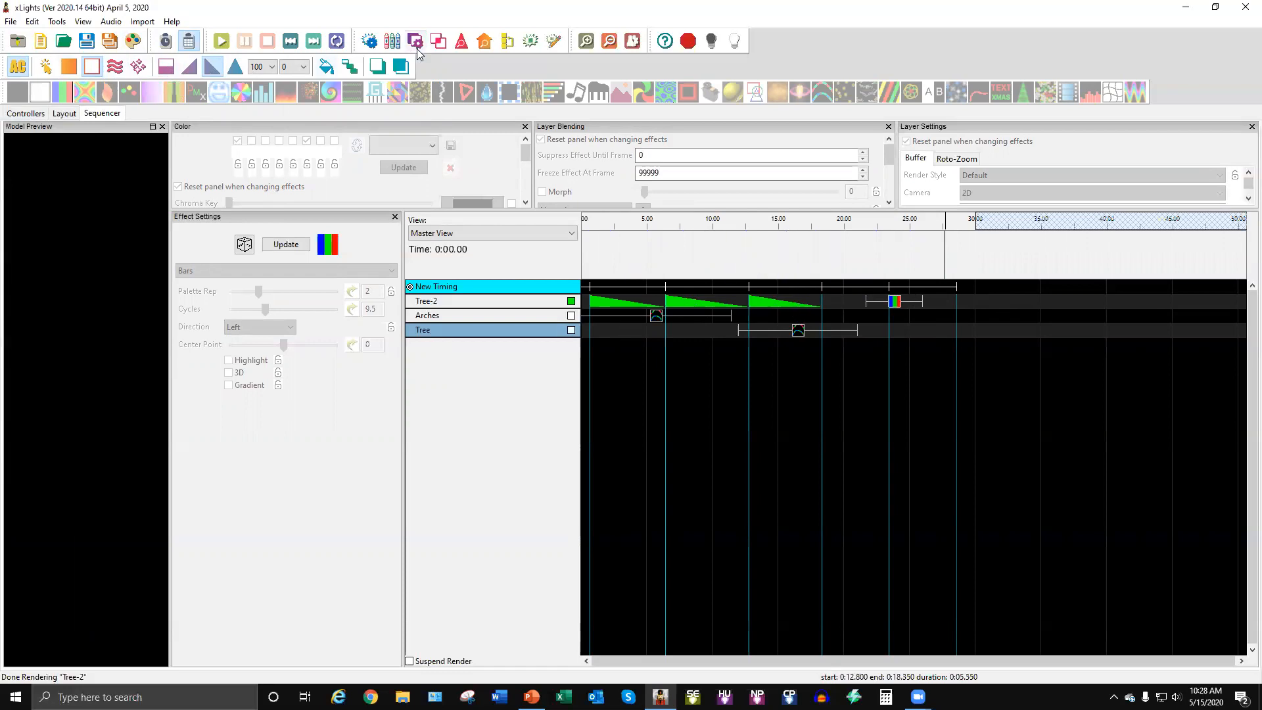
Preview Tree-2's fading effects and toggle Shimmer on the first fade.
{"action": "left_click", "coordinate": [220, 40]}
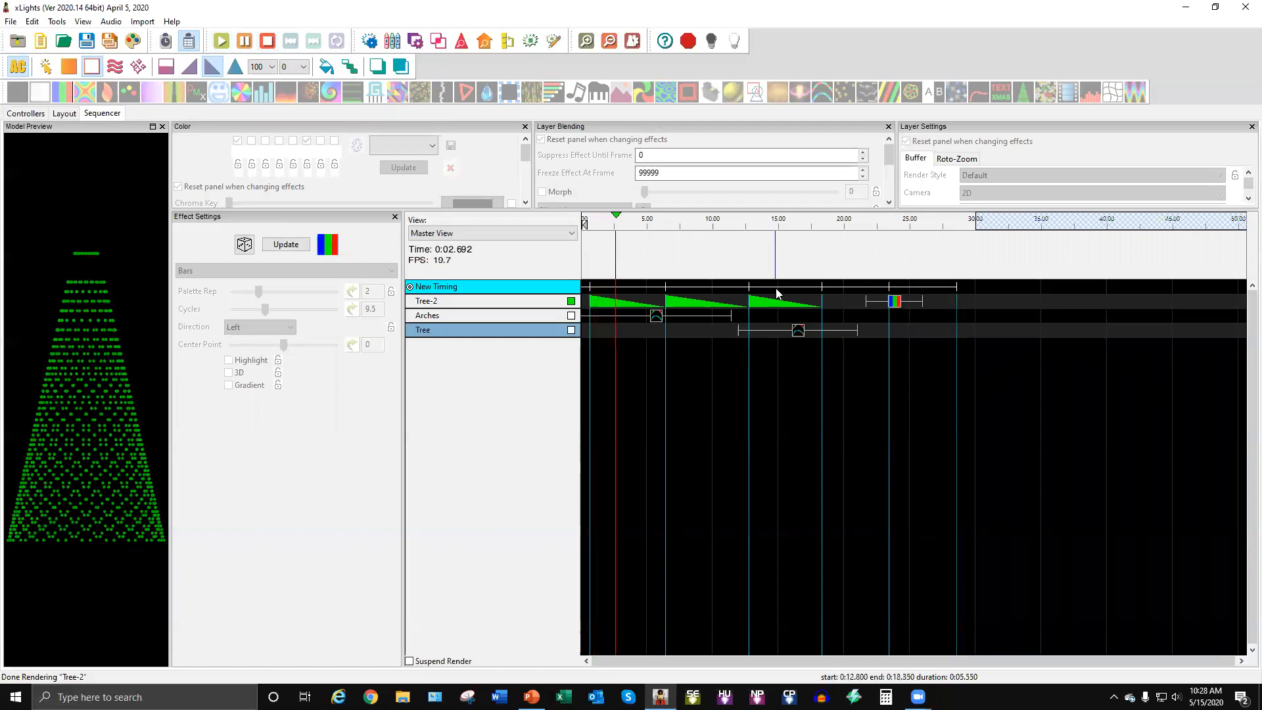
{"action": "left_click", "coordinate": [266, 40]}
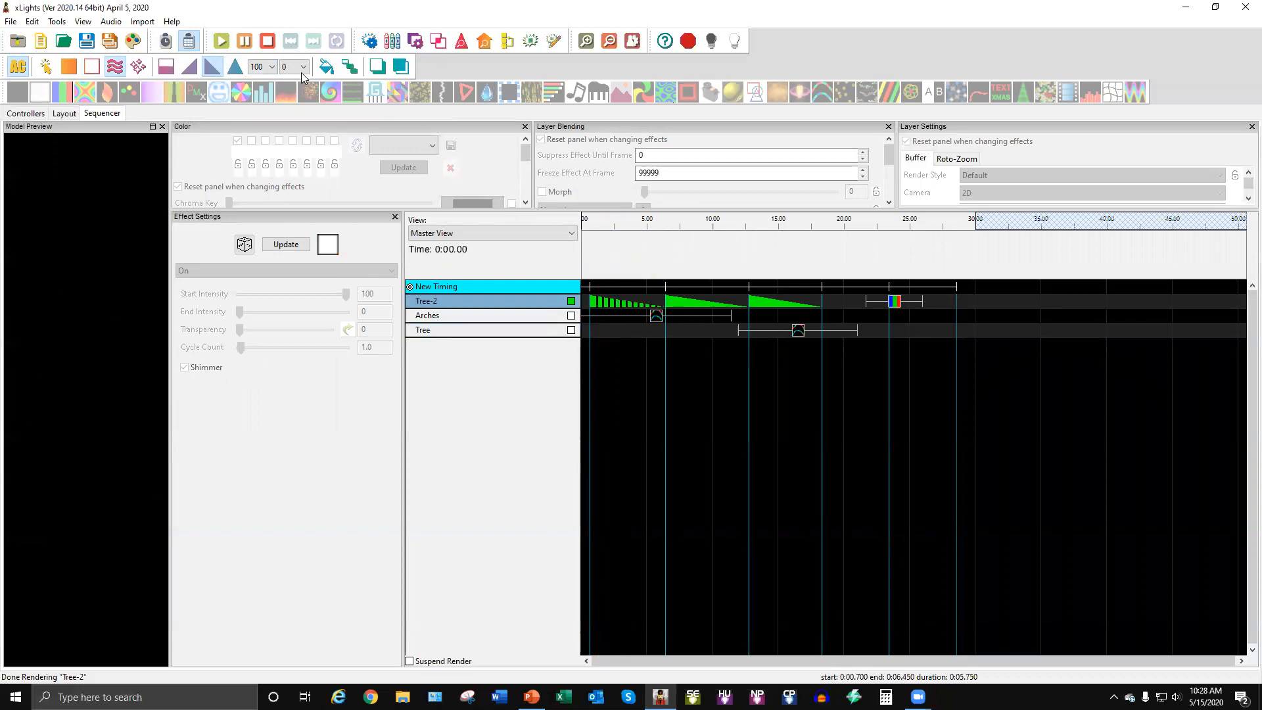
{"action": "left_click", "coordinate": [220, 40]}
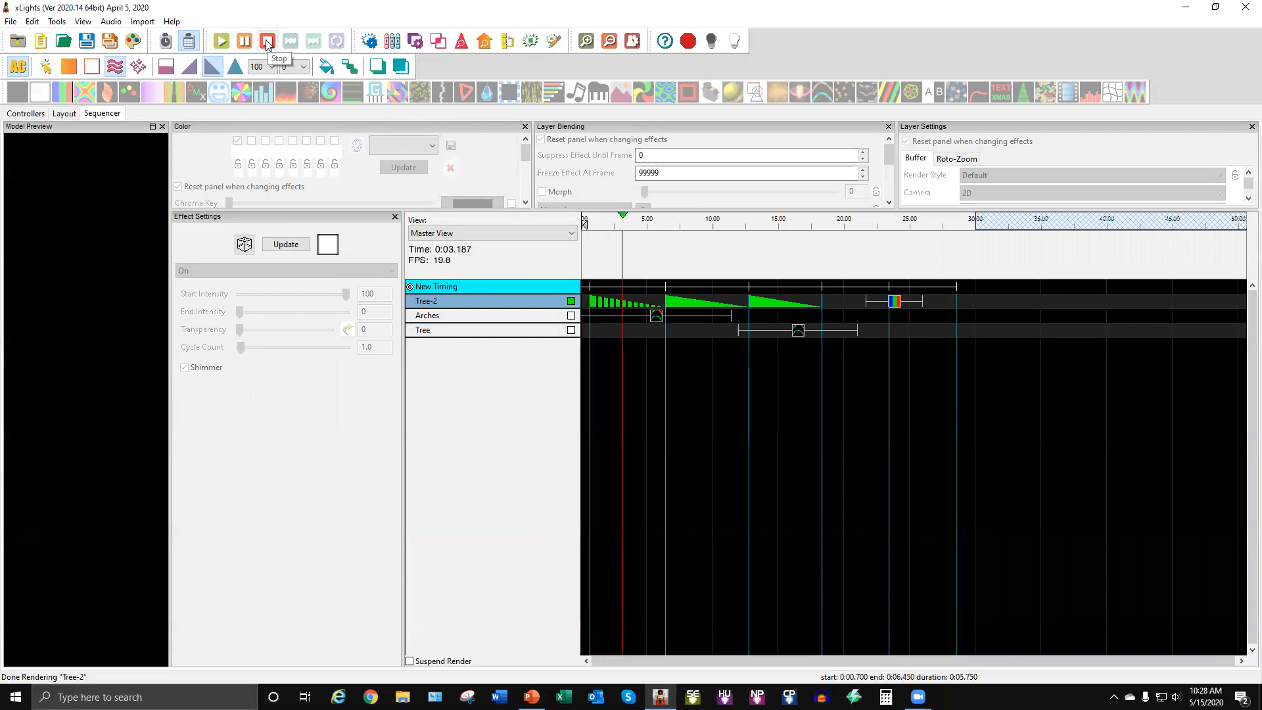
{"action": "left_click", "coordinate": [267, 40]}
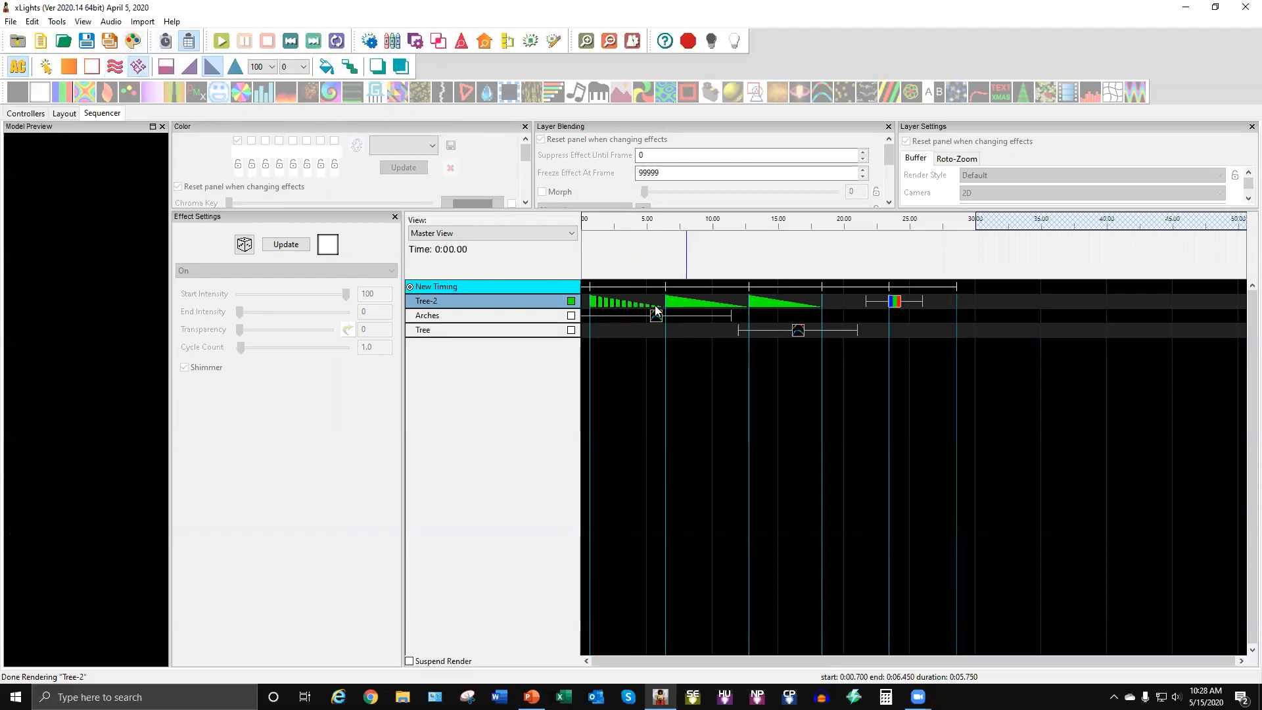
Apply a Twinkle effect (3 lights, 30 twinkle steps) to Tree-2's first two effects.
{"action": "left_click", "coordinate": [221, 40]}
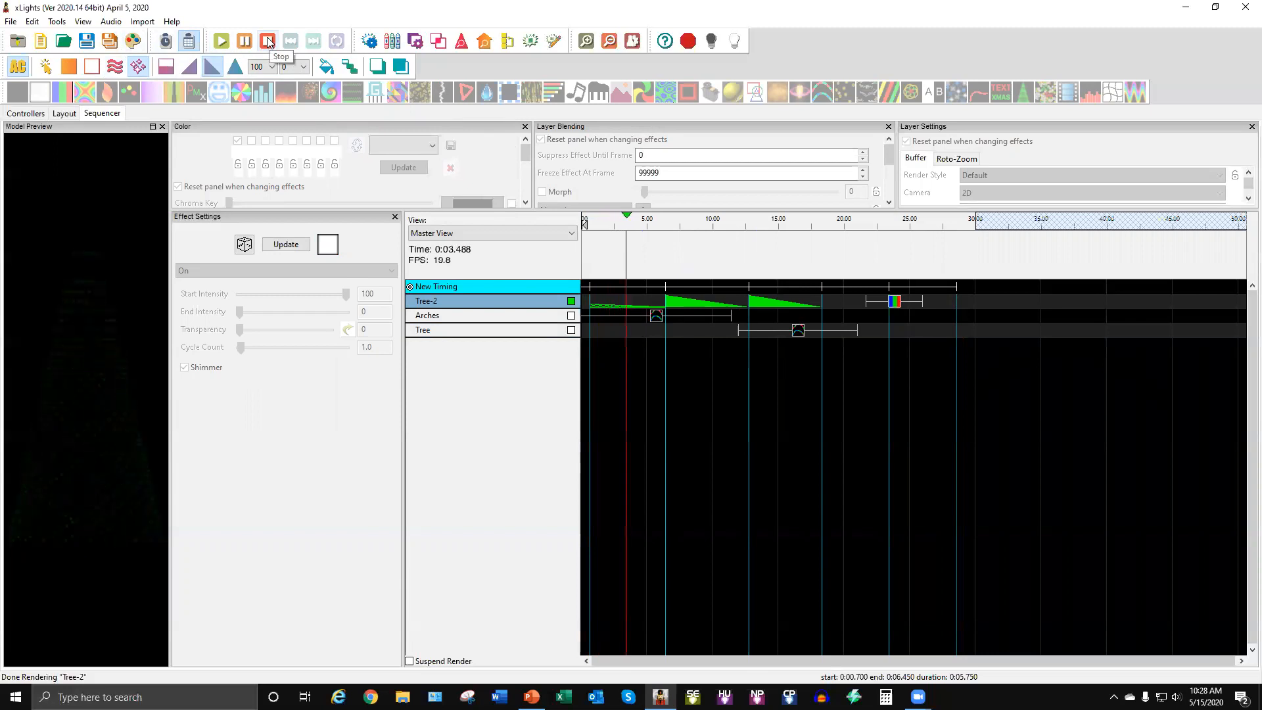
{"action": "left_click", "coordinate": [268, 40]}
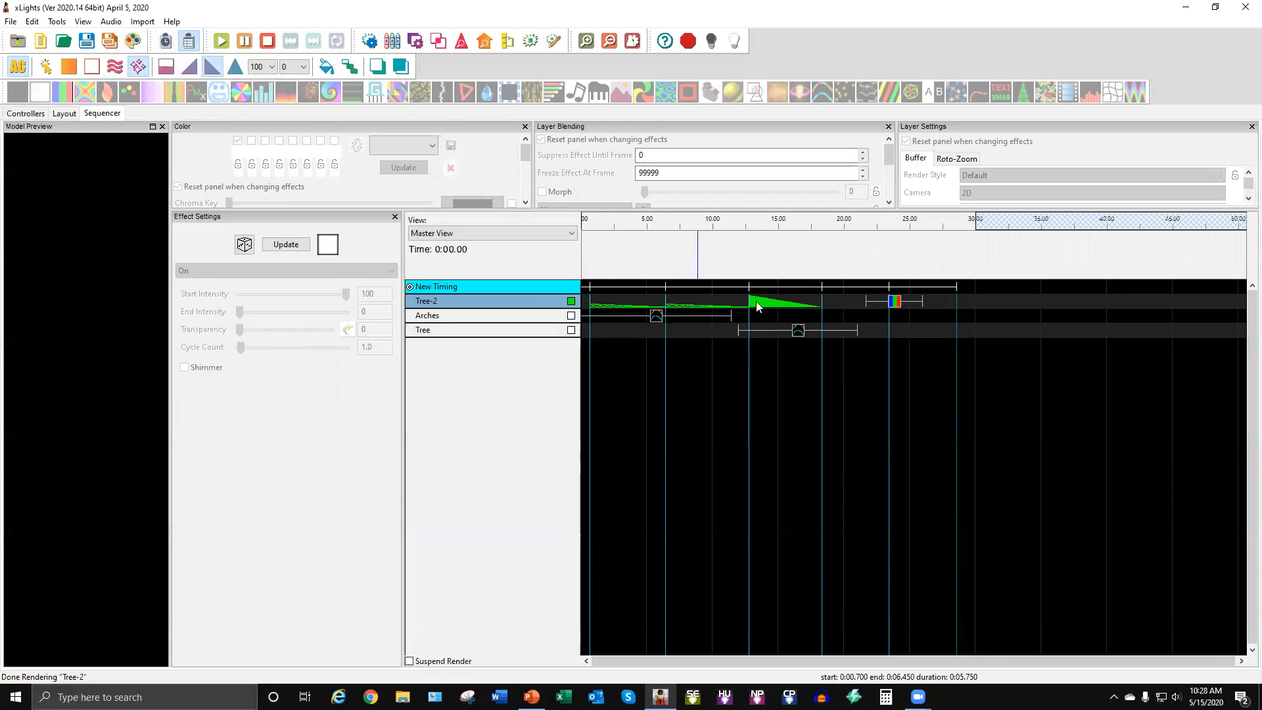
{"action": "left_click", "coordinate": [221, 41]}
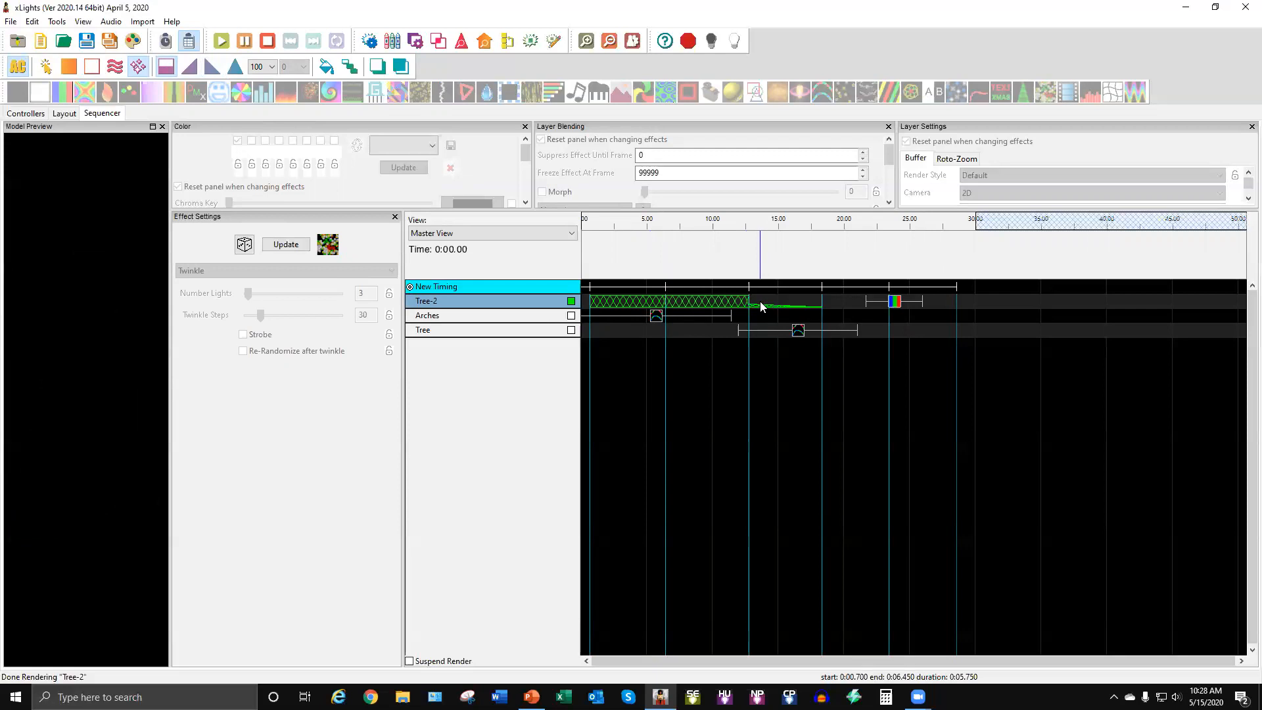
Play back Tree-2's green Twinkle effect, then stop playback.
{"action": "left_click", "coordinate": [221, 41]}
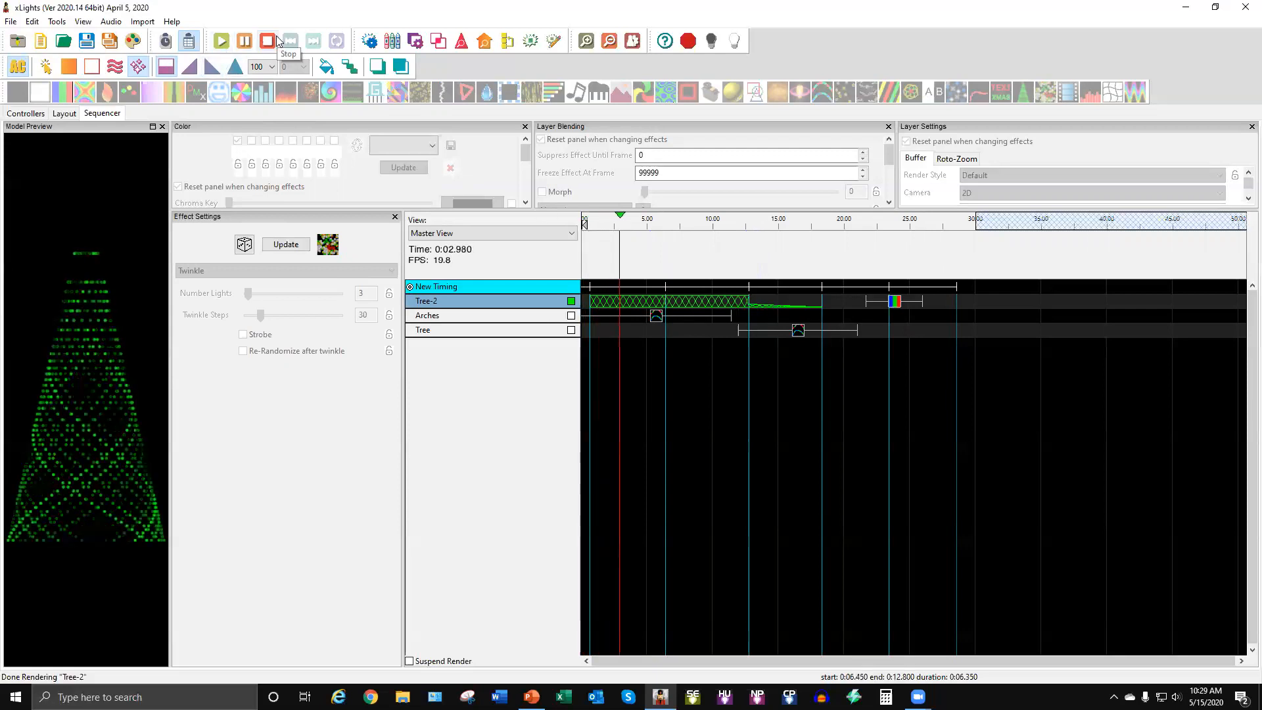
{"action": "left_click", "coordinate": [266, 40]}
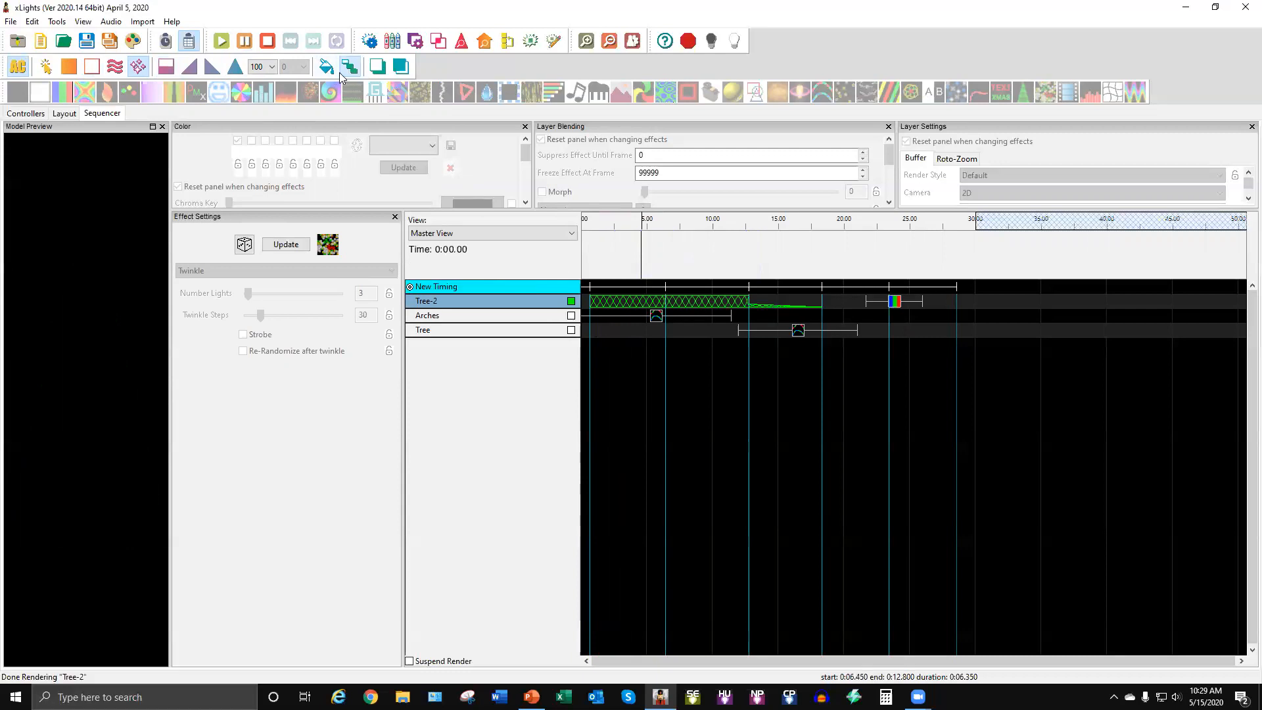
{"action": "mouse_move", "coordinate": [328, 67]}
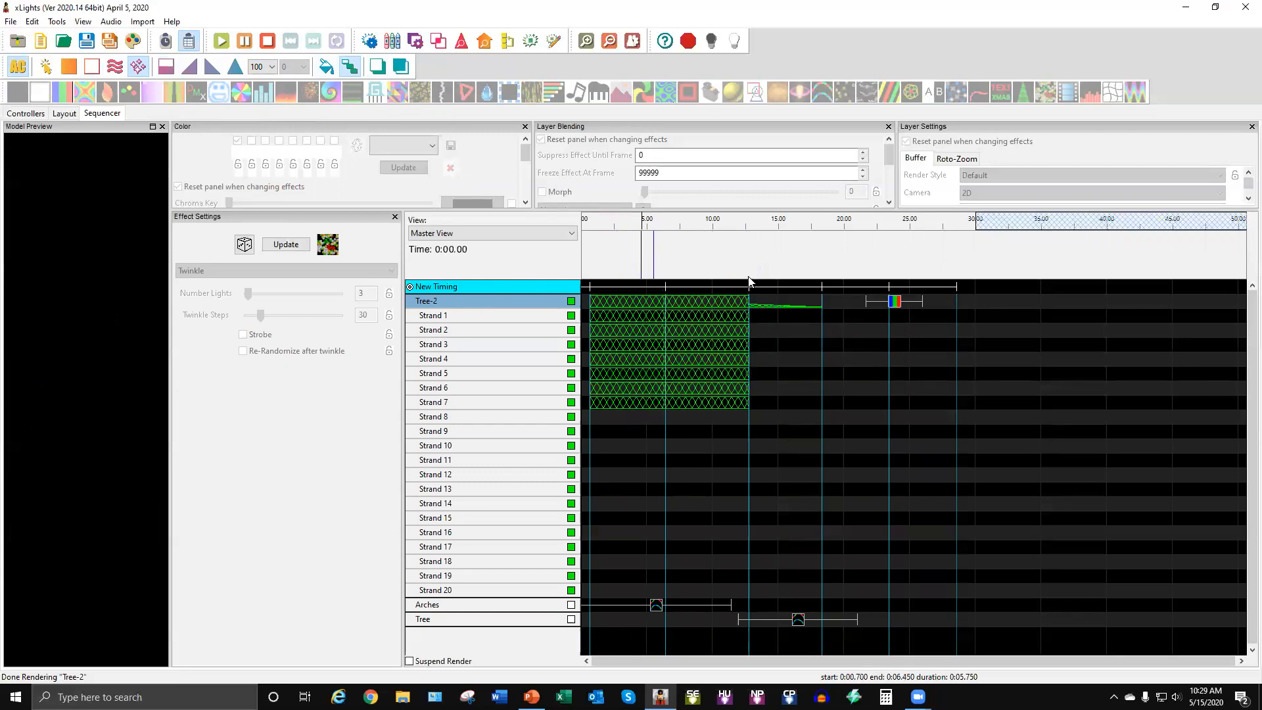
Preview a staggered On-effect cascade across Strands 1–12, then stop and delete it.
{"action": "left_click", "coordinate": [221, 40]}
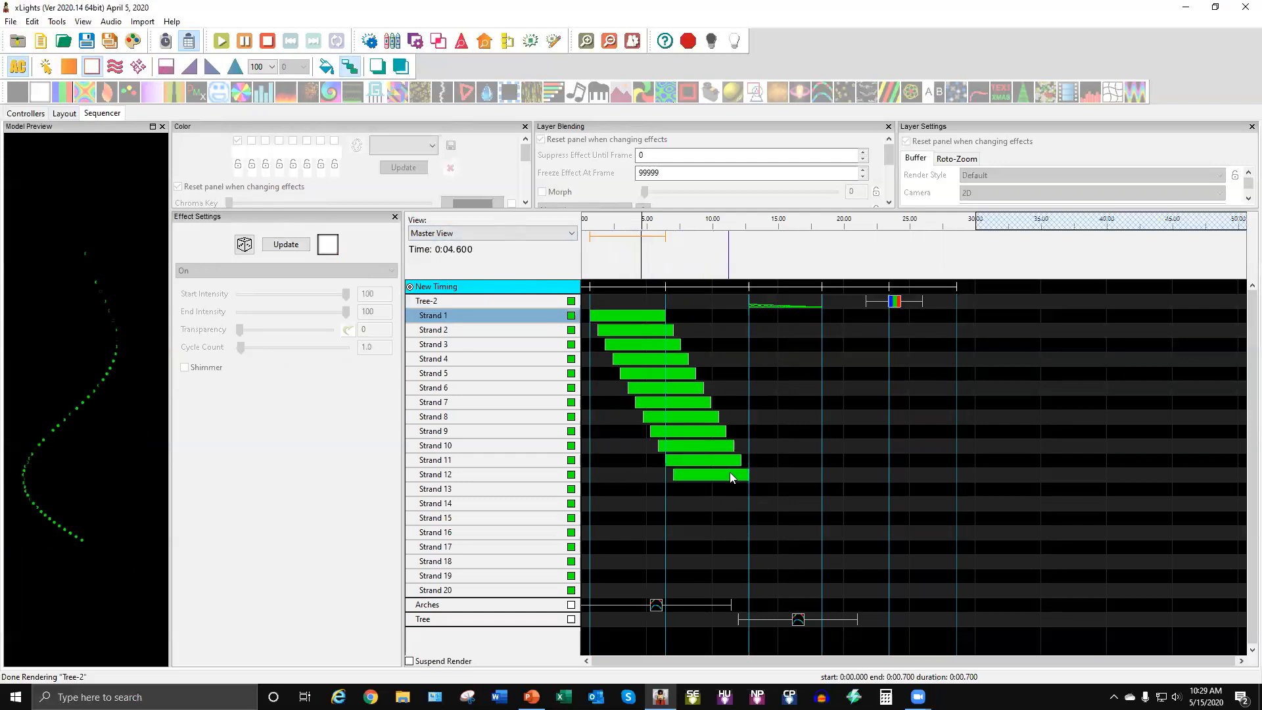
{"action": "left_click", "coordinate": [221, 40]}
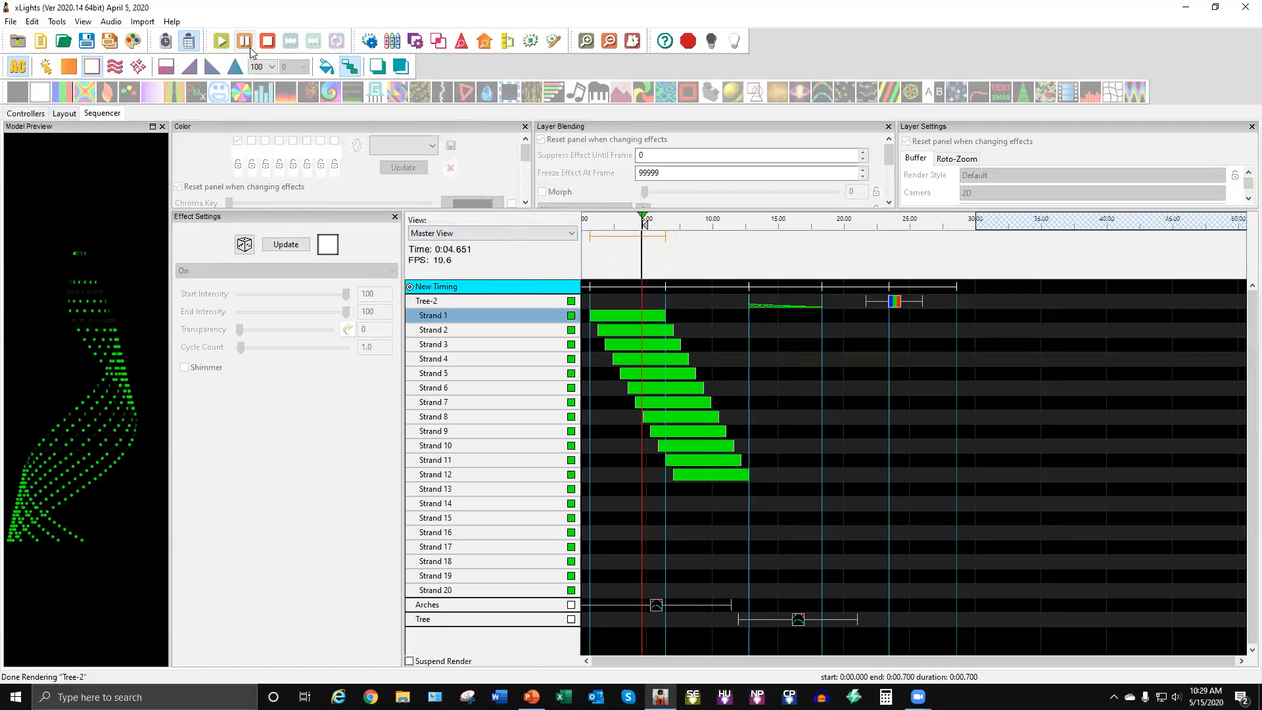
{"action": "left_click", "coordinate": [268, 40]}
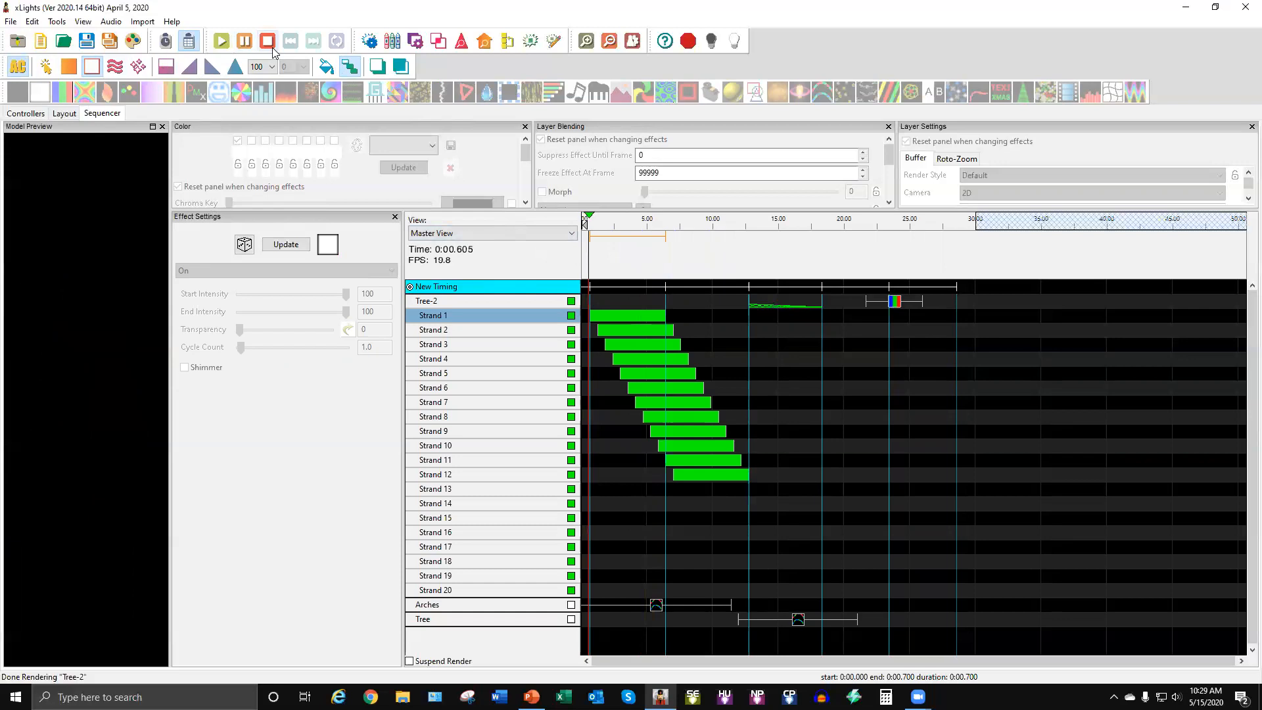
{"action": "left_click", "coordinate": [221, 40]}
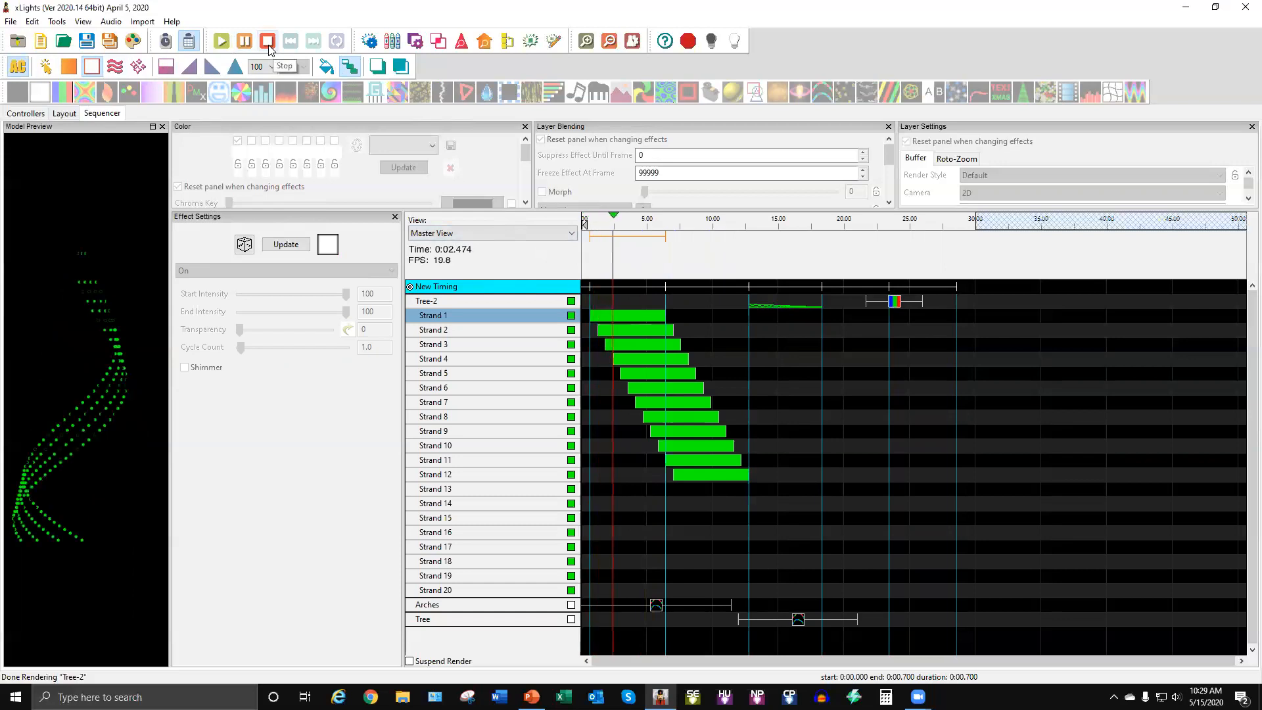
{"action": "left_click", "coordinate": [268, 41]}
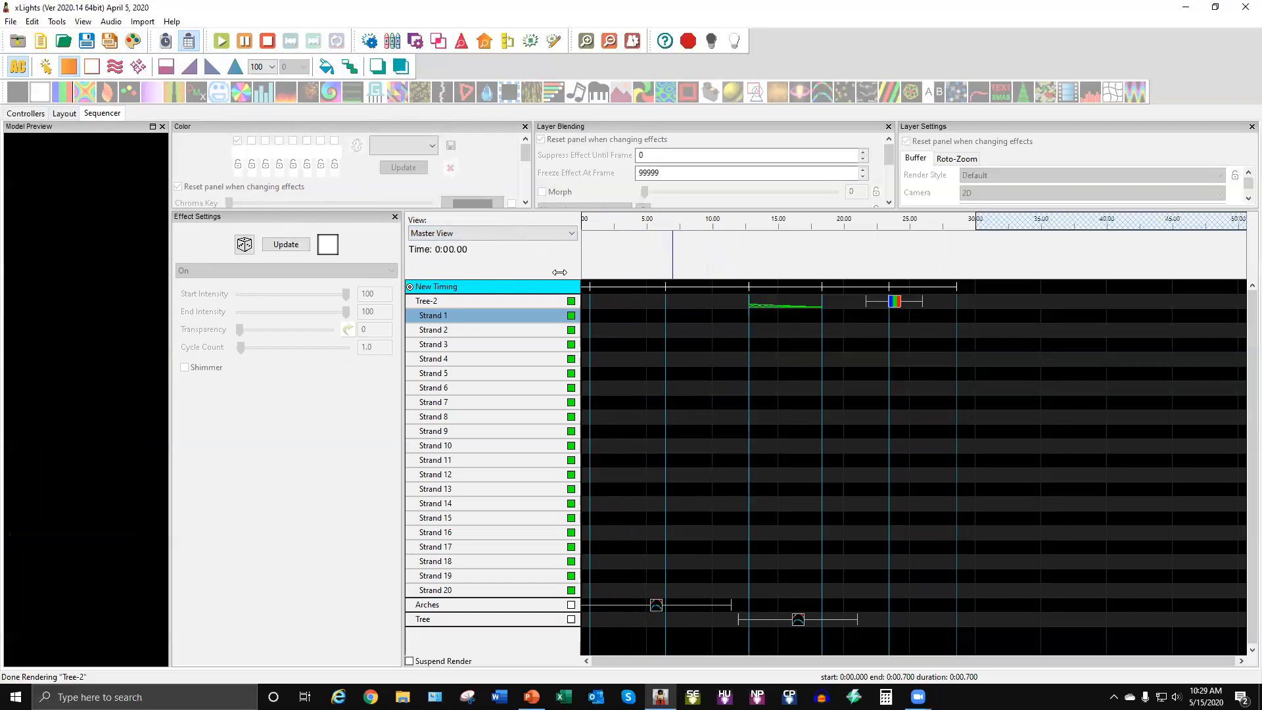
{"action": "mouse_move", "coordinate": [234, 67]}
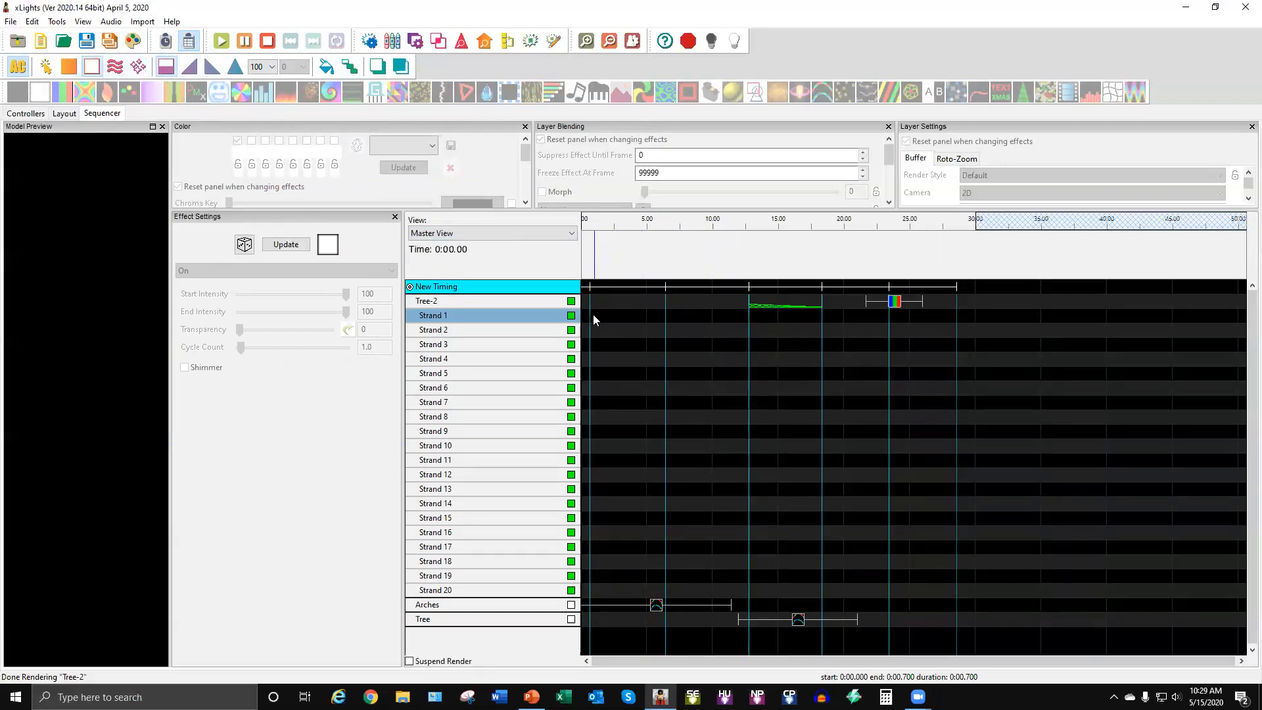
Place a short On effect on Strand 1 near 0:01 and select Strands 1–20.
{"action": "left_click_drag", "start_coordinate": [588, 315], "coordinate": [666, 315]}
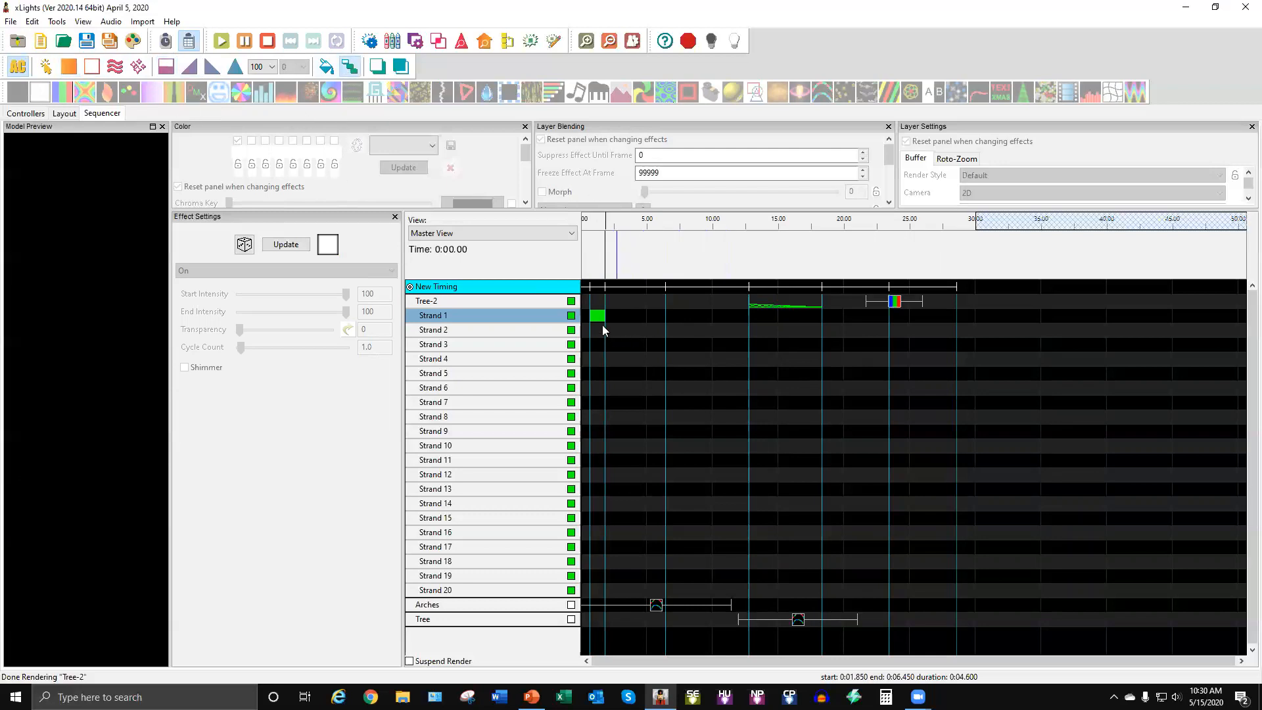
{"action": "left_click_drag", "start_coordinate": [594, 312], "coordinate": [663, 424]}
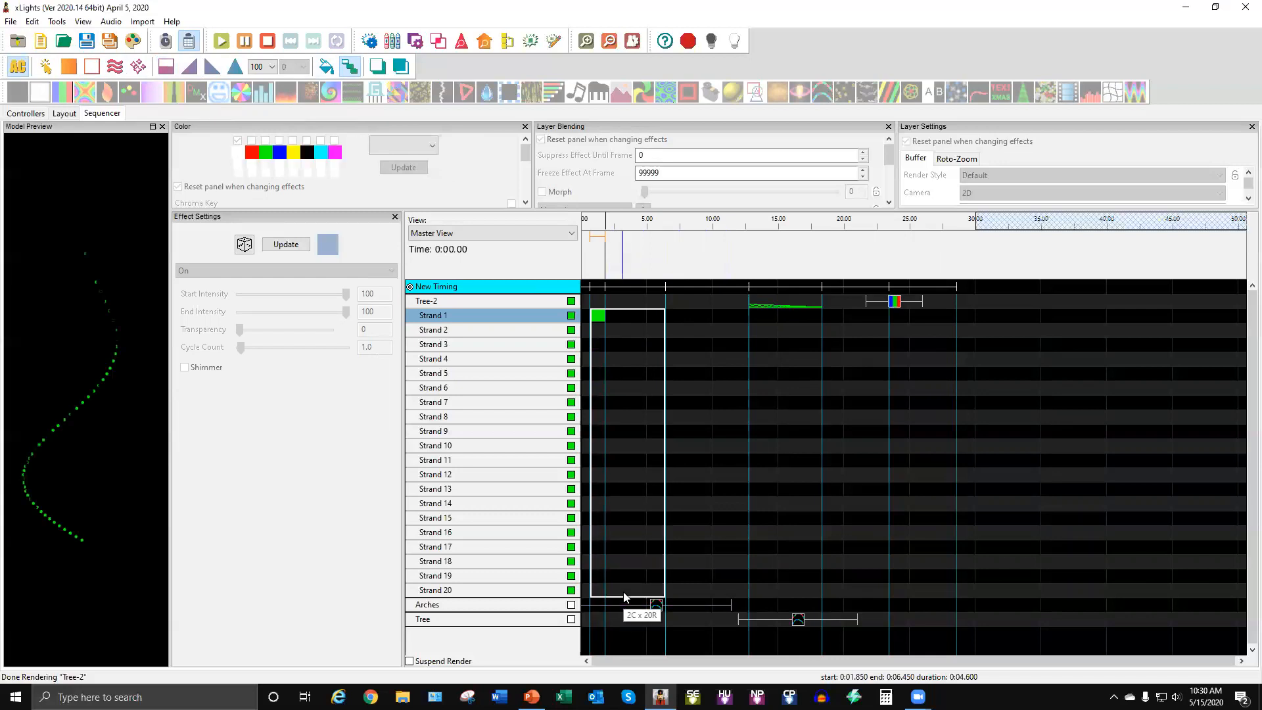
{"action": "left_click", "coordinate": [219, 41]}
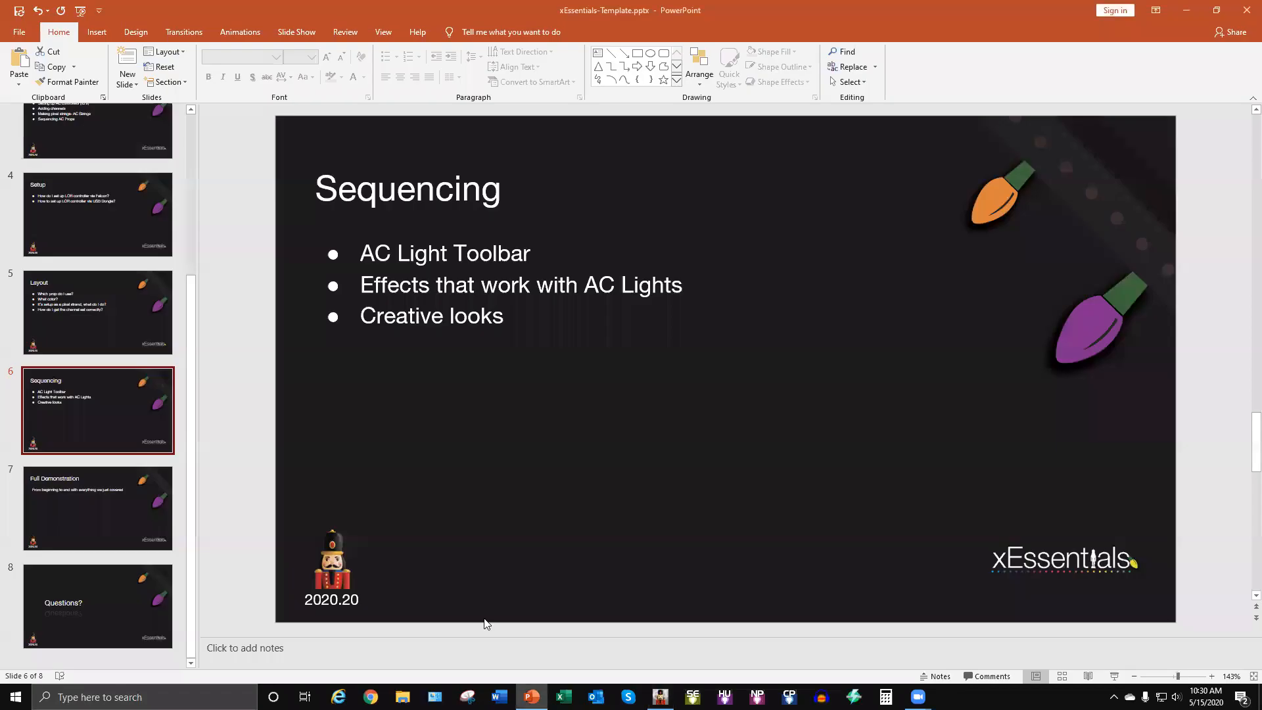
{"action": "mouse_move", "coordinate": [69, 465]}
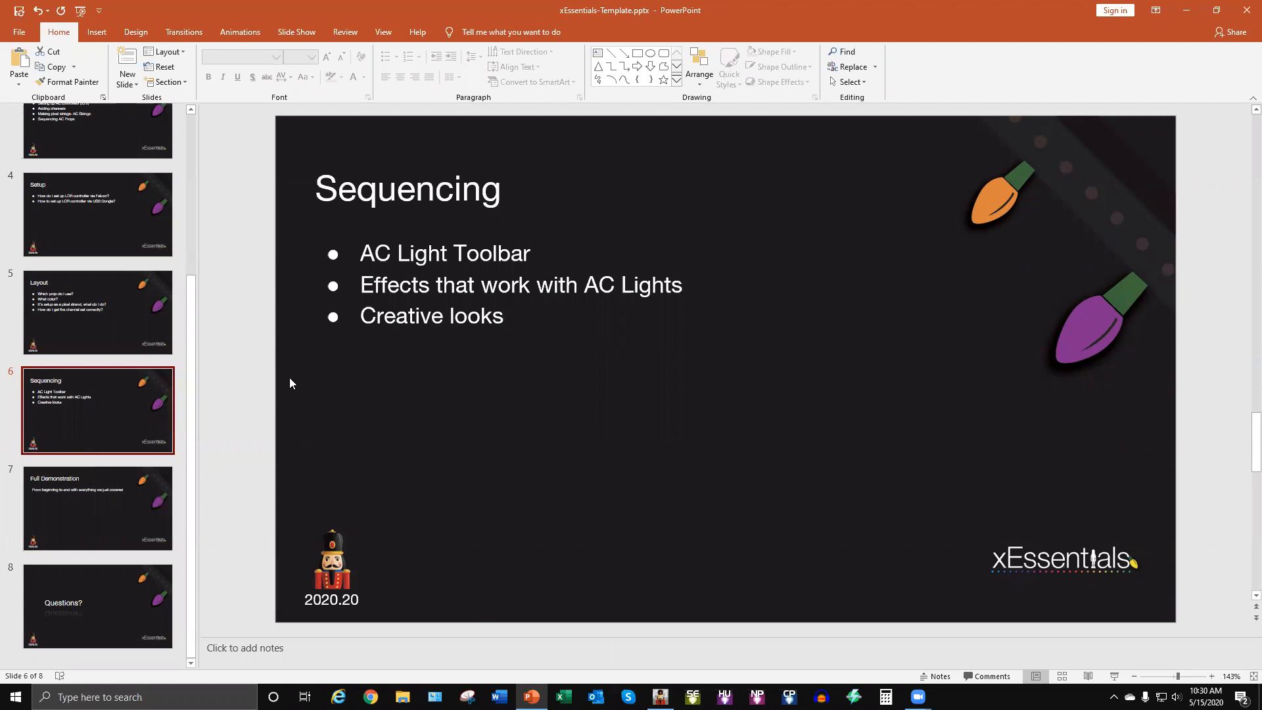
{"action": "mouse_move", "coordinate": [153, 413]}
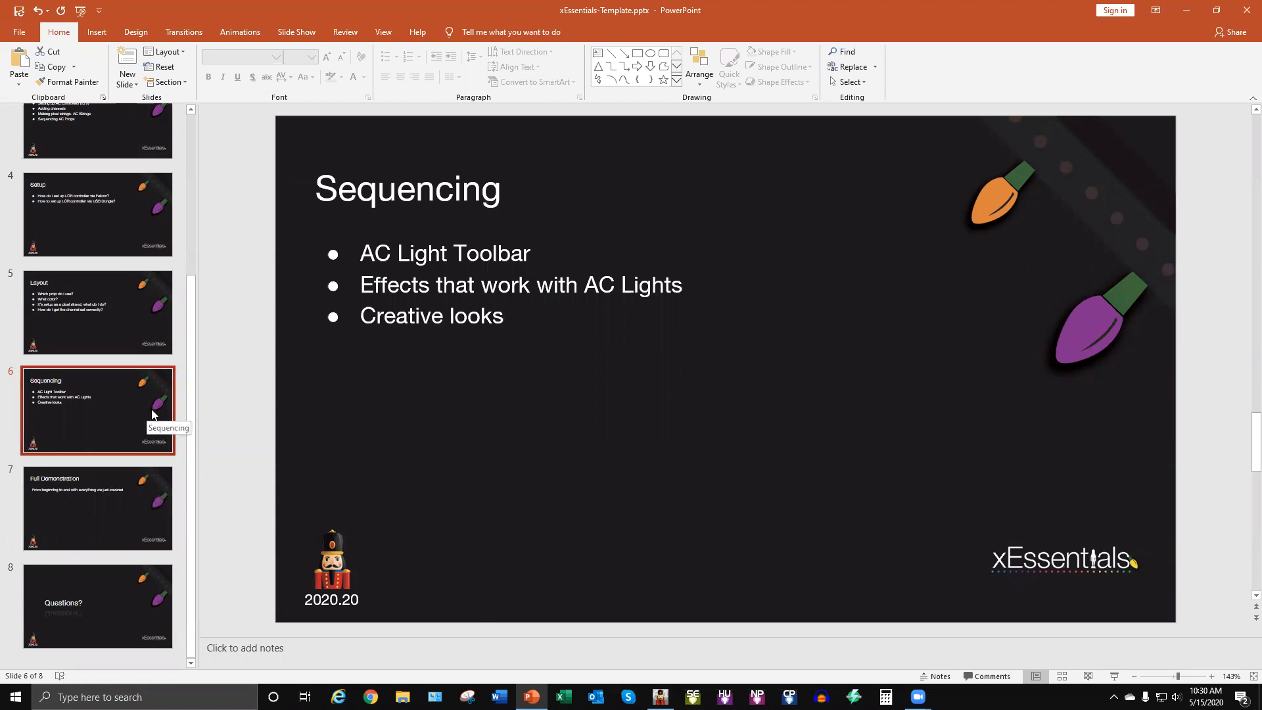
Display slide 7, 'Full Demonstration', from the slide pane thumbnail.
{"action": "left_click", "coordinate": [97, 507]}
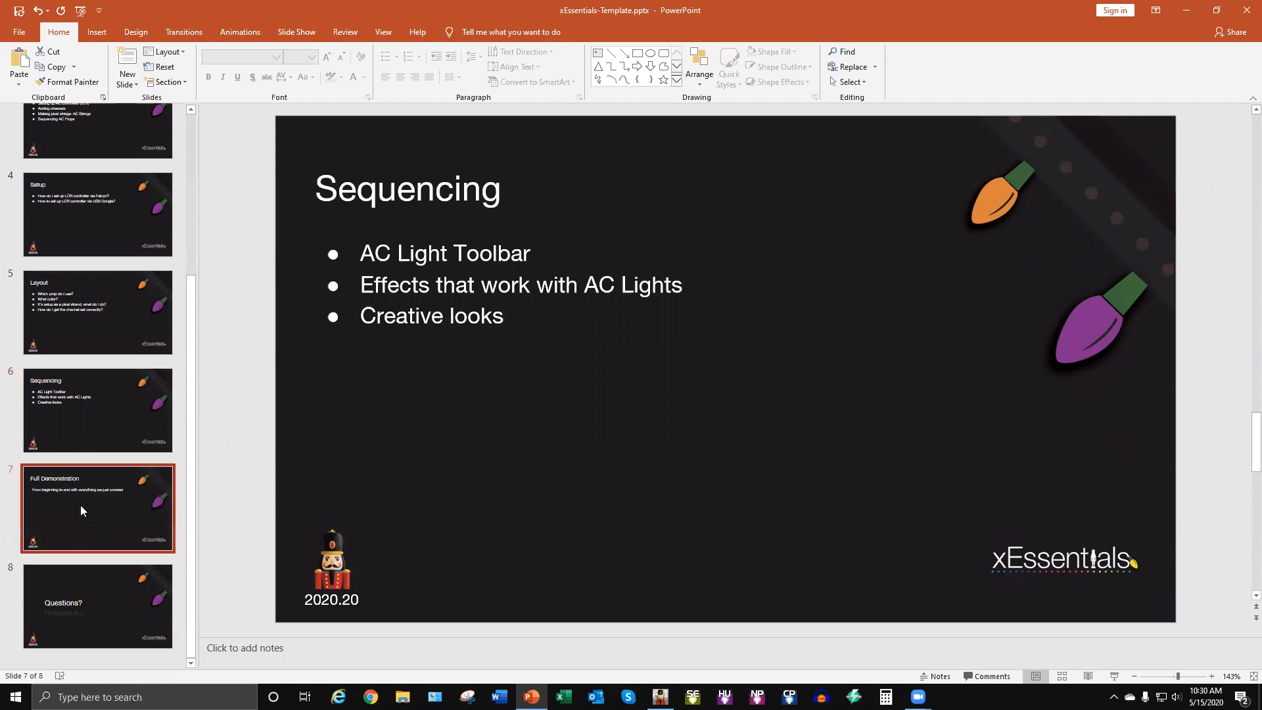
{"action": "left_click", "coordinate": [97, 506]}
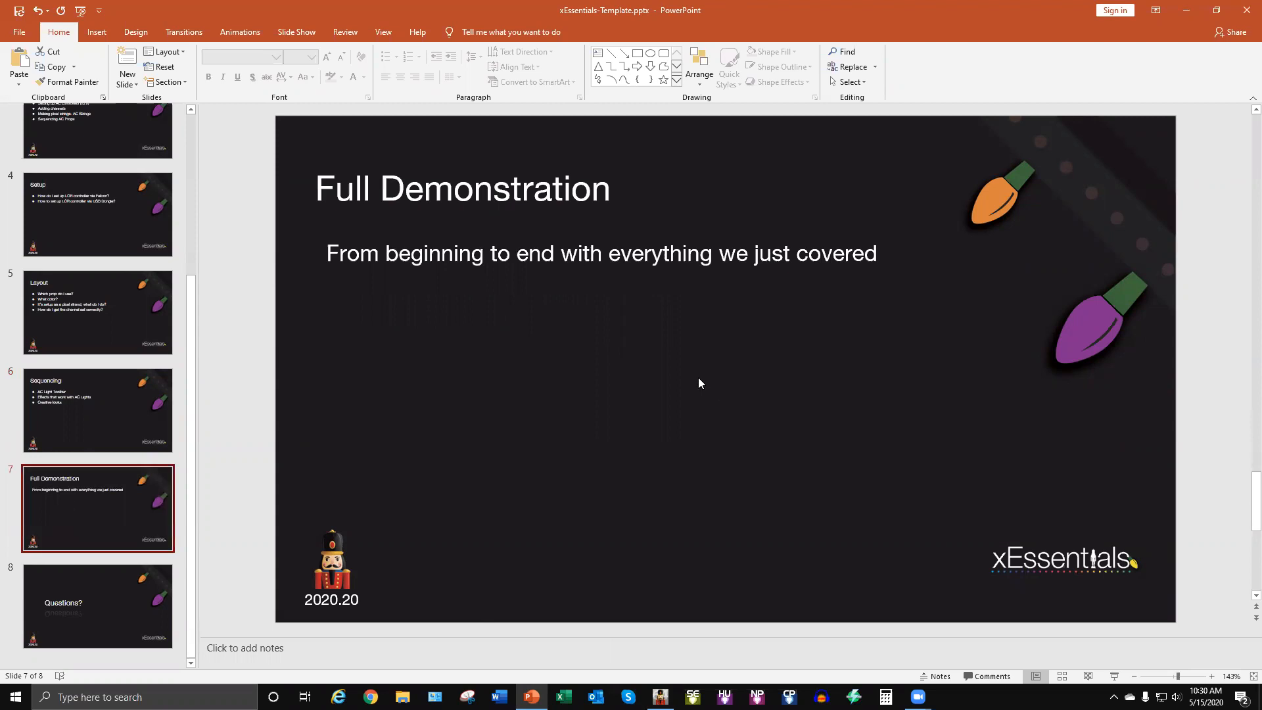
{"action": "mouse_move", "coordinate": [696, 333]}
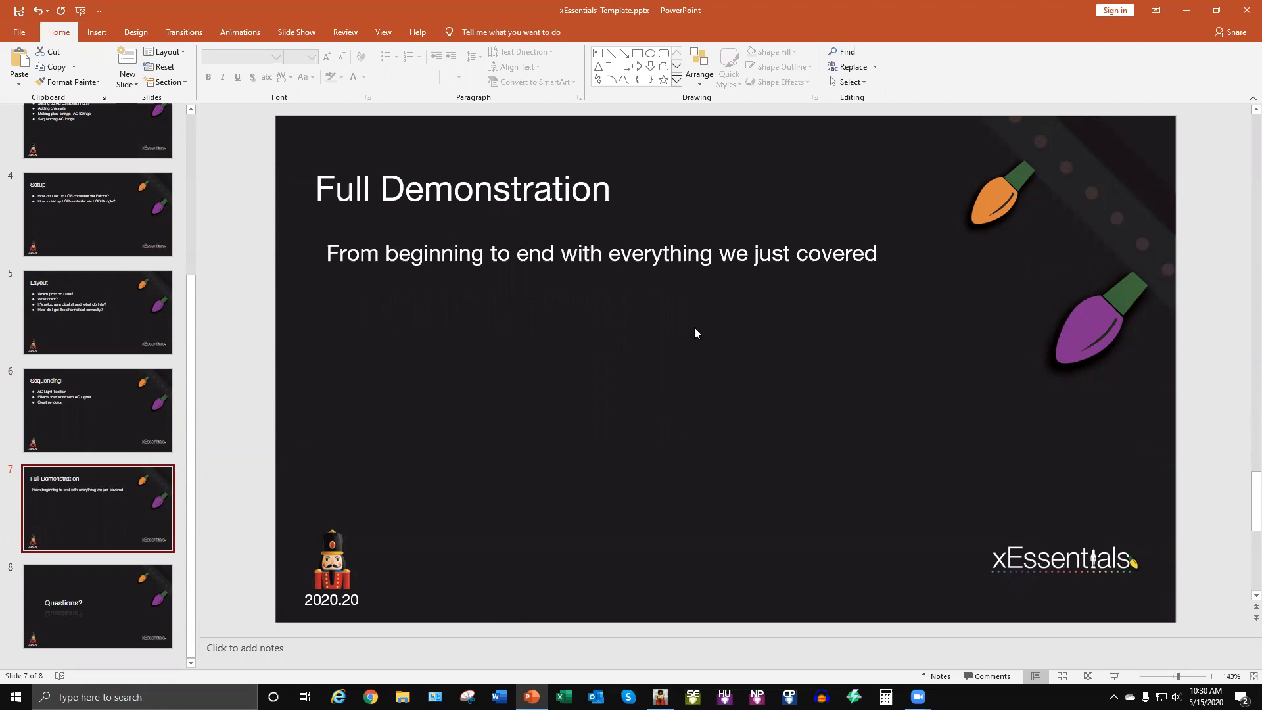
{"action": "mouse_move", "coordinate": [796, 69]}
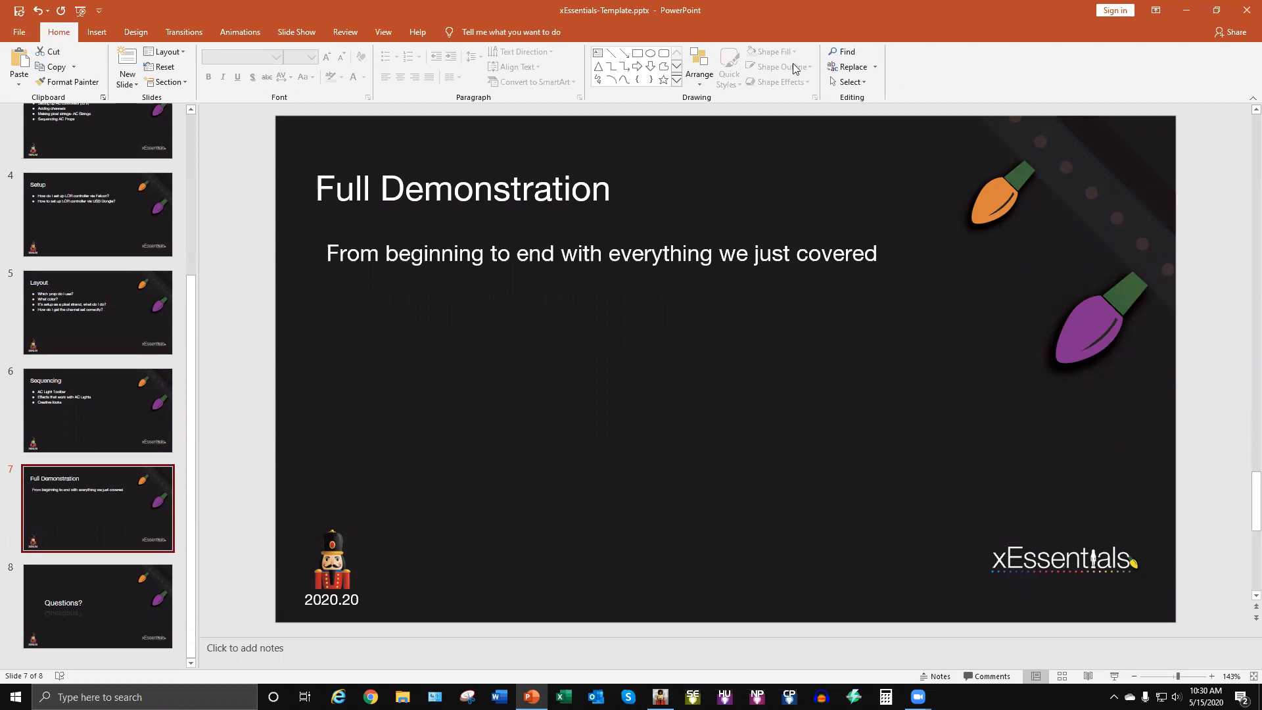